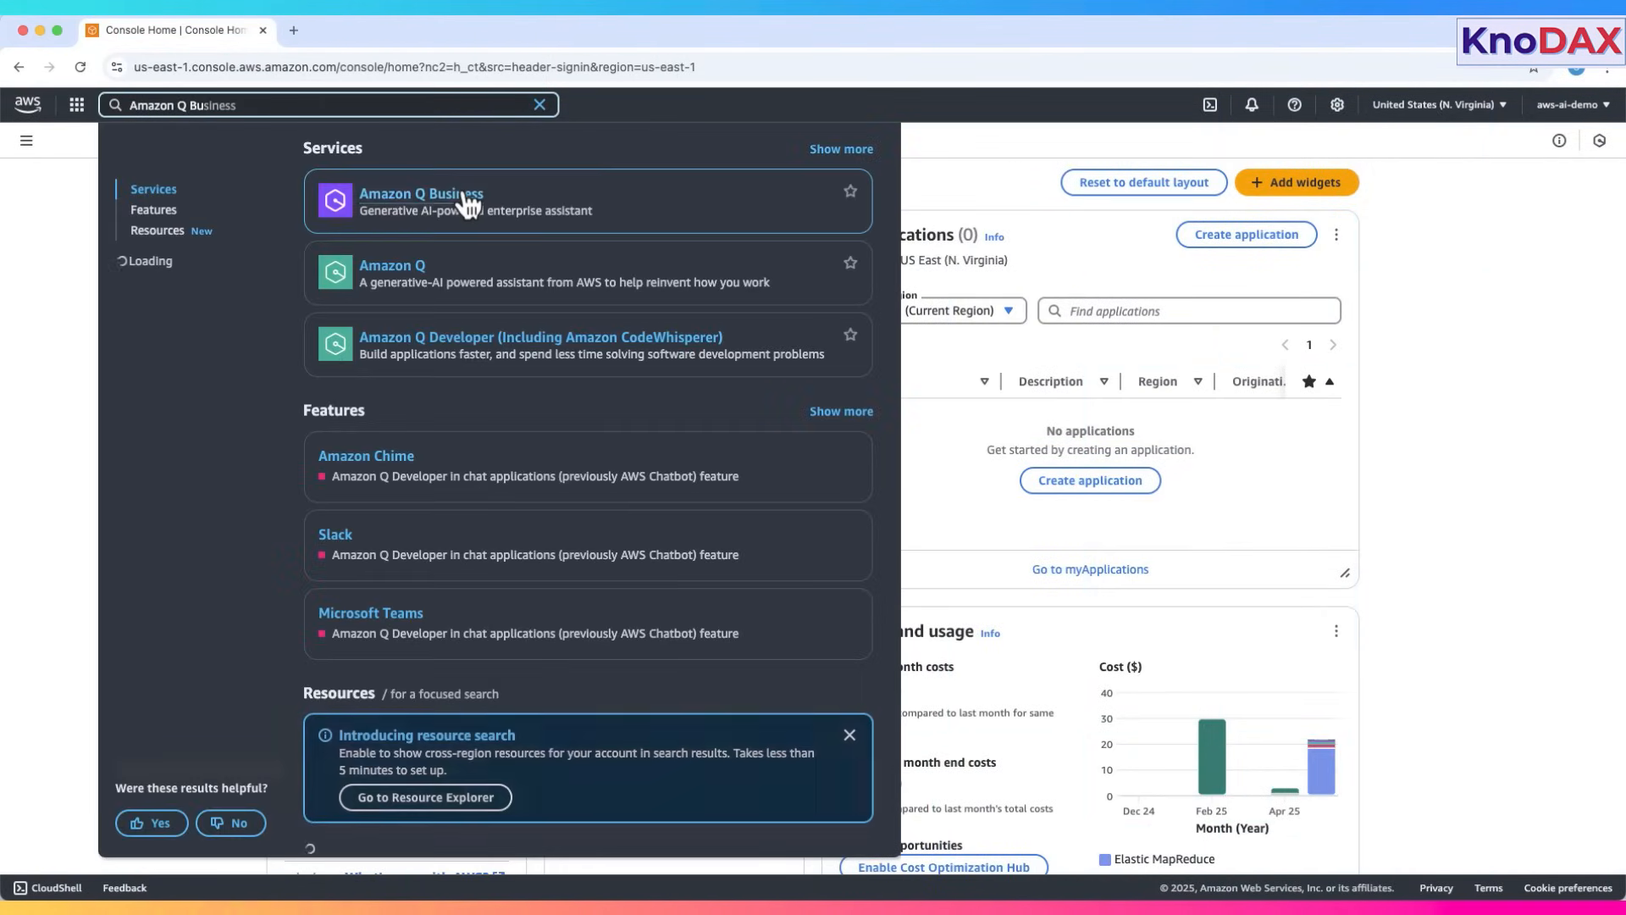
- Open Amazon Q Business, get started, and highlight the application and web experience steps
left_click(420, 202)
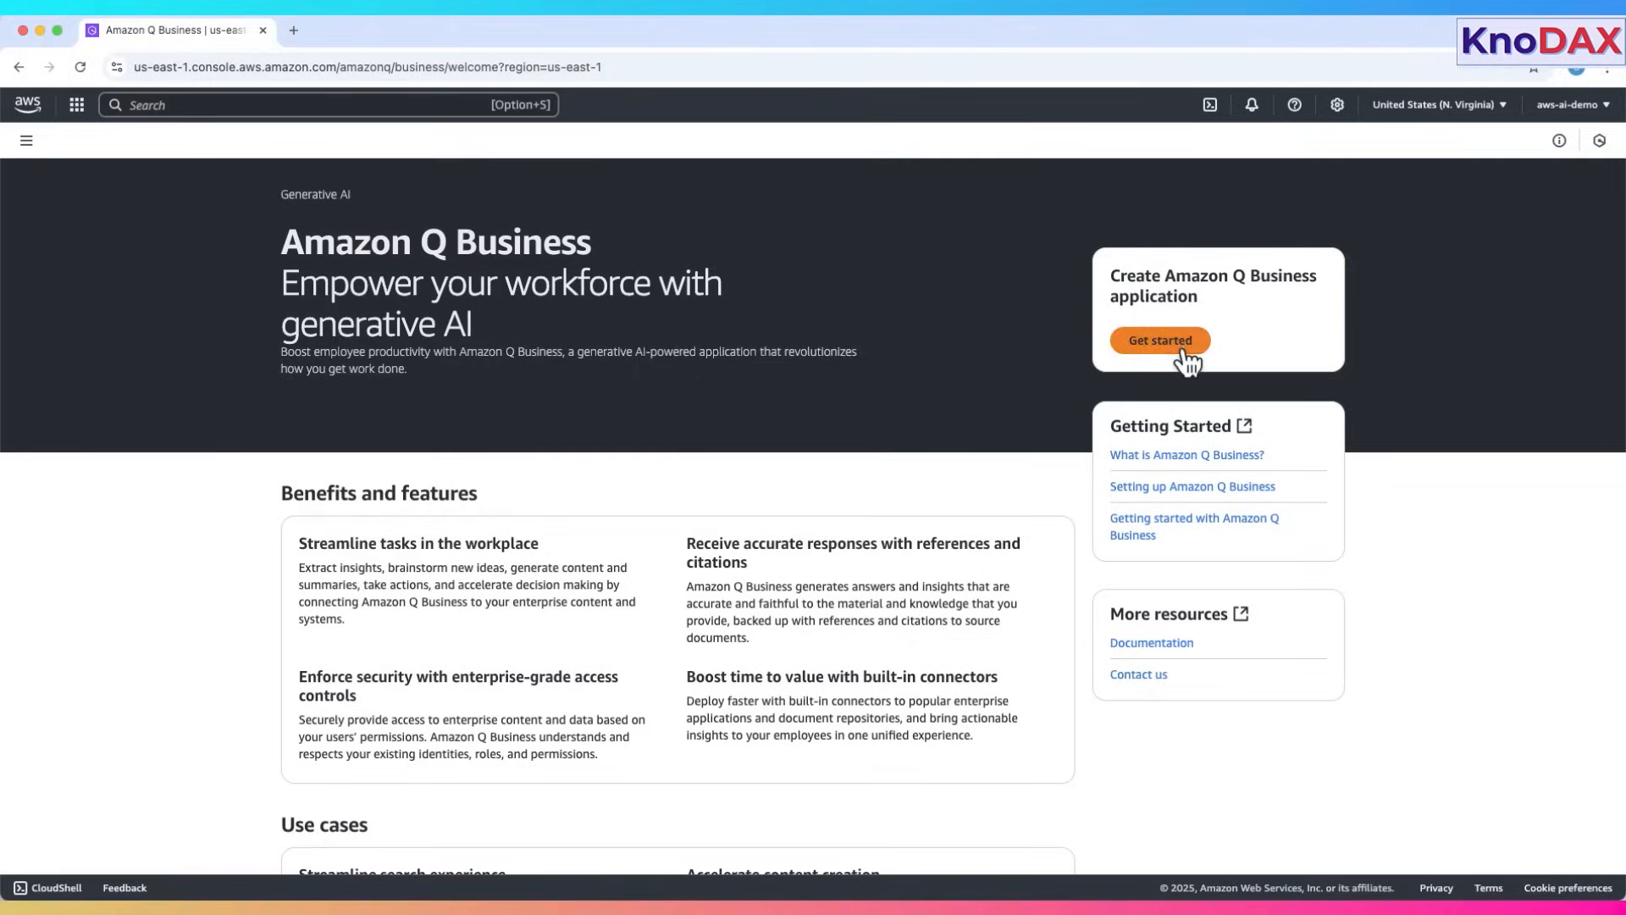
left_click(1158, 340)
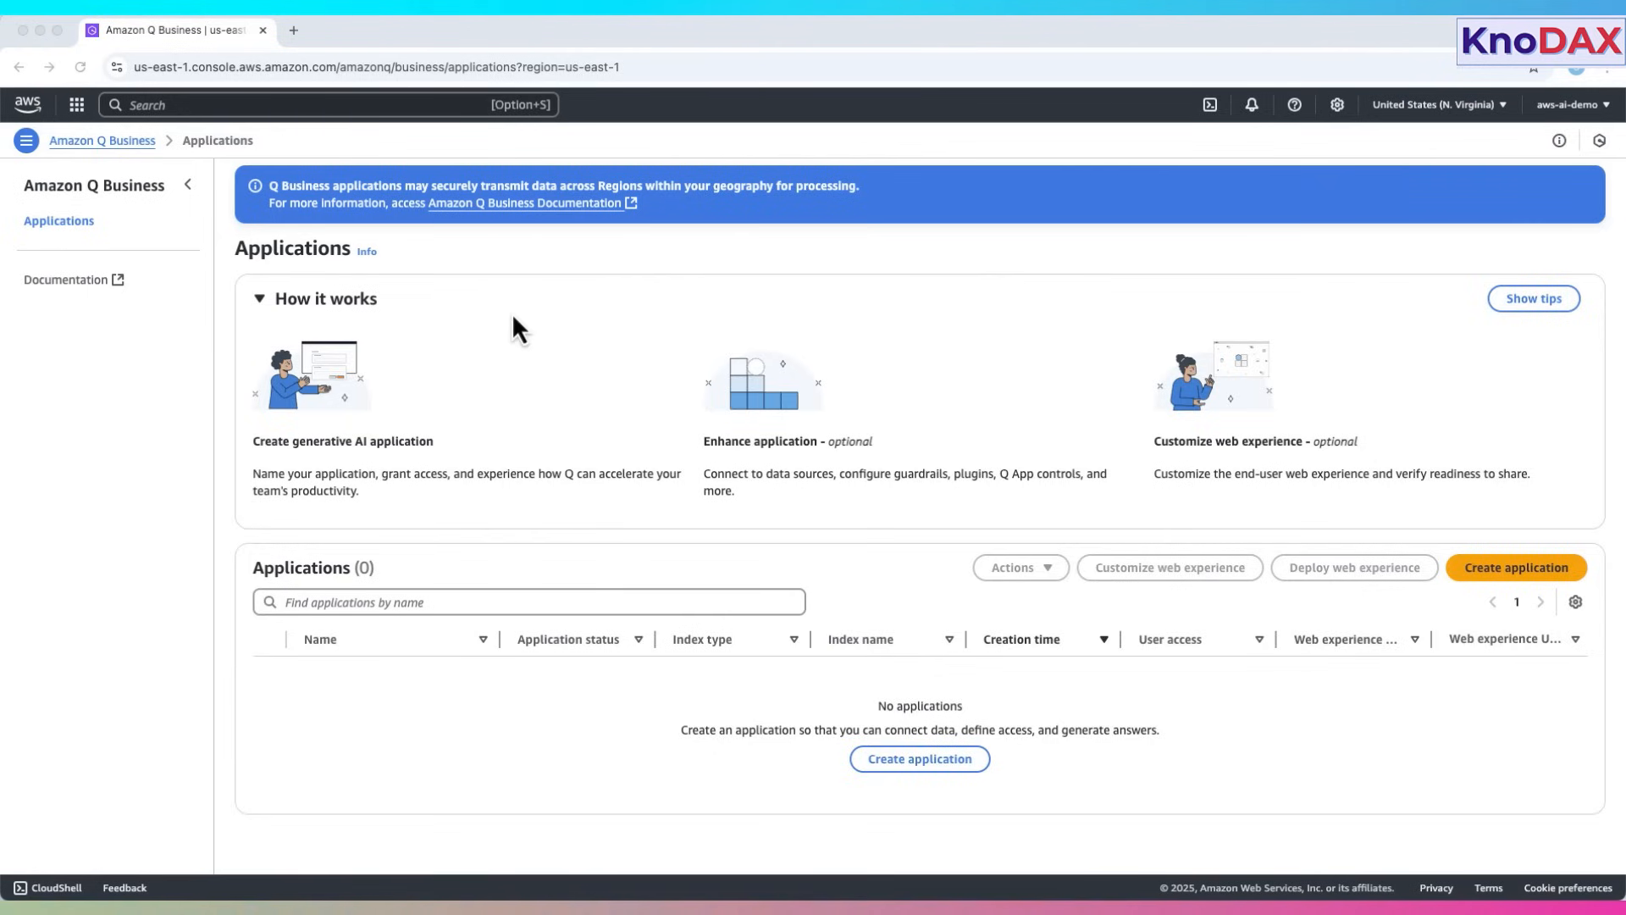
mouse_move(294, 281)
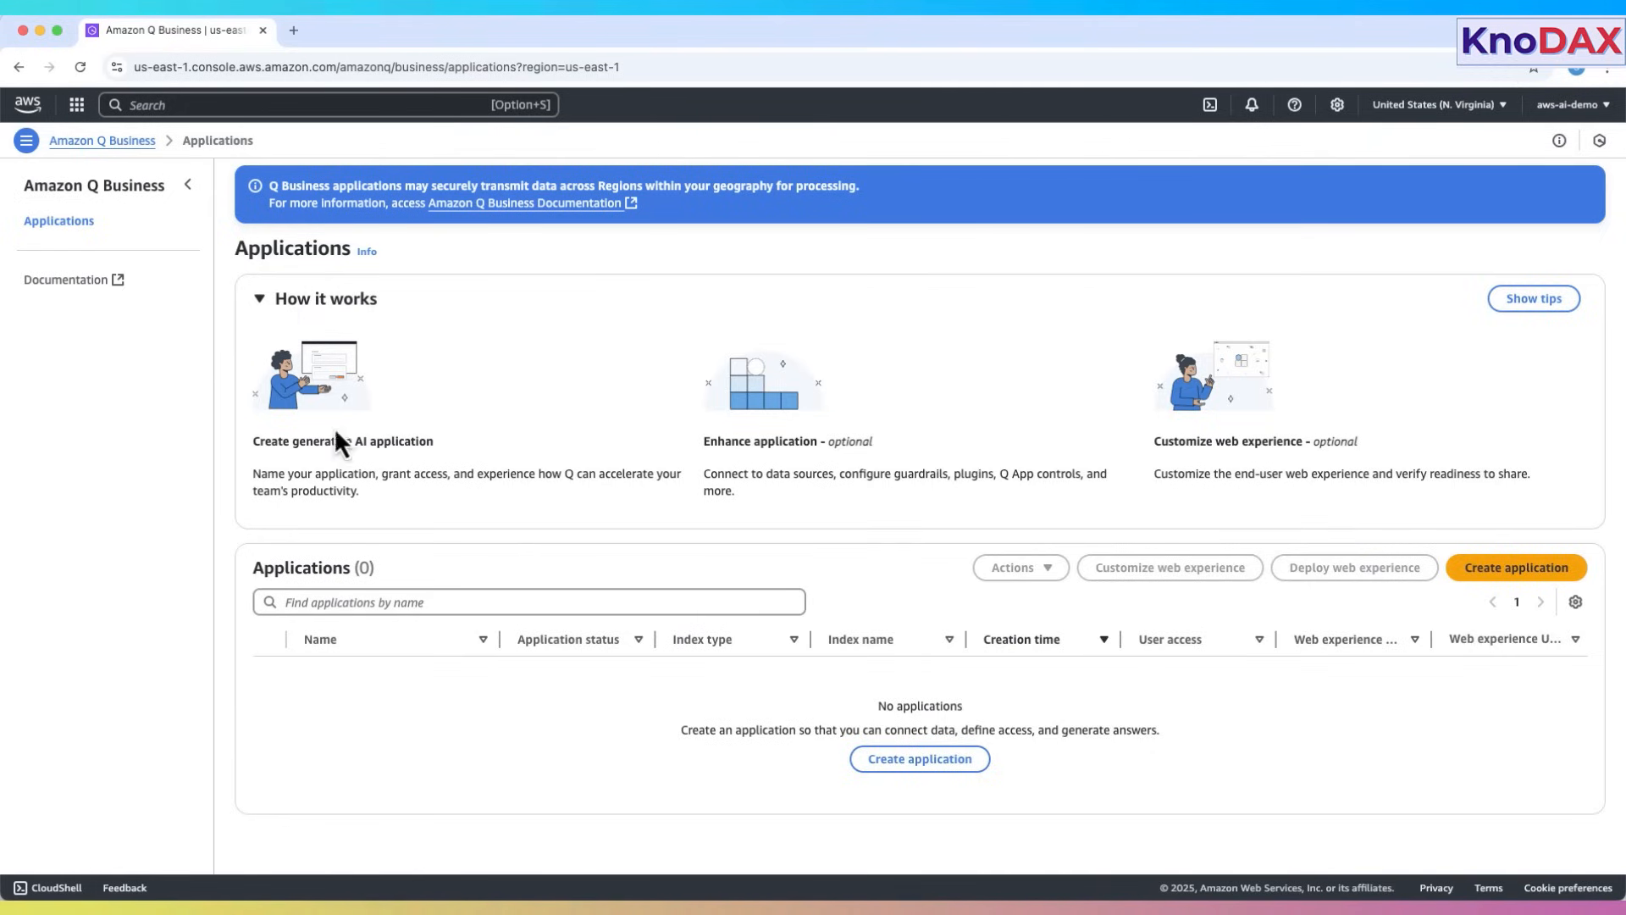
double_click(342, 440)
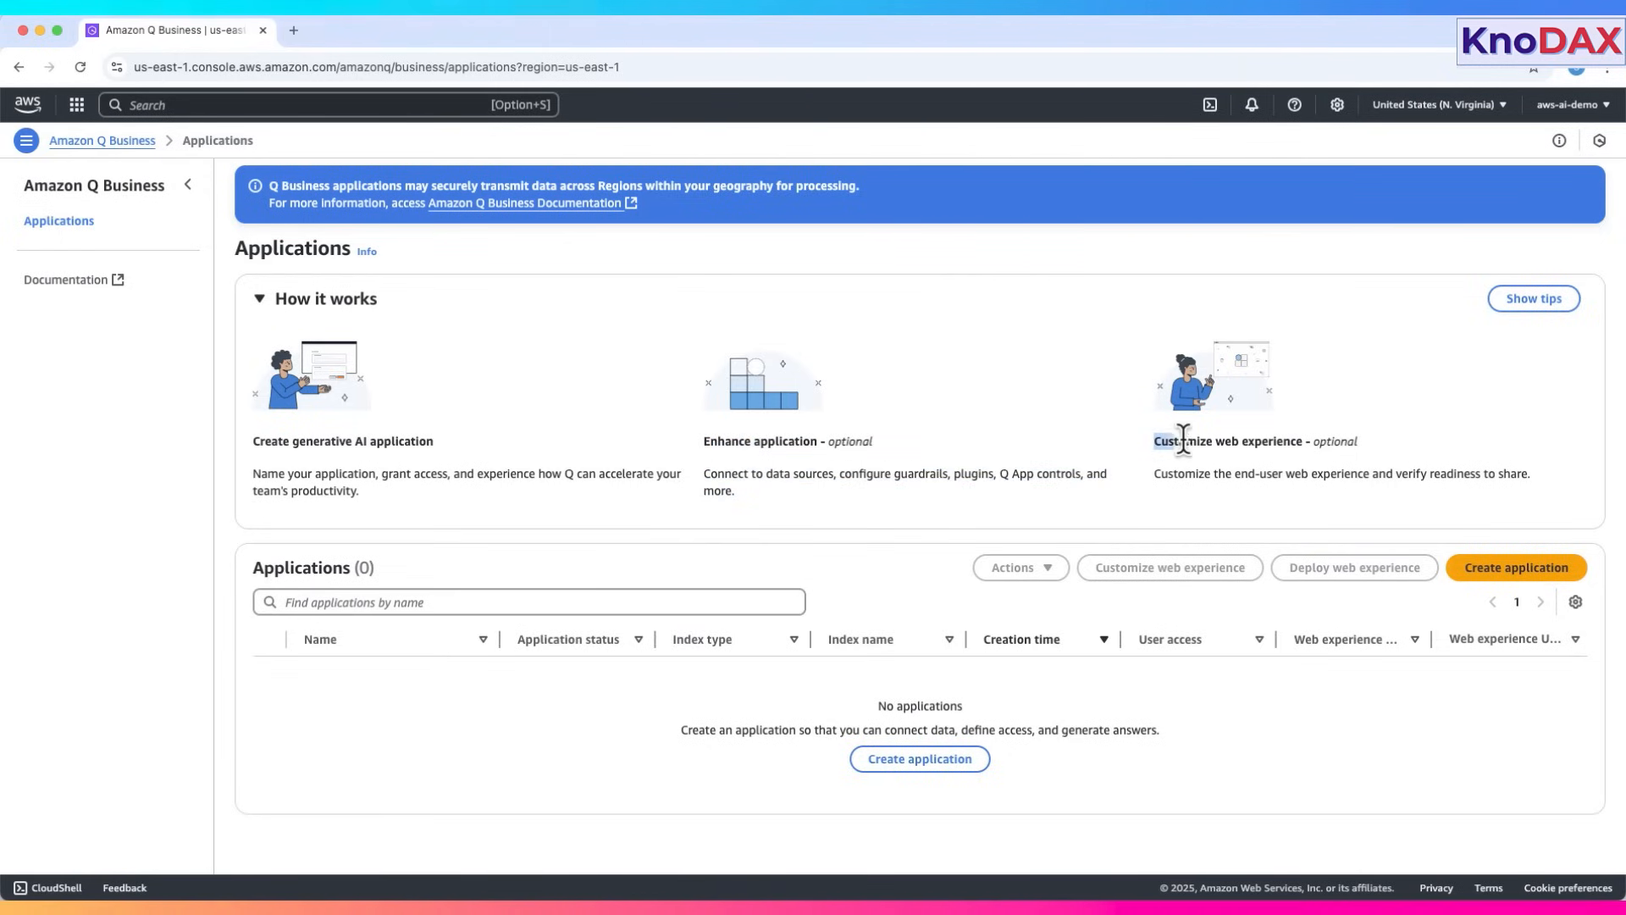
double_click(1224, 441)
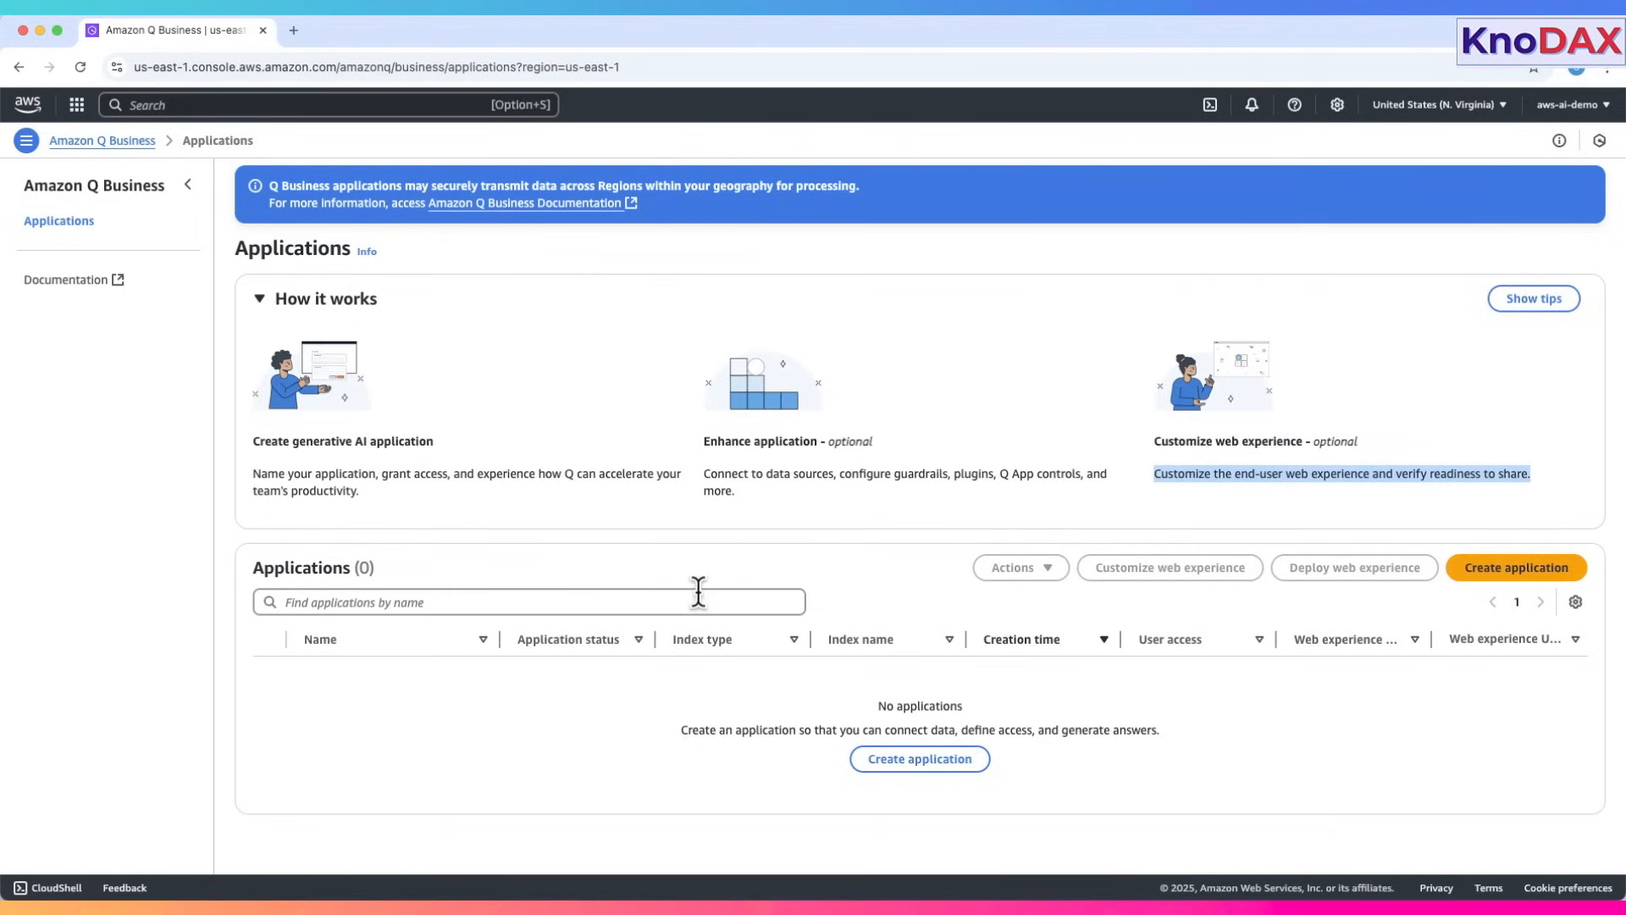
mouse_move(387, 578)
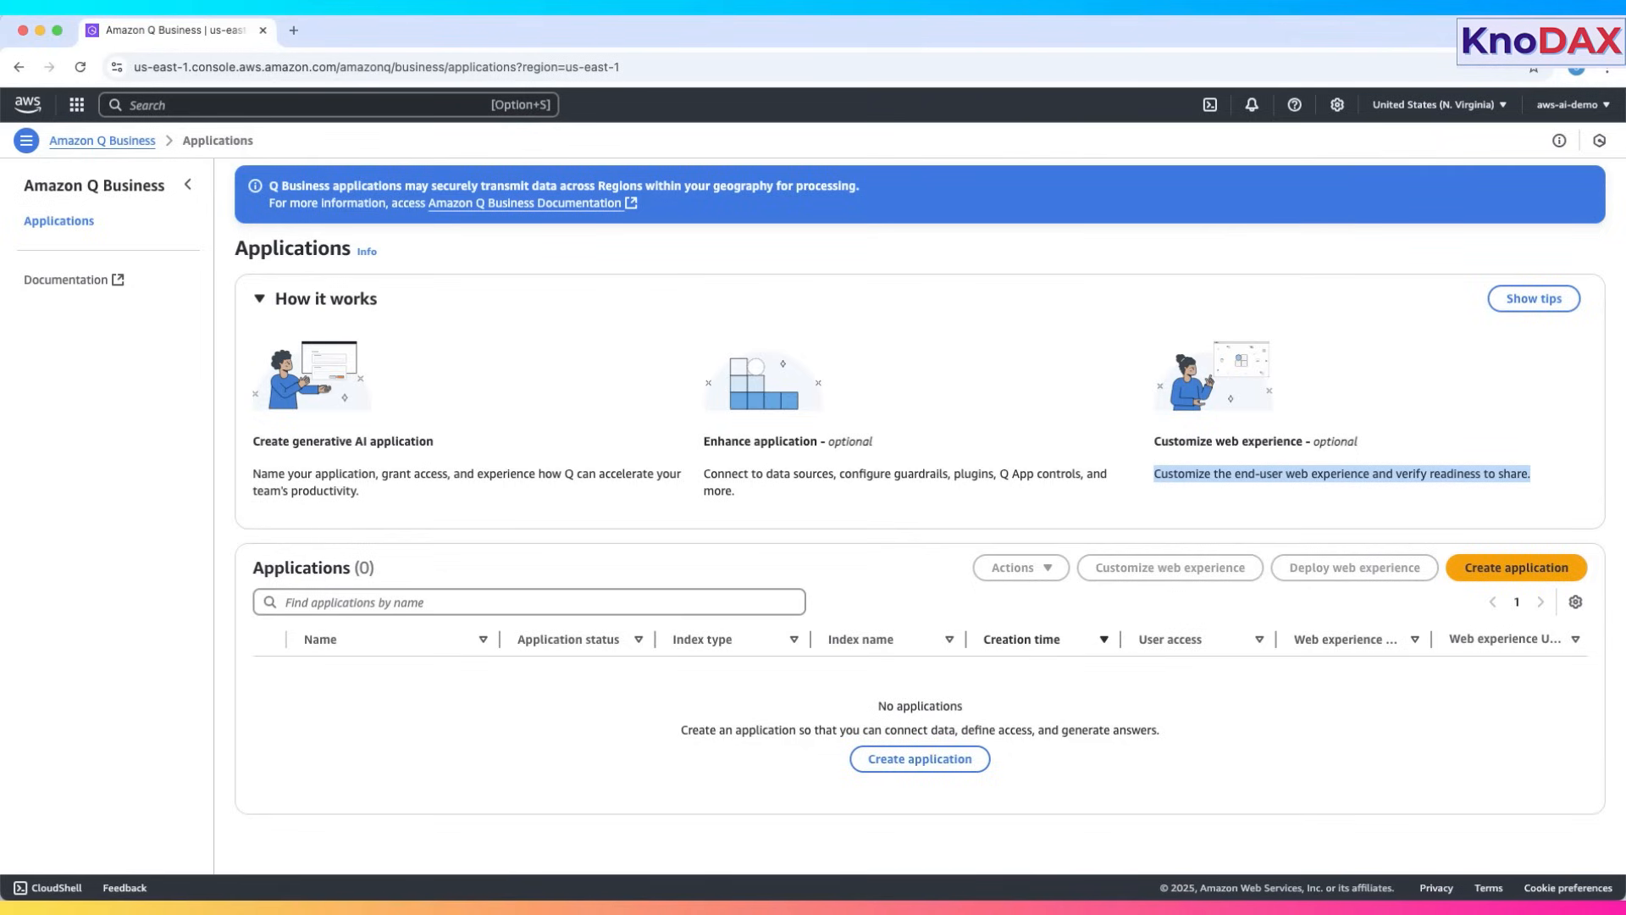
mouse_move(1493, 553)
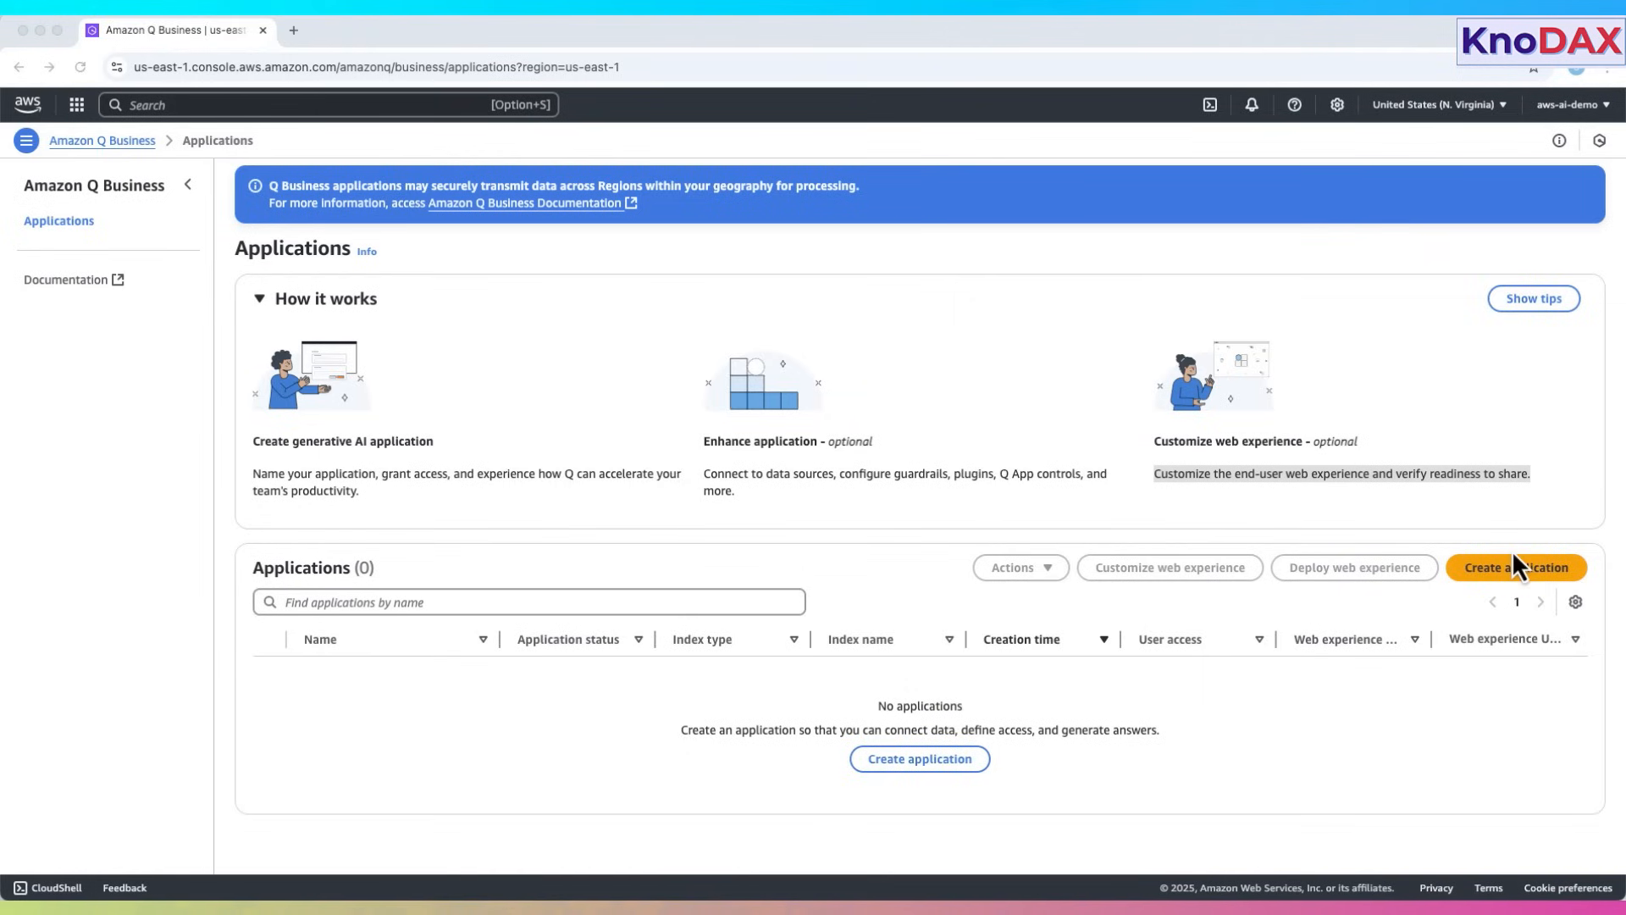
mouse_move(1518, 568)
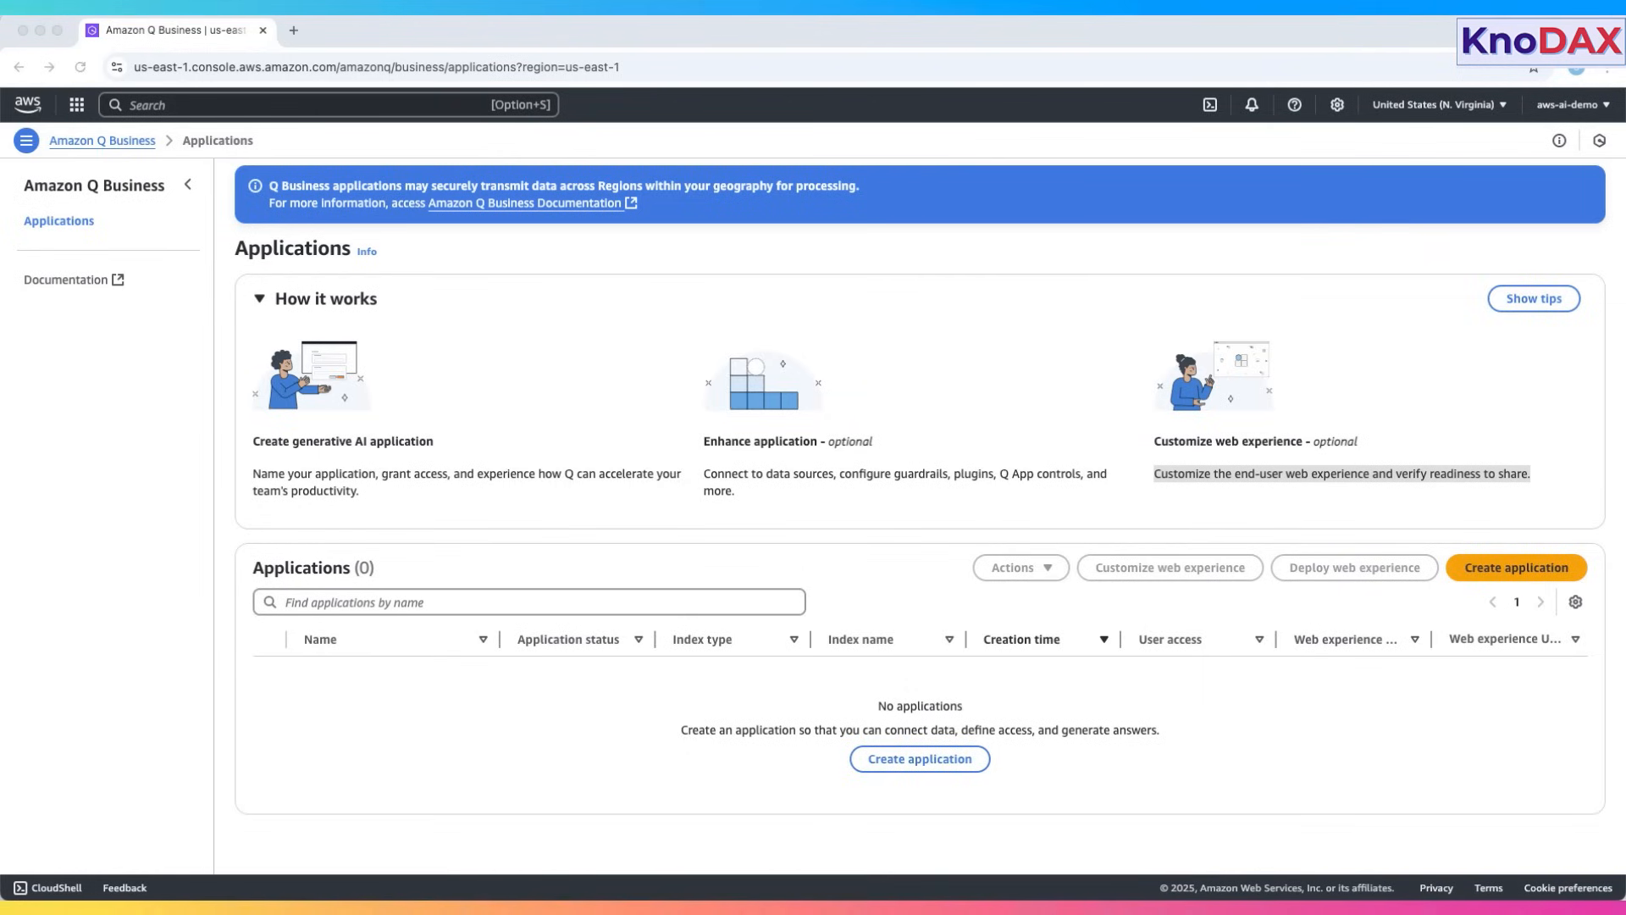
mouse_move(1529, 581)
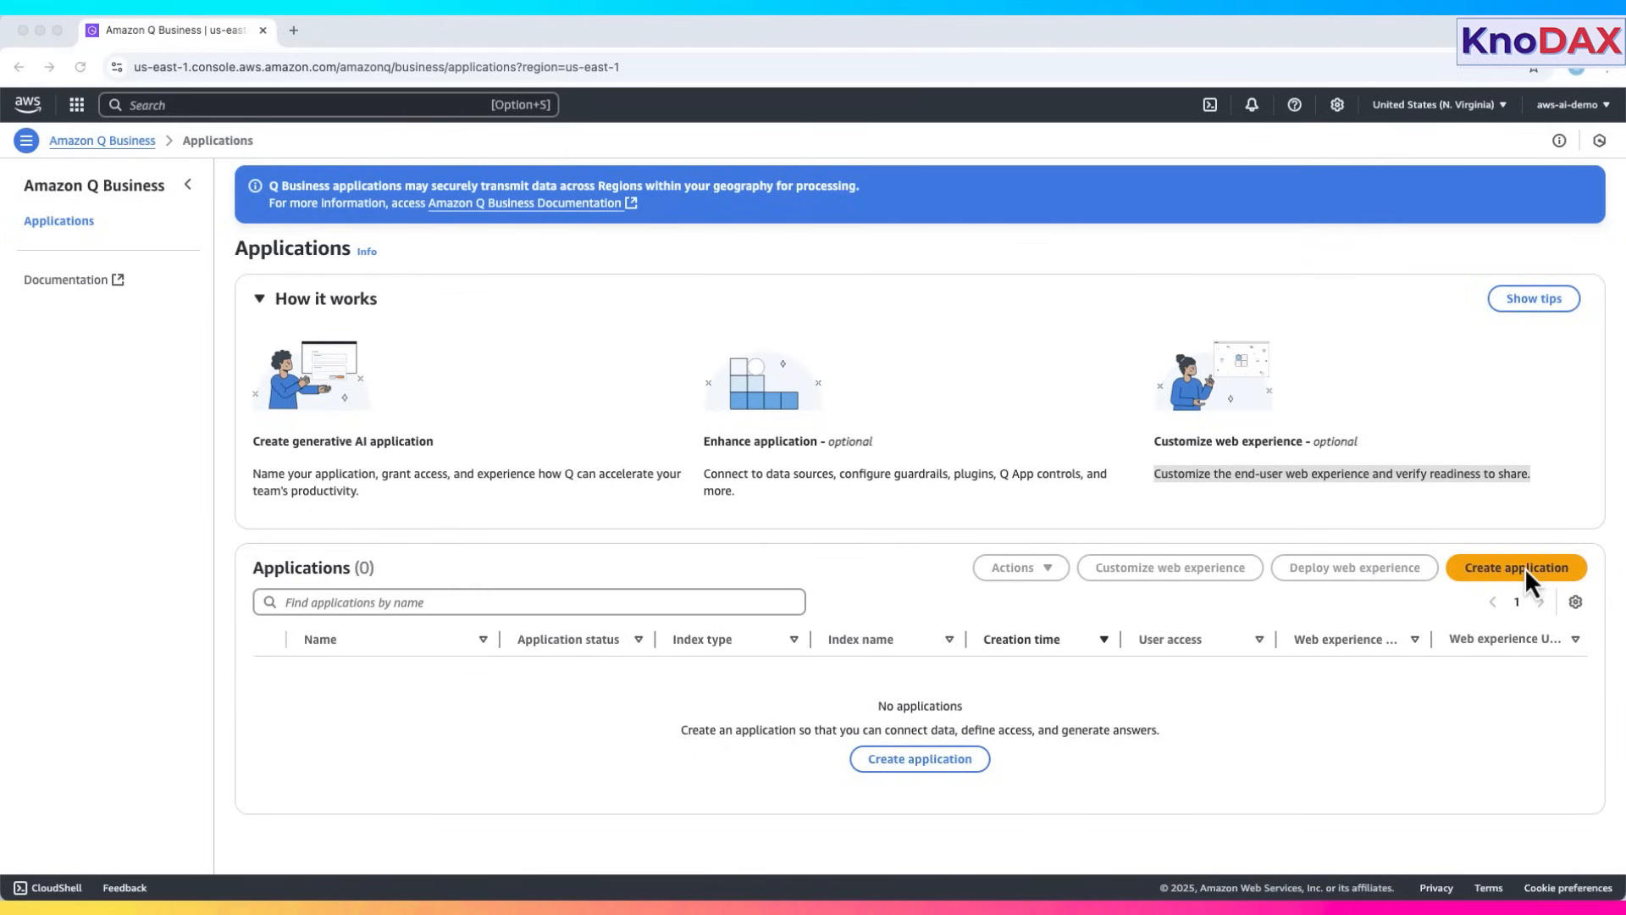
- Start a new application and try the name Amazon-Q-Business-Demo-Application
left_click(1515, 567)
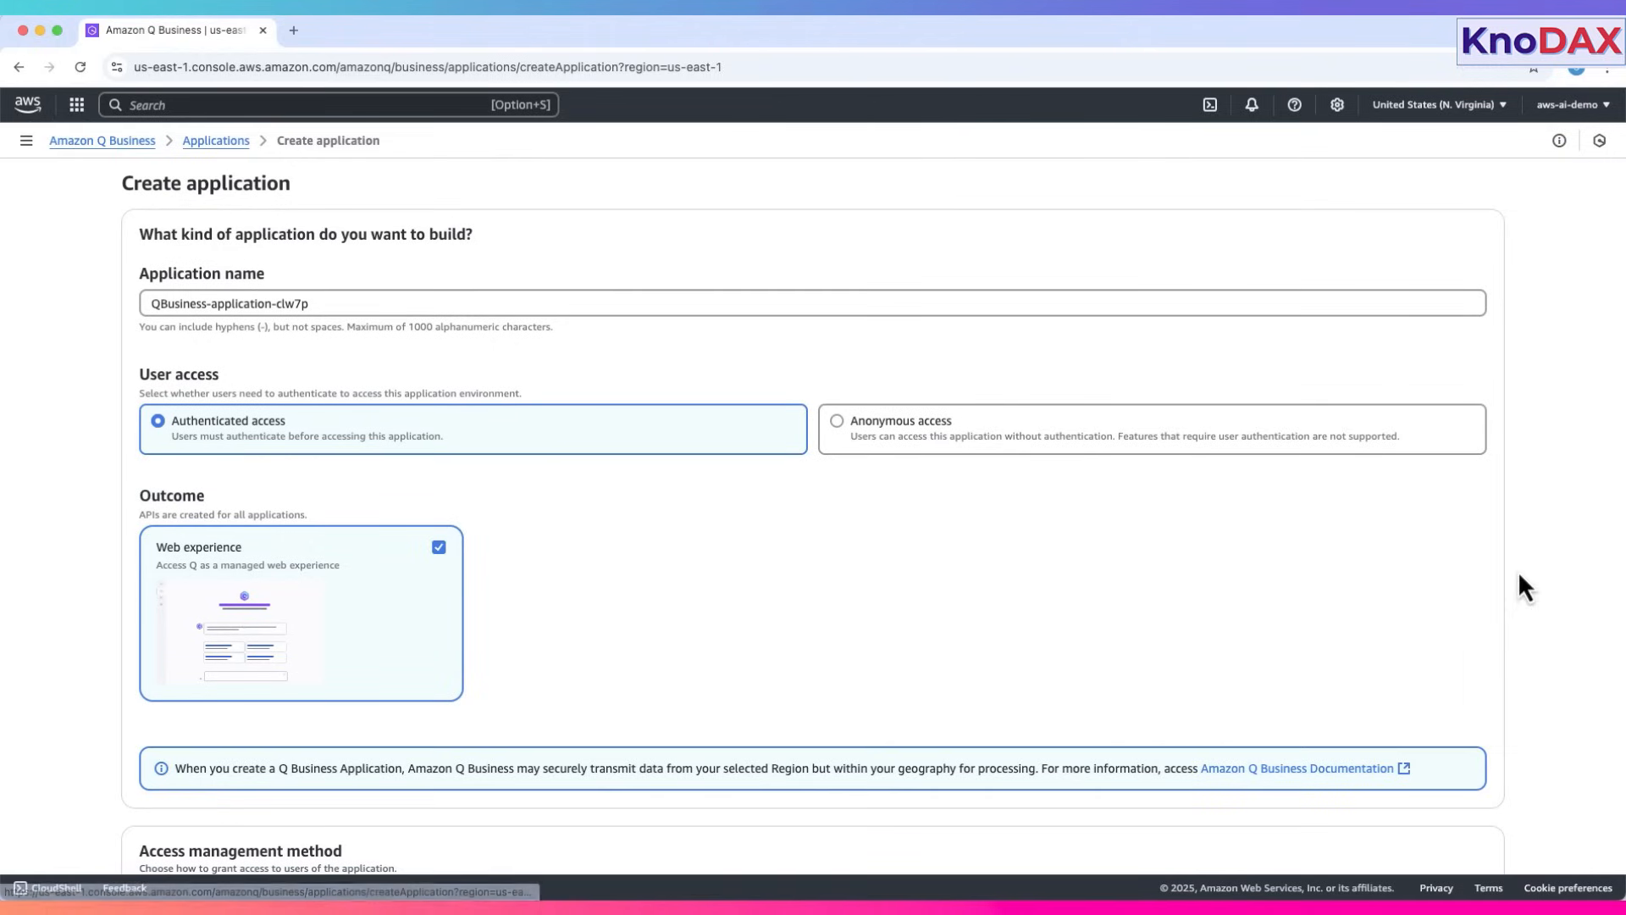
left_click(332, 304)
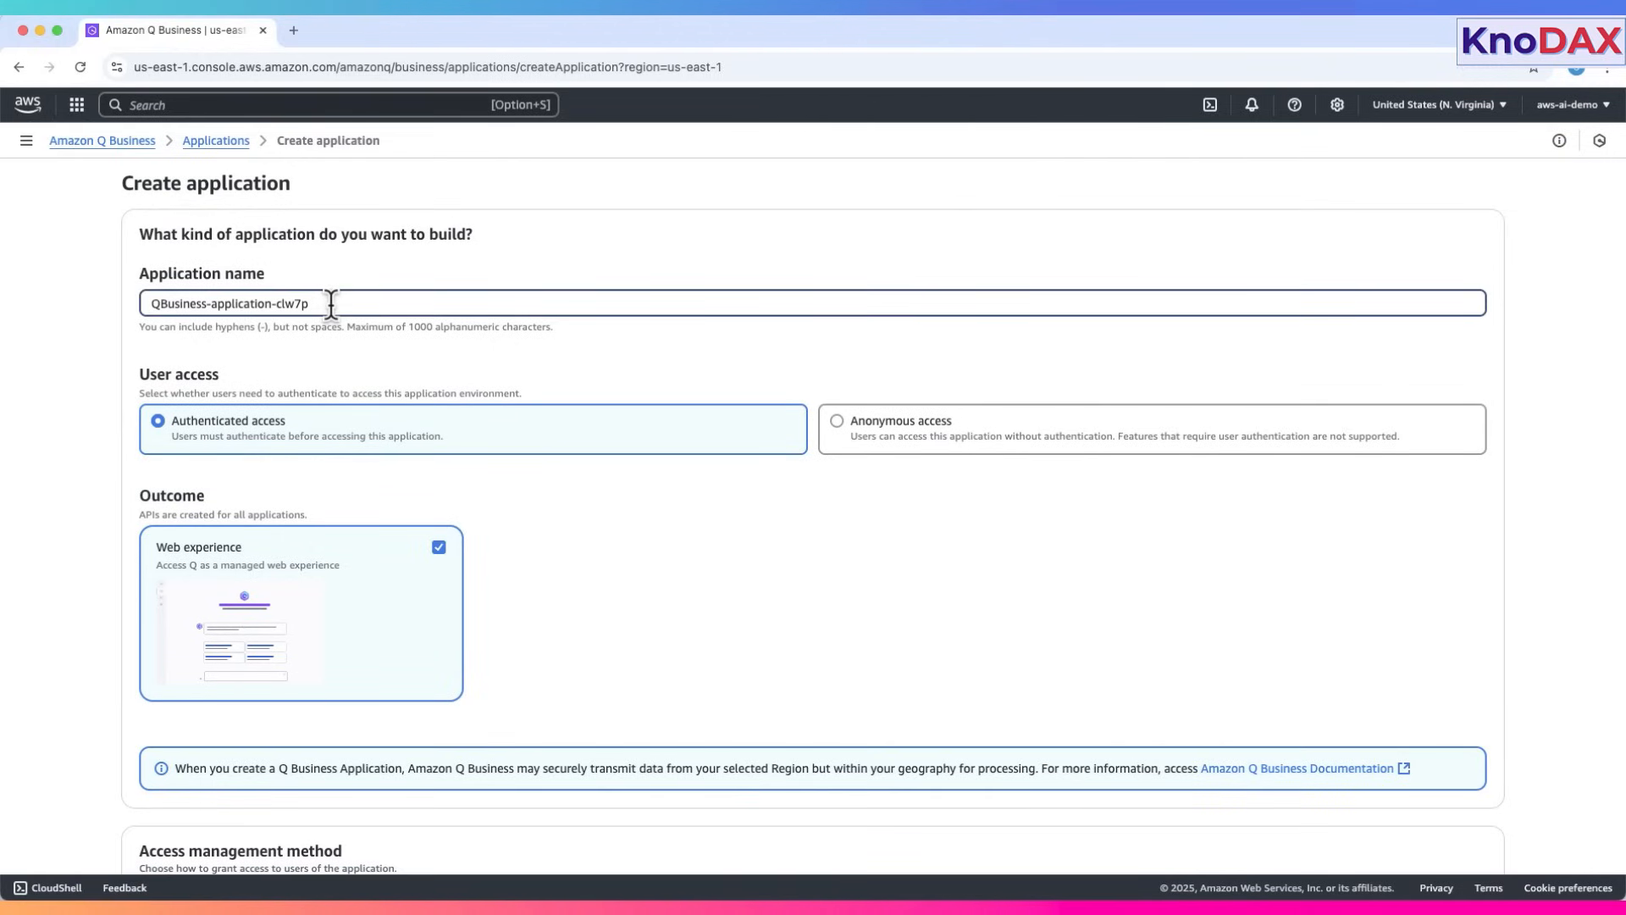
triple_click(228, 303)
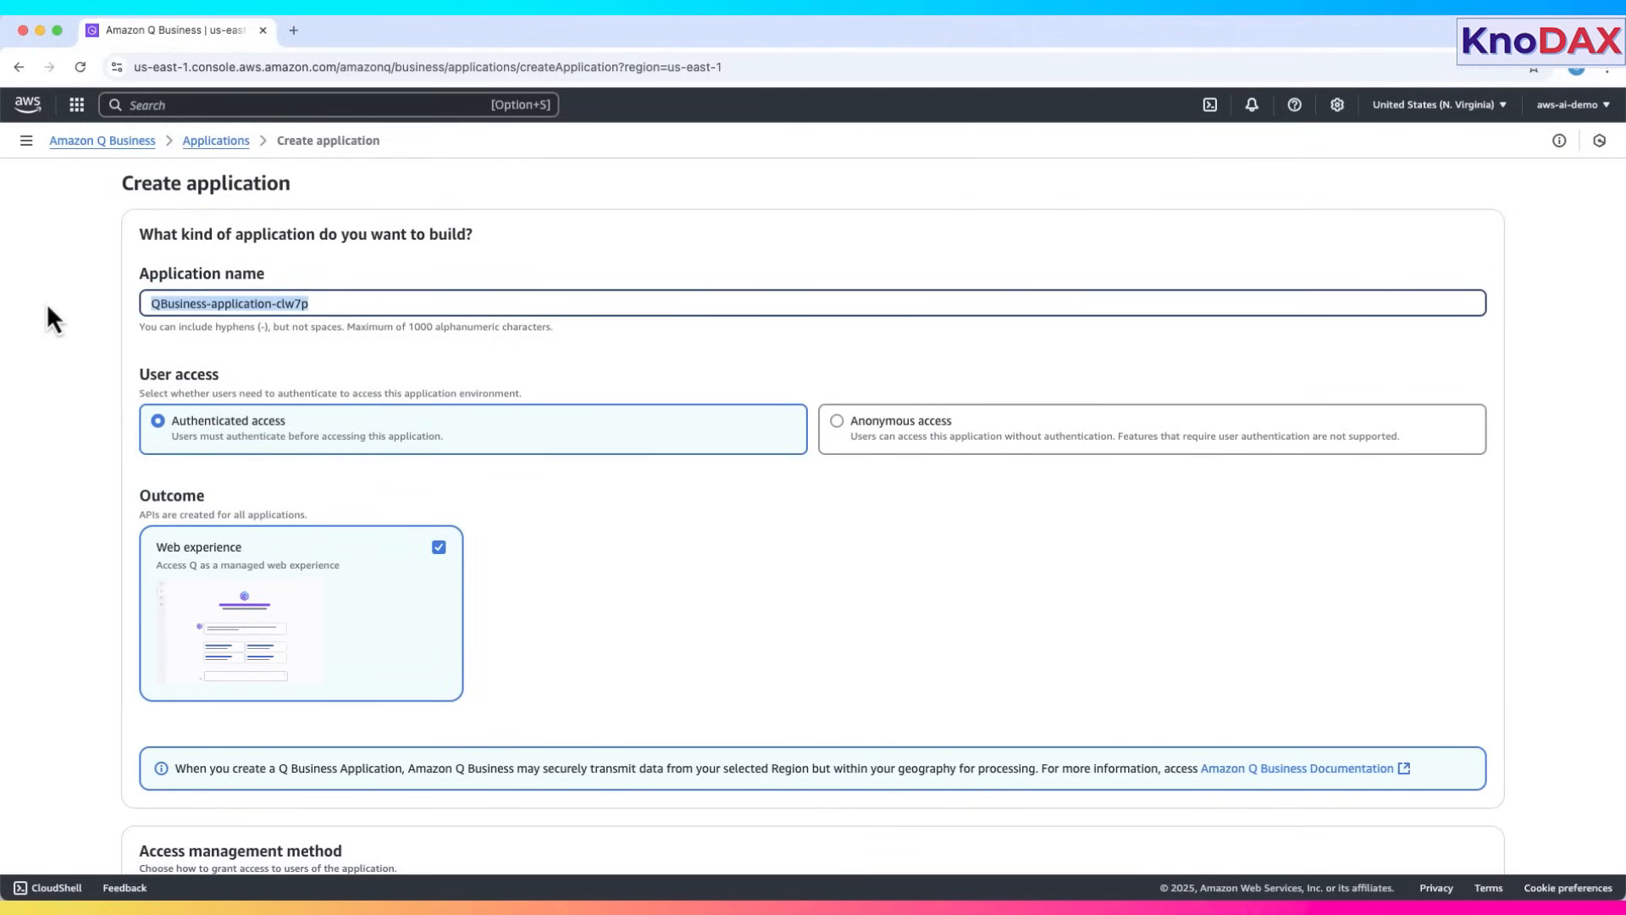
type("Amazon-Q-Business-Demo-Application")
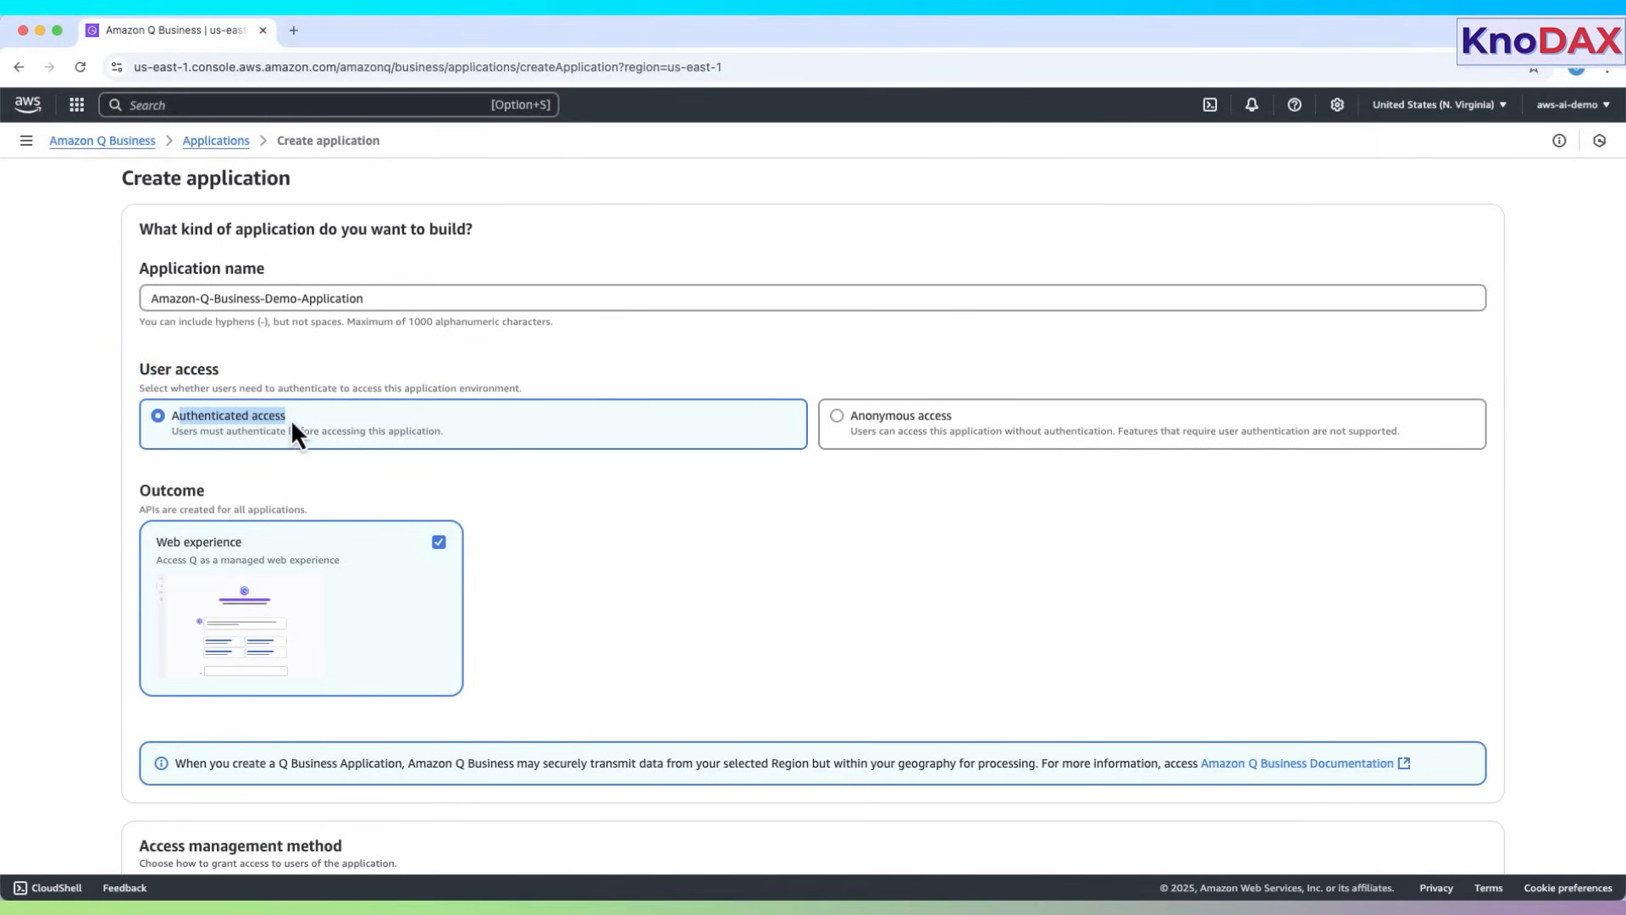
mouse_move(262, 463)
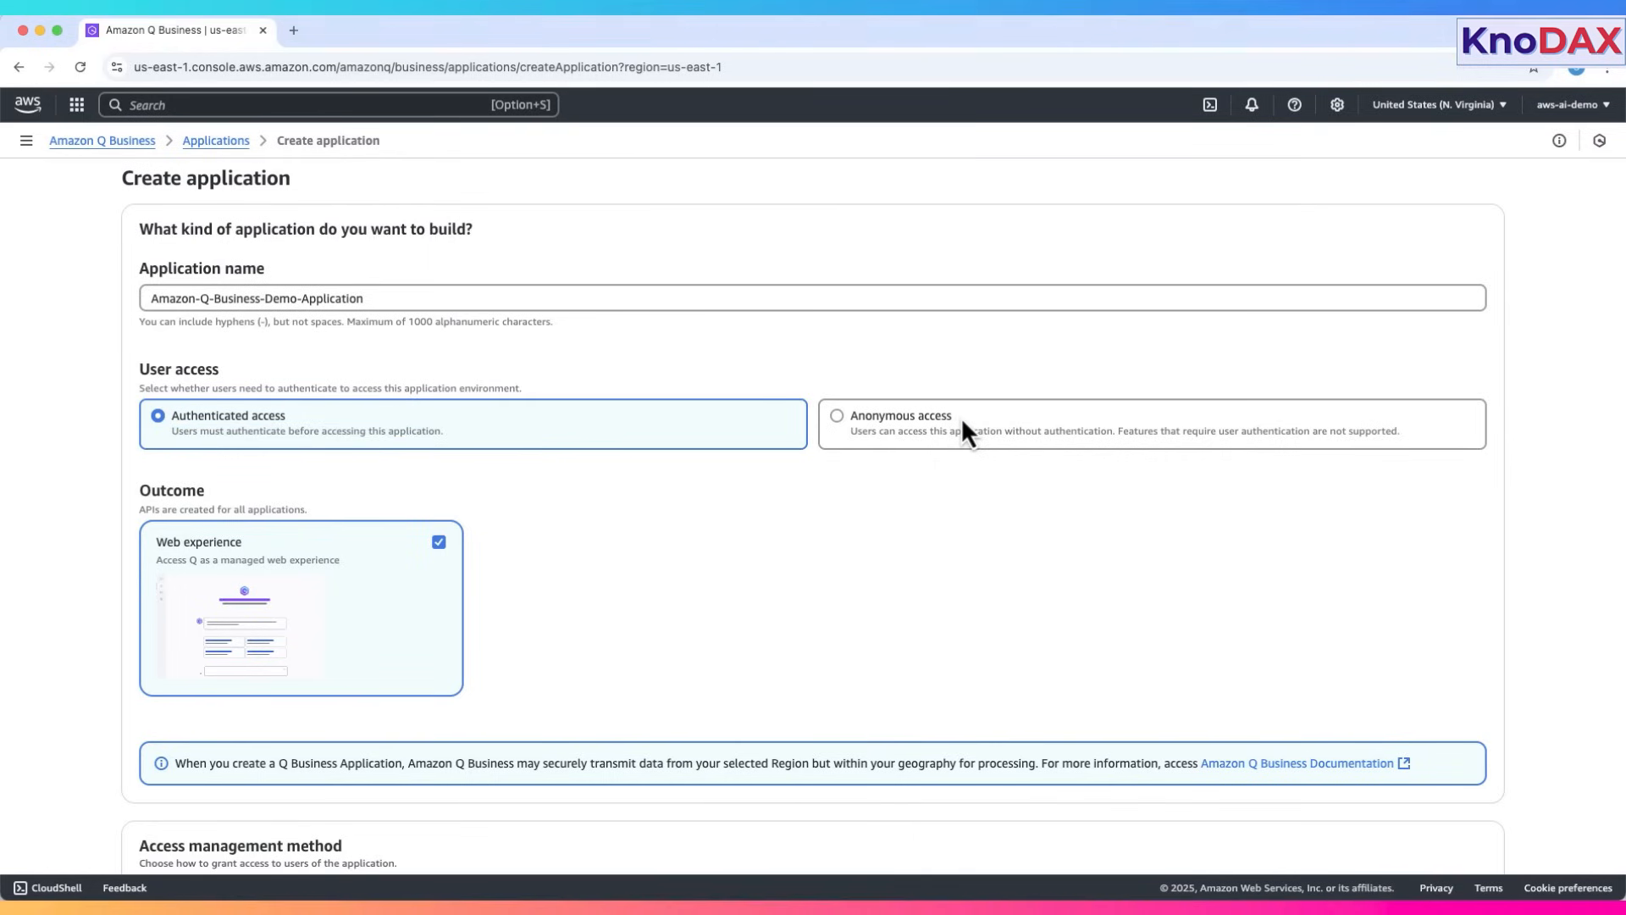
- Try anonymous access, then keep authenticated access with Web experience included
left_click(836, 415)
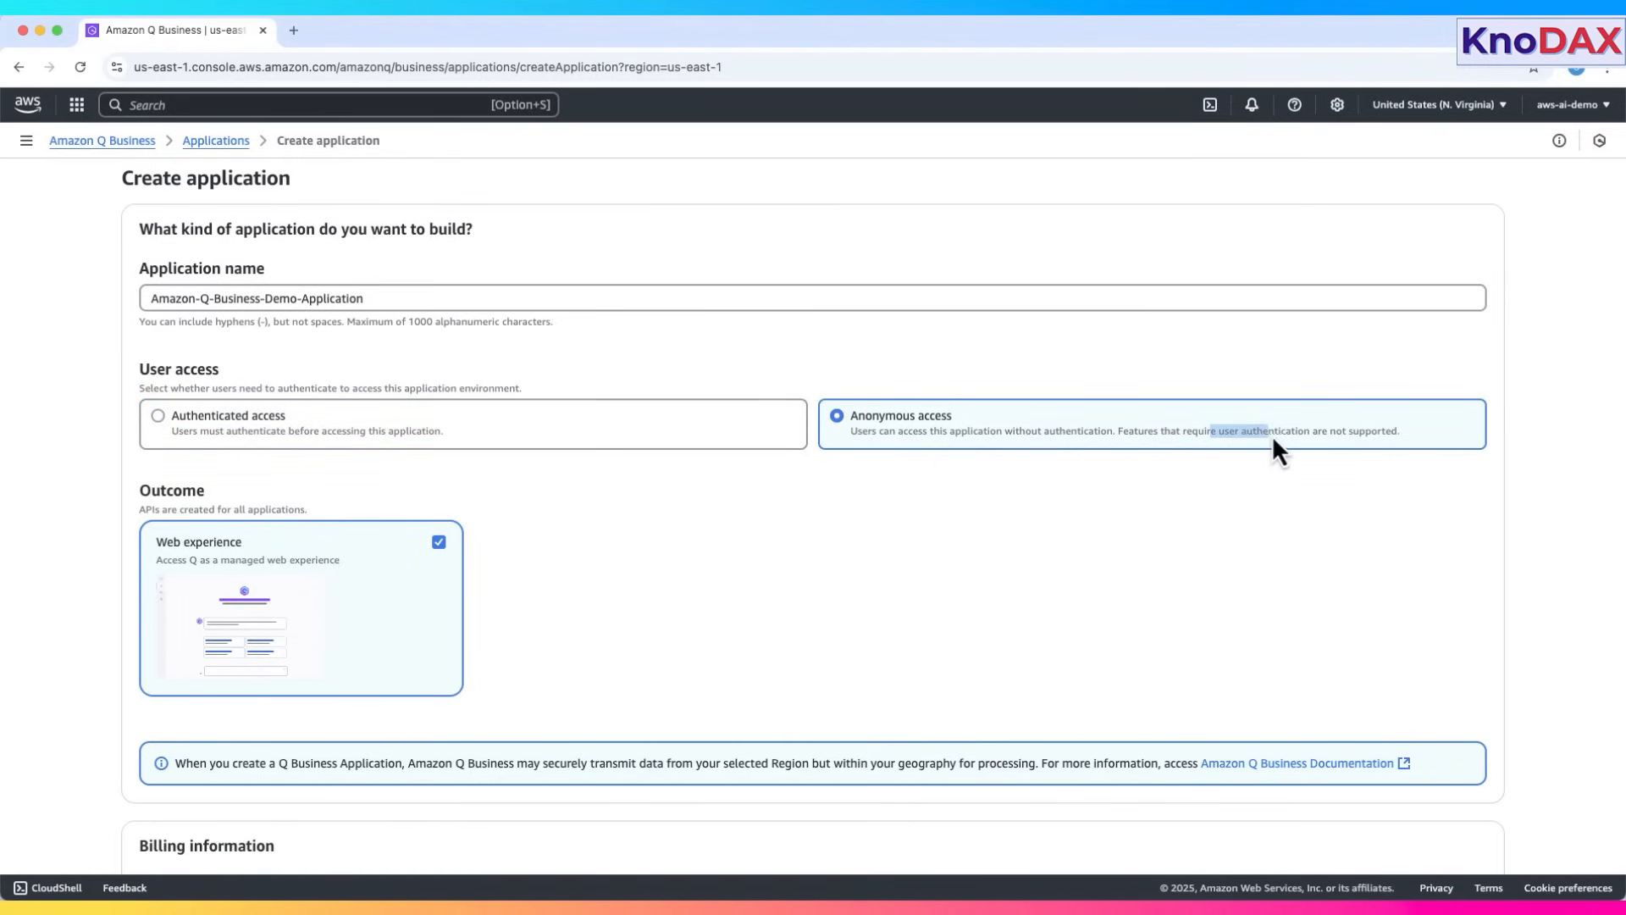
left_click(157, 415)
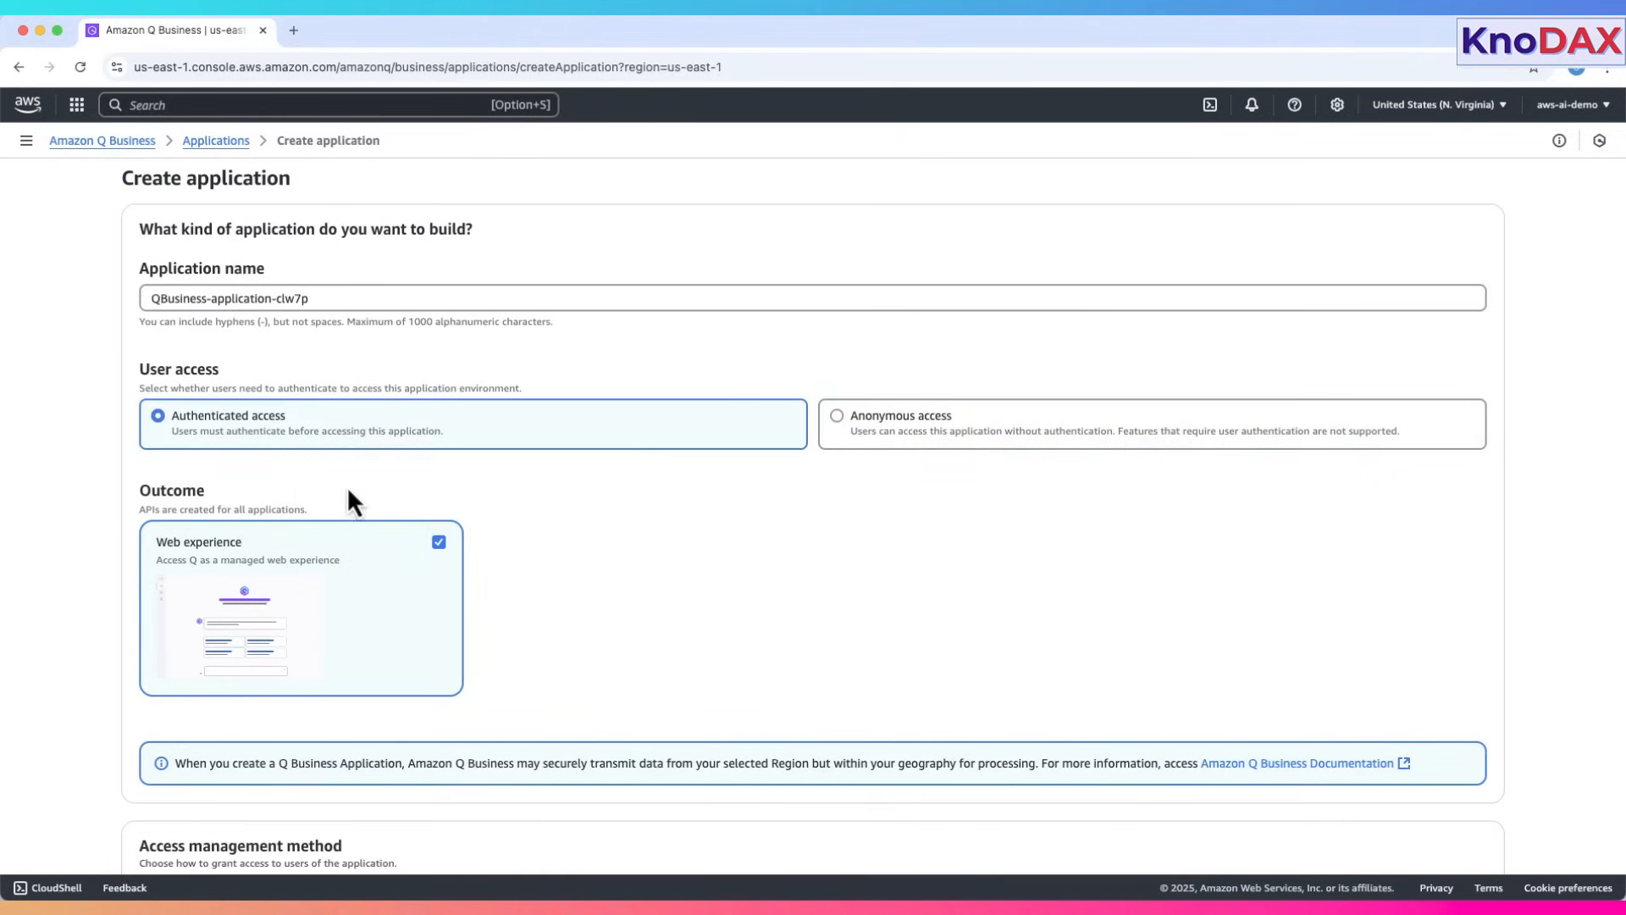
left_click(439, 541)
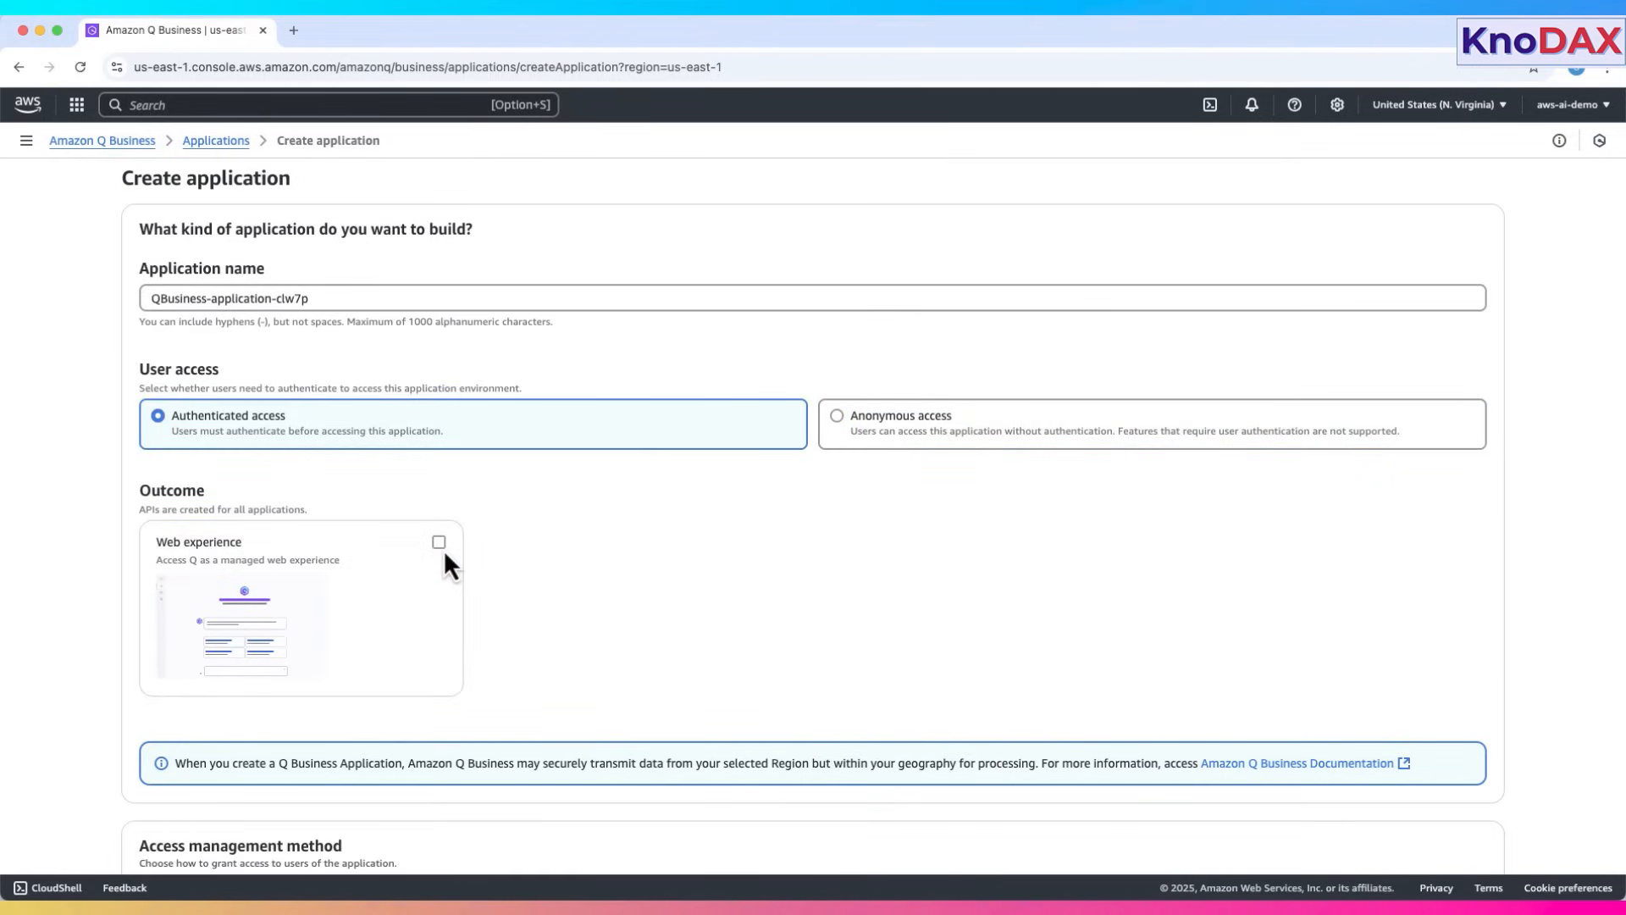
left_click(438, 542)
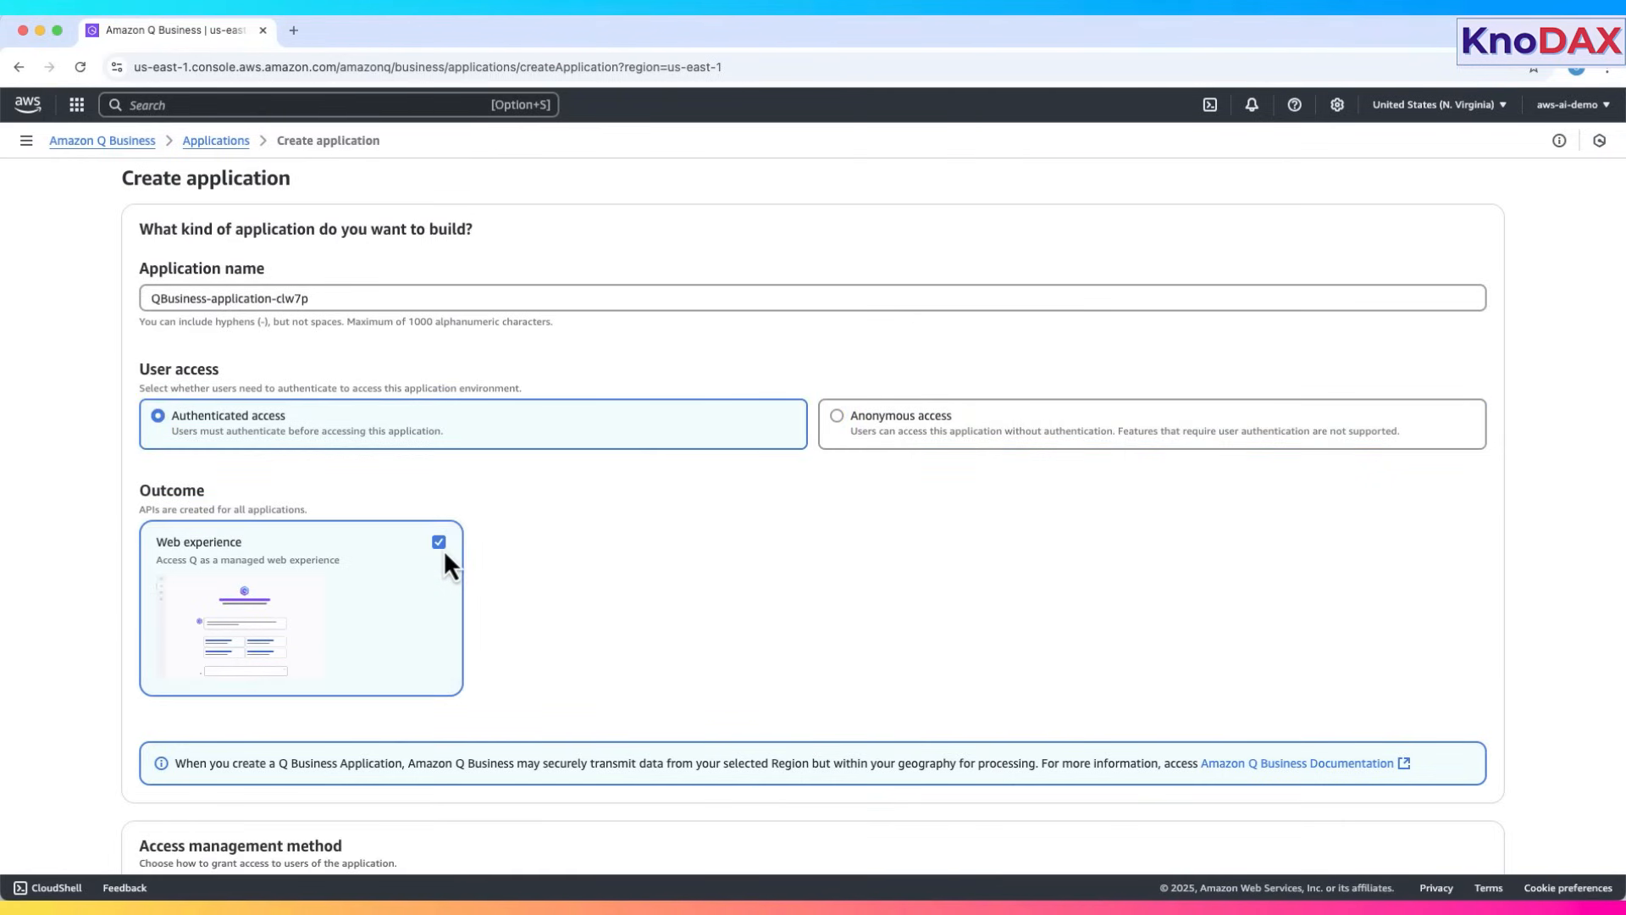
scroll("down", 3)
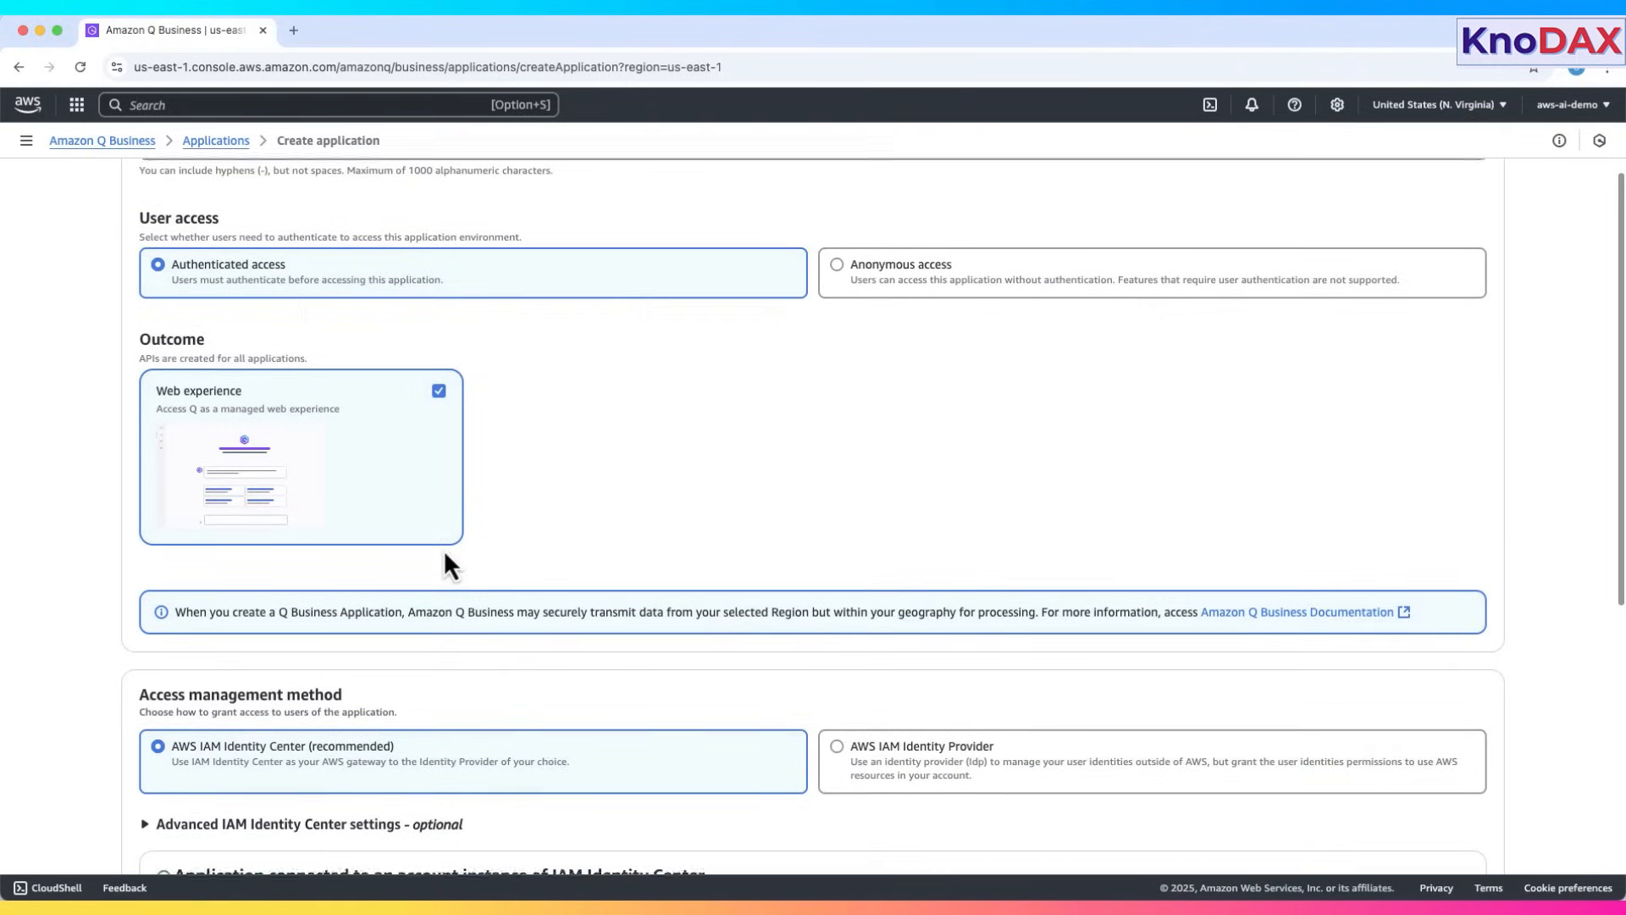
- Try IAM Identity Provider, then return to AWS IAM Identity Center access management
scroll("down", 3)
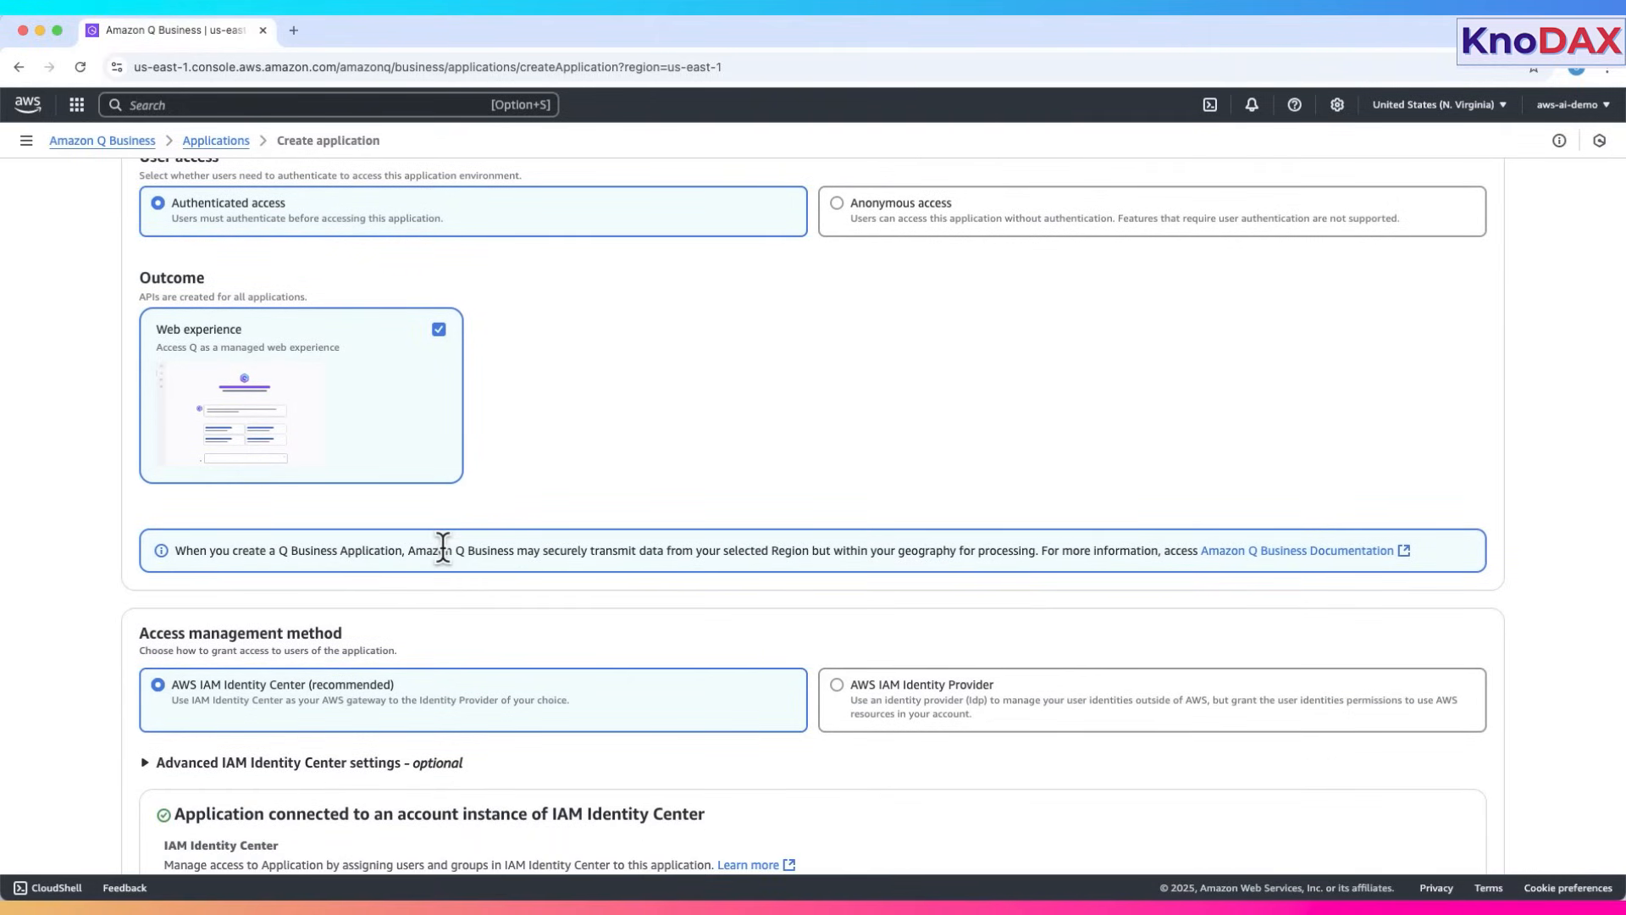
scroll("down", 3)
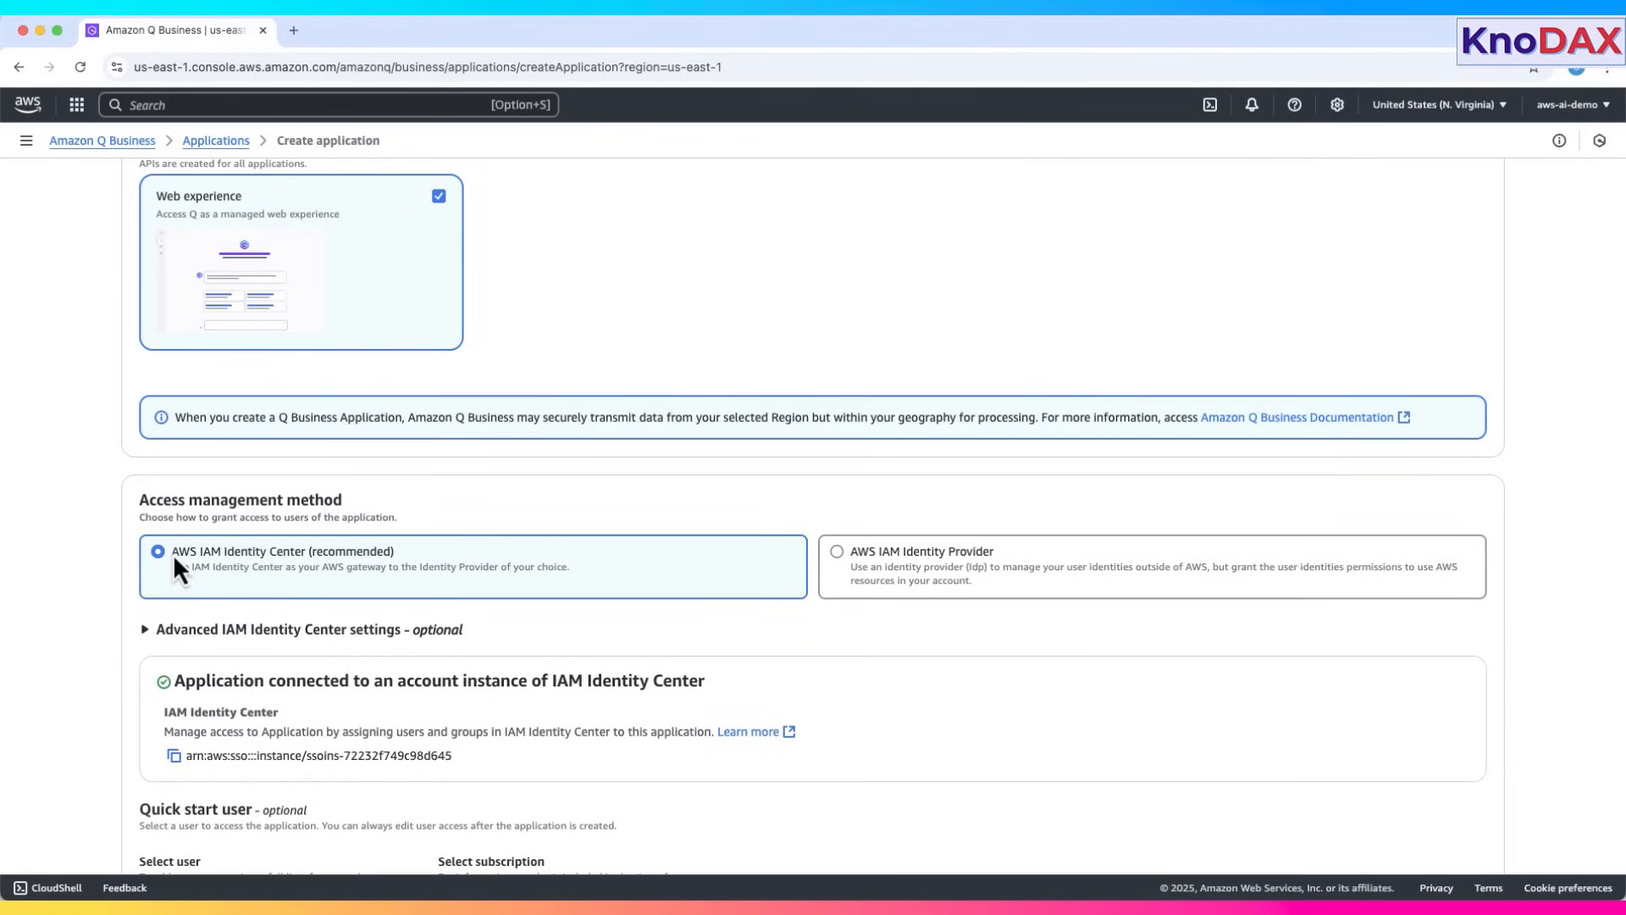
mouse_move(304, 564)
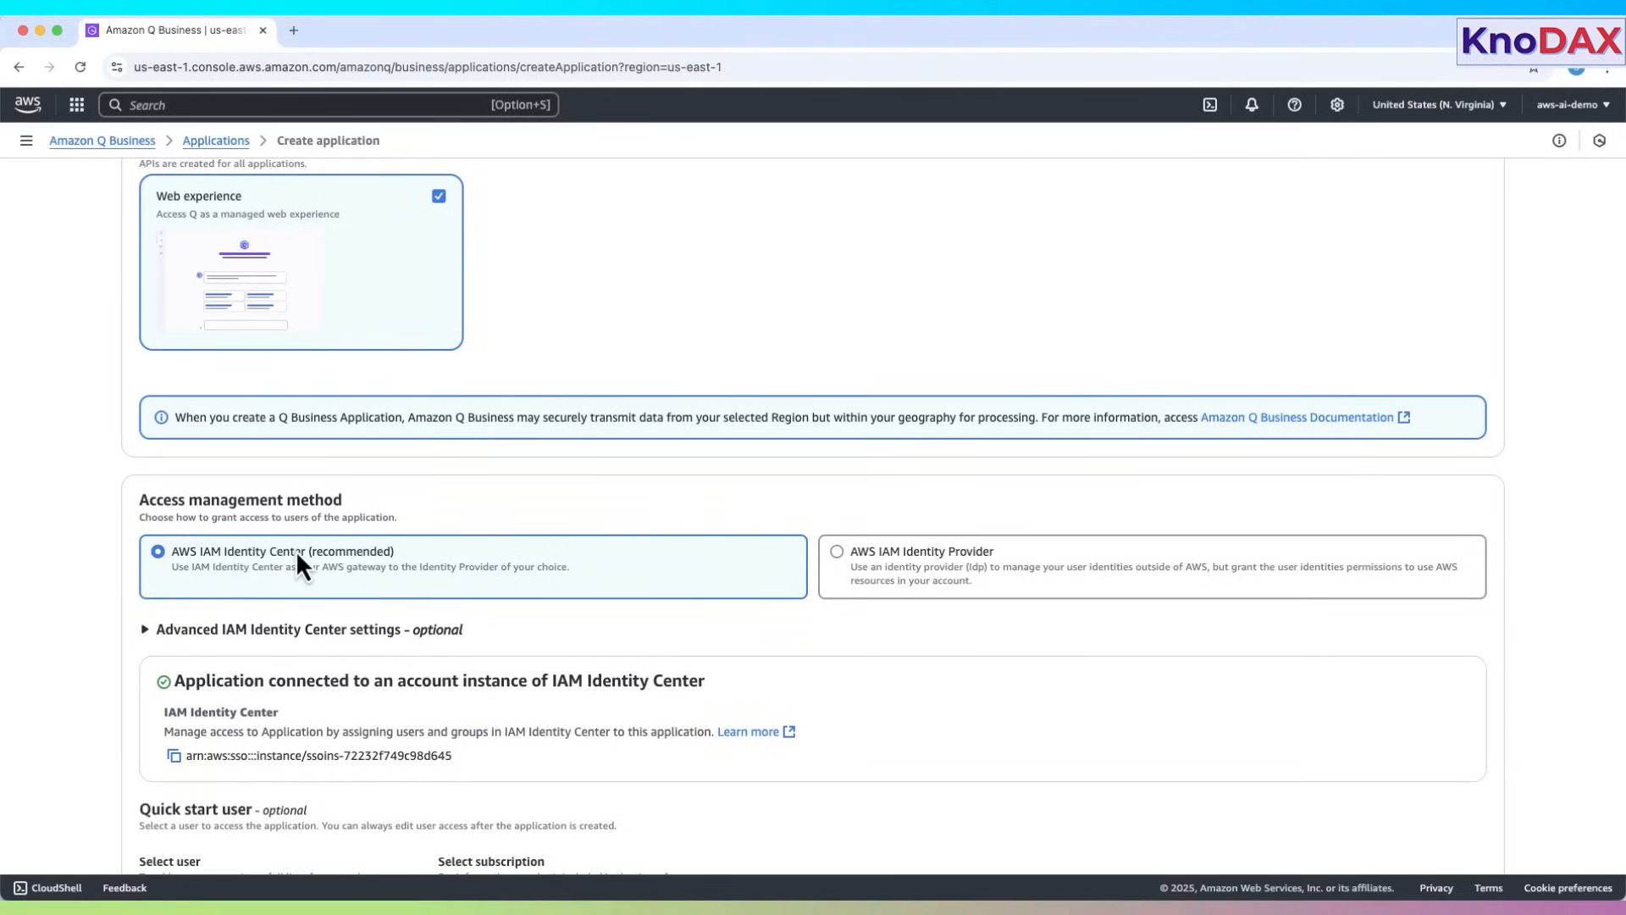
left_click_drag(299, 567, 569, 566)
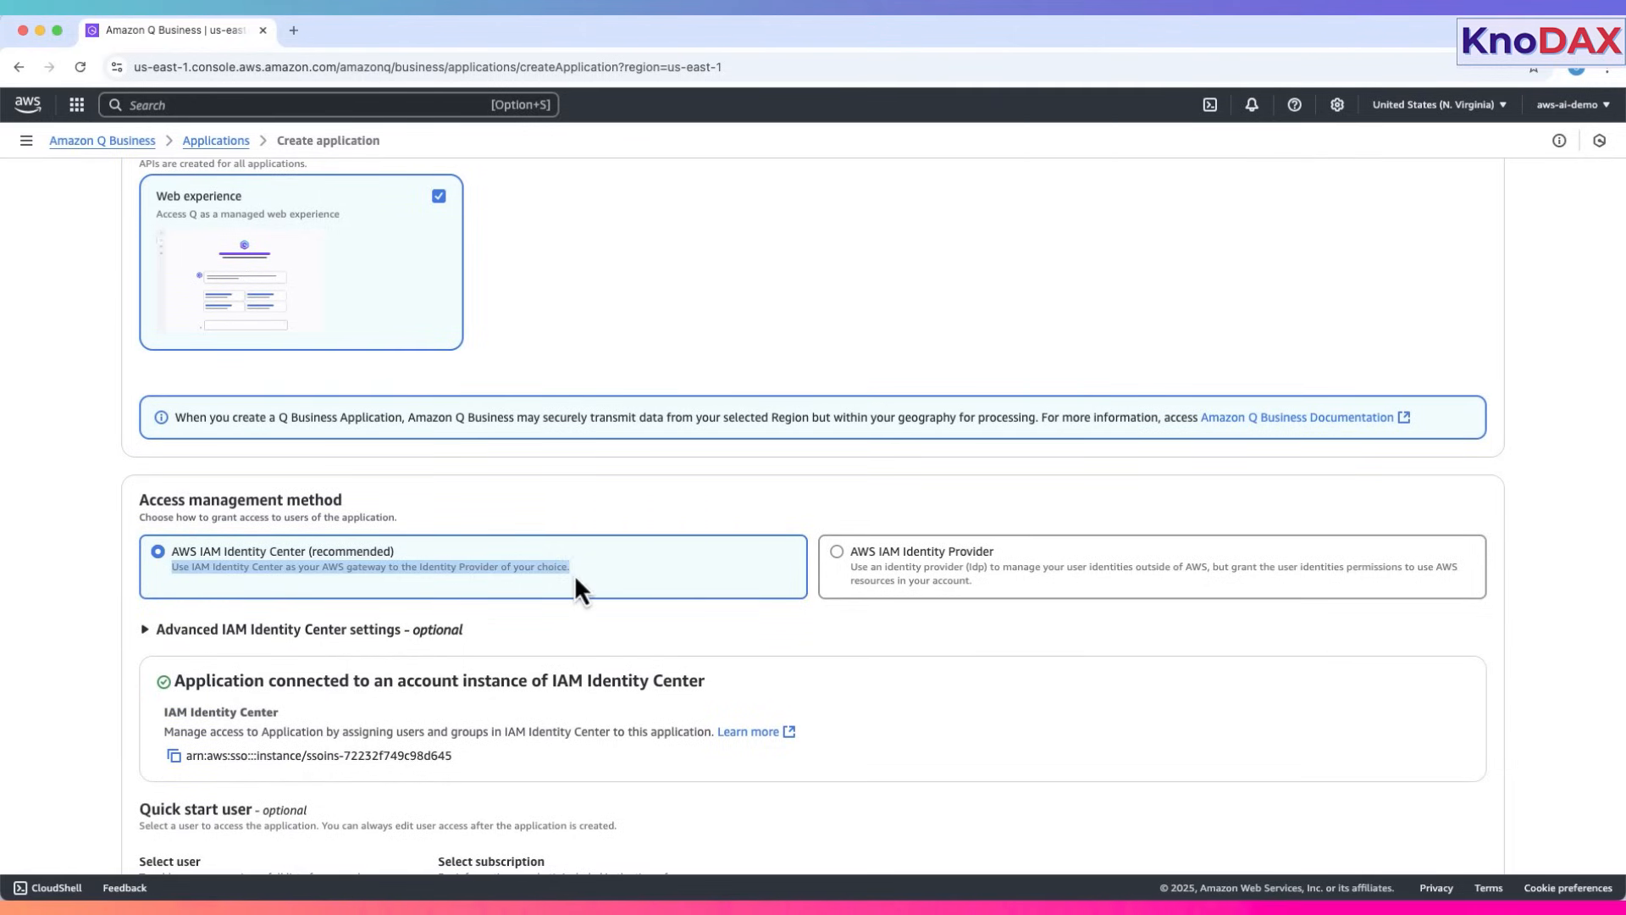
scroll("down", 3)
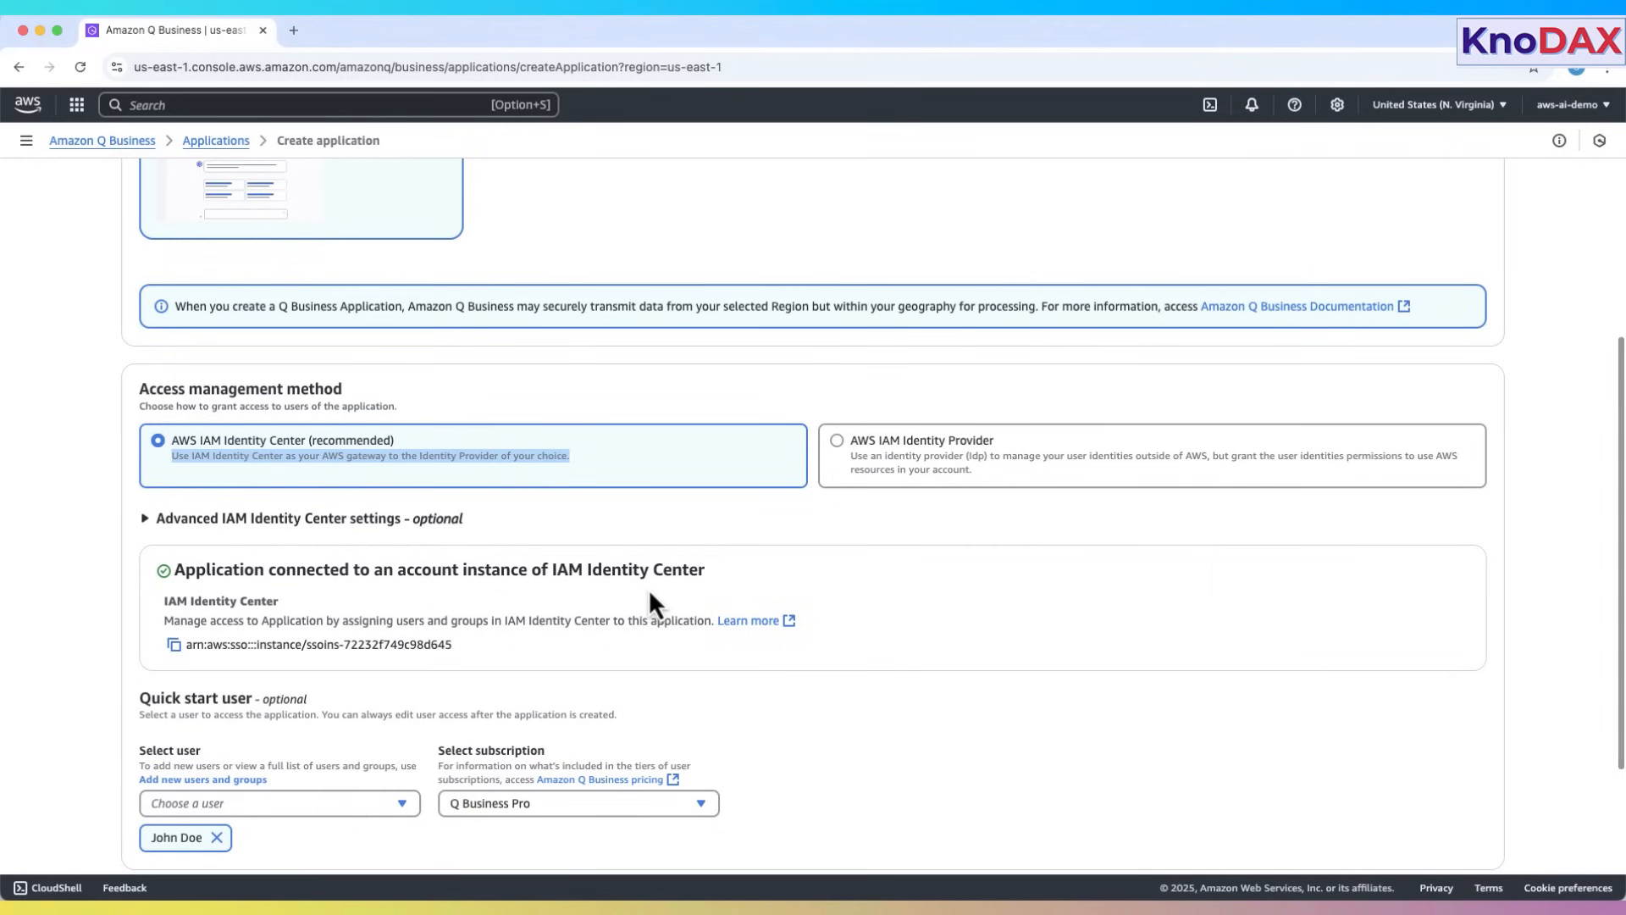
scroll("down", 3)
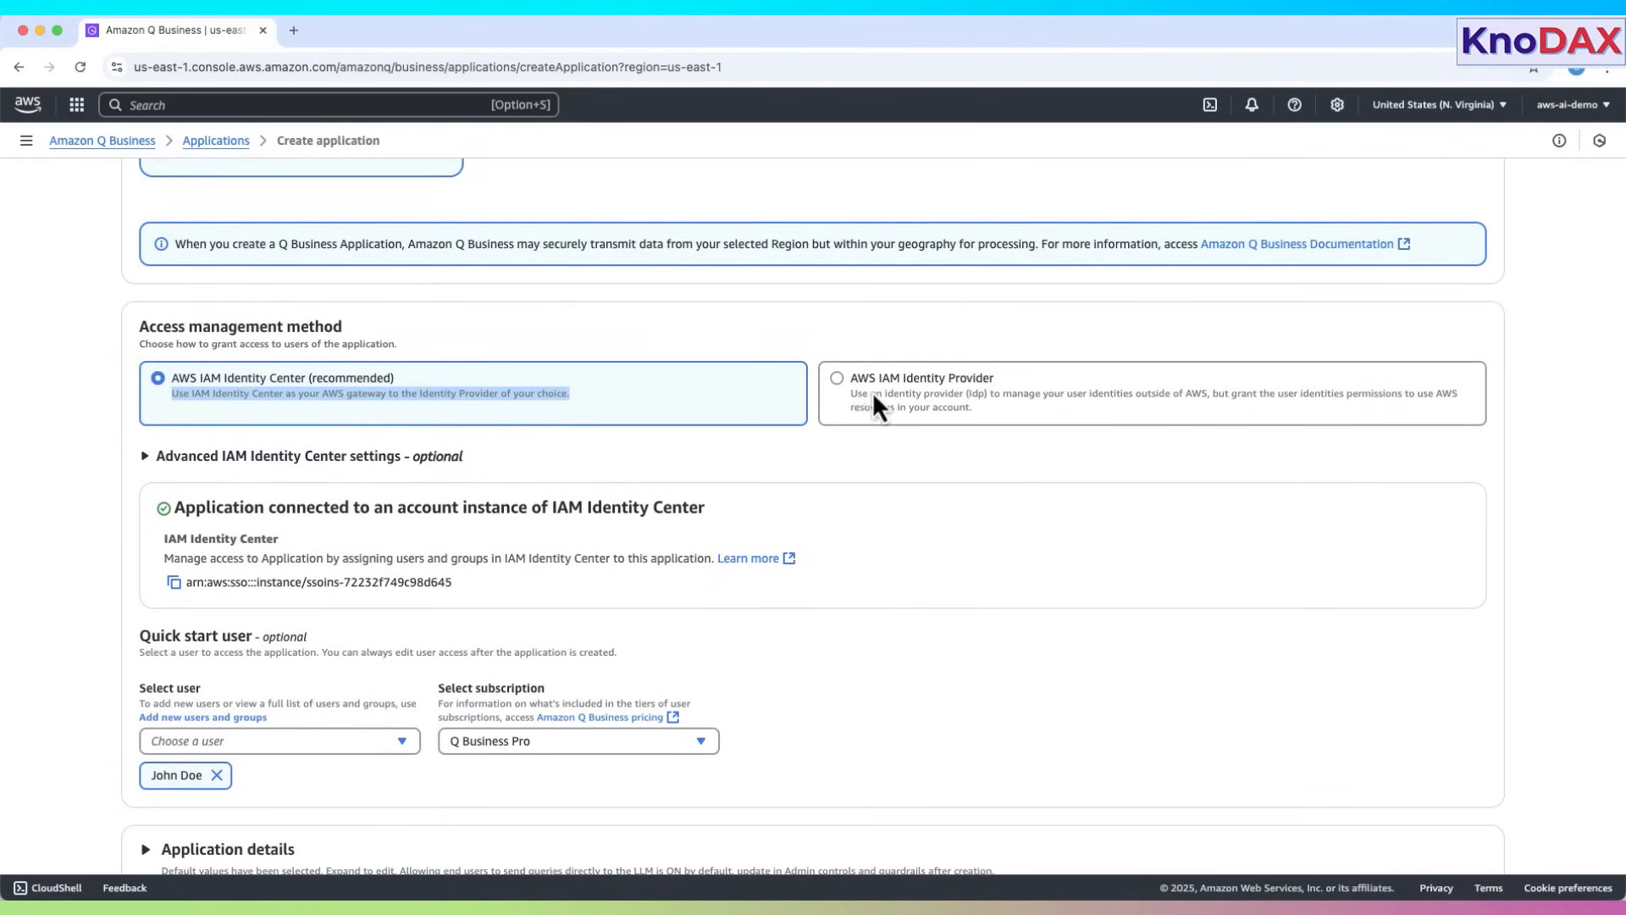
left_click(836, 378)
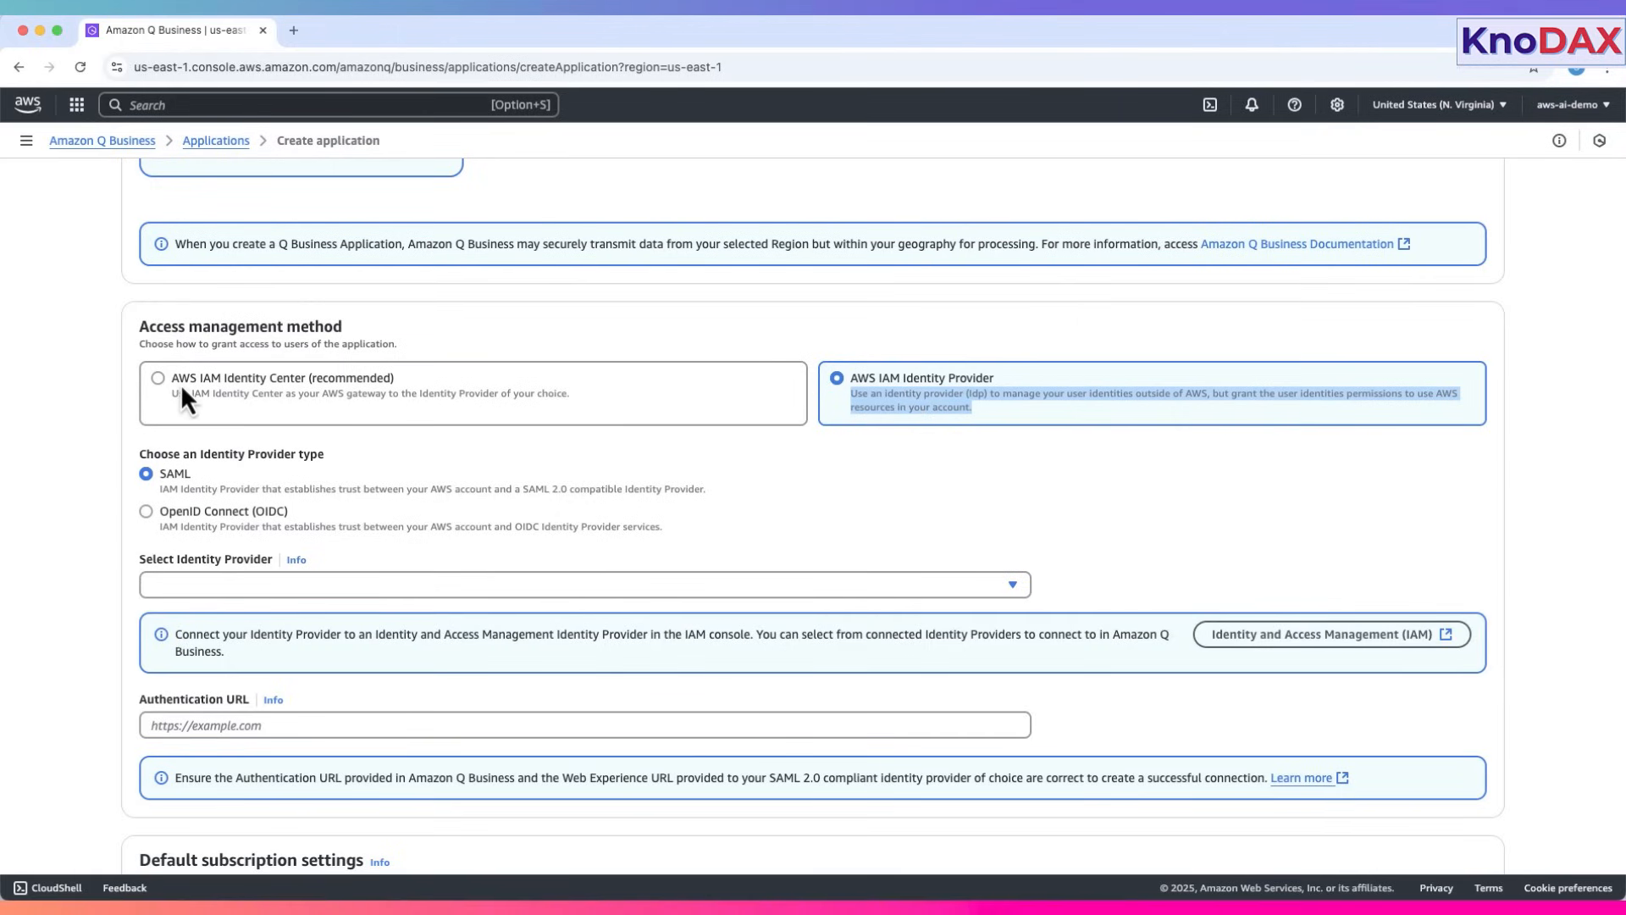
left_click(157, 378)
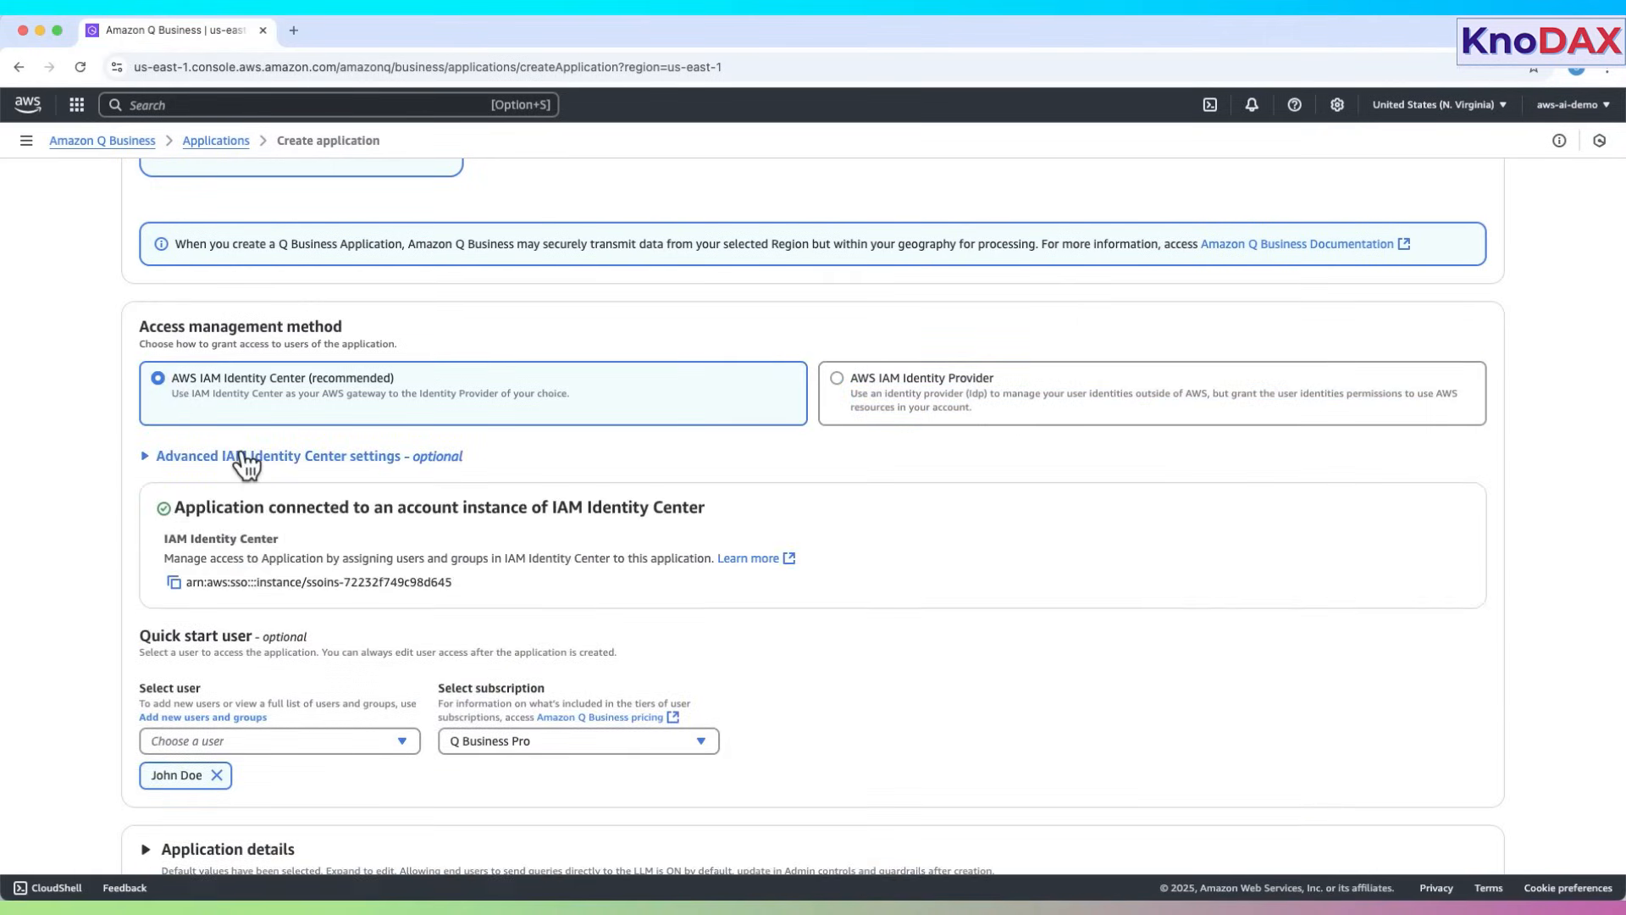
scroll("down", 3)
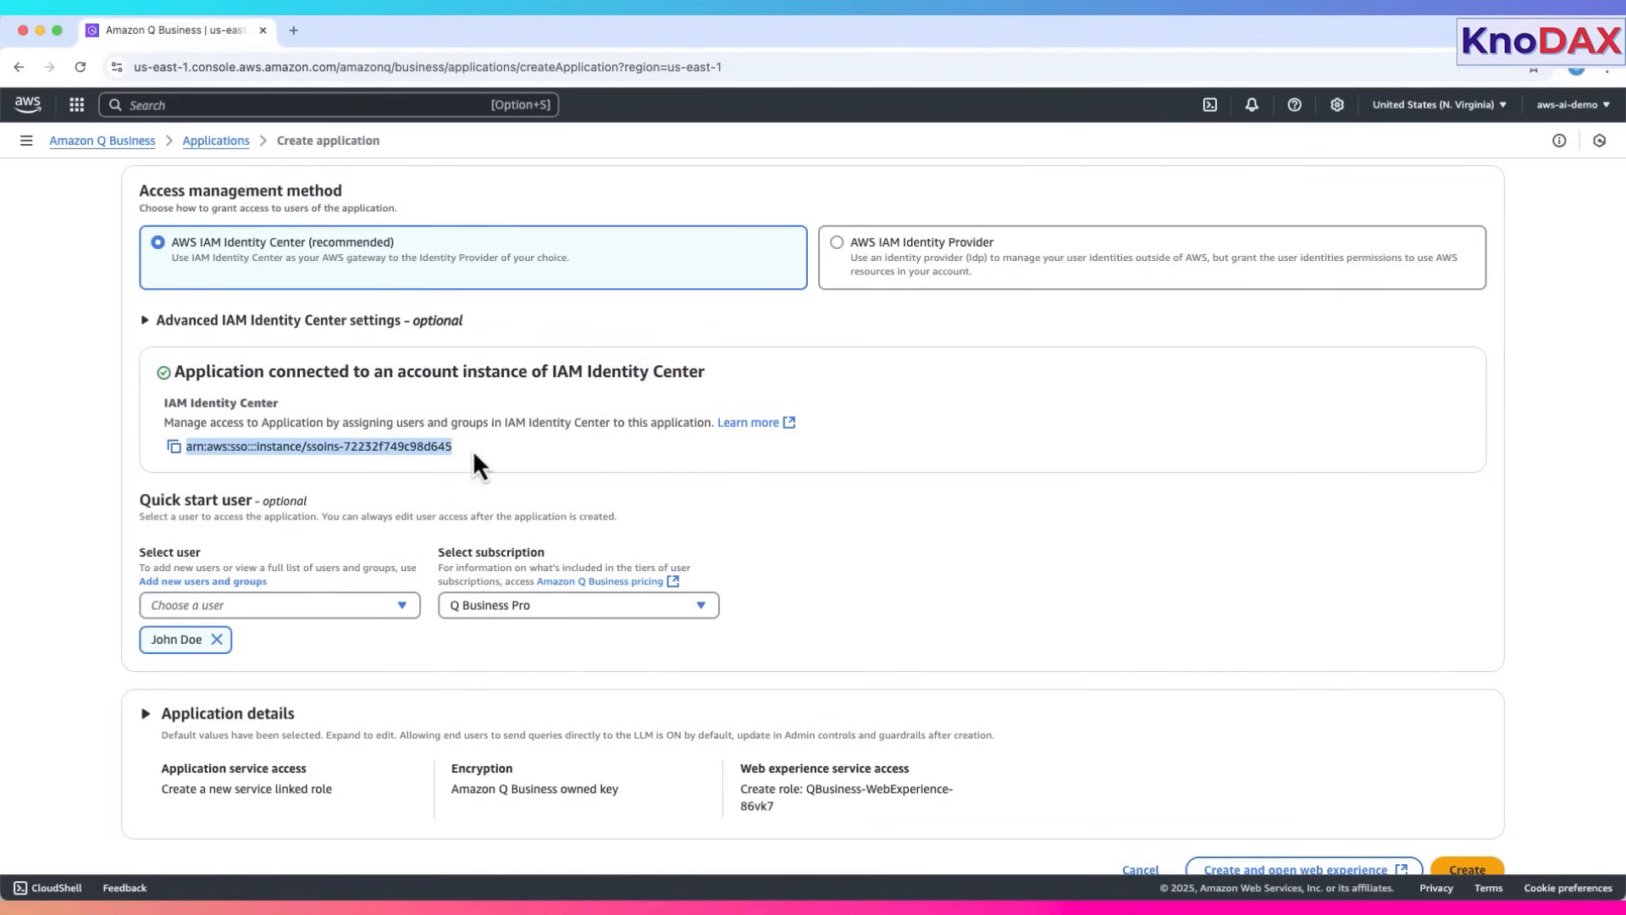
scroll("down", 3)
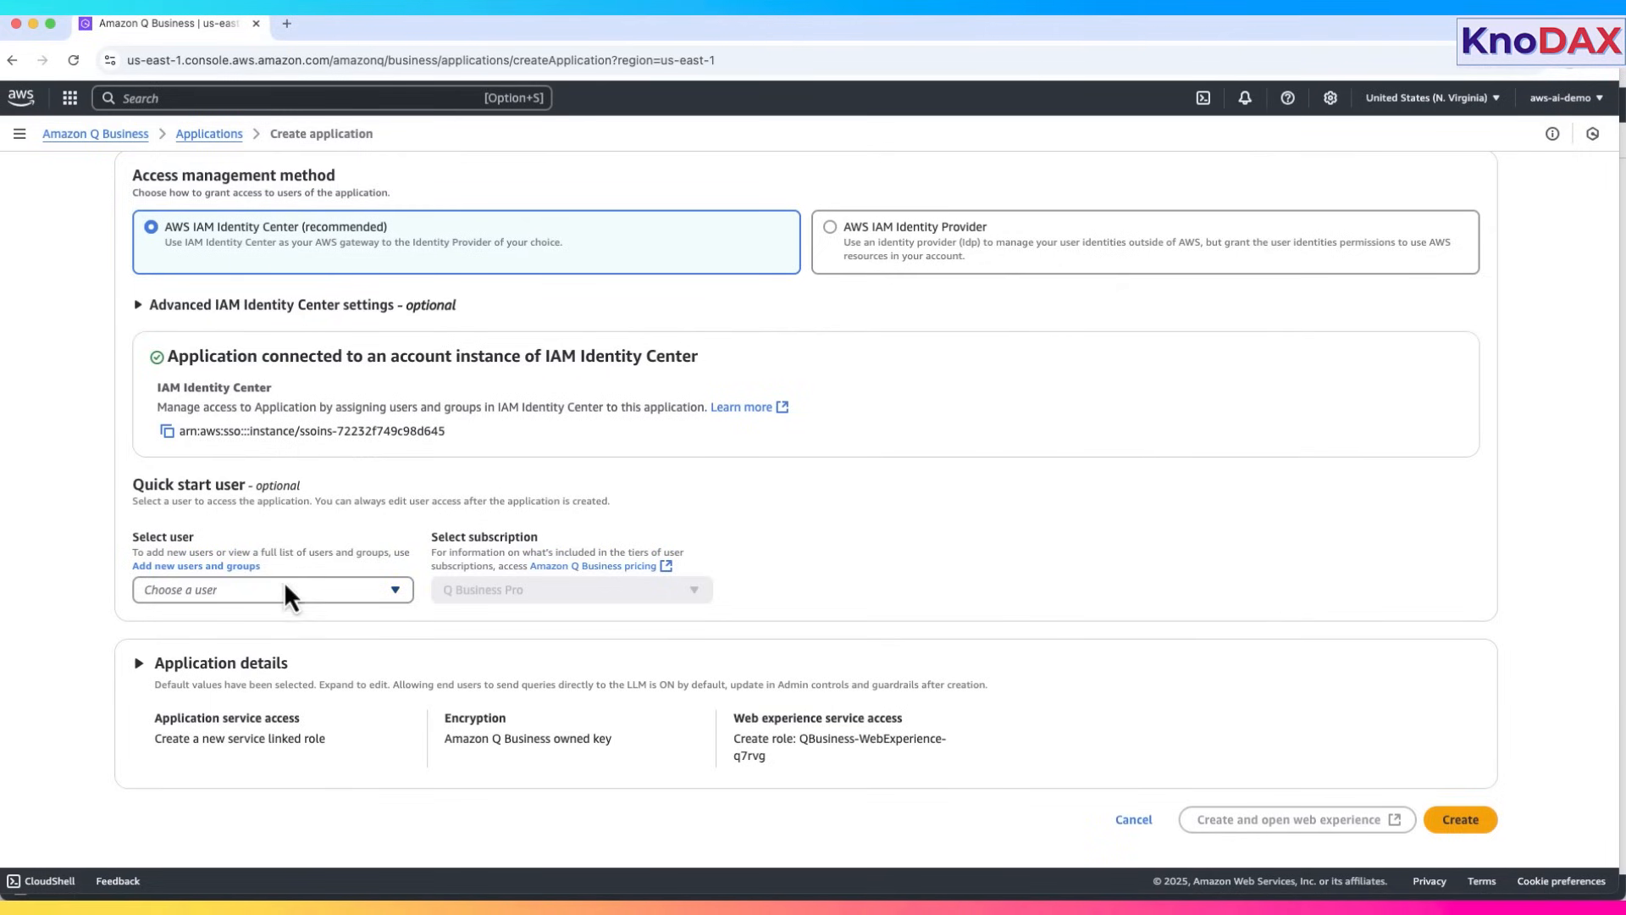
mouse_move(291, 609)
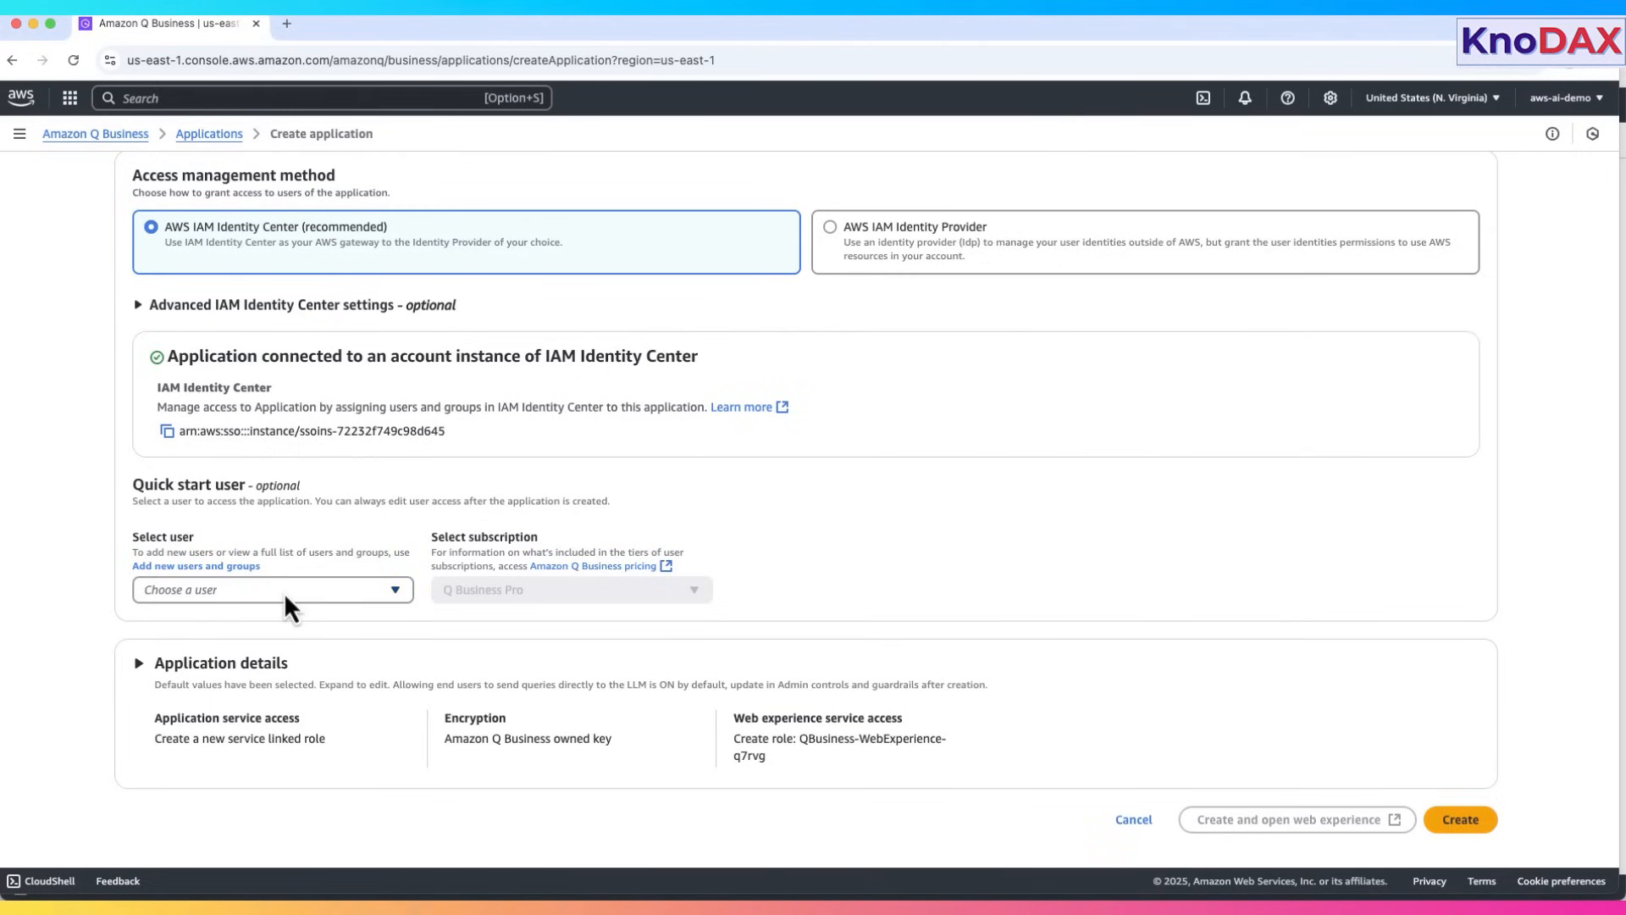
- Add the listed user as quick start user on Q Business Lite and view pricing
left_click(273, 589)
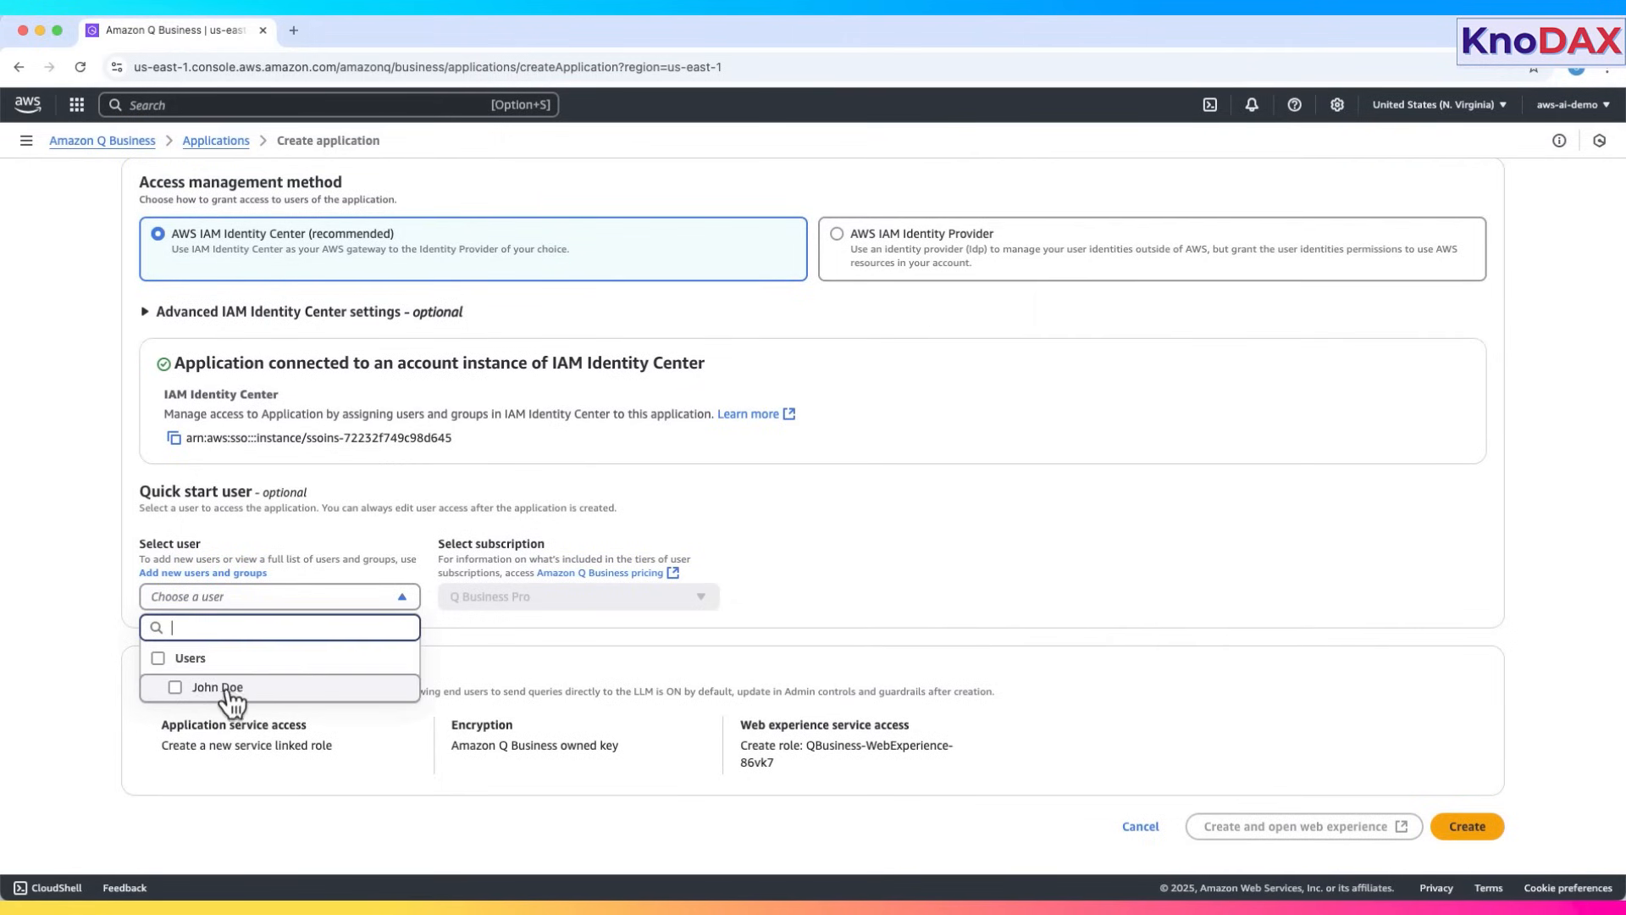
left_click(175, 687)
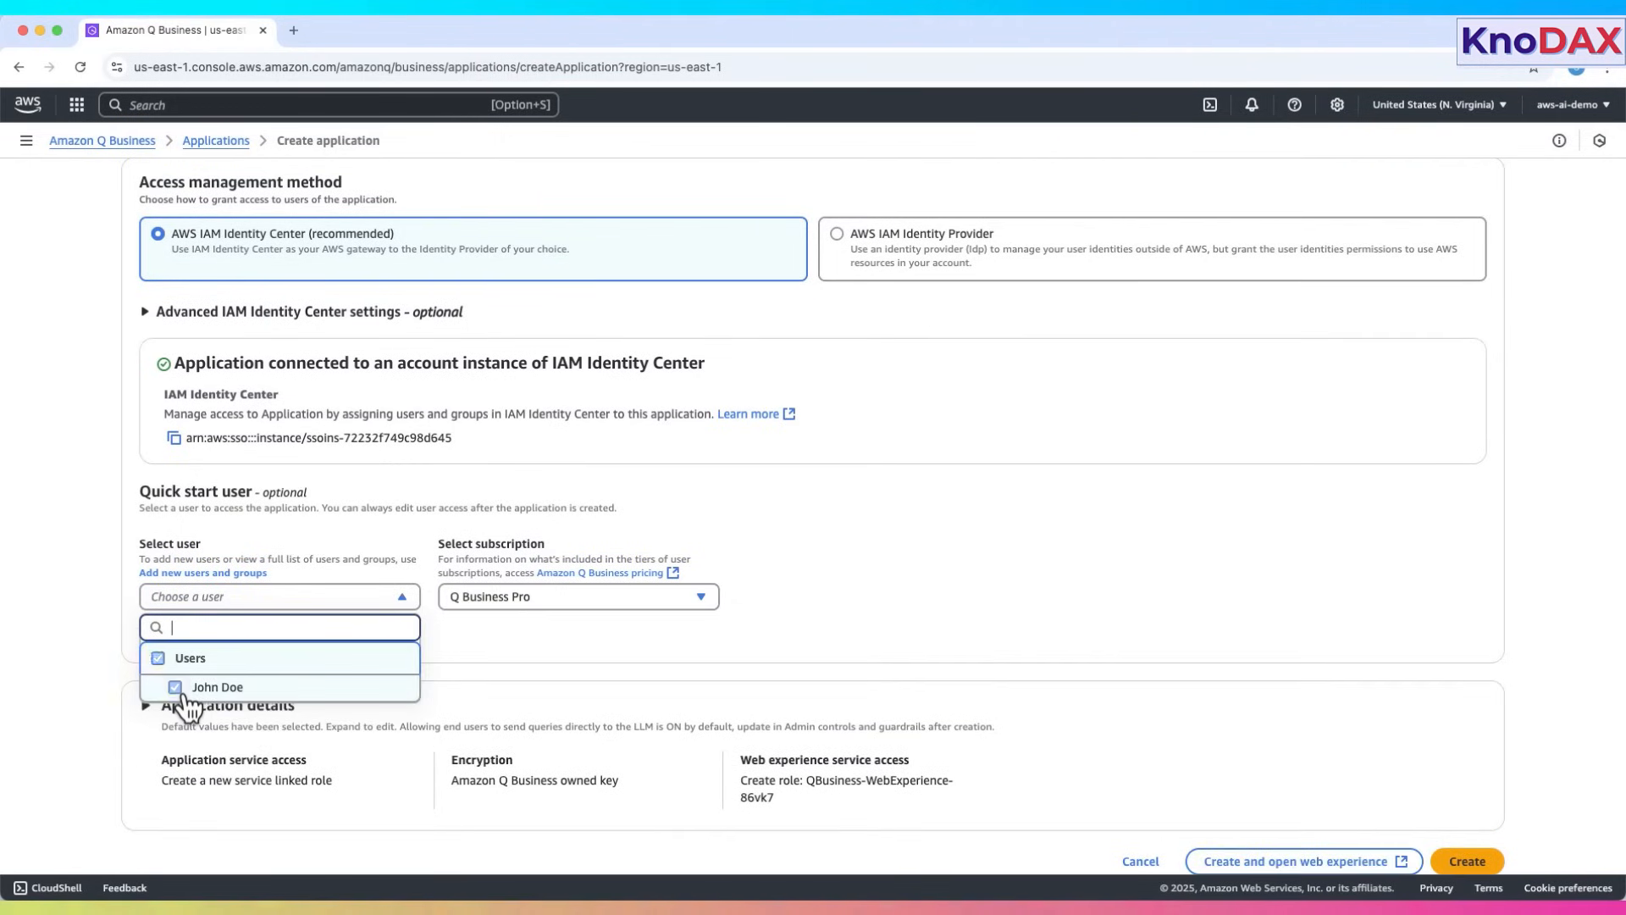
left_click(175, 686)
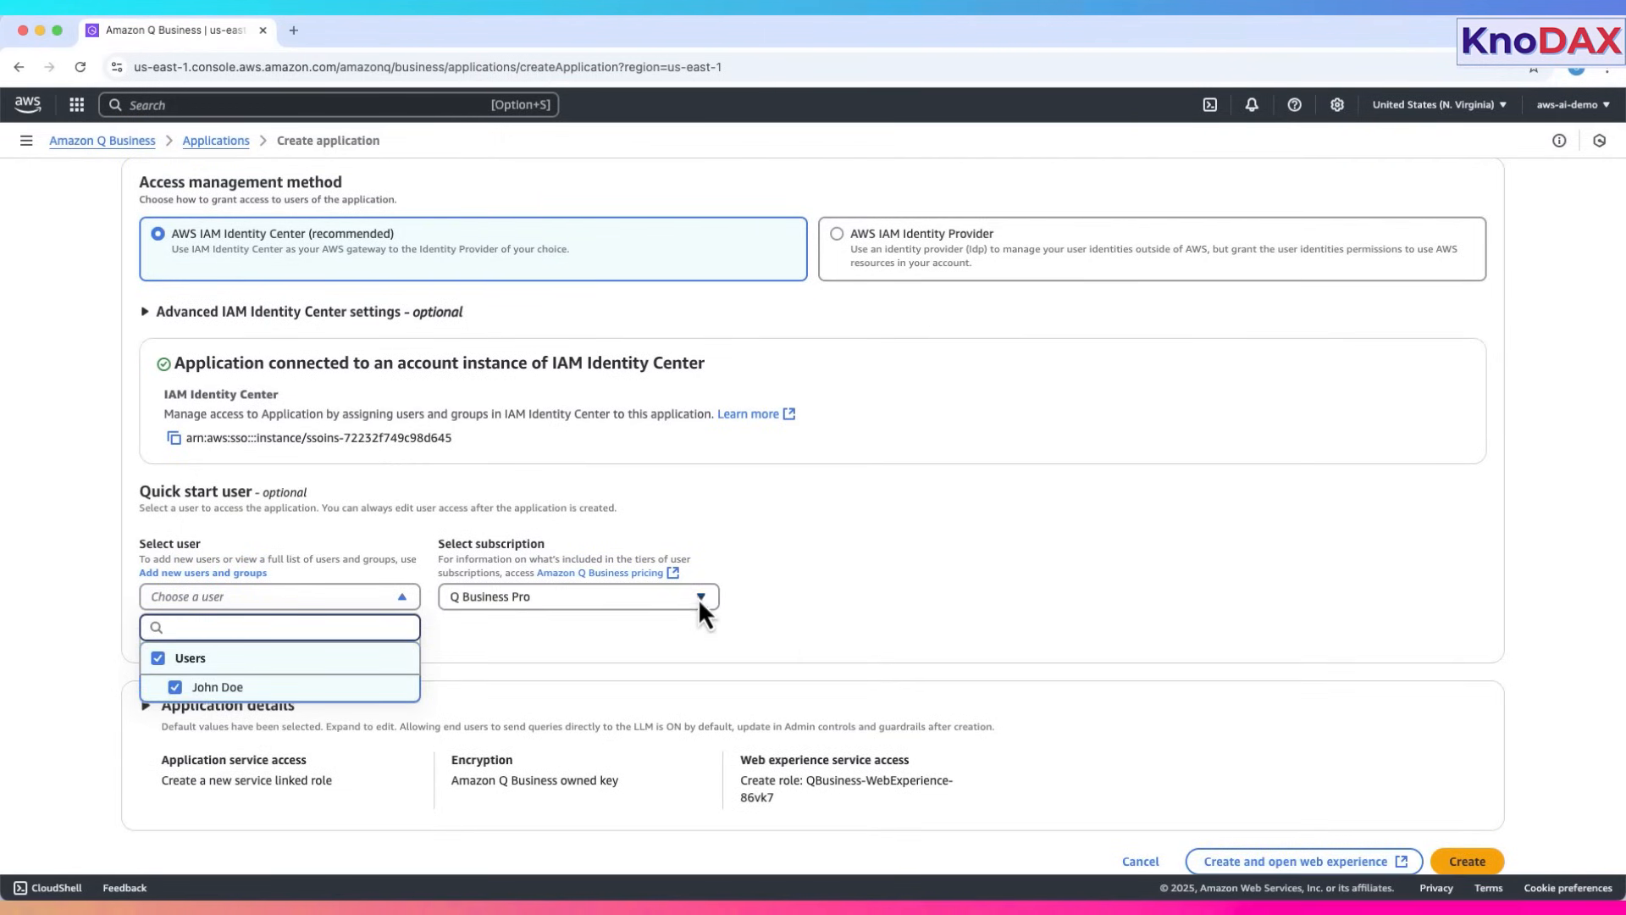
left_click(202, 572)
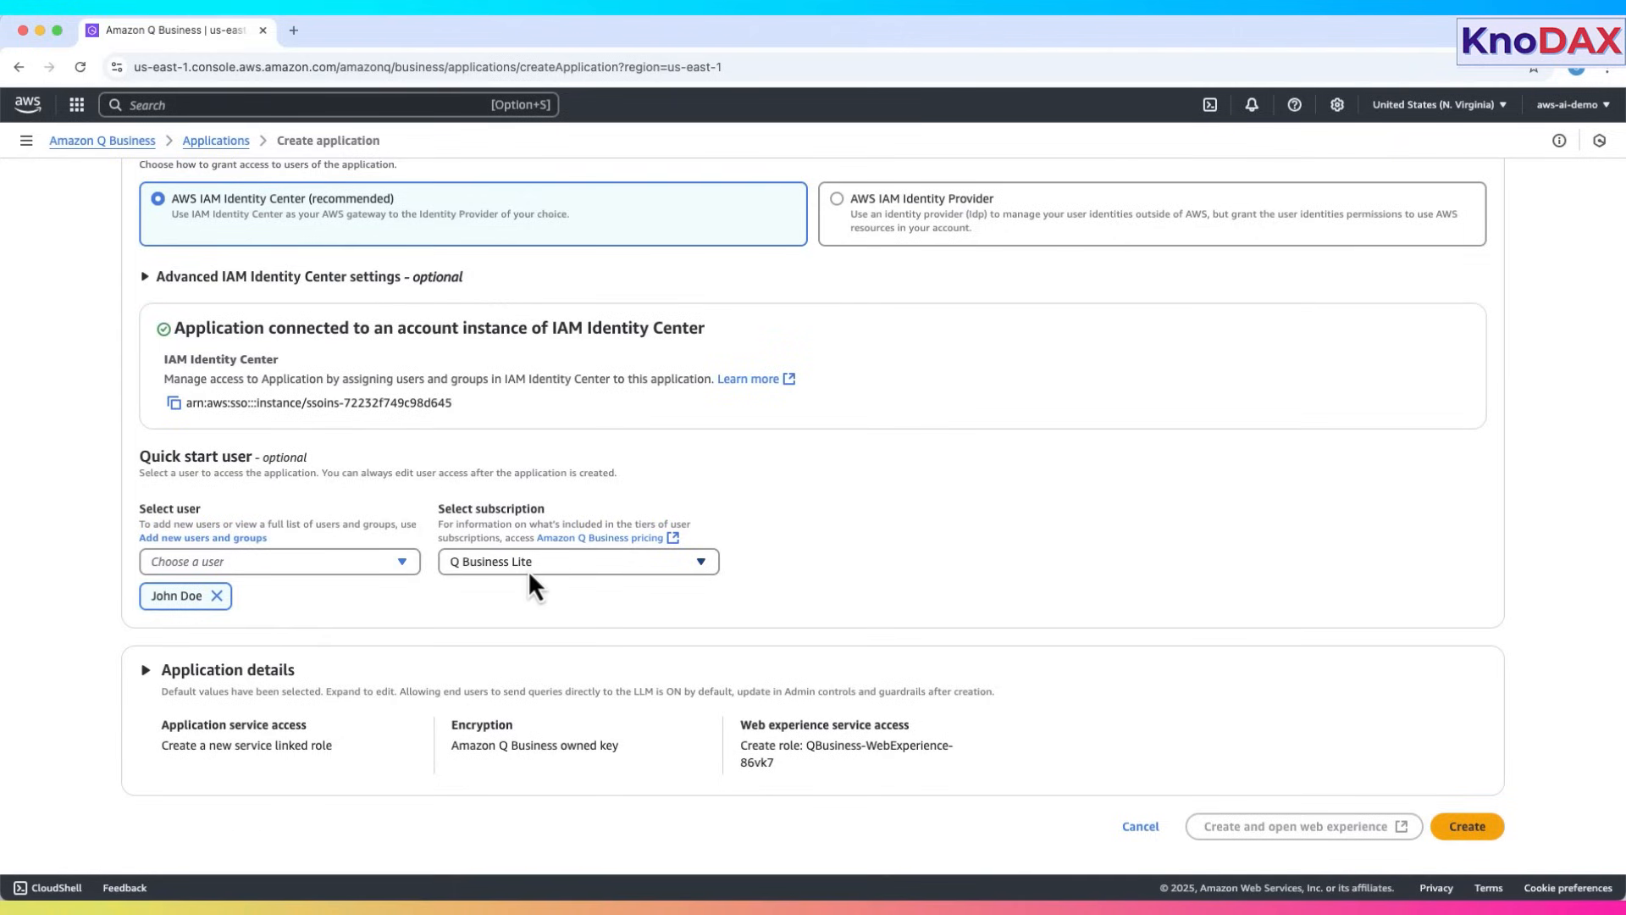
left_click(577, 561)
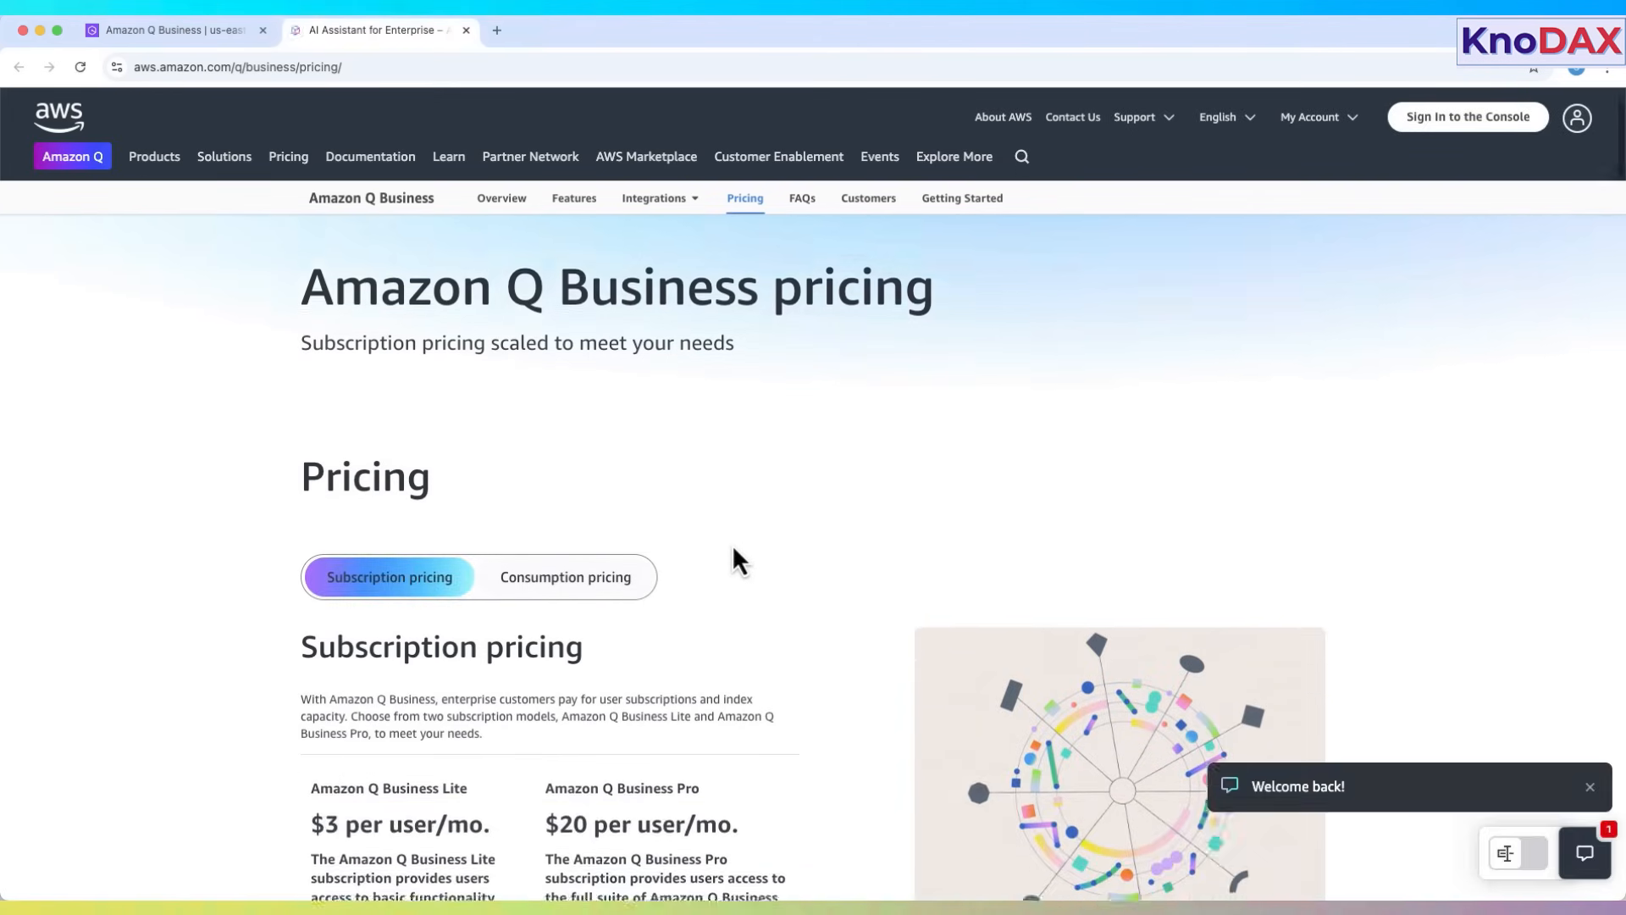
scroll("down", 3)
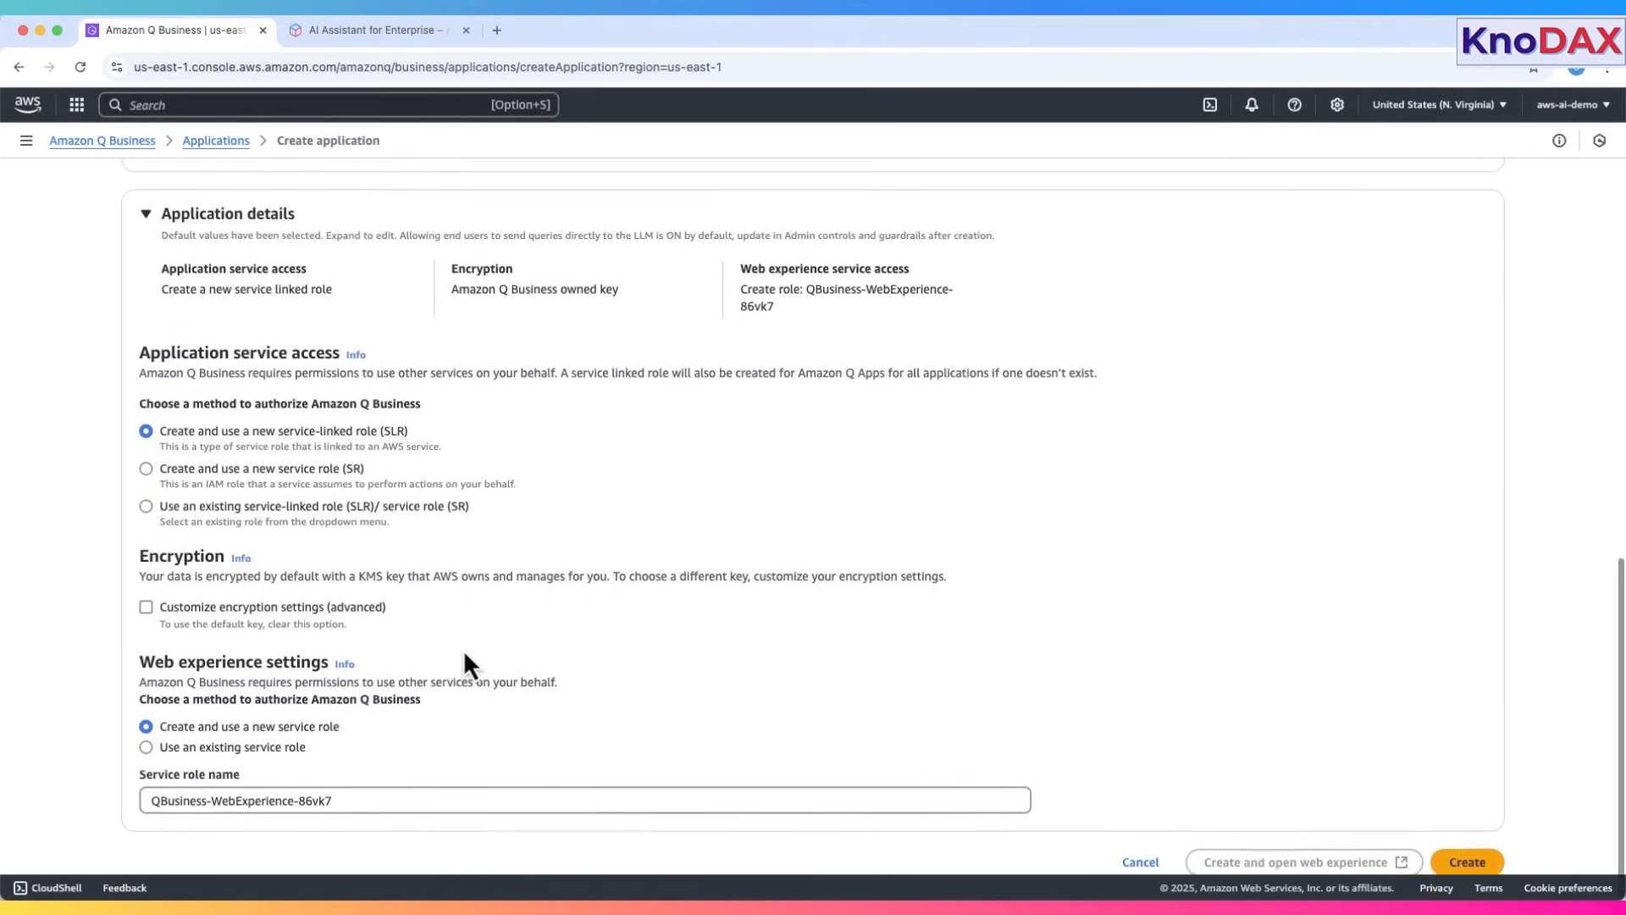
- Keep new service roles and default AWS-owned encryption, then create the application
scroll("down", 3)
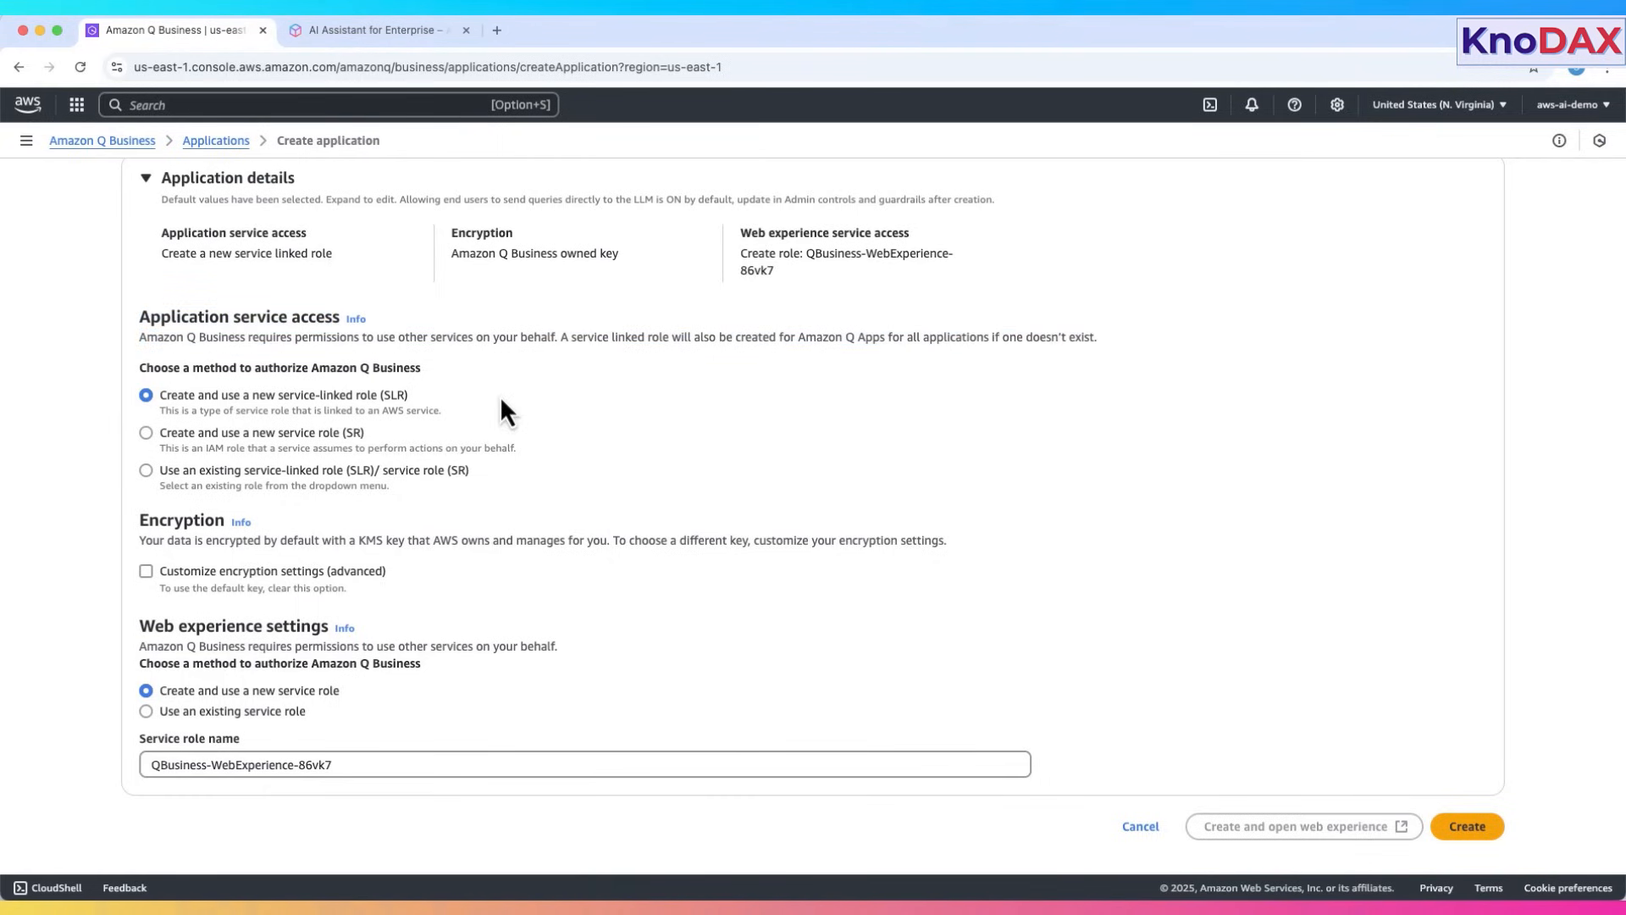
mouse_move(519, 406)
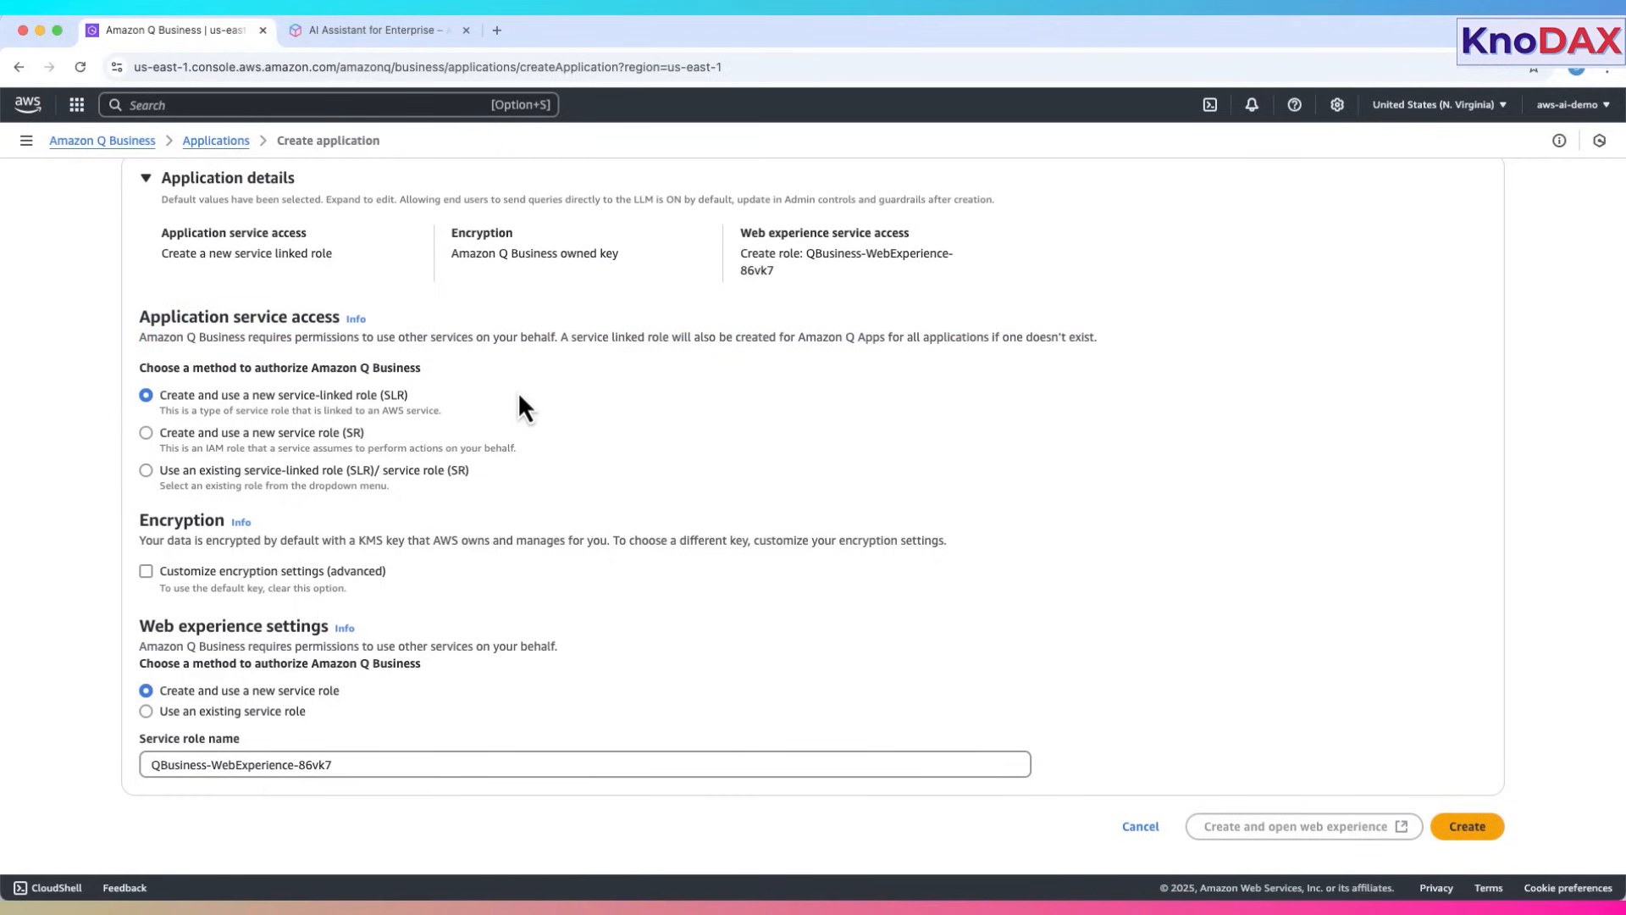
left_click_drag(798, 336, 1068, 336)
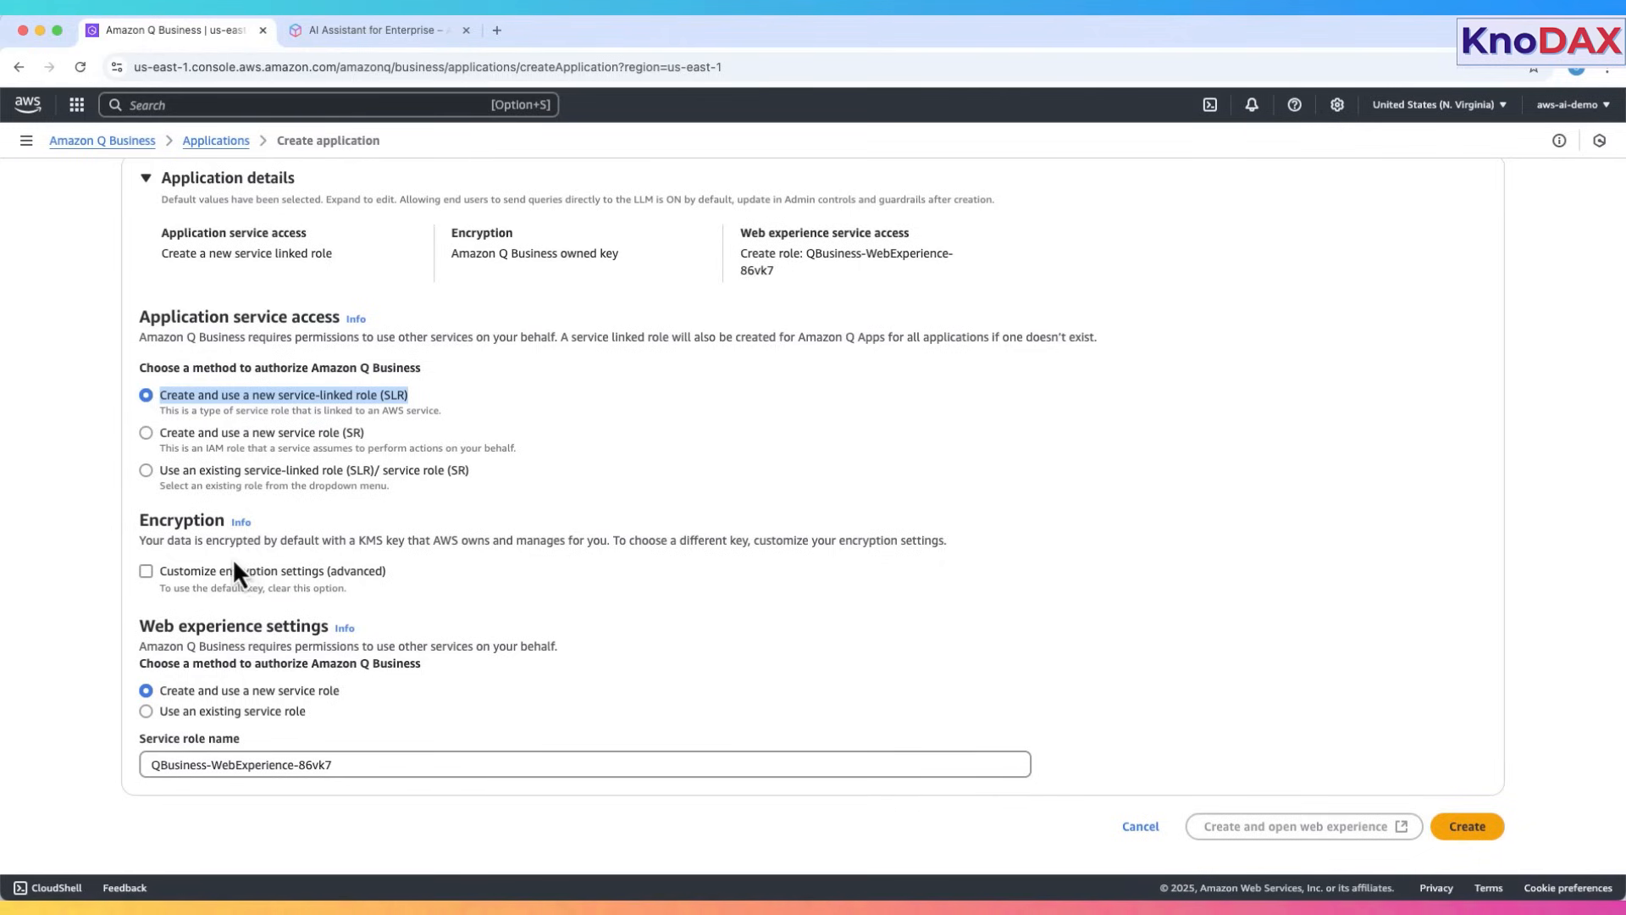
left_click_drag(139, 539, 860, 540)
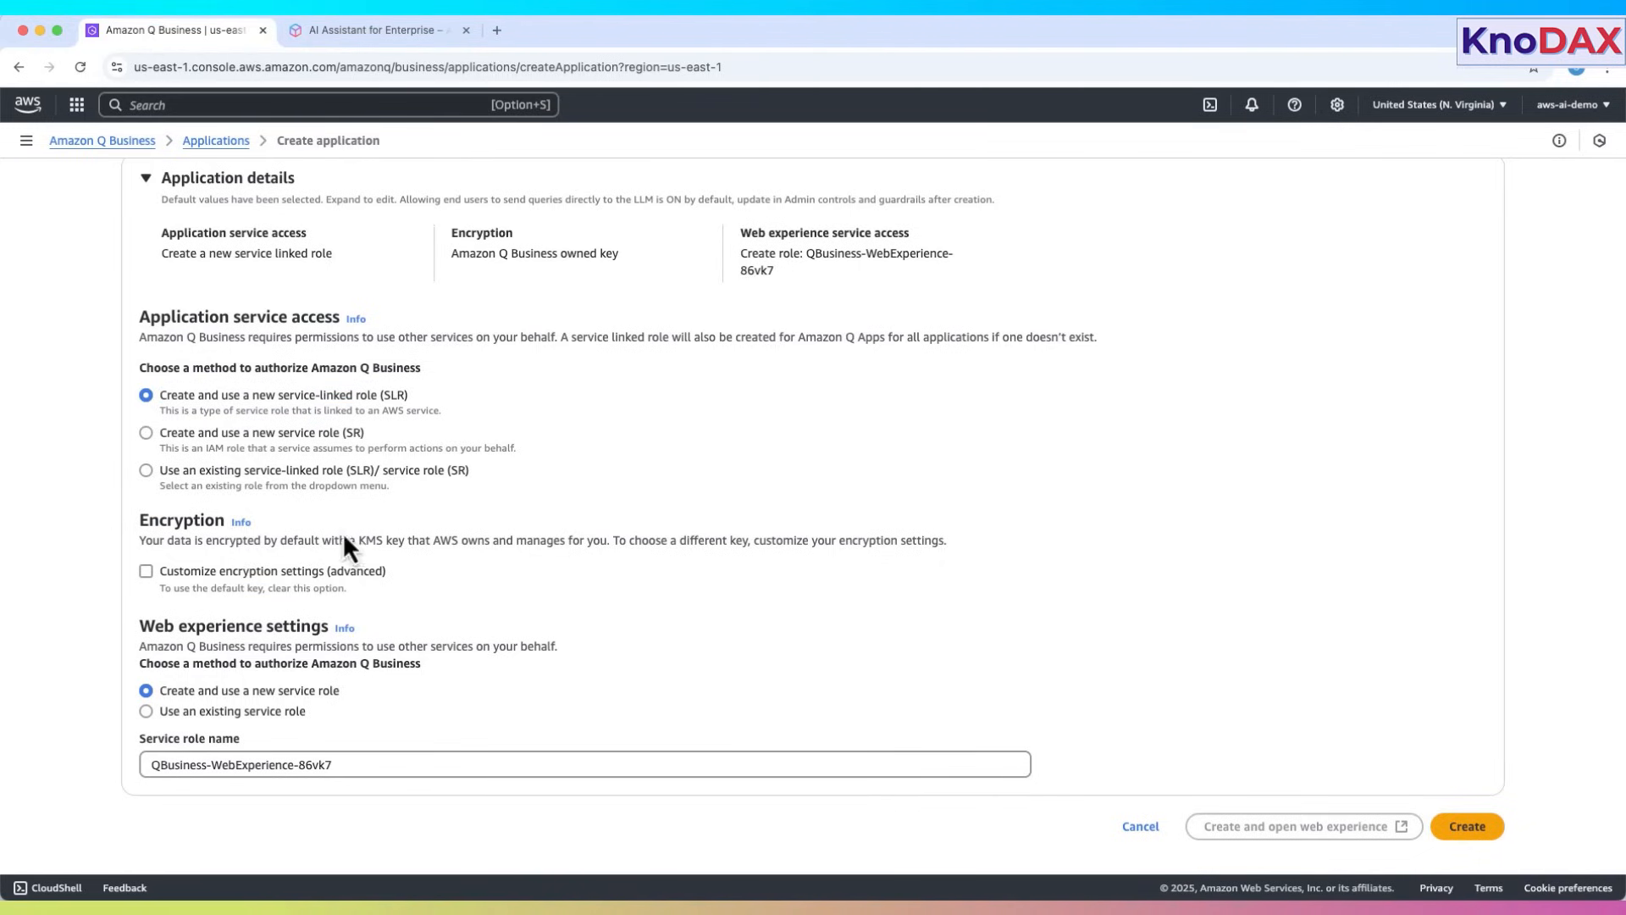
mouse_move(158, 596)
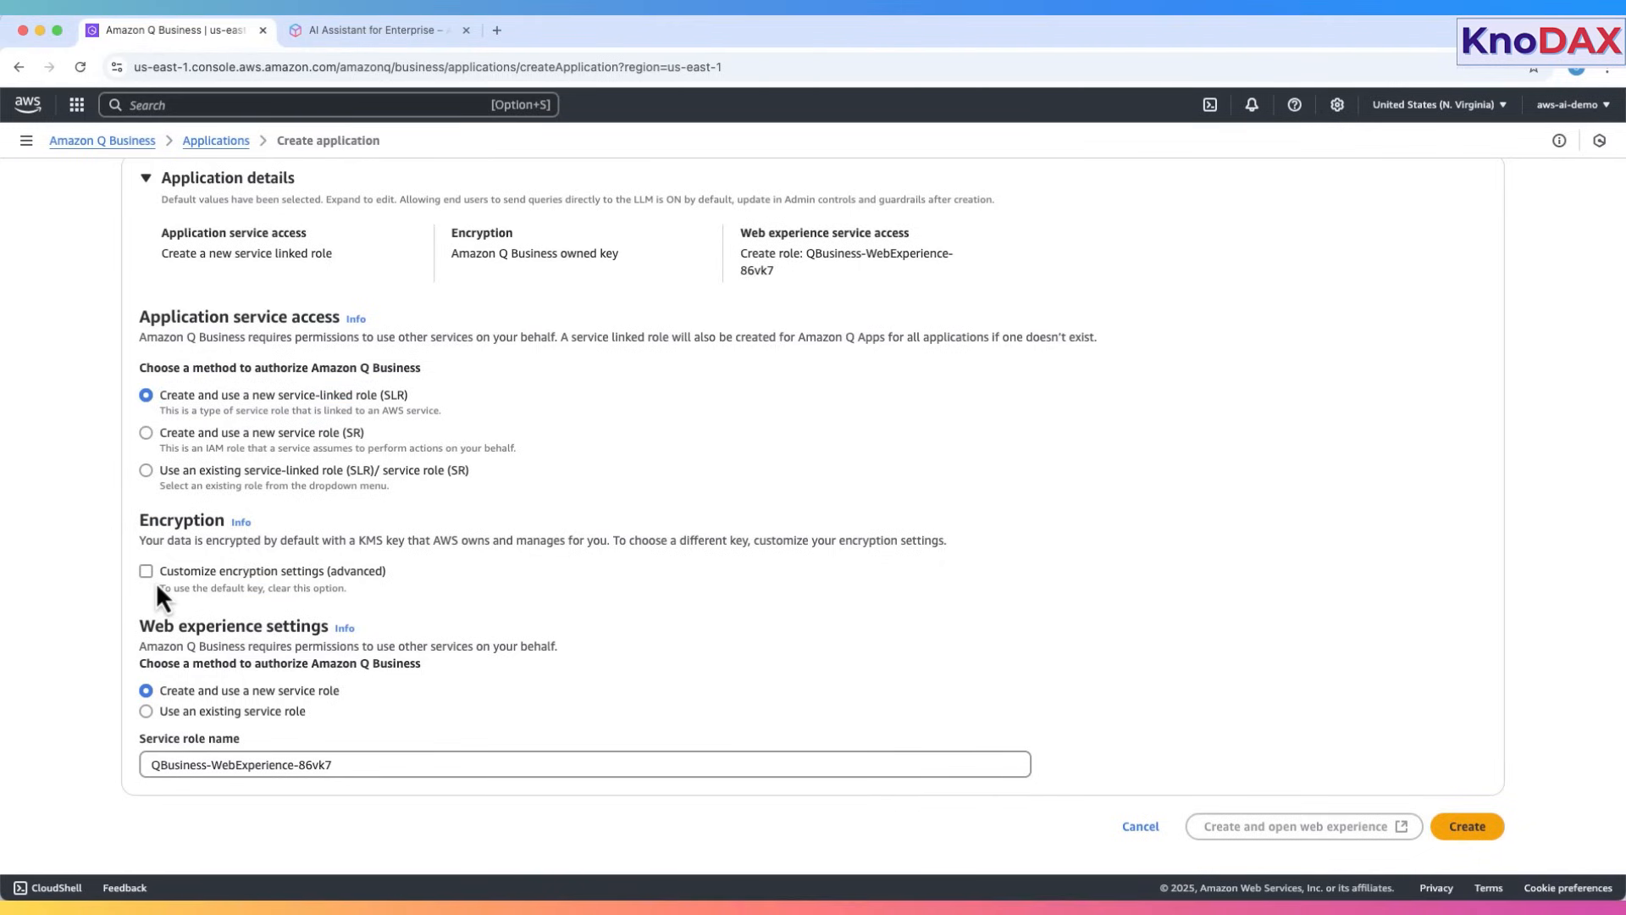
left_click(145, 570)
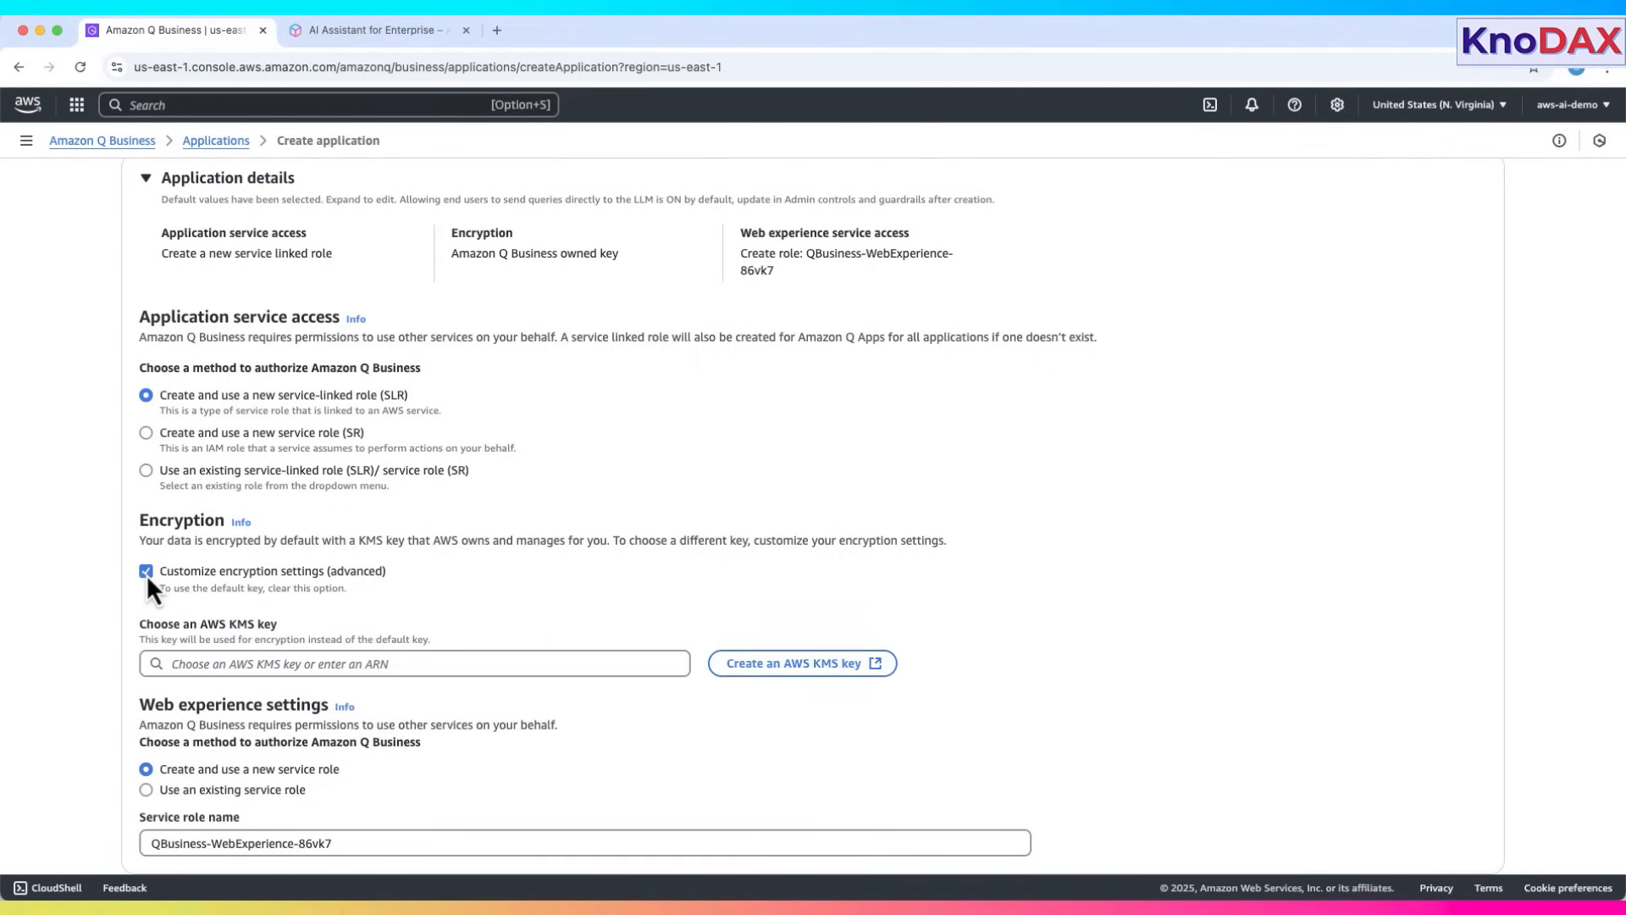
left_click(145, 570)
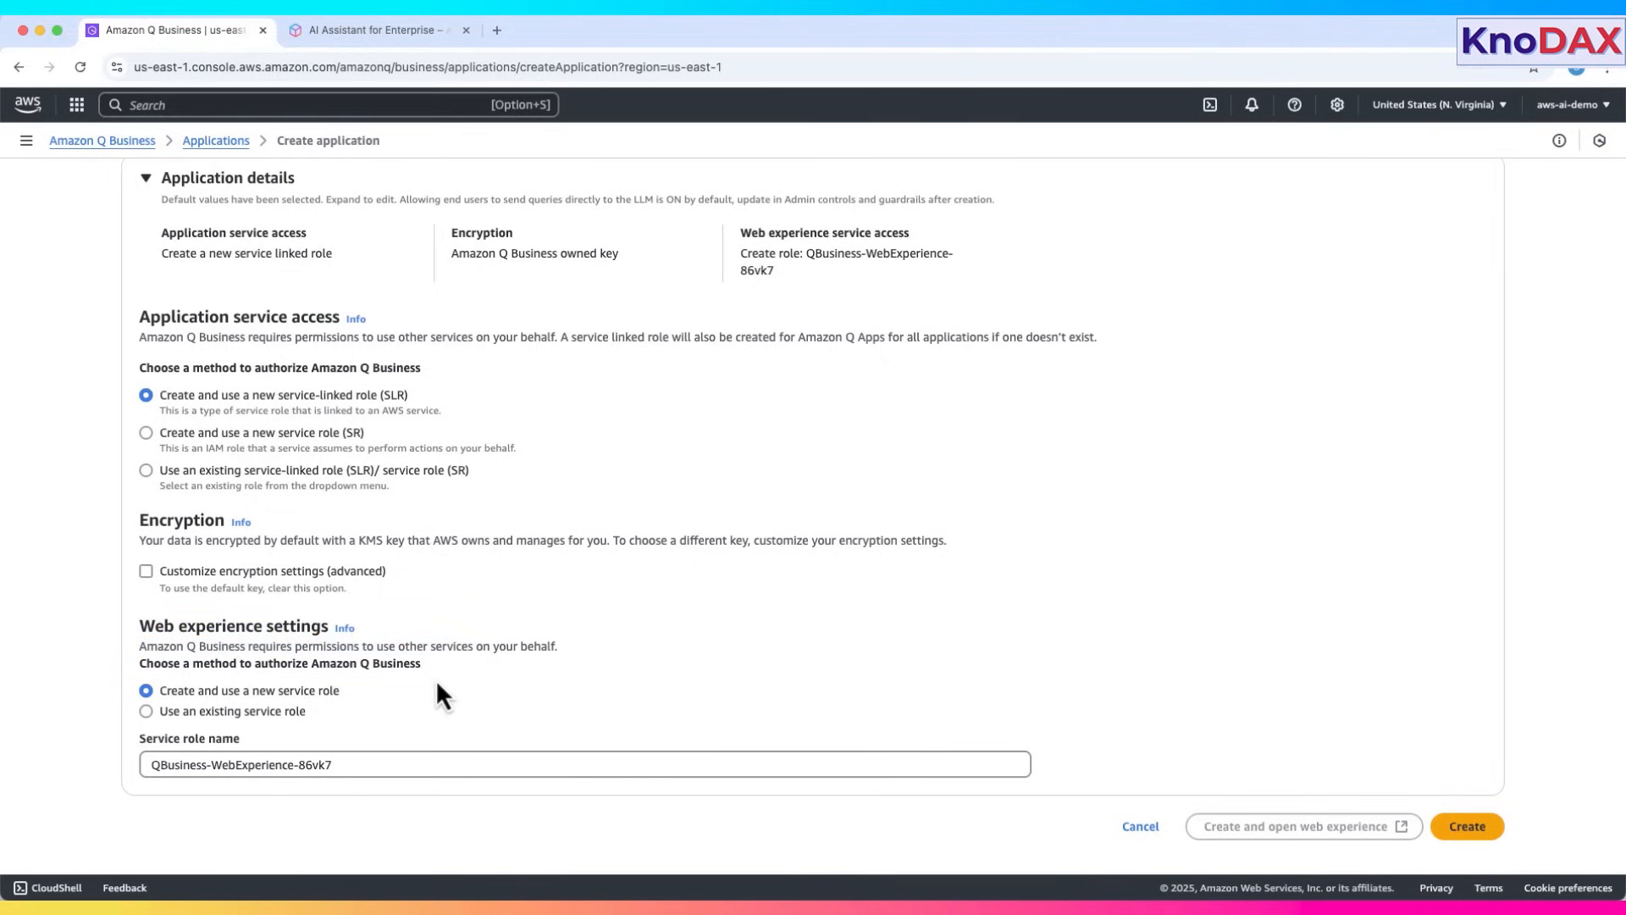
mouse_move(388, 702)
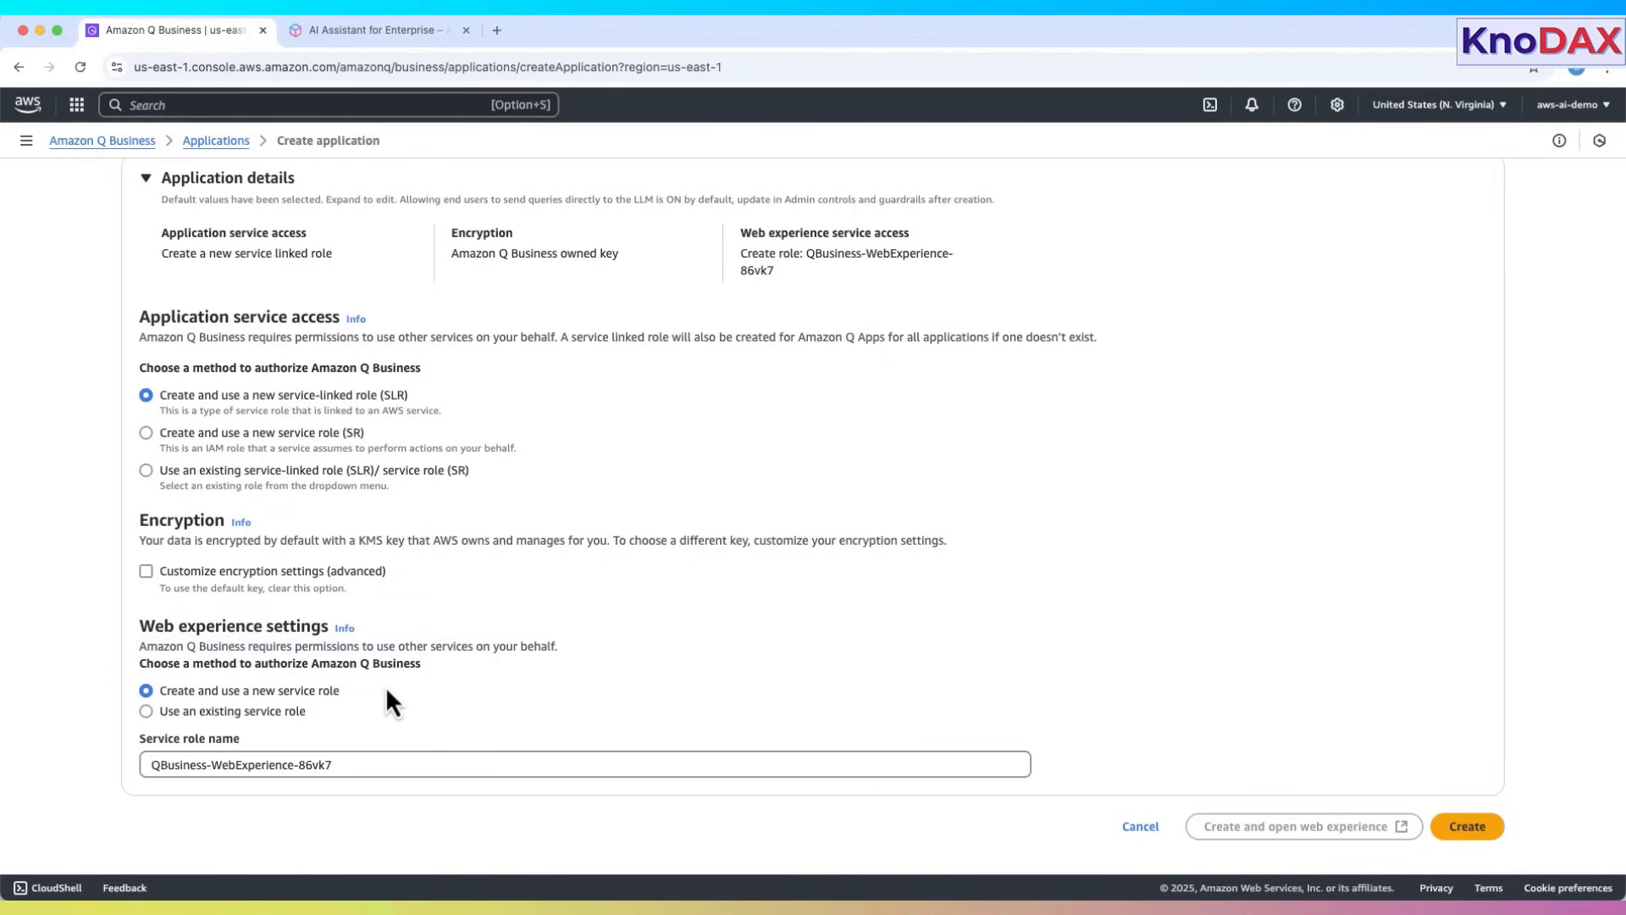
mouse_move(171, 711)
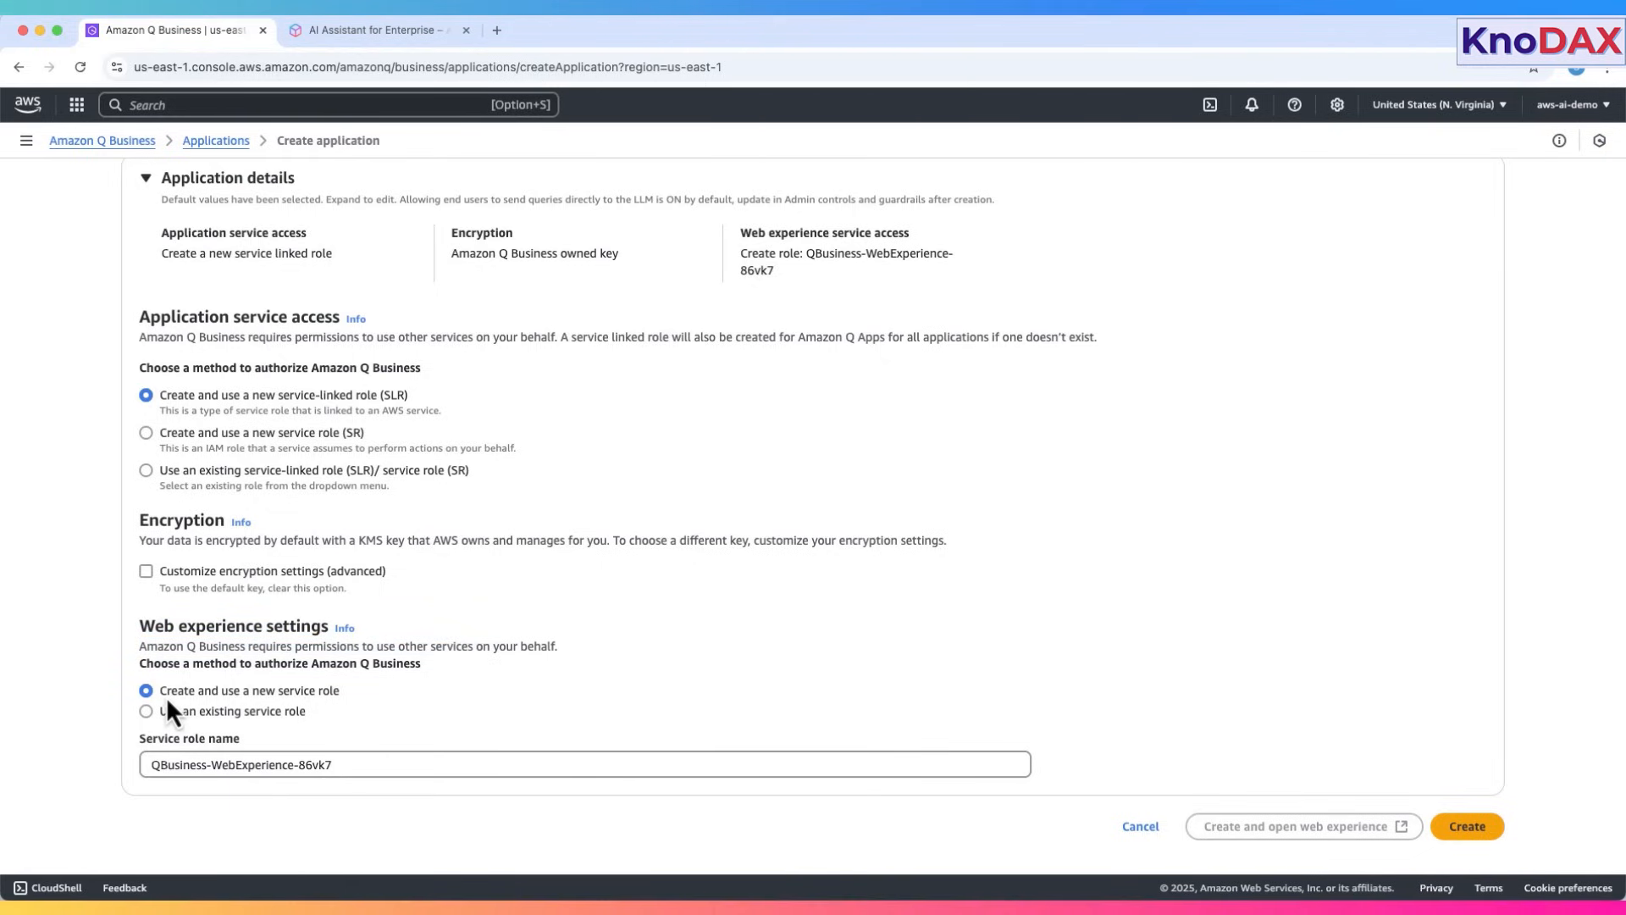
mouse_move(340, 713)
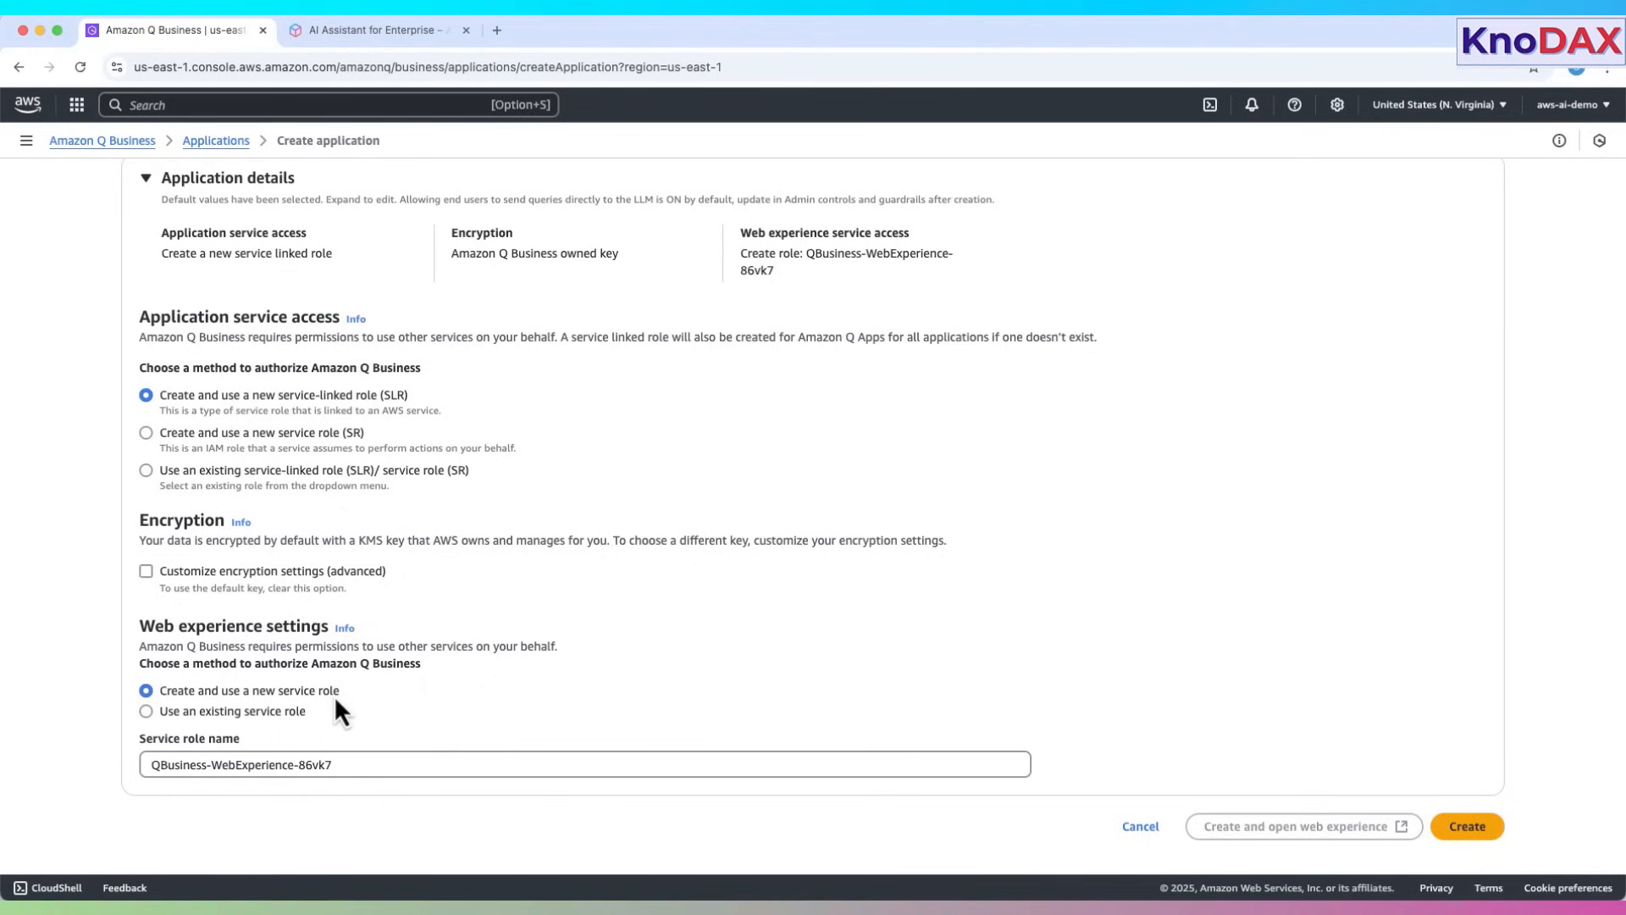
mouse_move(1318, 726)
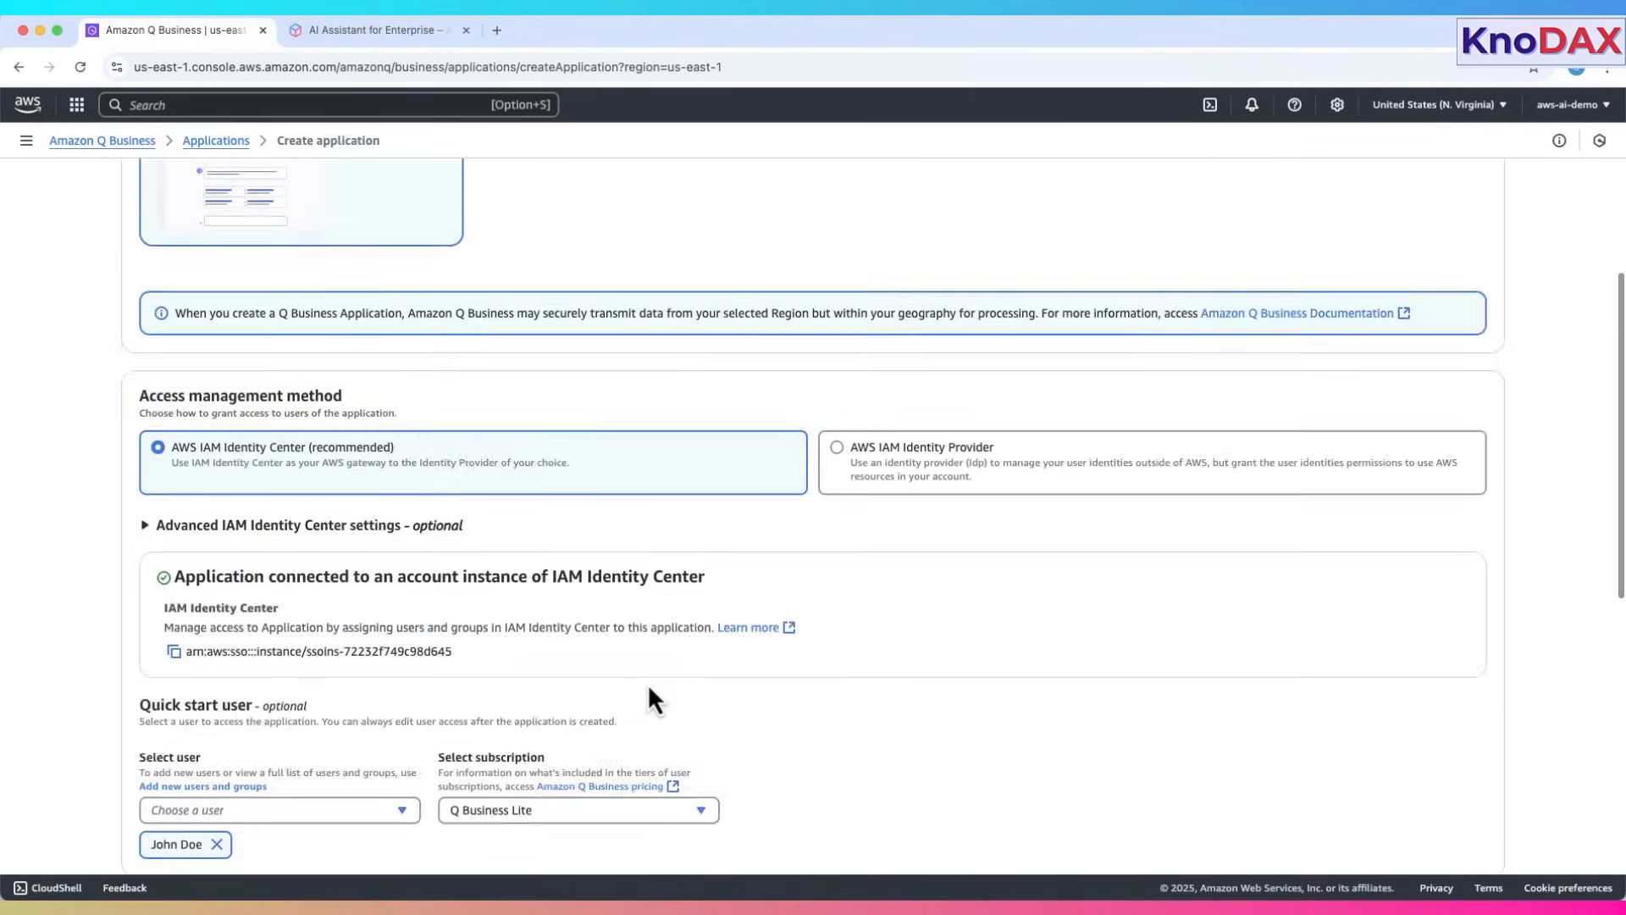
scroll("down", 3)
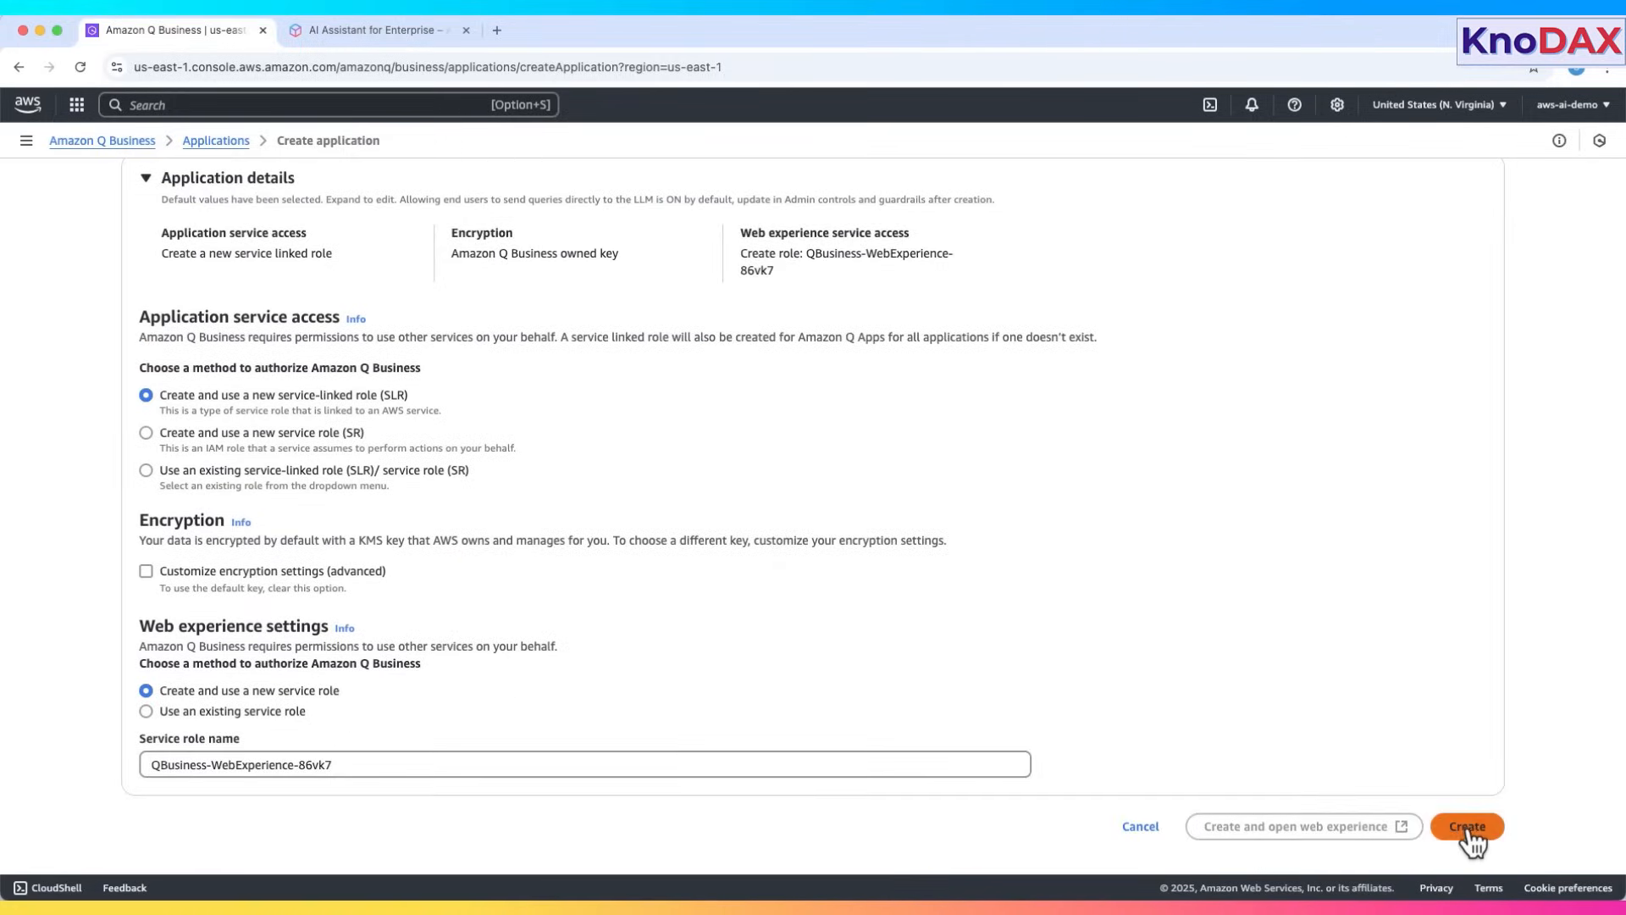
left_click(1465, 826)
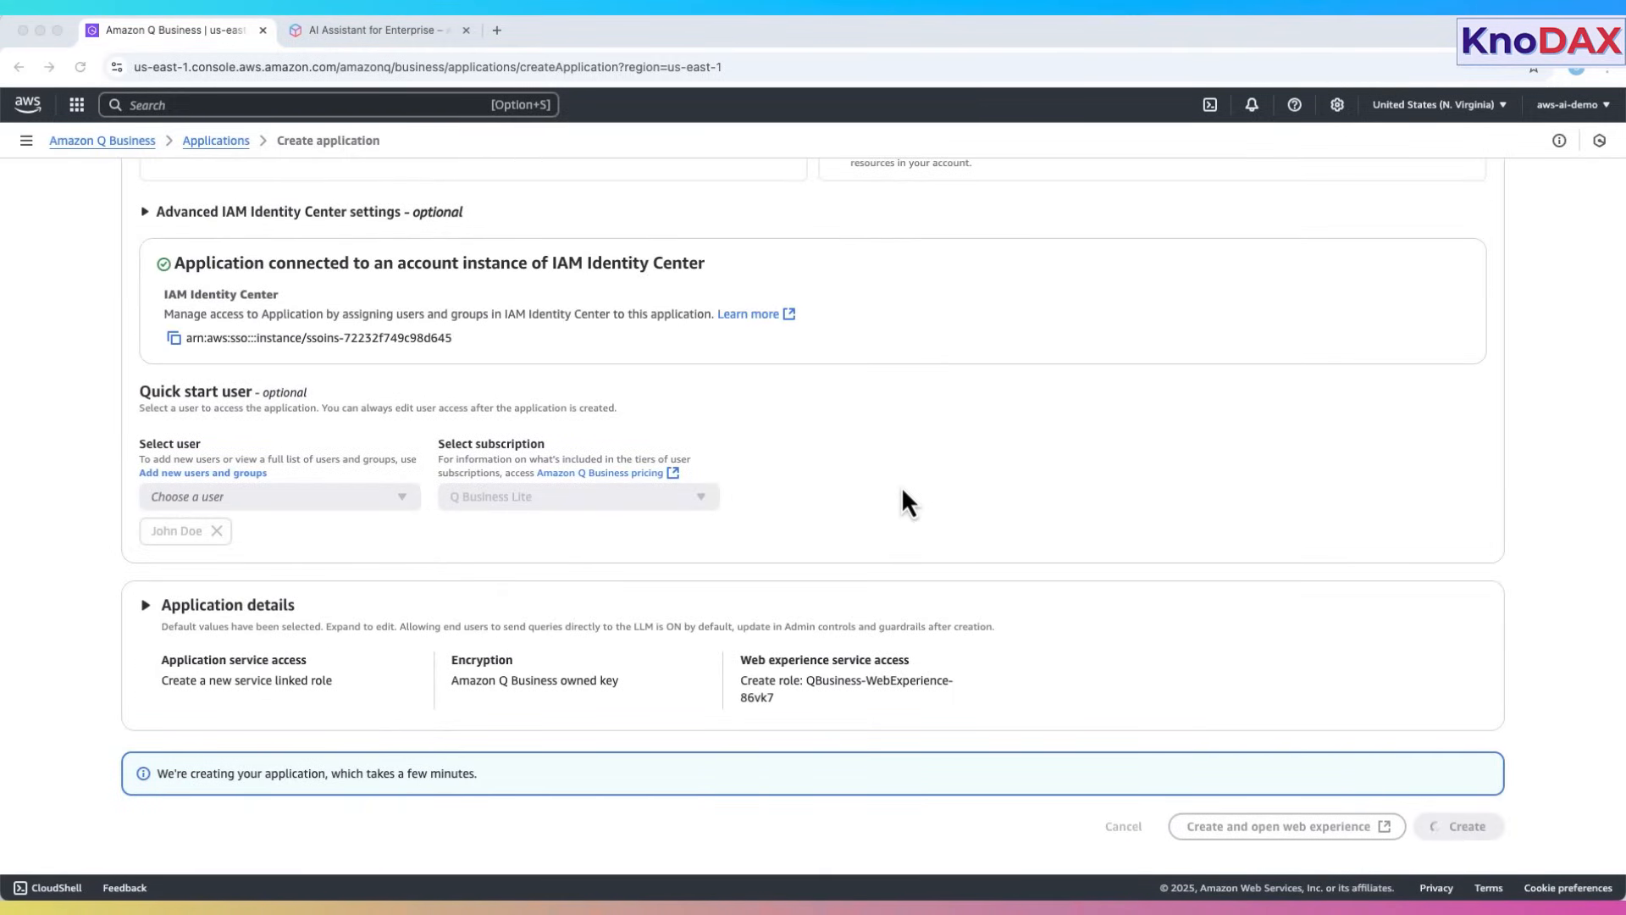
left_click(1465, 826)
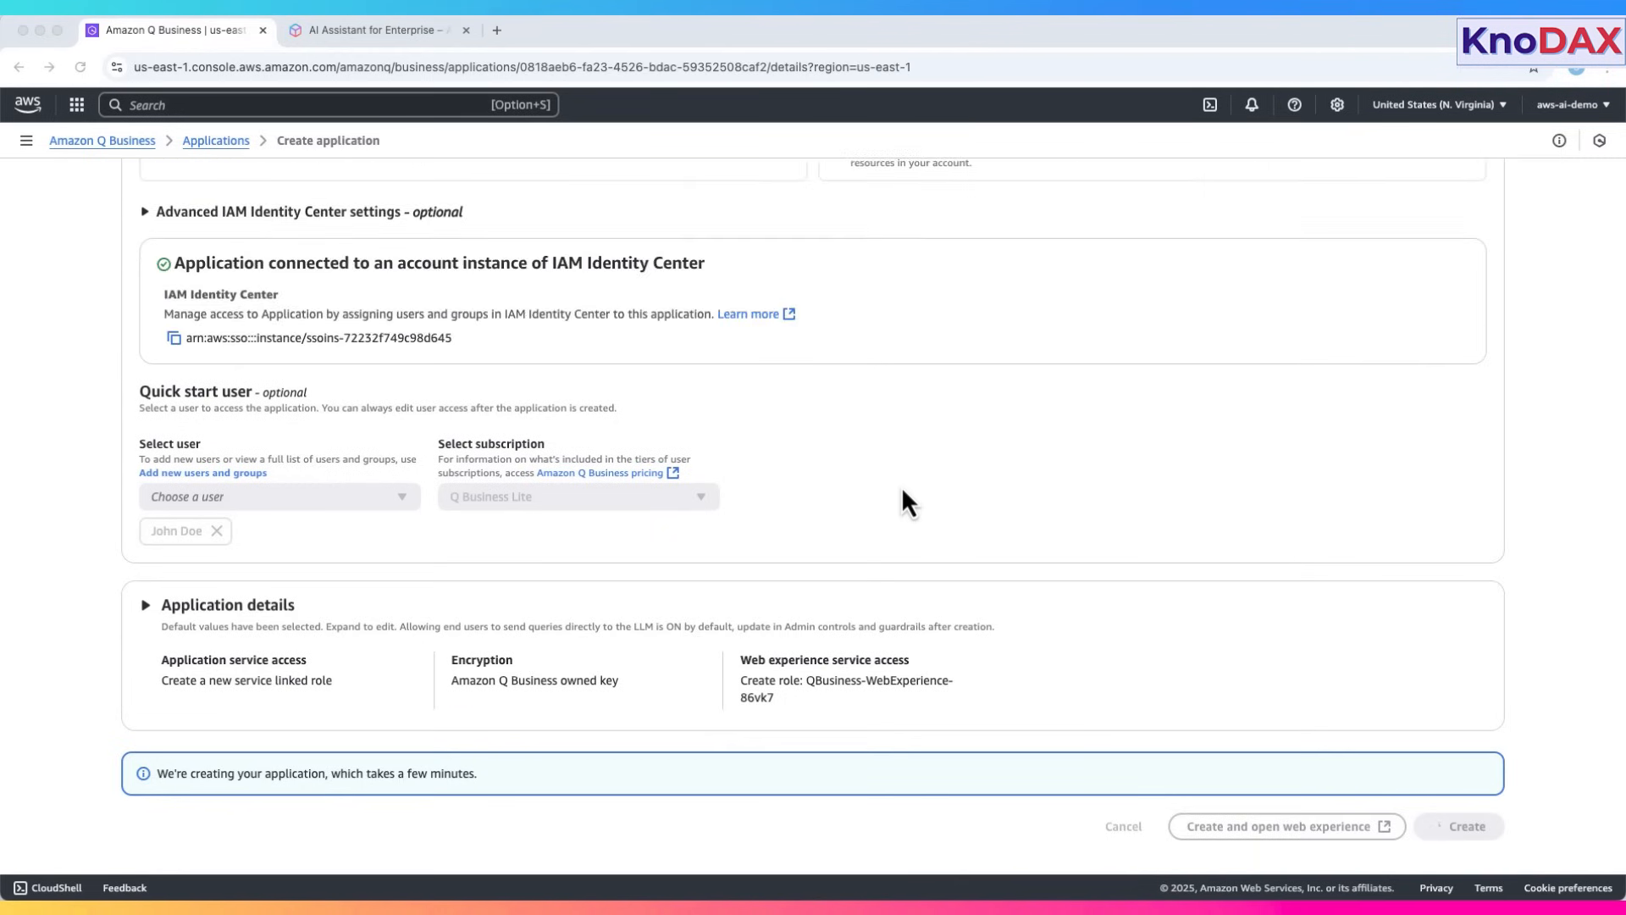
- Review QBusiness-application-clw7p: one user, deployed web experience URL, IAM Identity Center access
left_click(1465, 826)
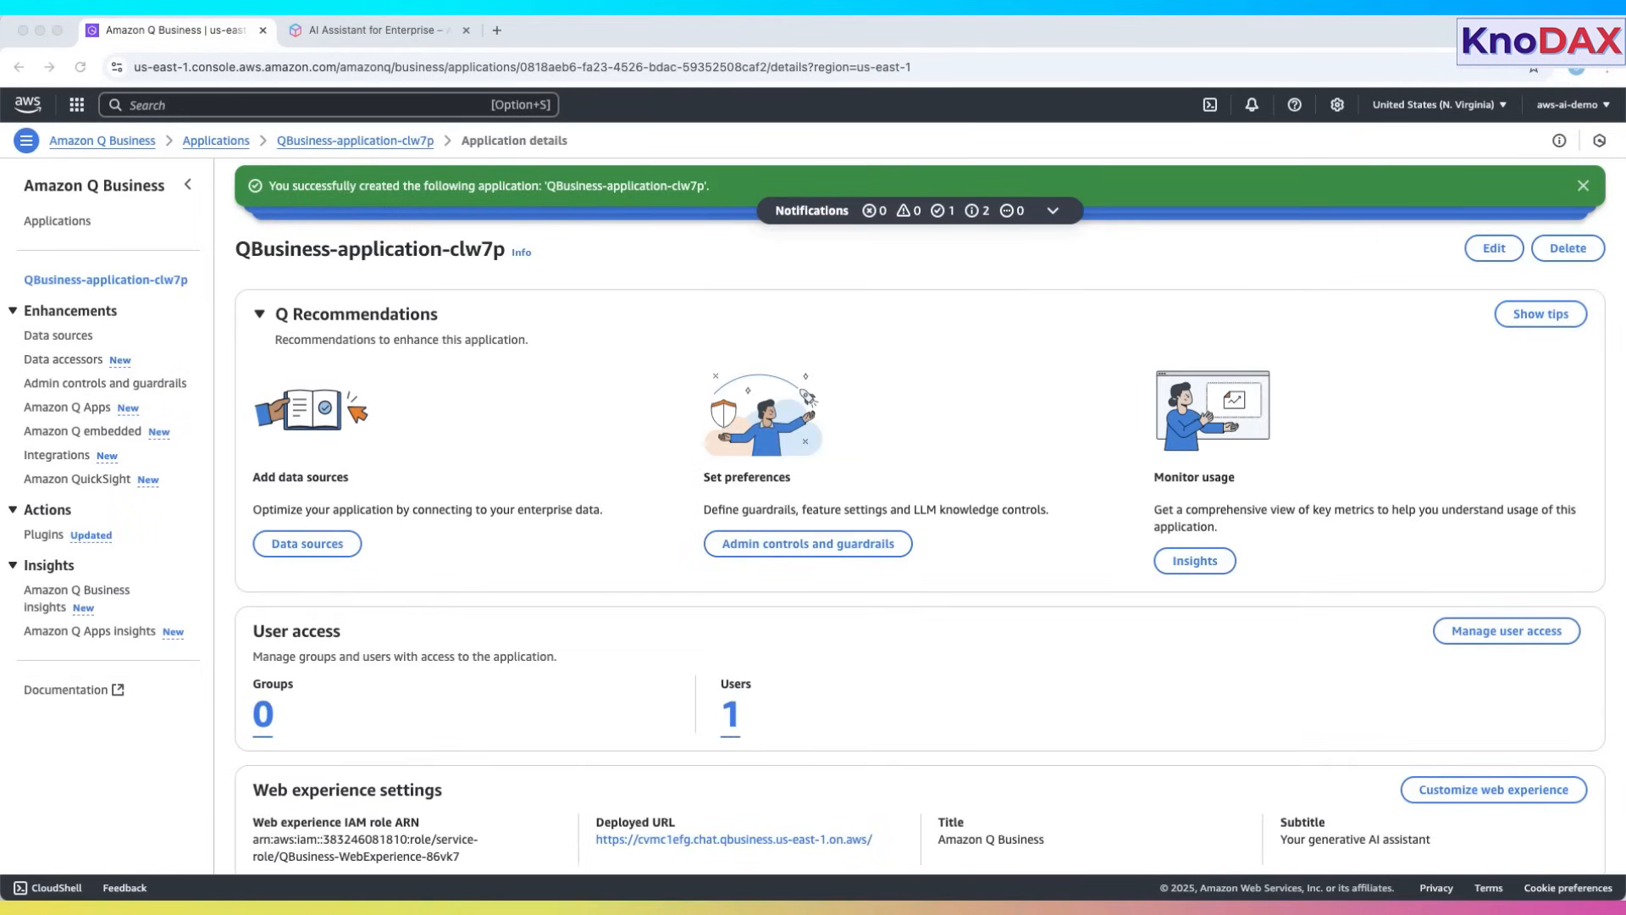
mouse_move(757, 440)
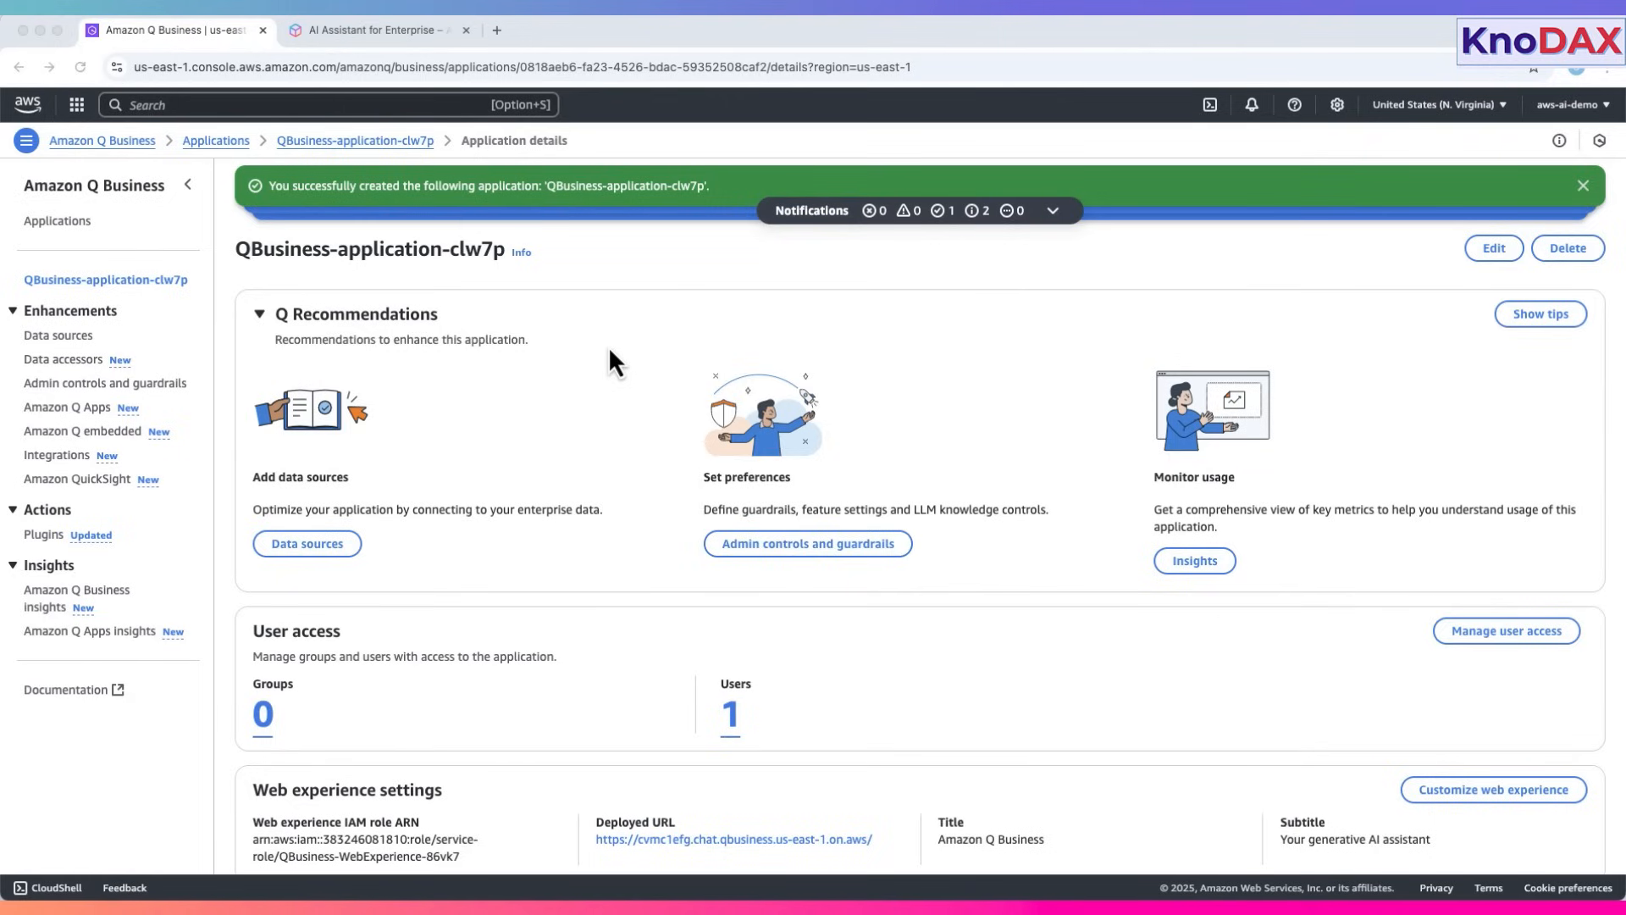
mouse_move(294, 386)
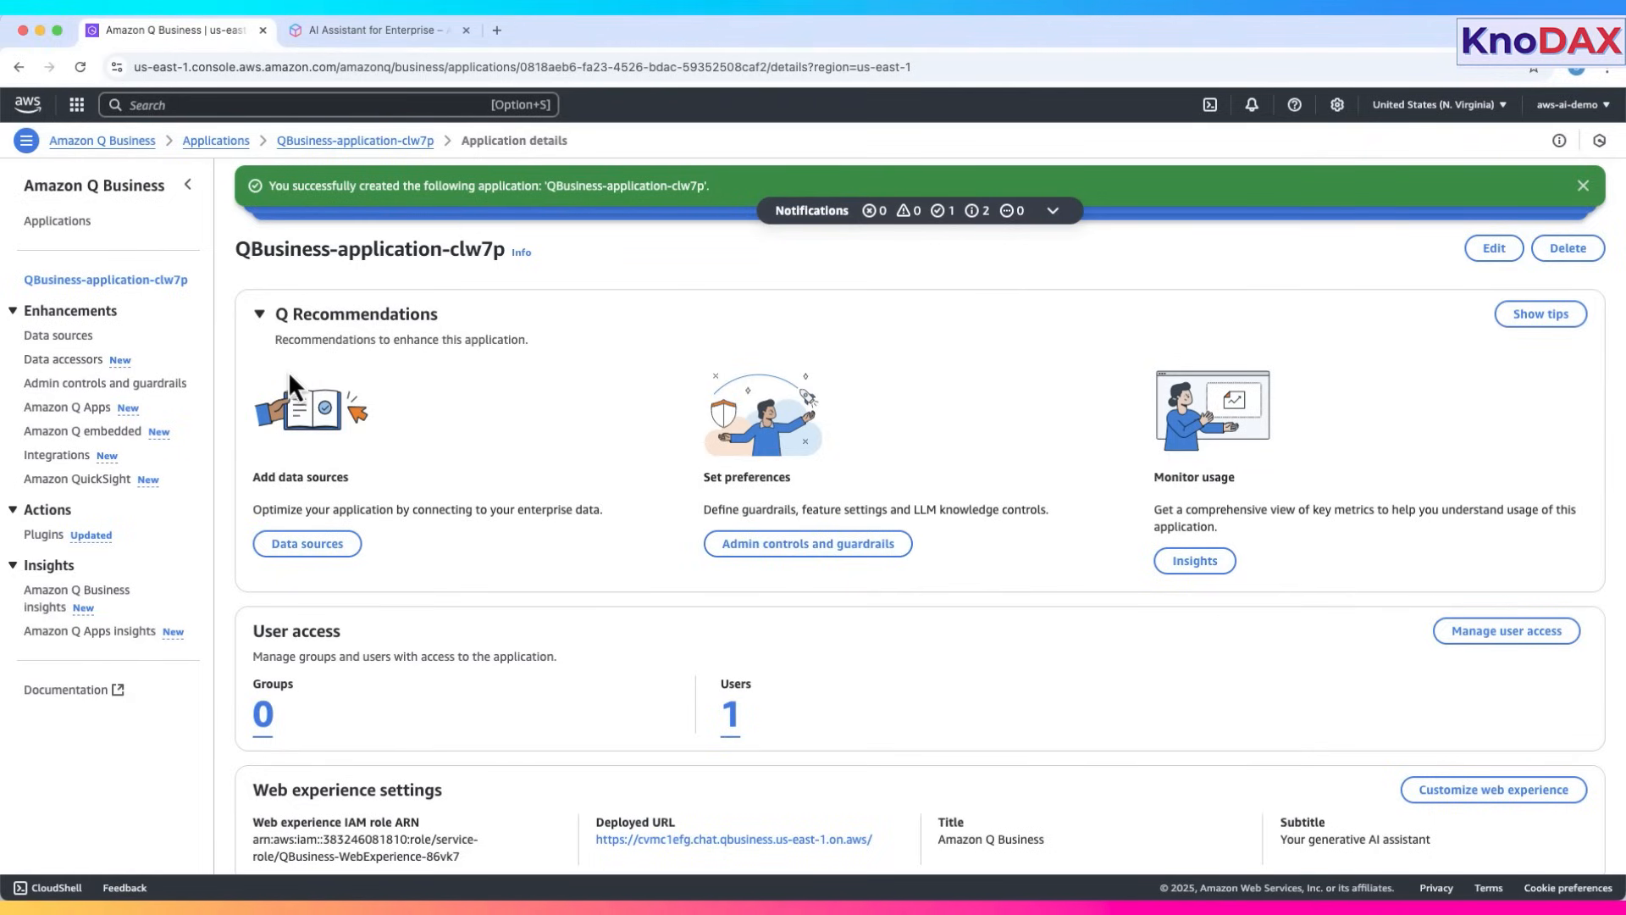
mouse_move(273, 477)
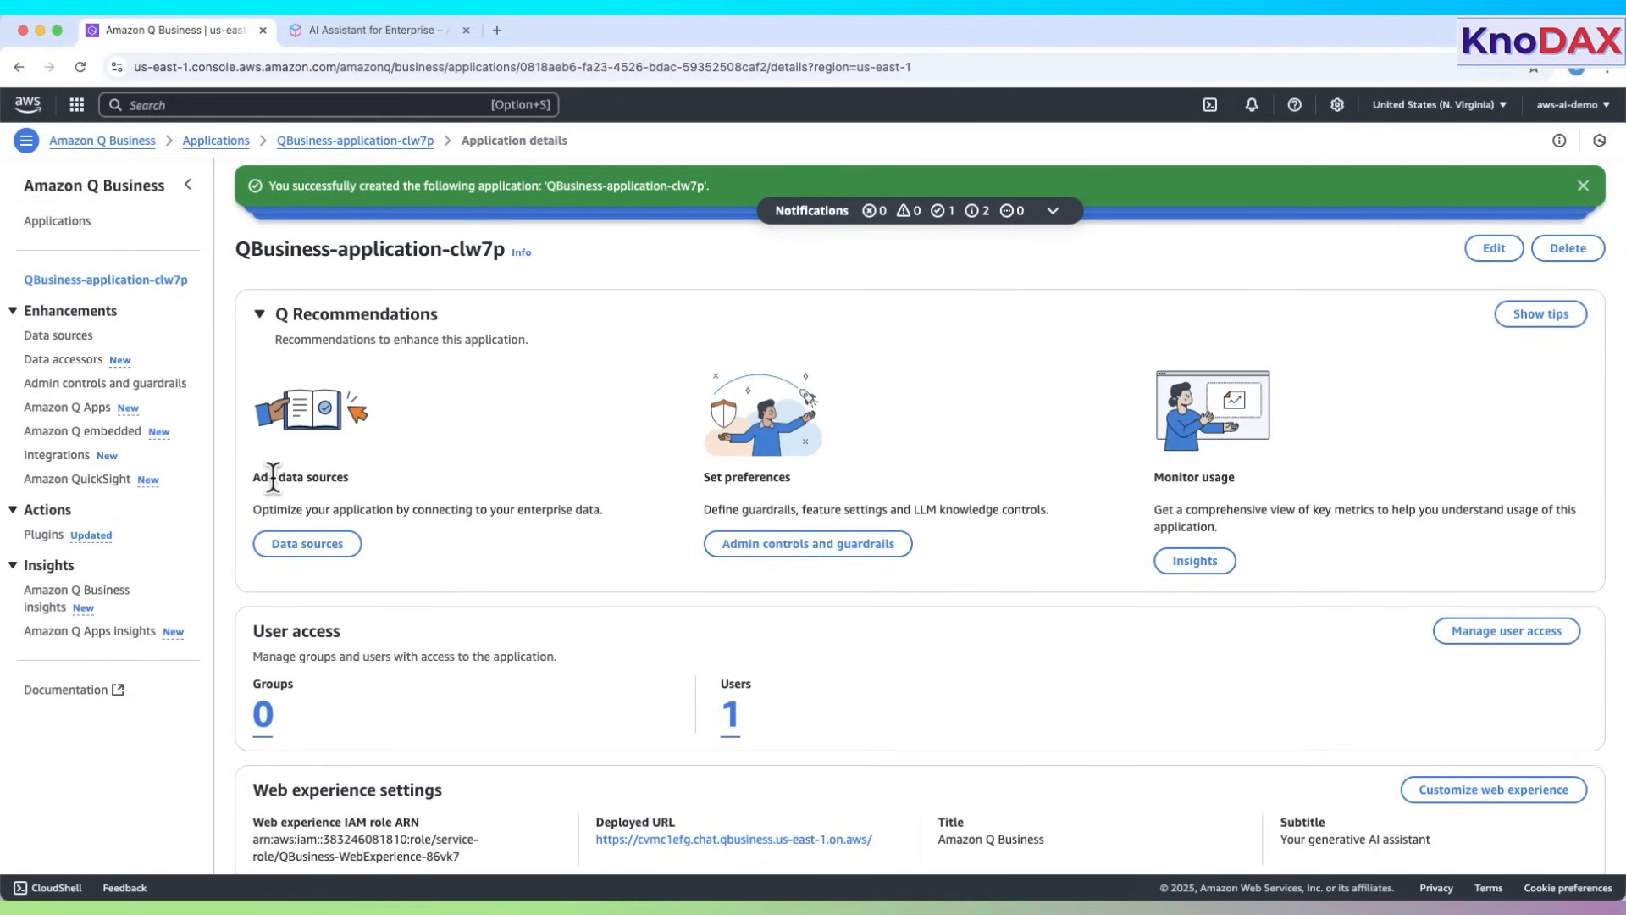
double_click(301, 476)
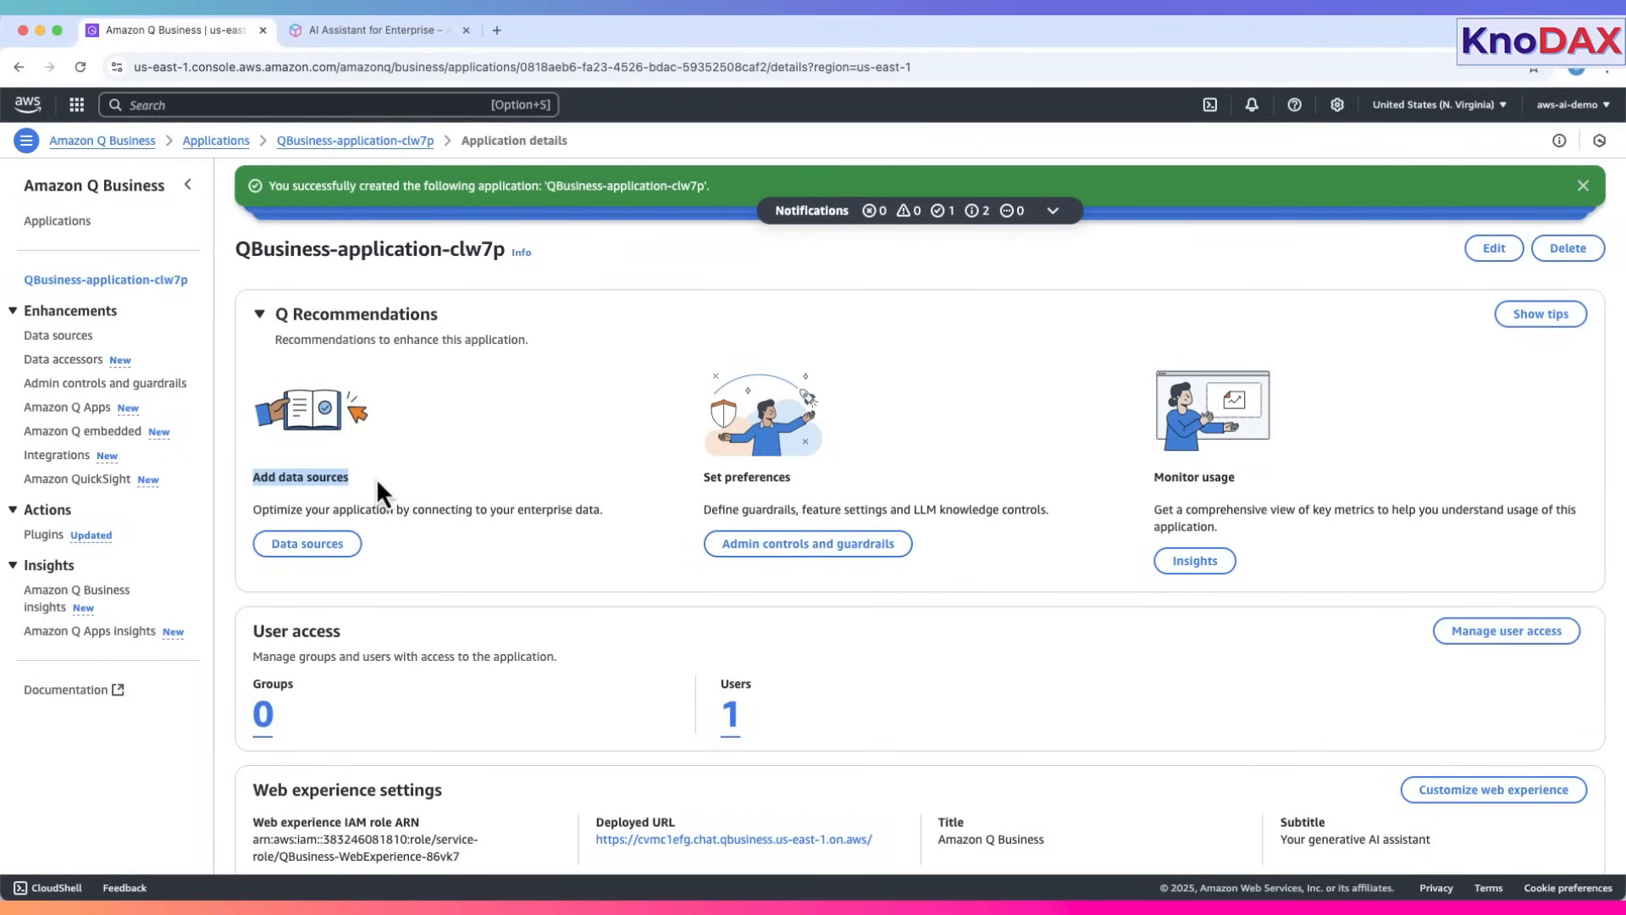
mouse_move(544, 513)
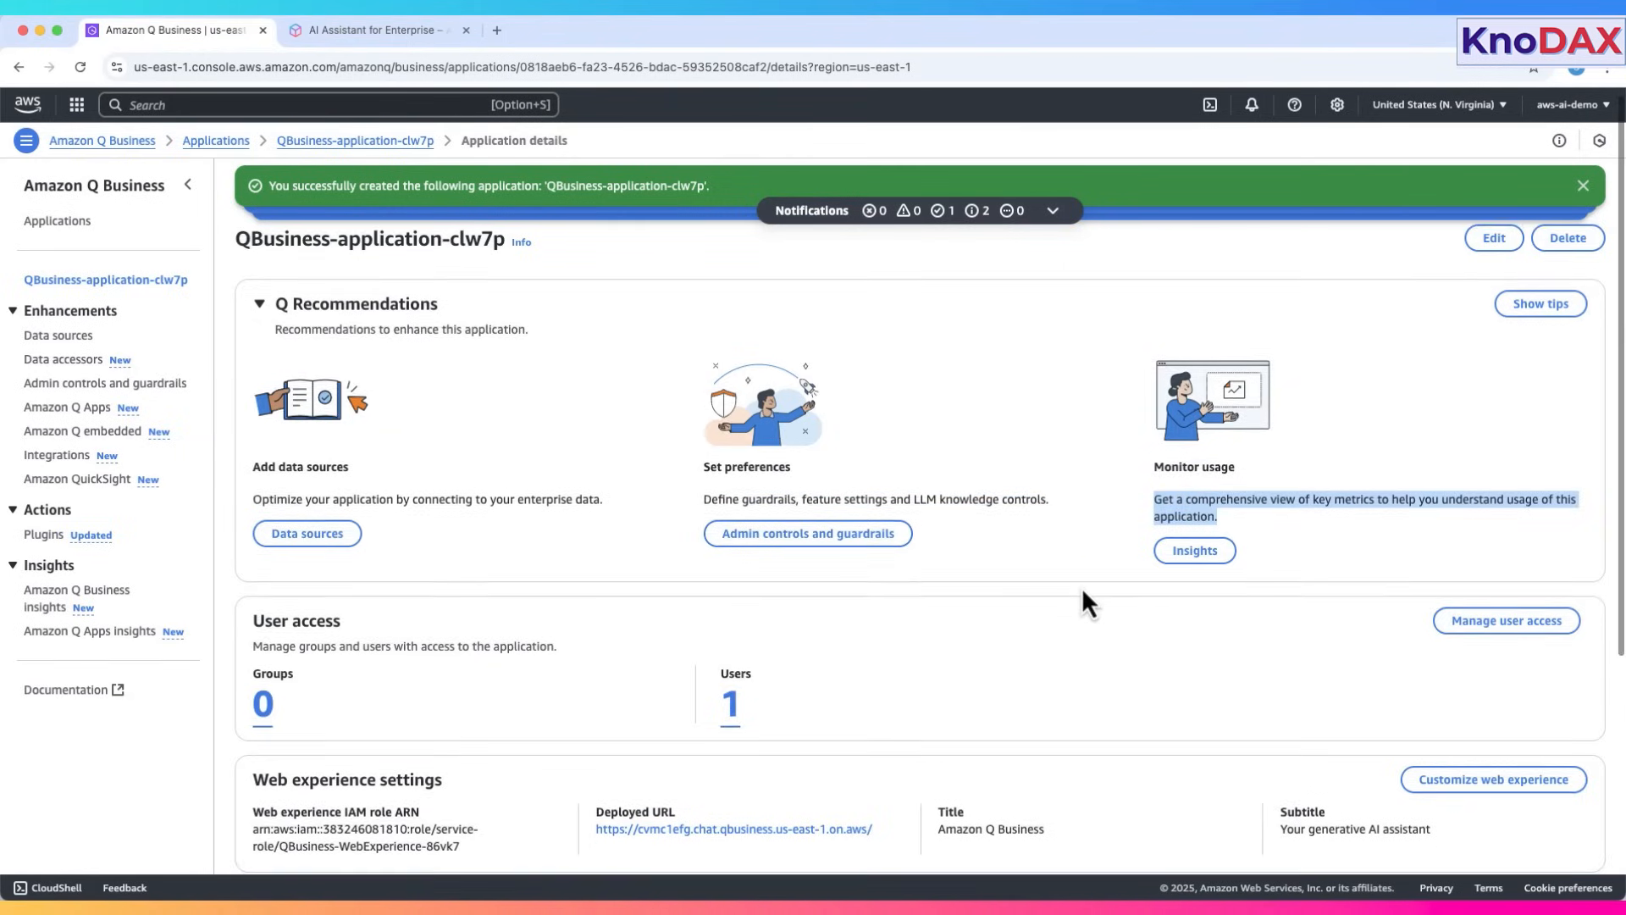
scroll("down", 3)
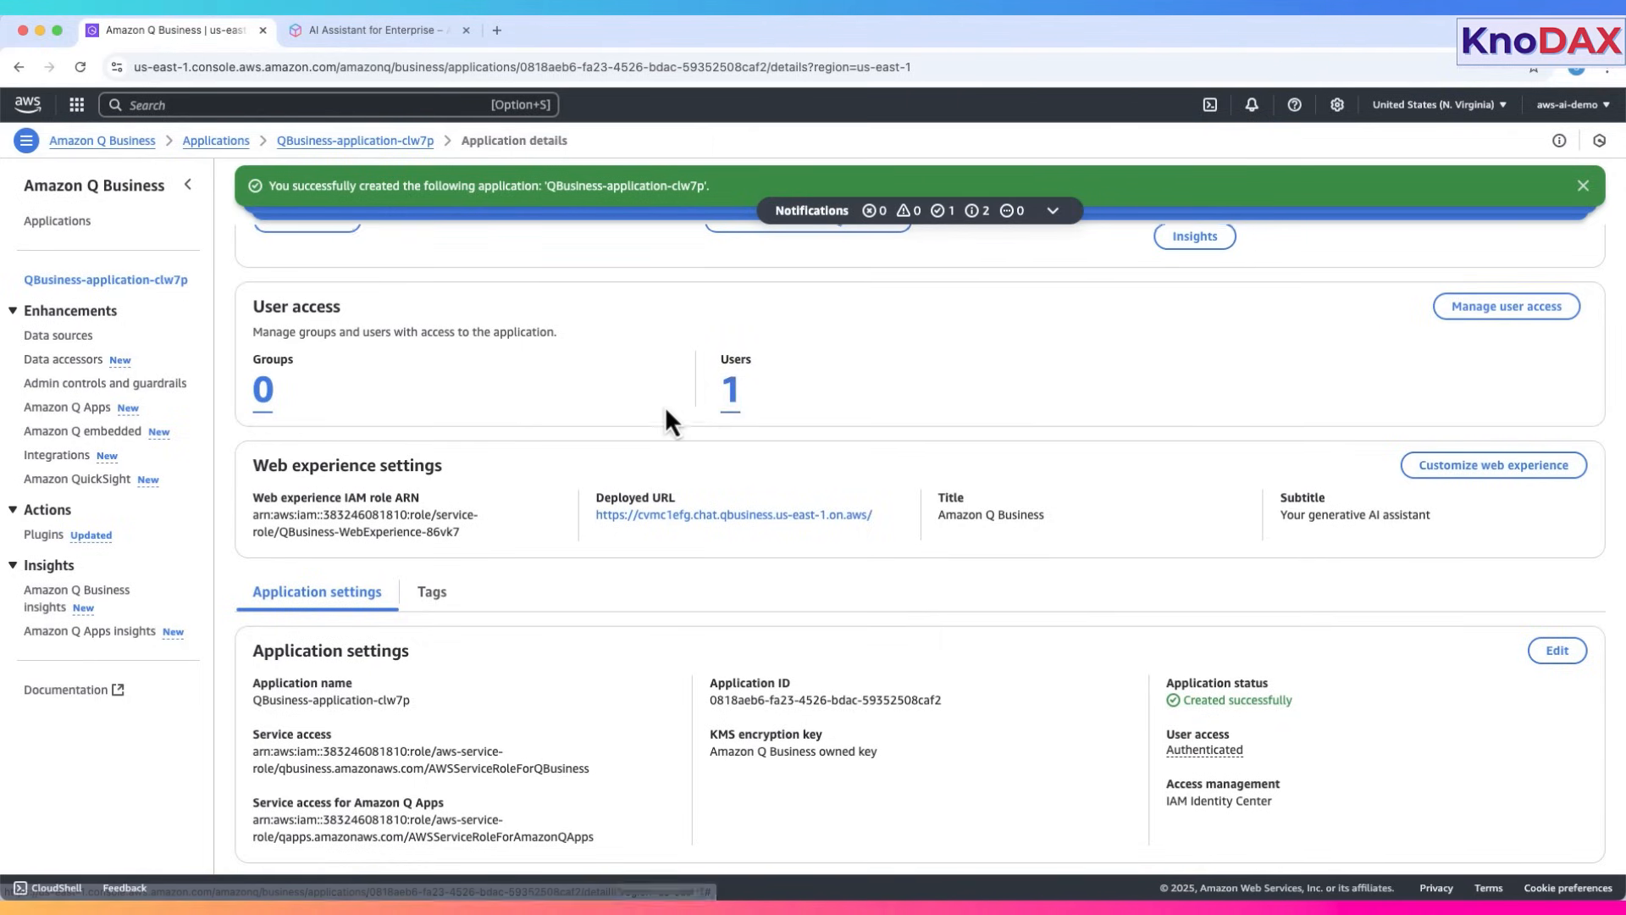
scroll("down", 3)
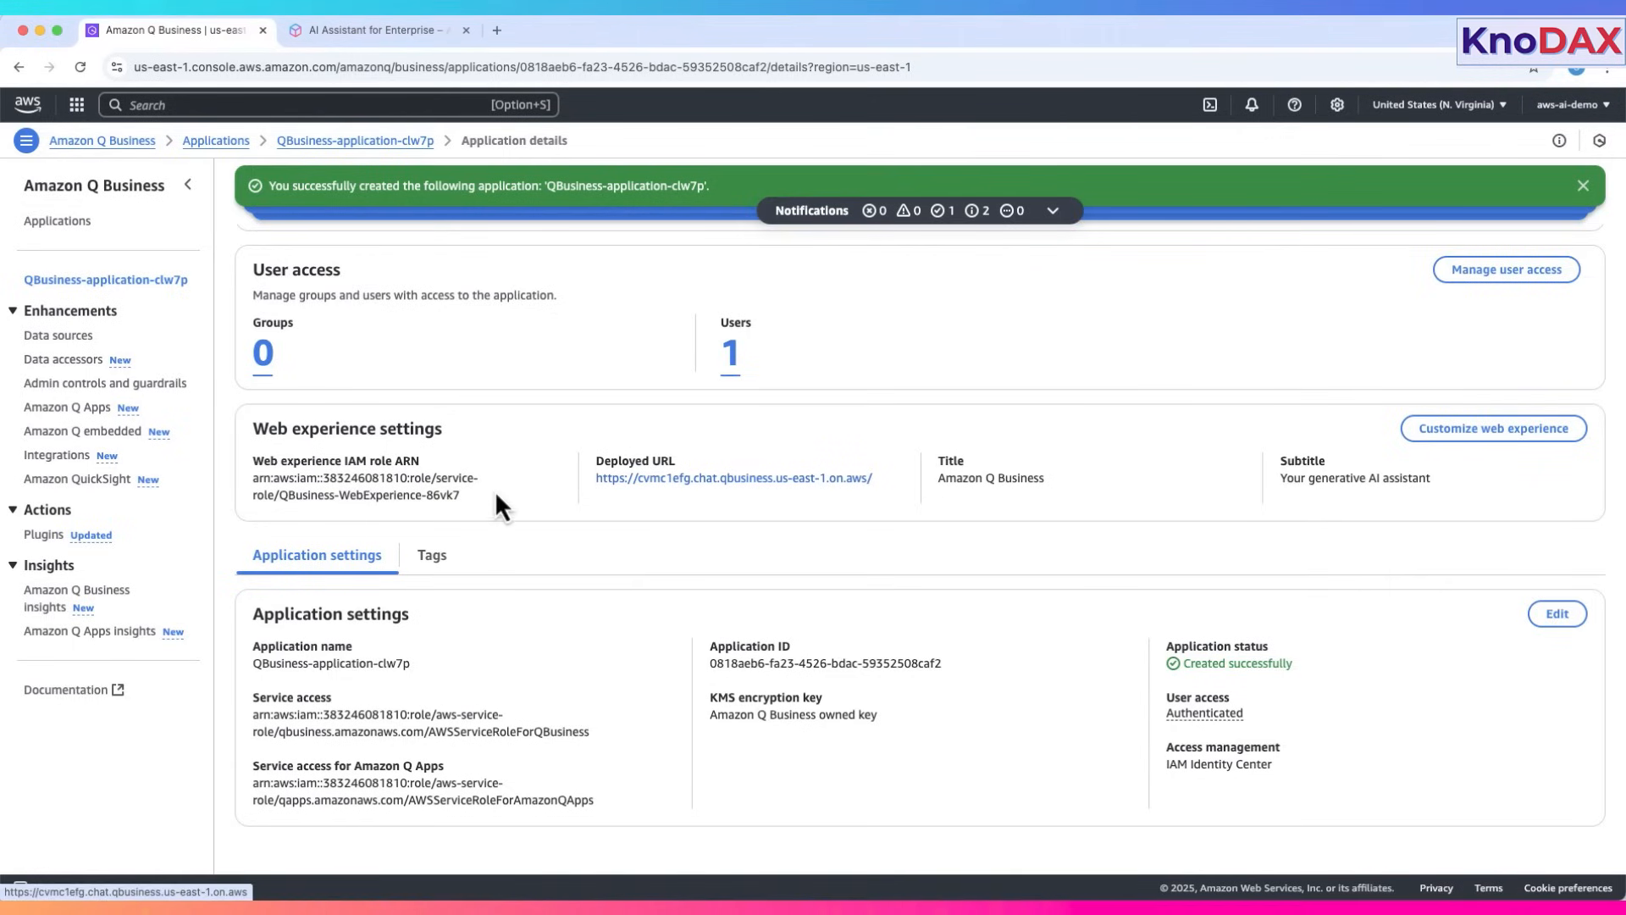
mouse_move(596, 457)
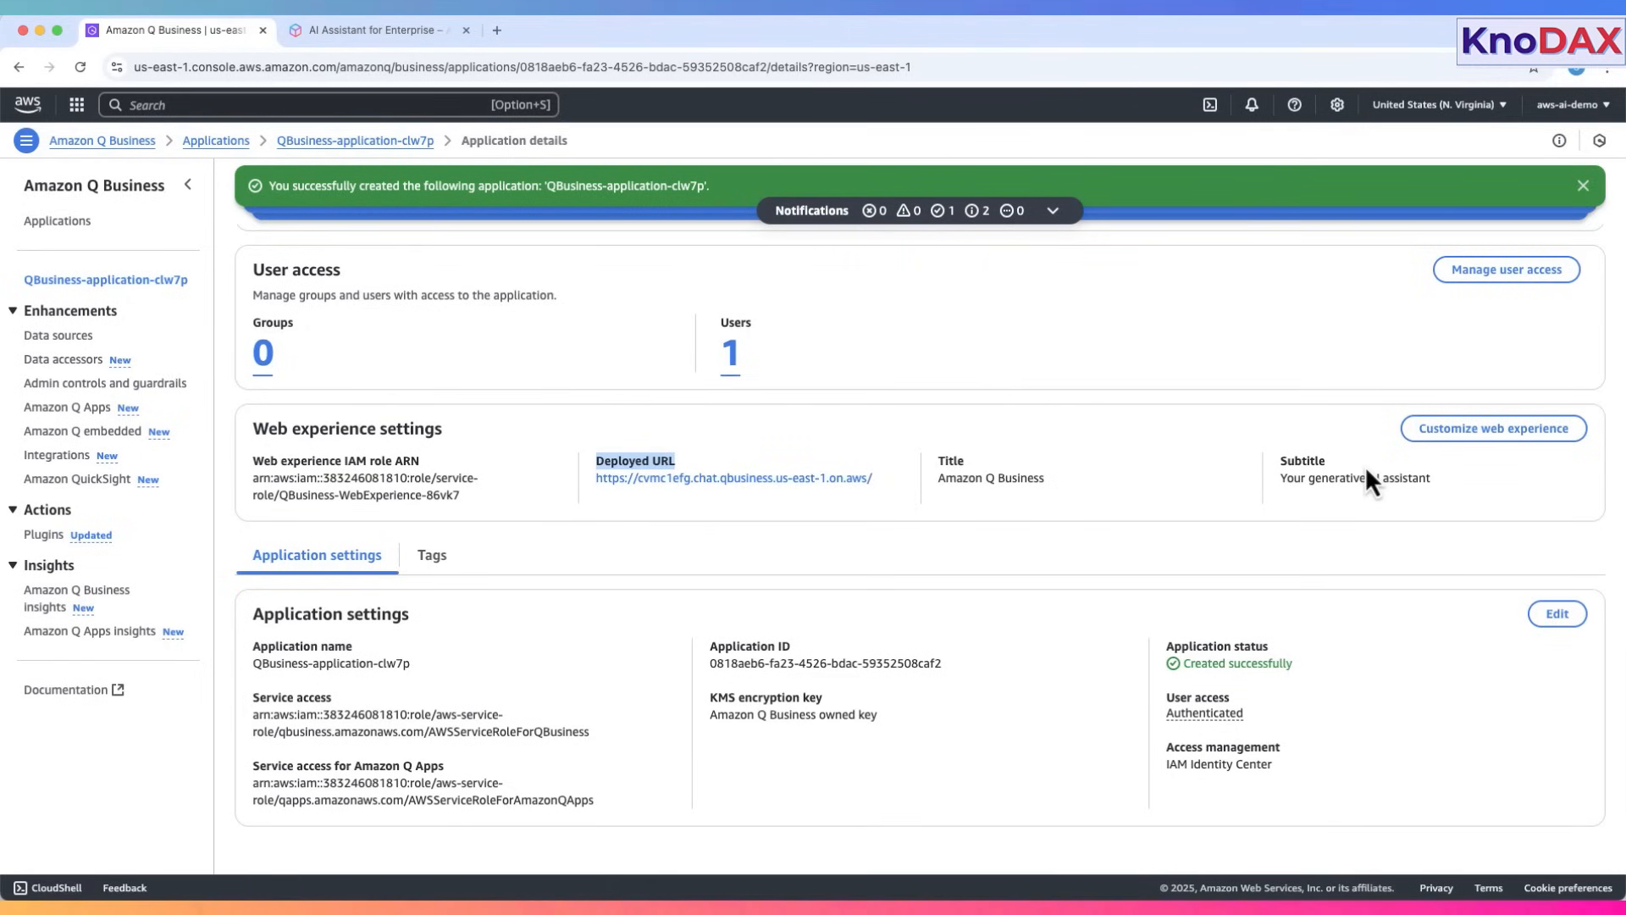
mouse_move(1044, 568)
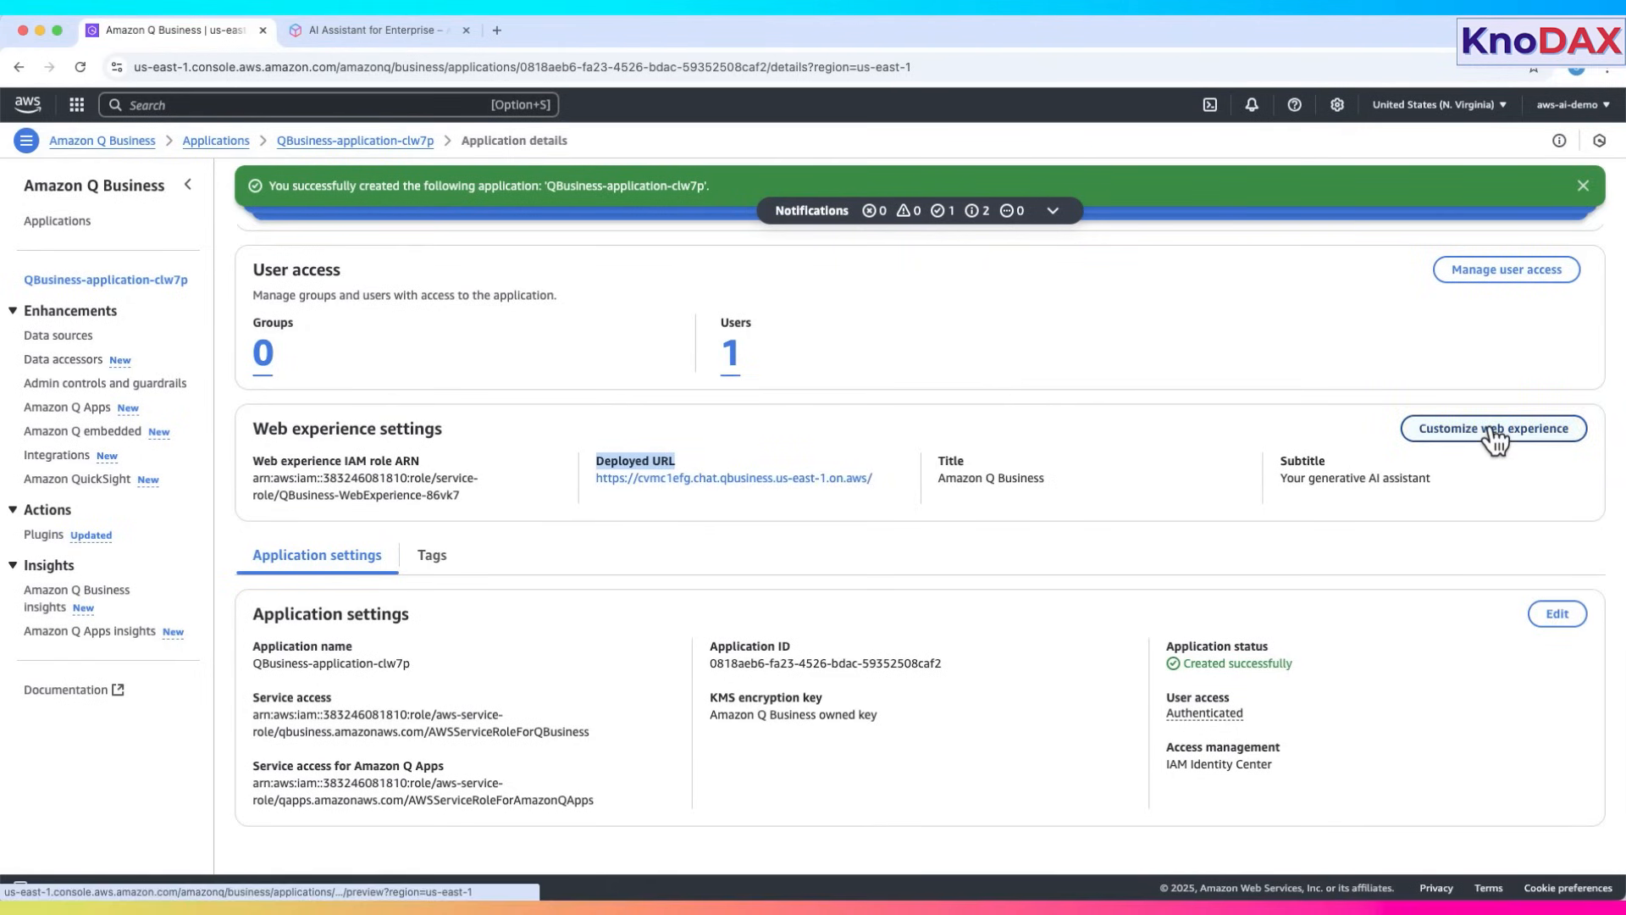
mouse_move(1064, 526)
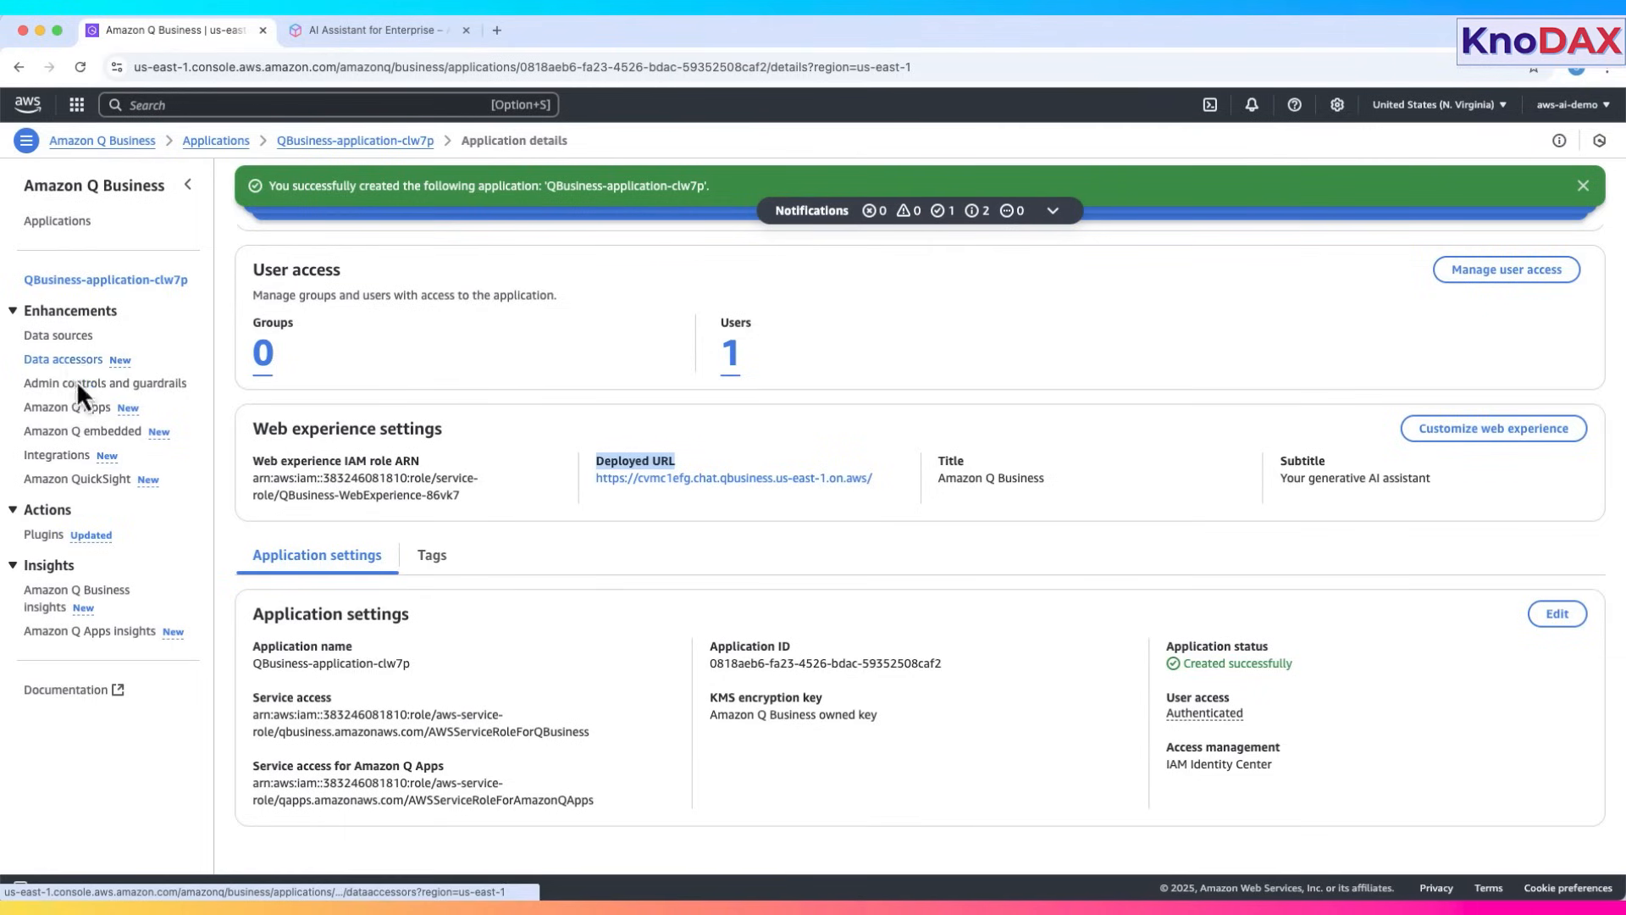
mouse_move(86, 479)
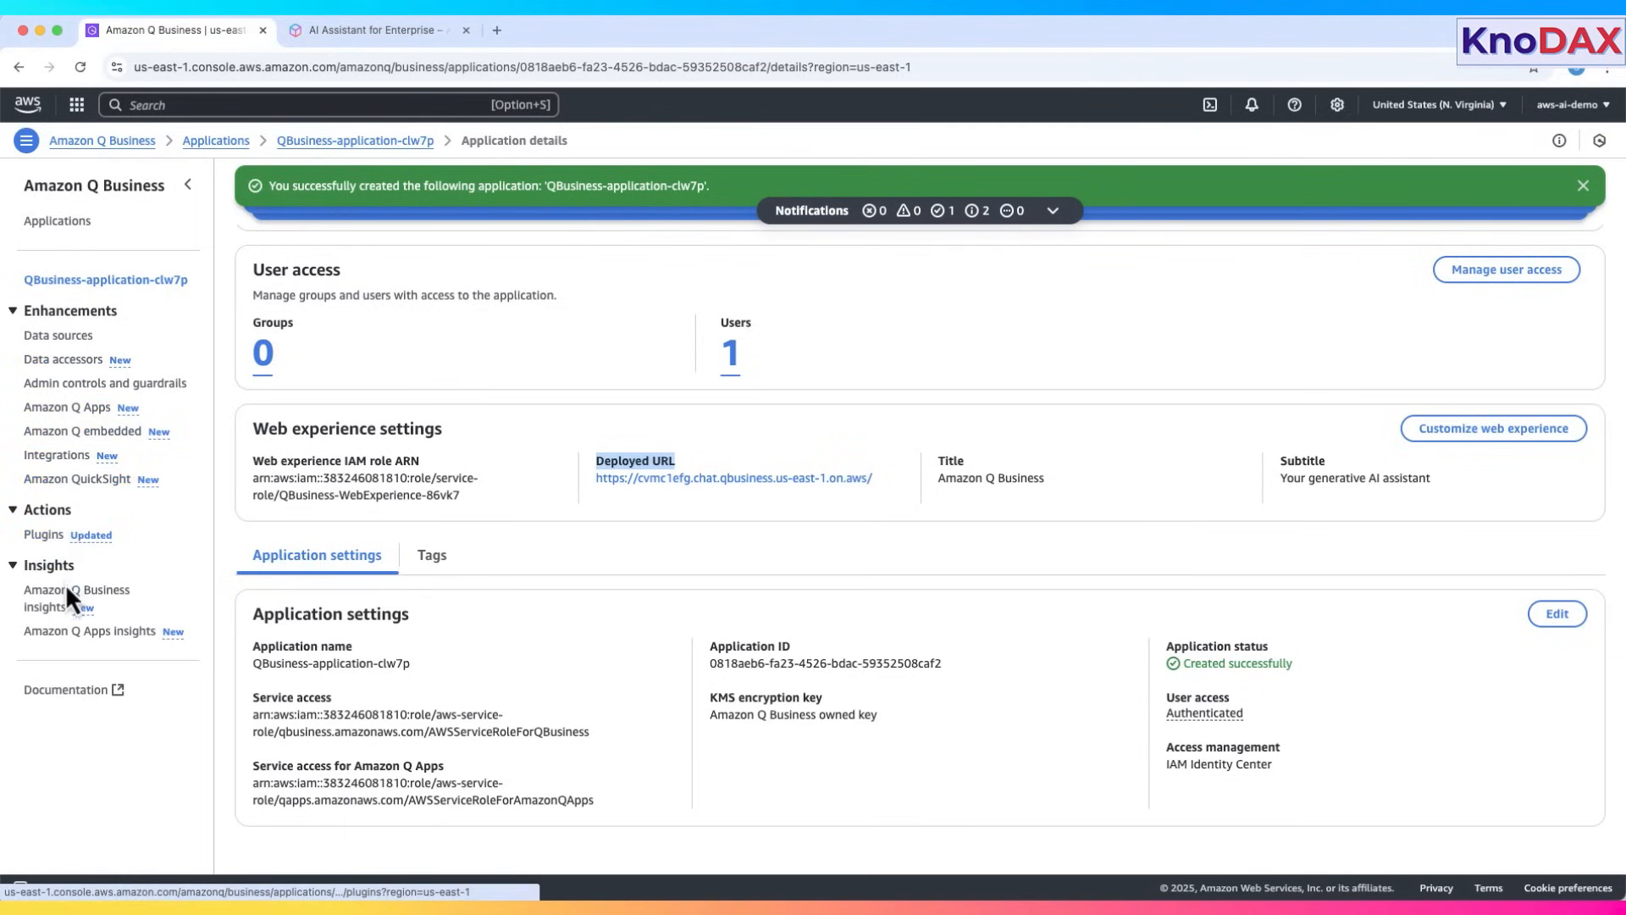
mouse_move(76, 597)
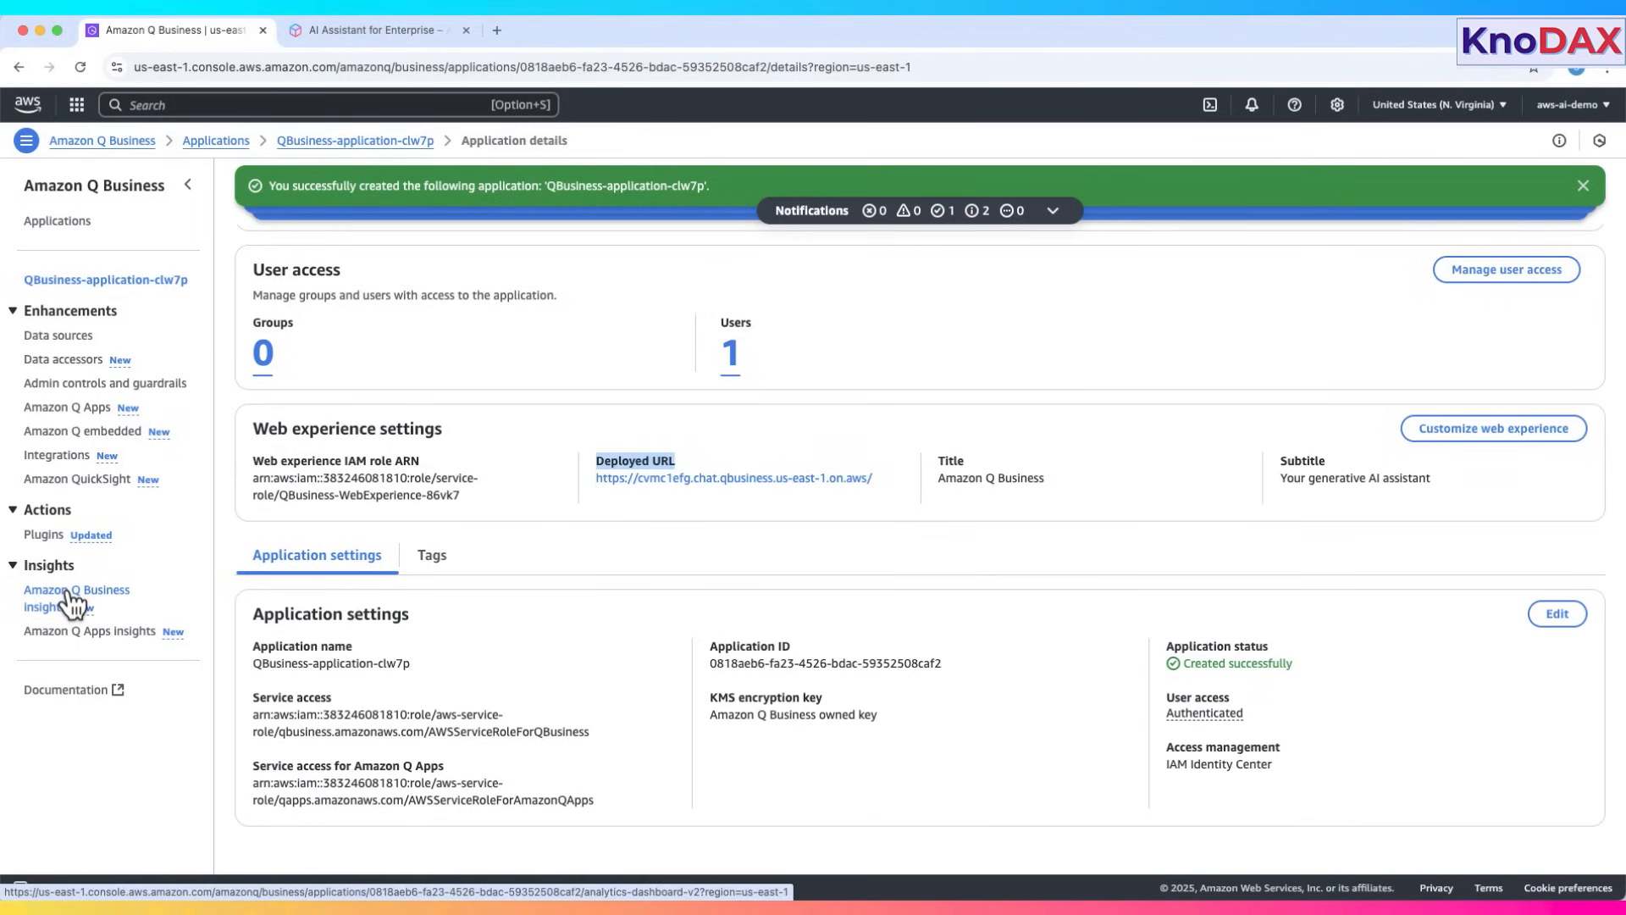
mouse_move(75, 637)
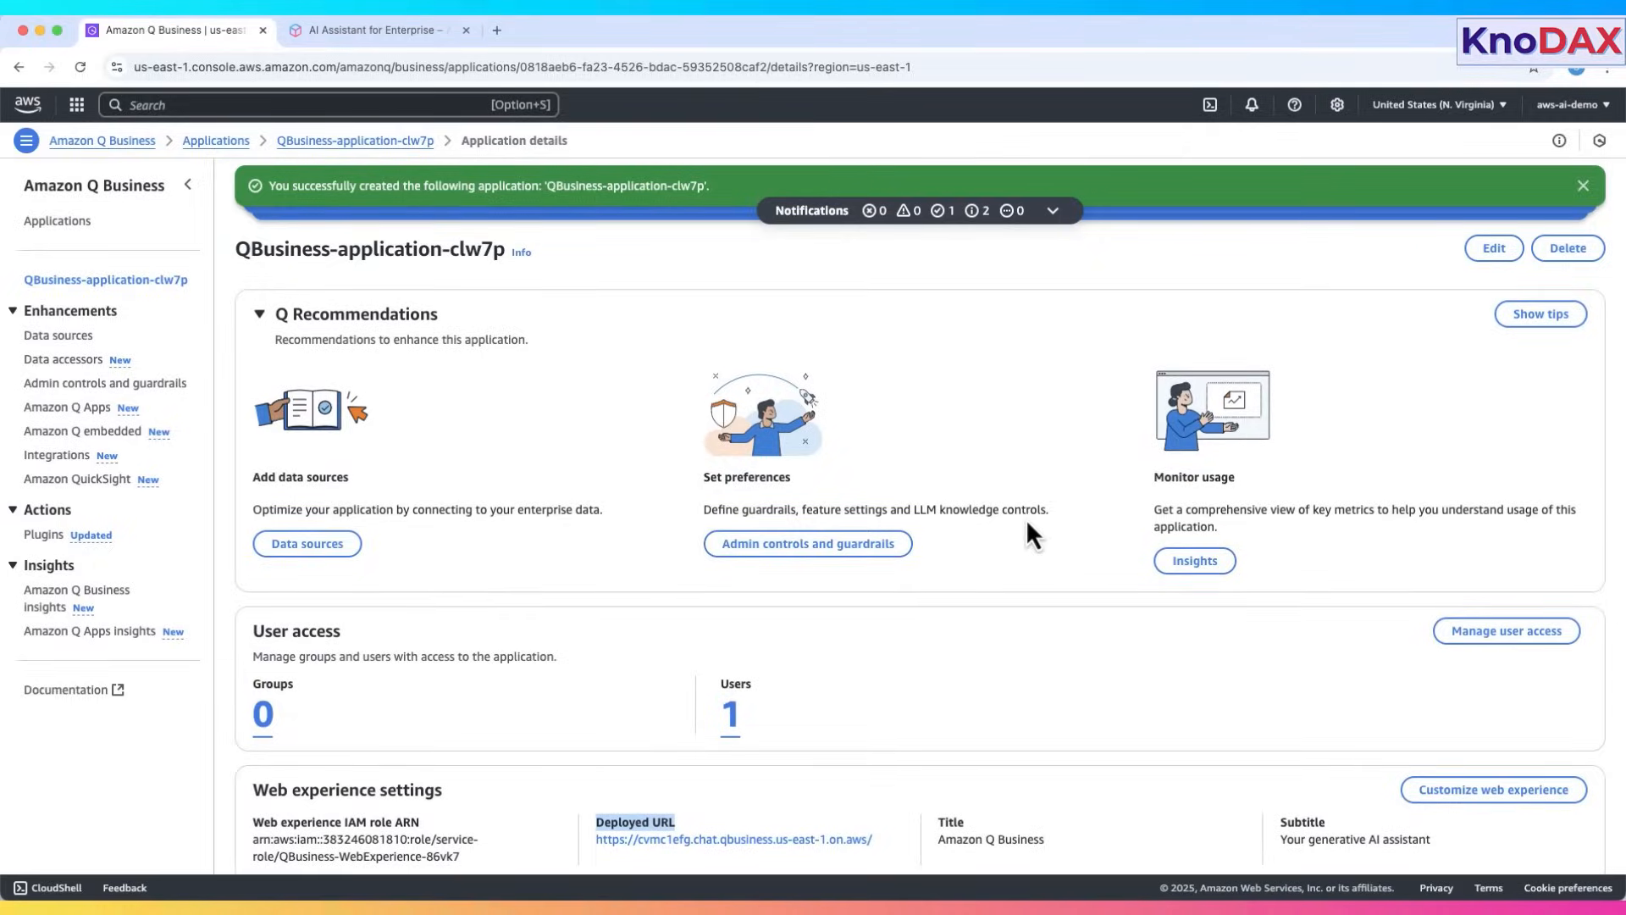
mouse_move(1502, 518)
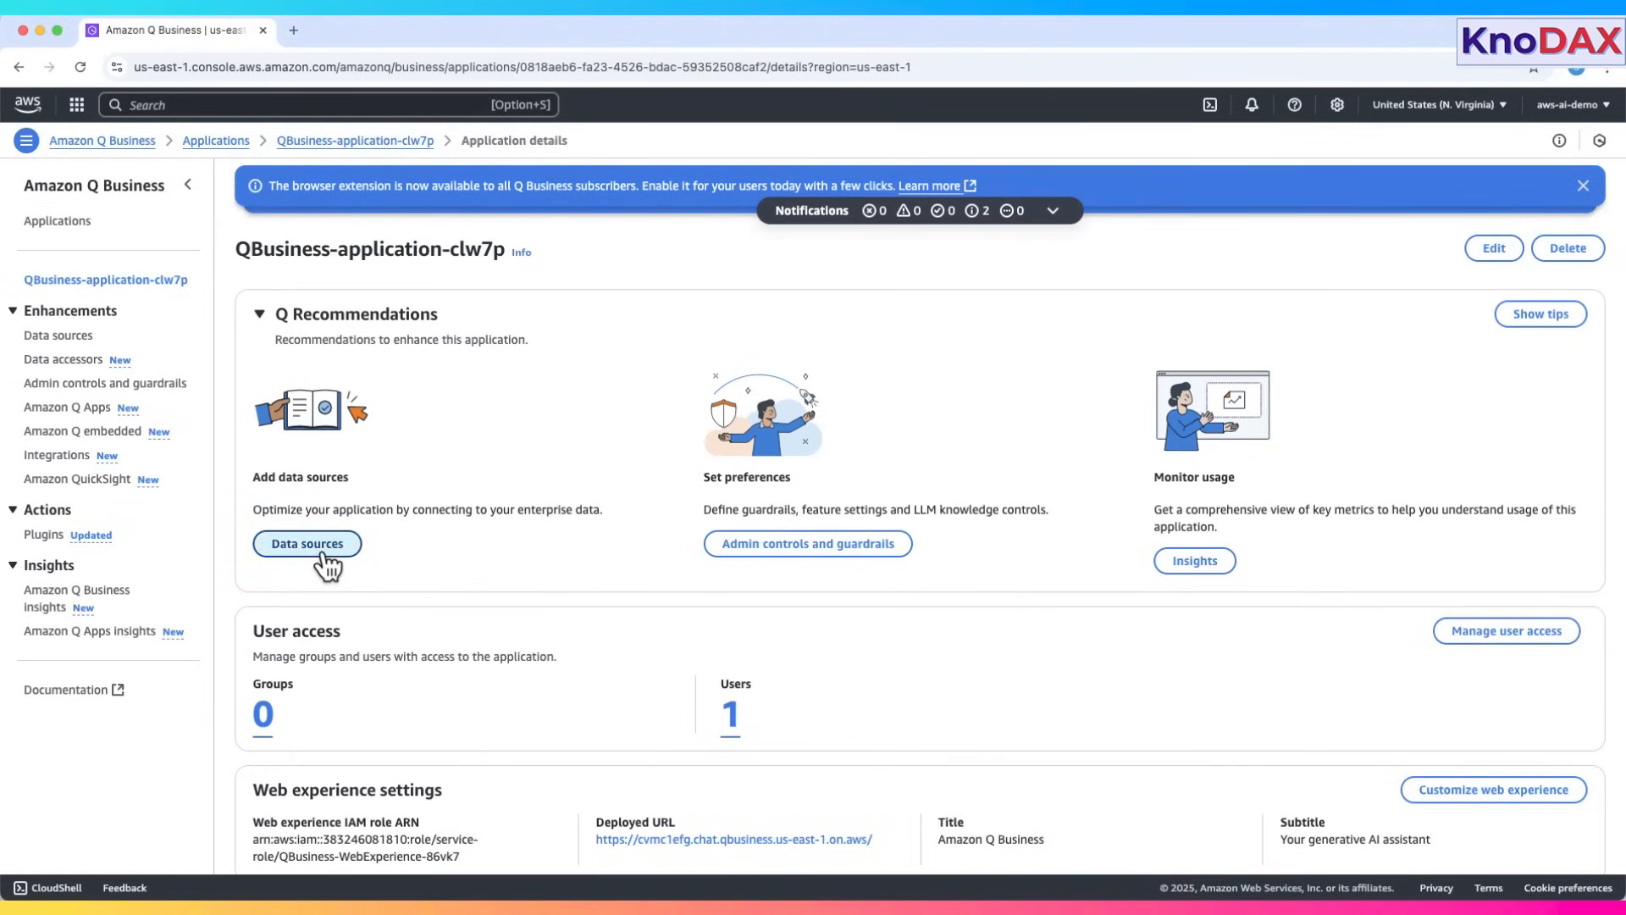
- Review the application's Data sources page and start adding an index
left_click(306, 543)
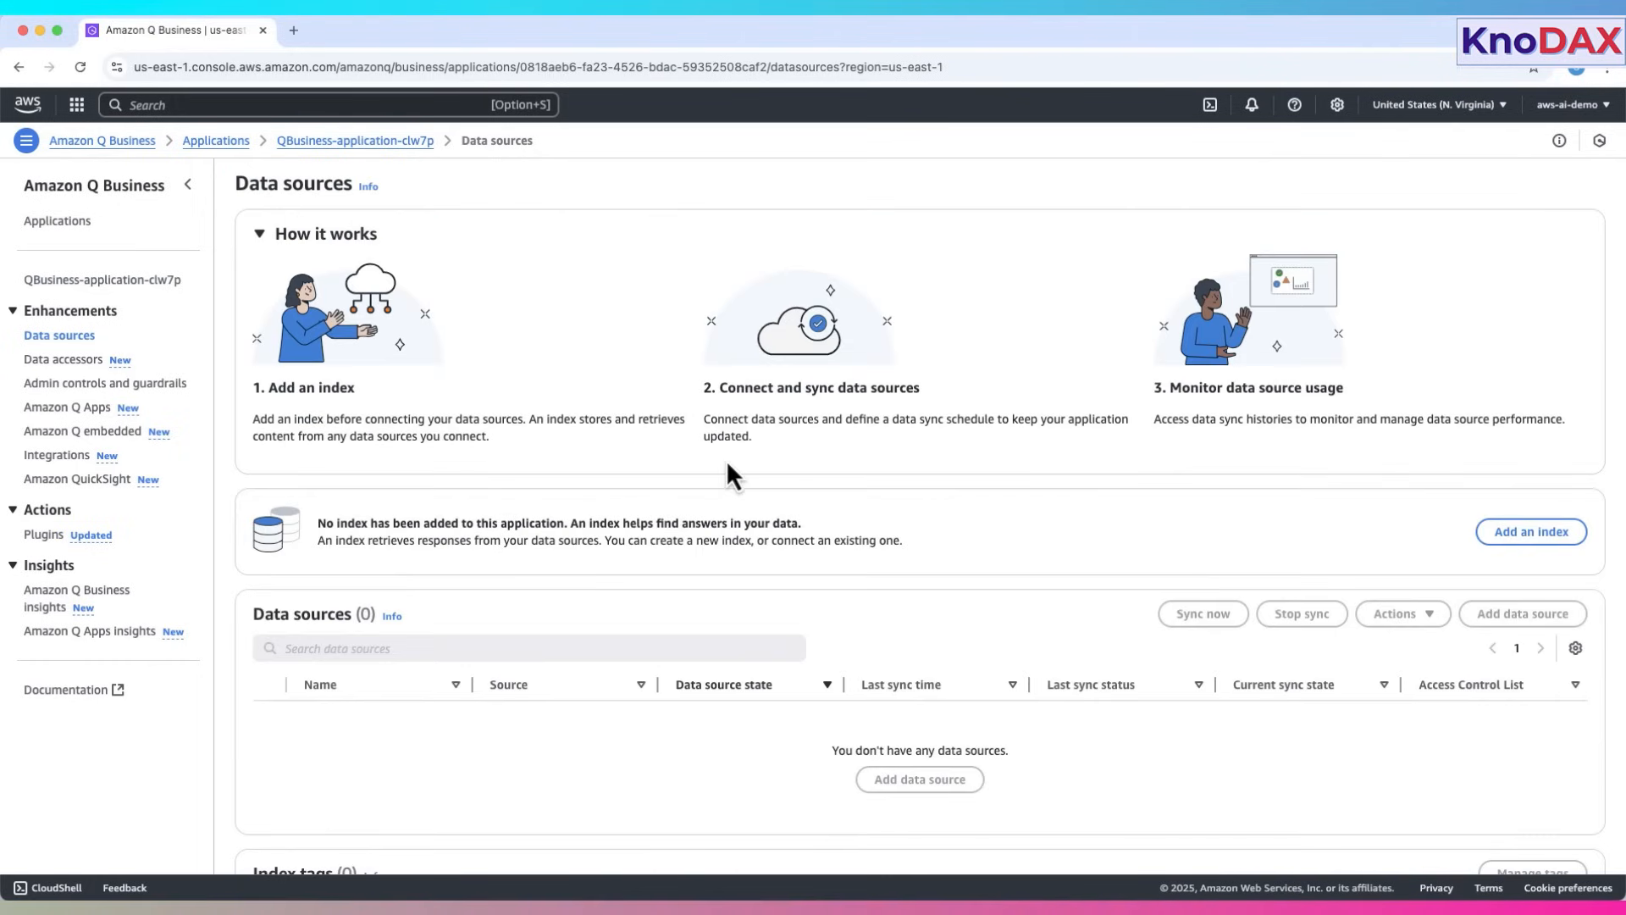
mouse_move(507, 262)
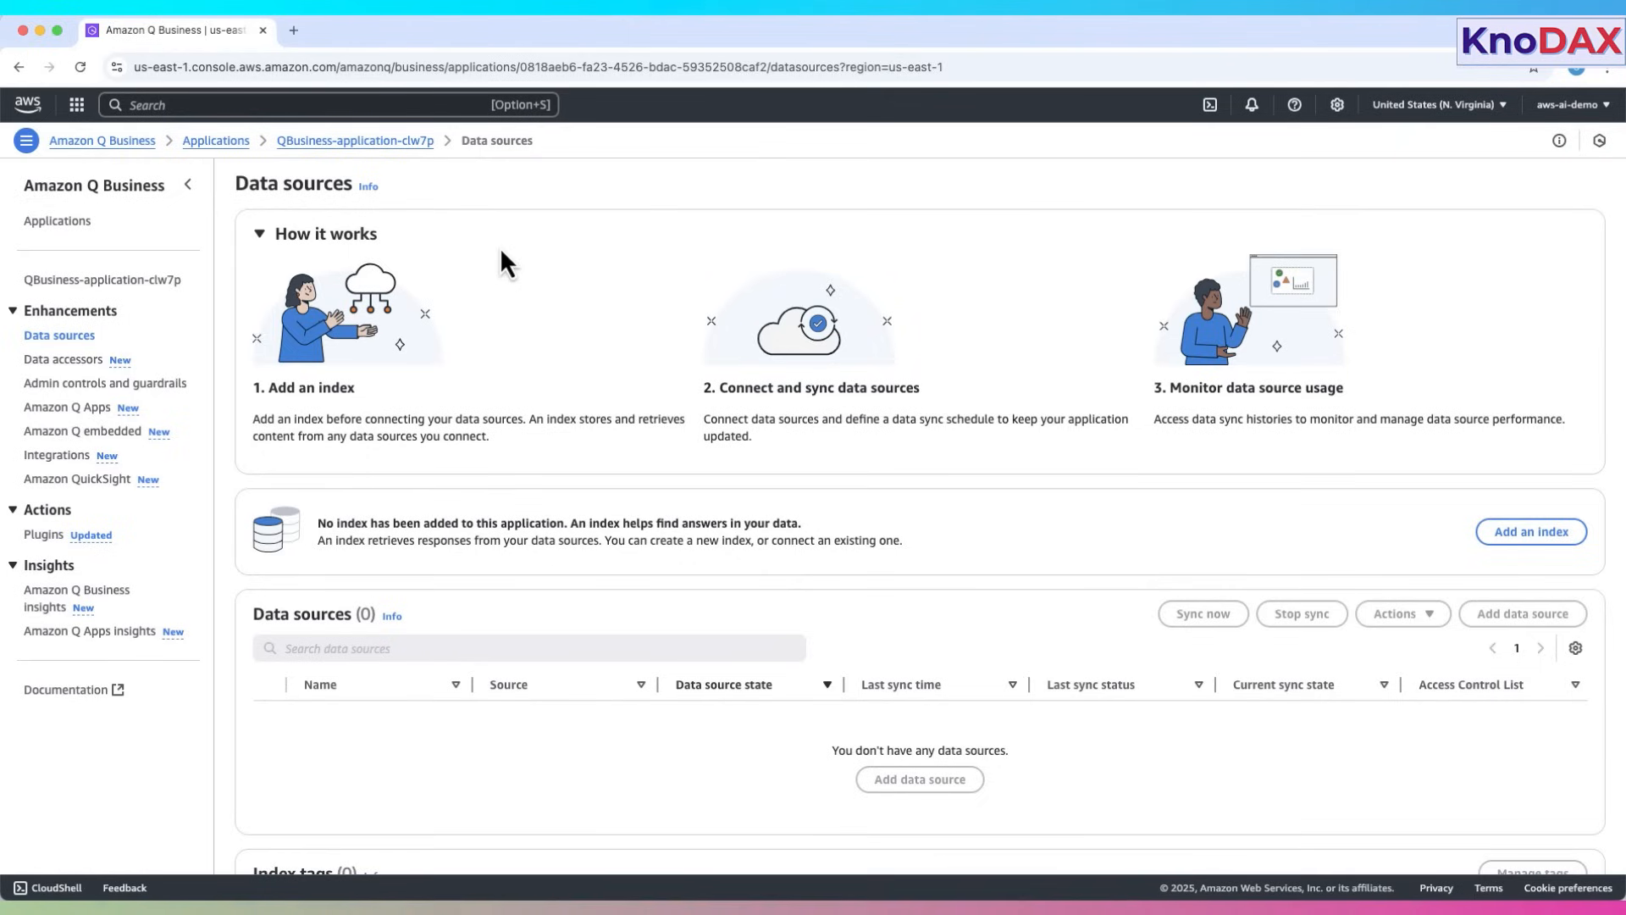
mouse_move(503, 308)
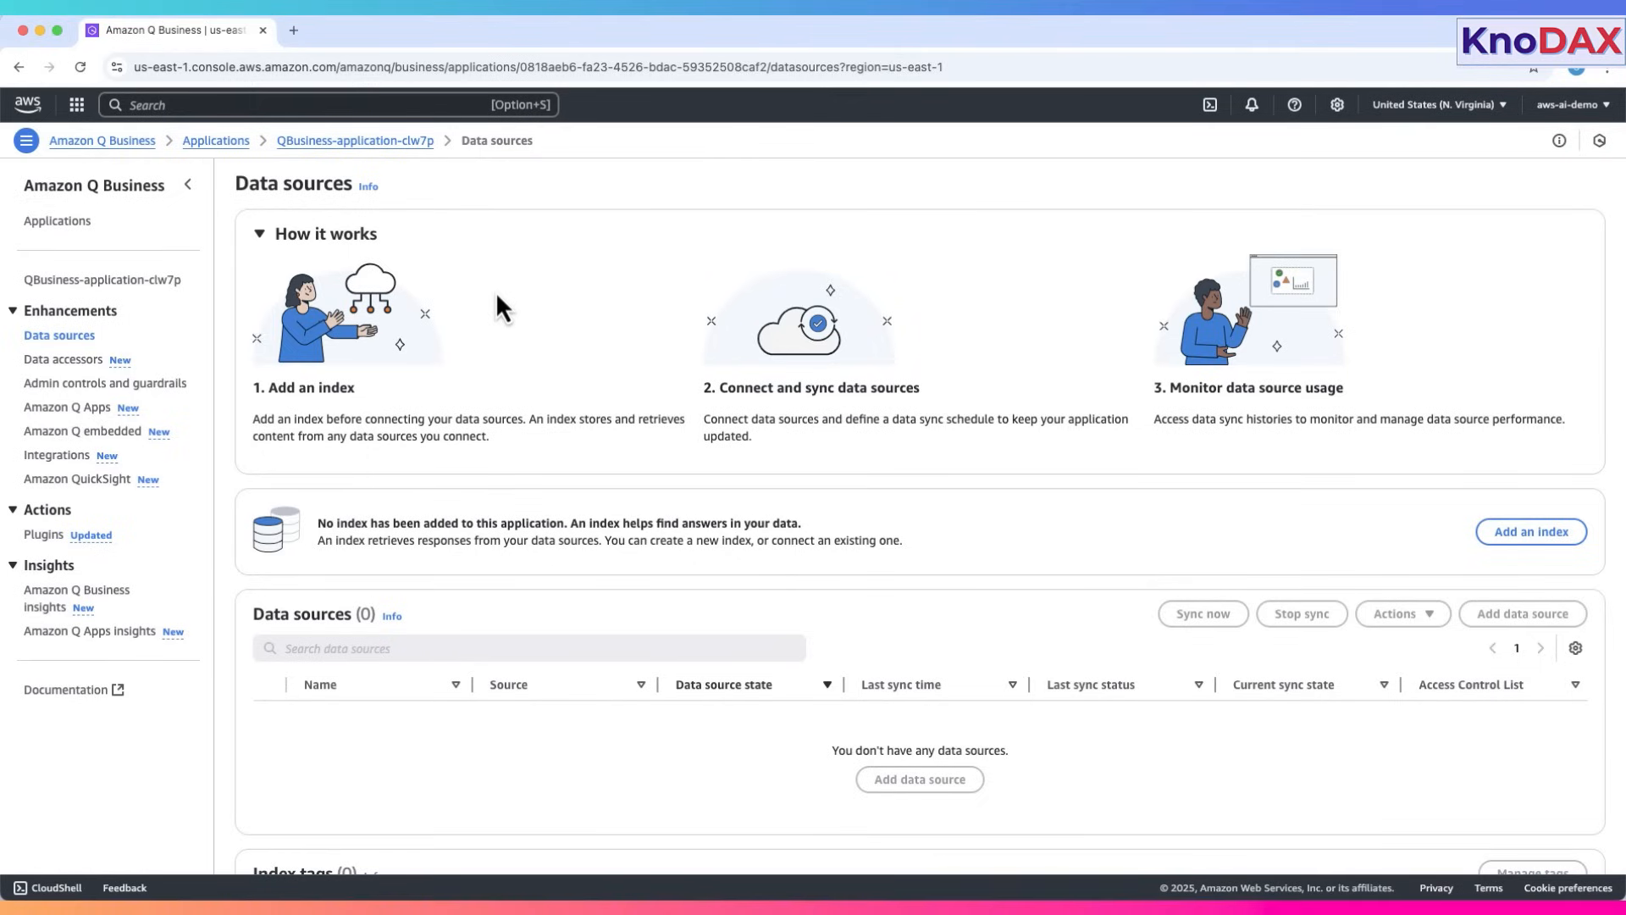
mouse_move(316, 369)
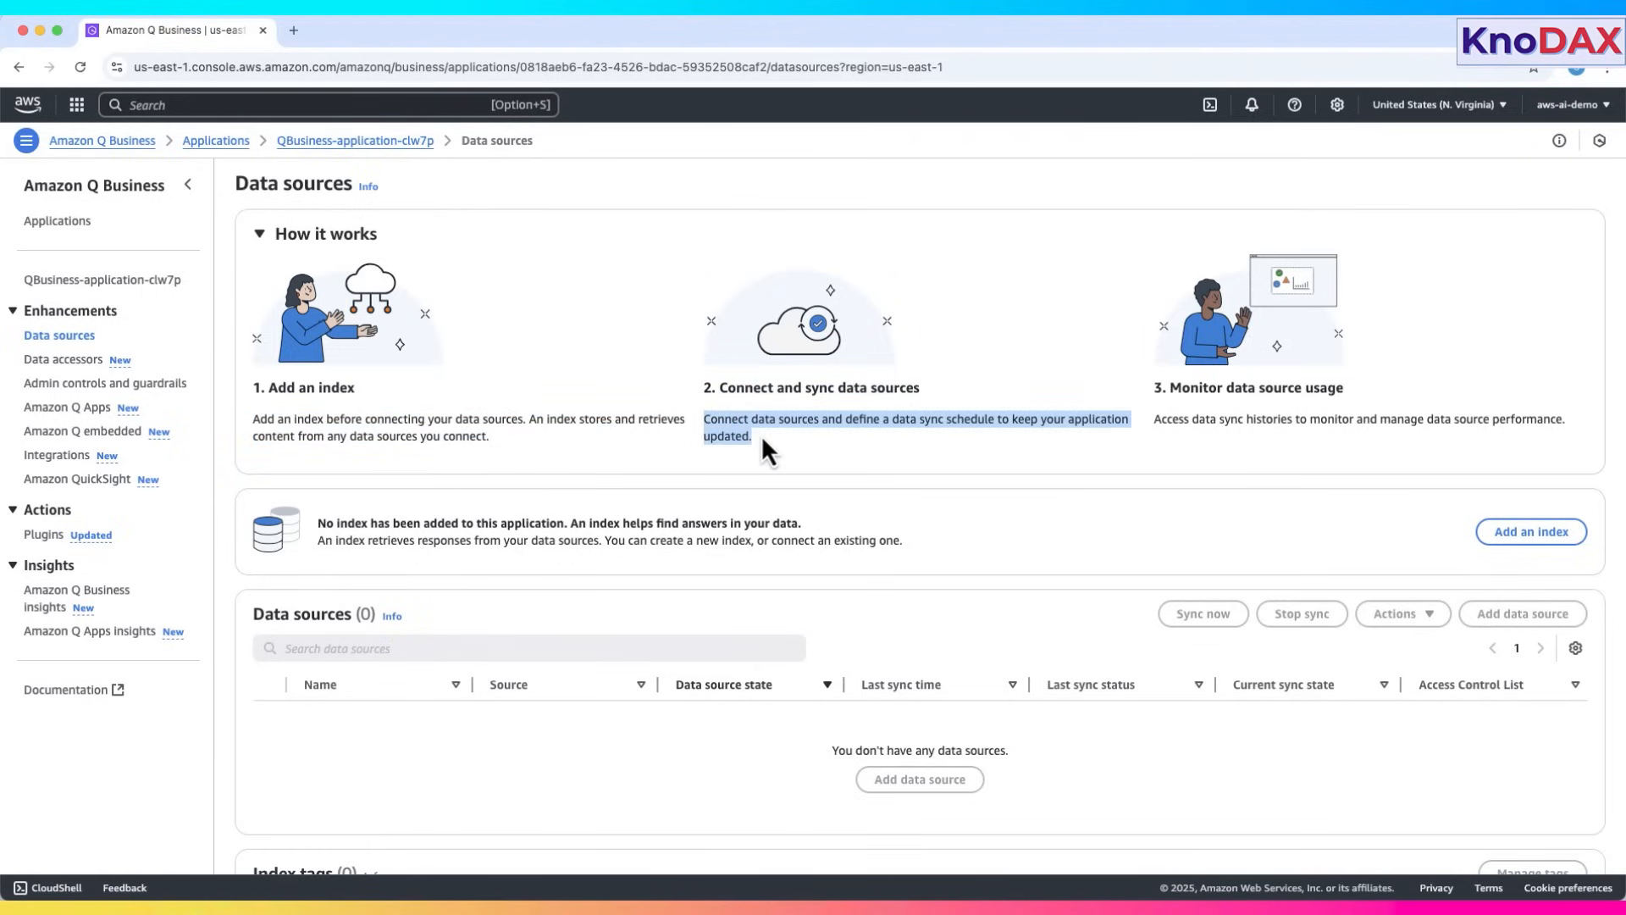
mouse_move(882, 466)
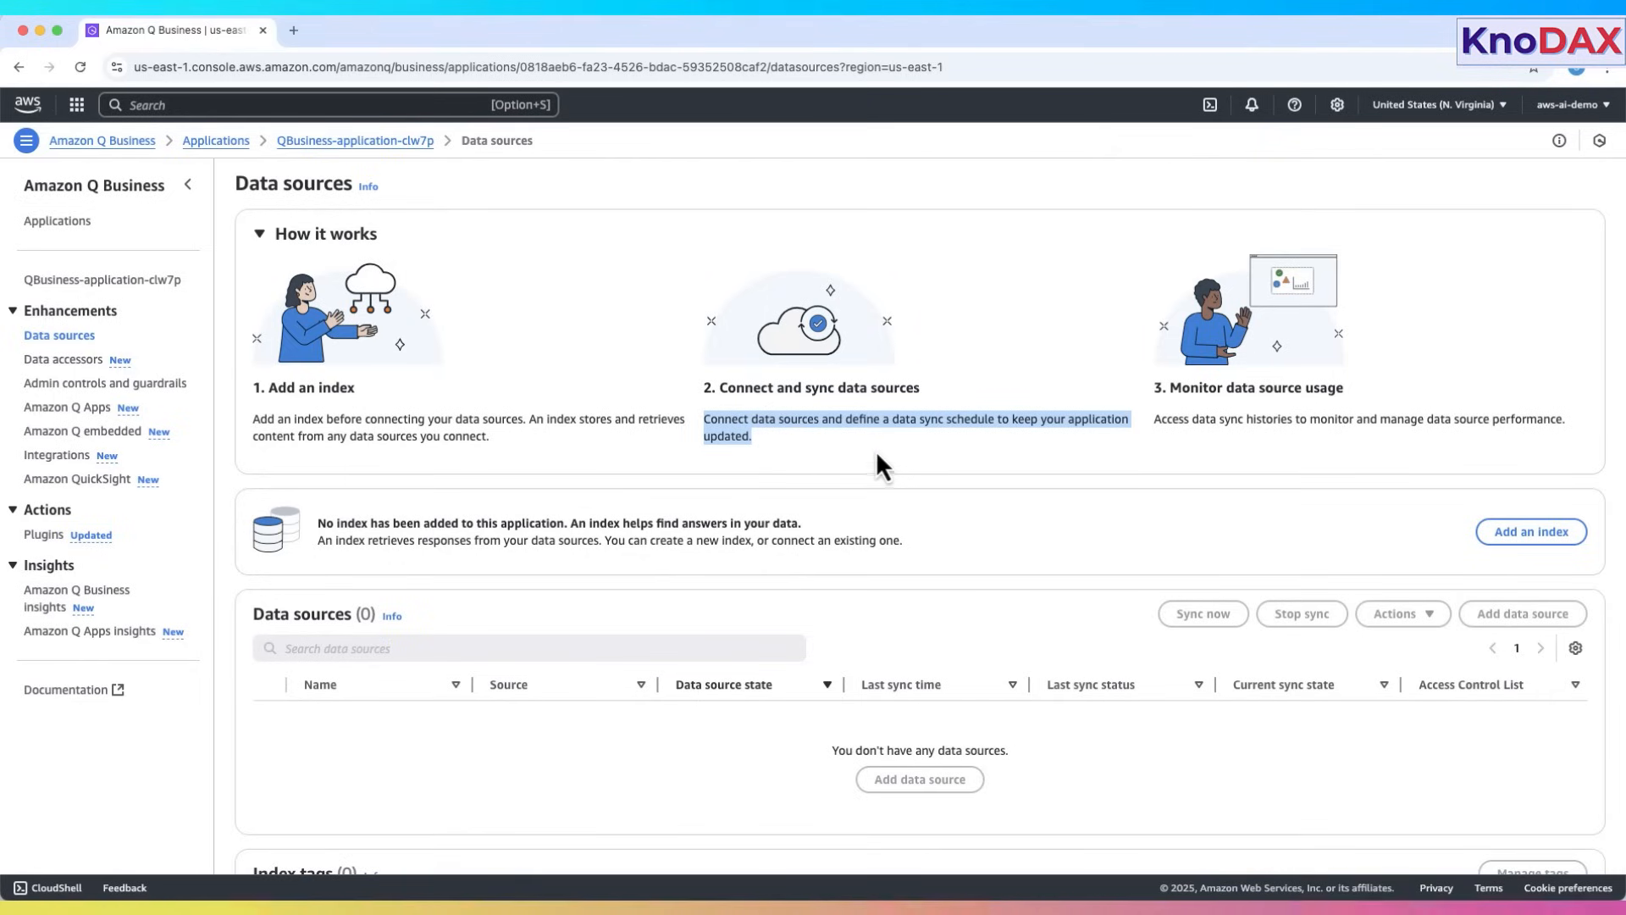
mouse_move(887, 467)
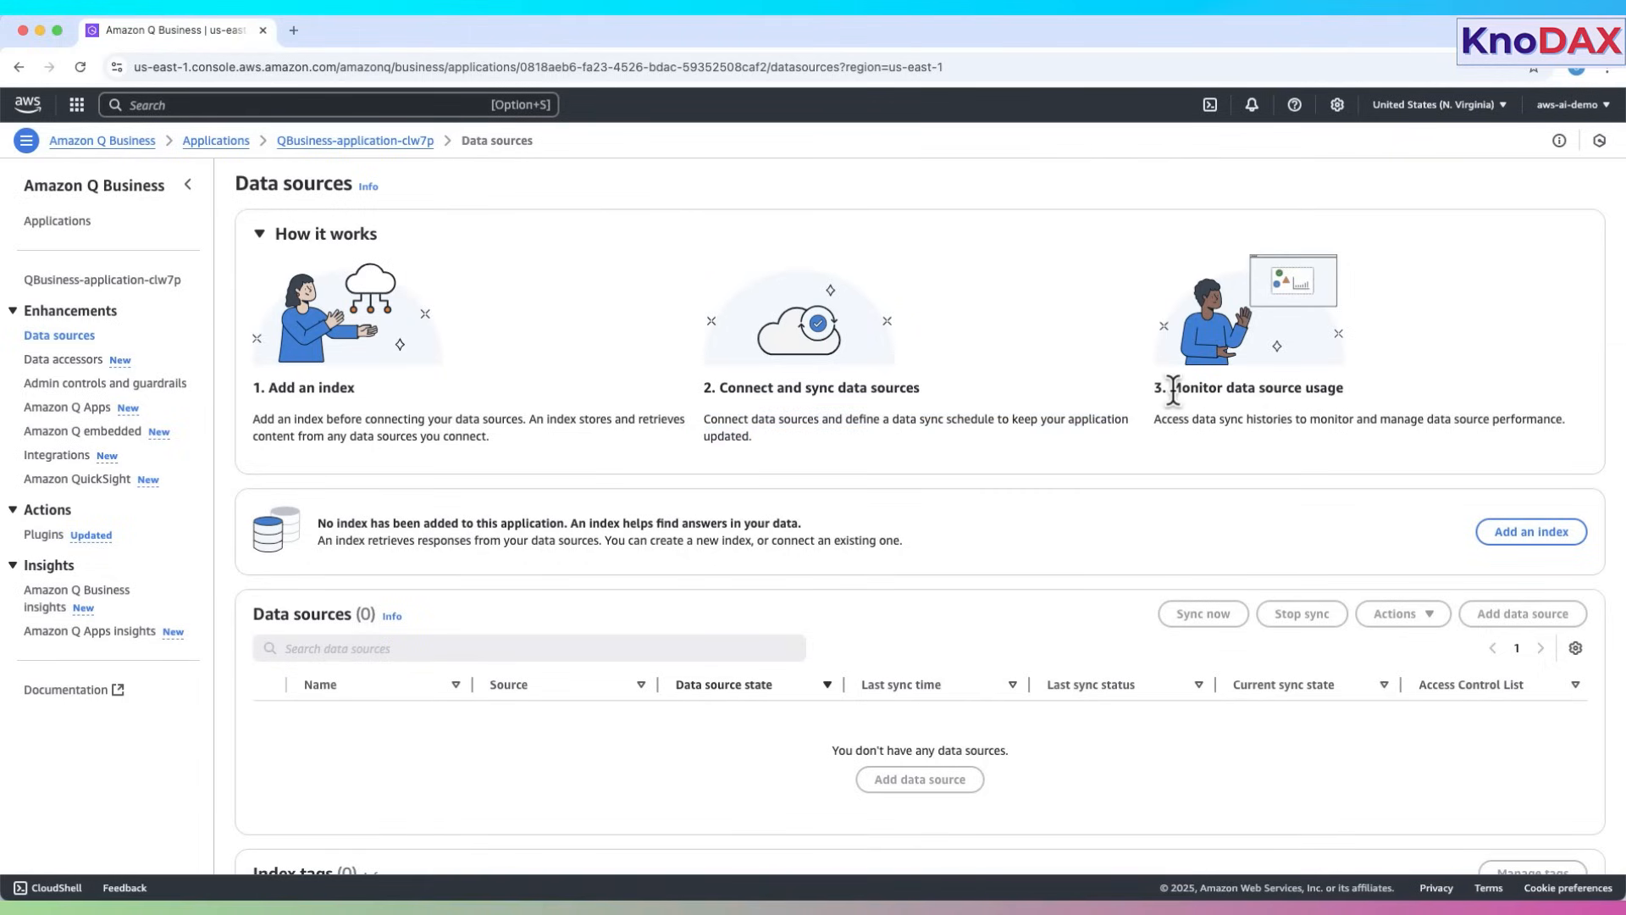
mouse_move(1161, 423)
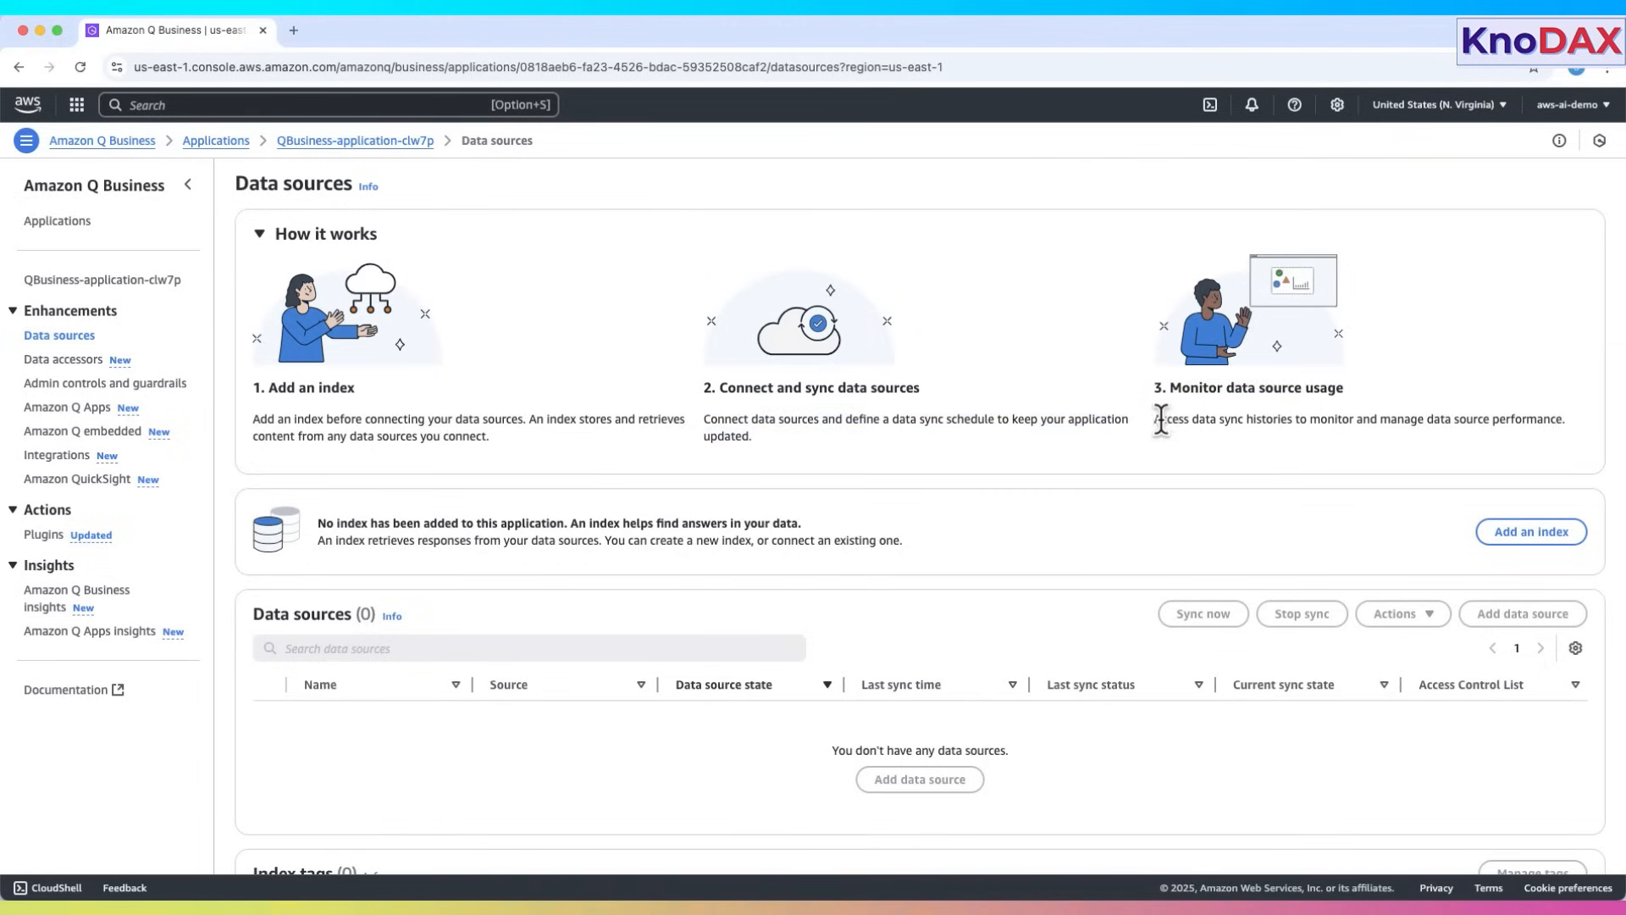
left_click_drag(1154, 419, 1566, 419)
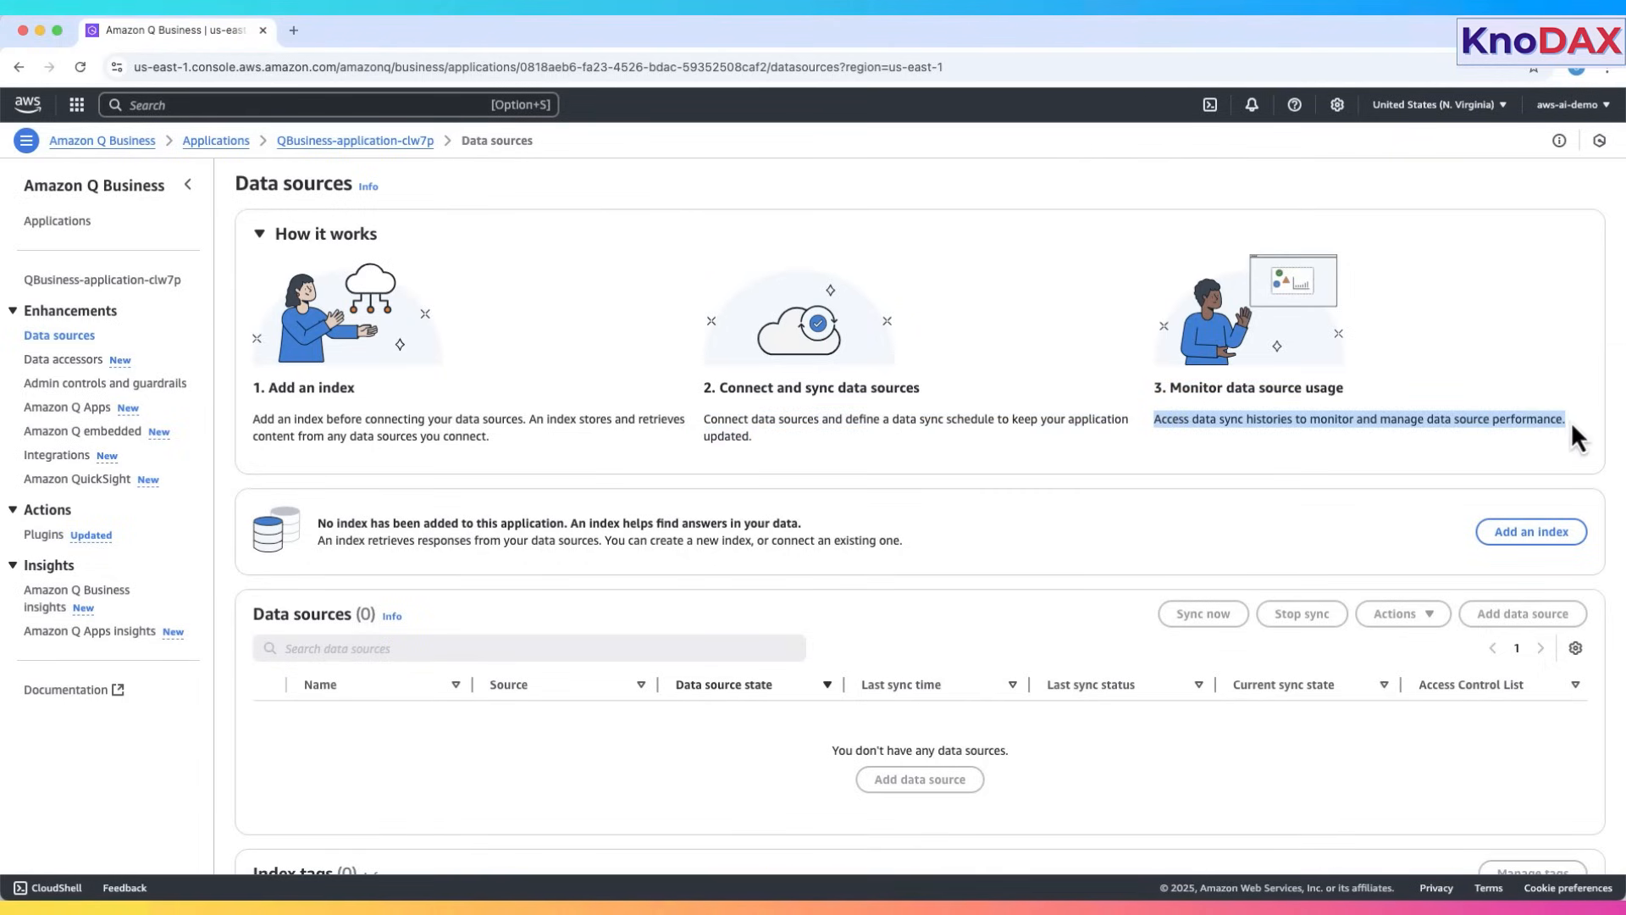
mouse_move(1525, 457)
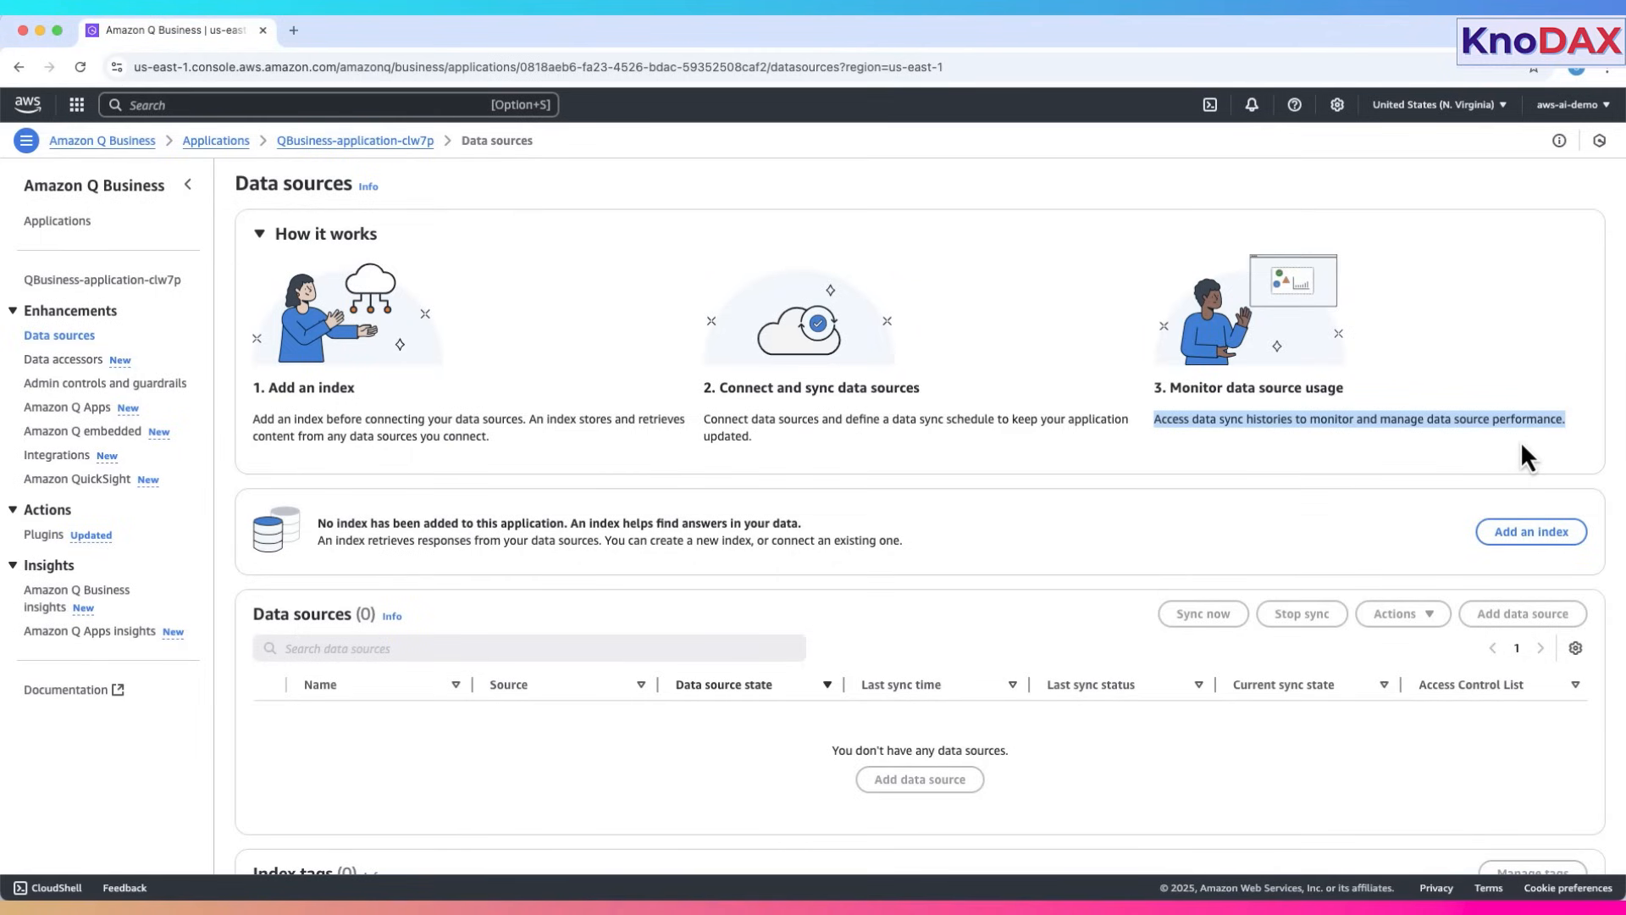
mouse_move(1386, 493)
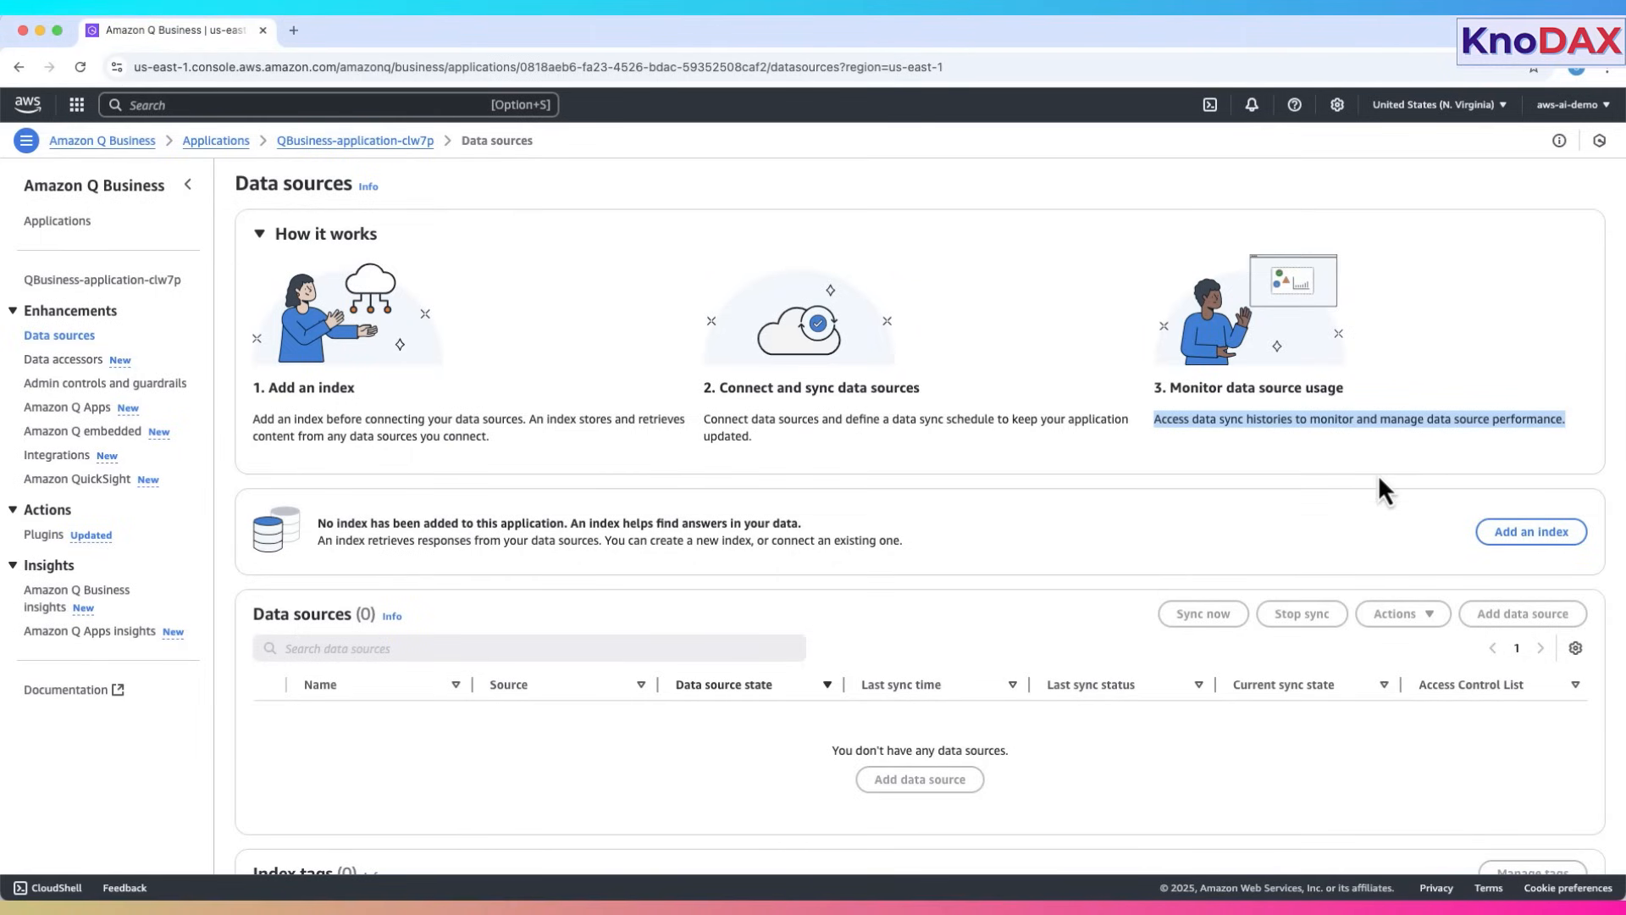
scroll("down", 3)
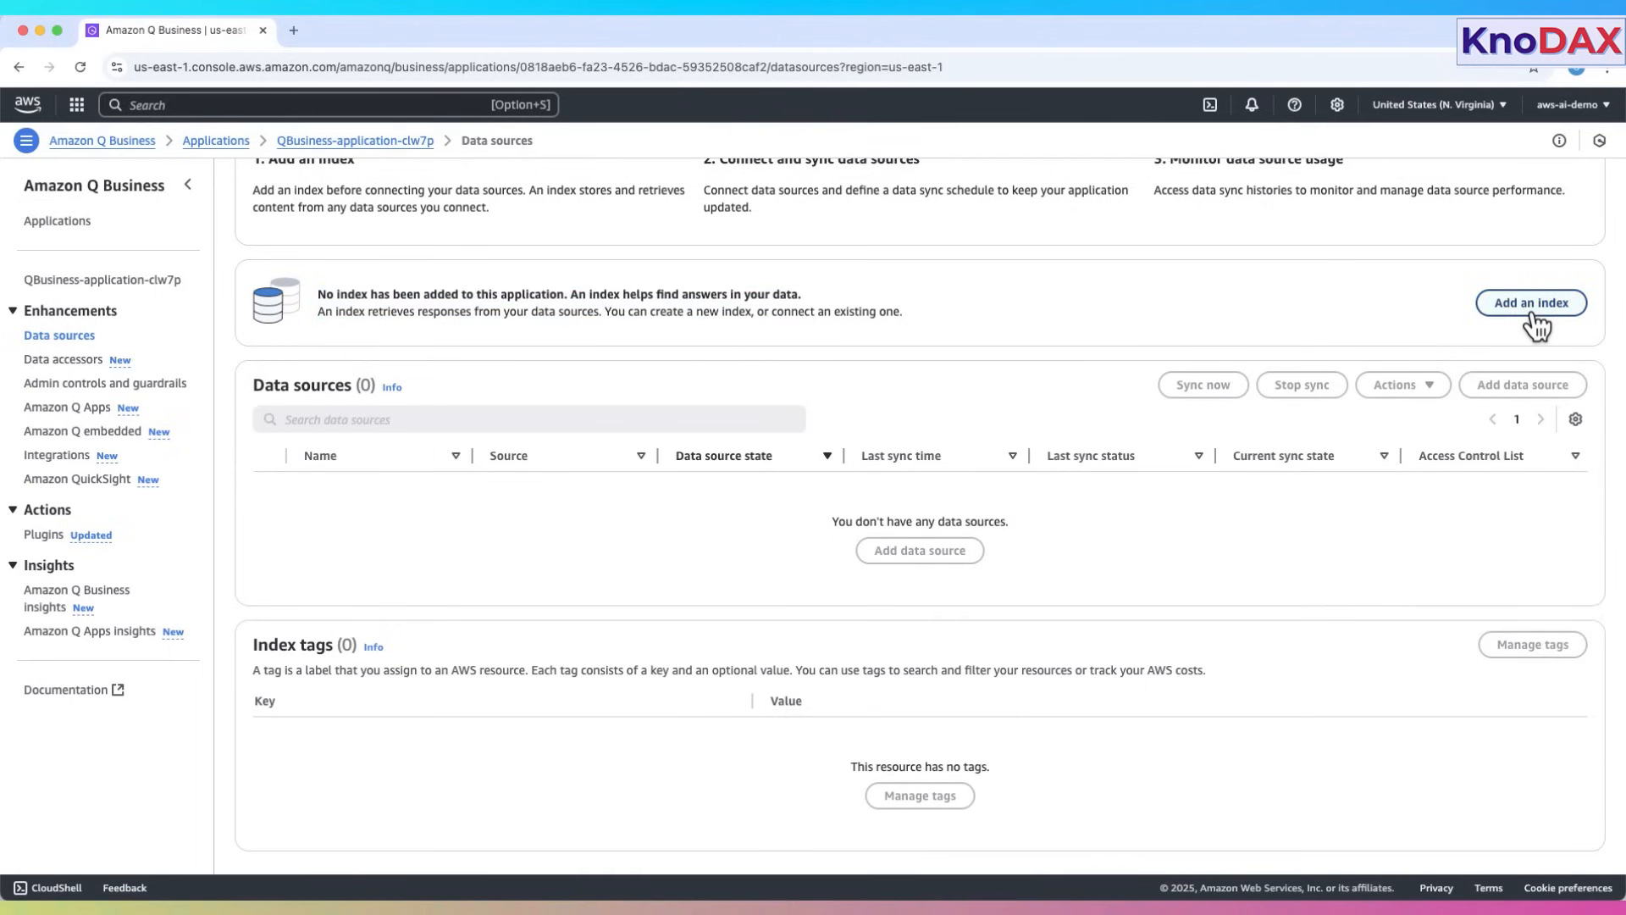
mouse_move(383, 405)
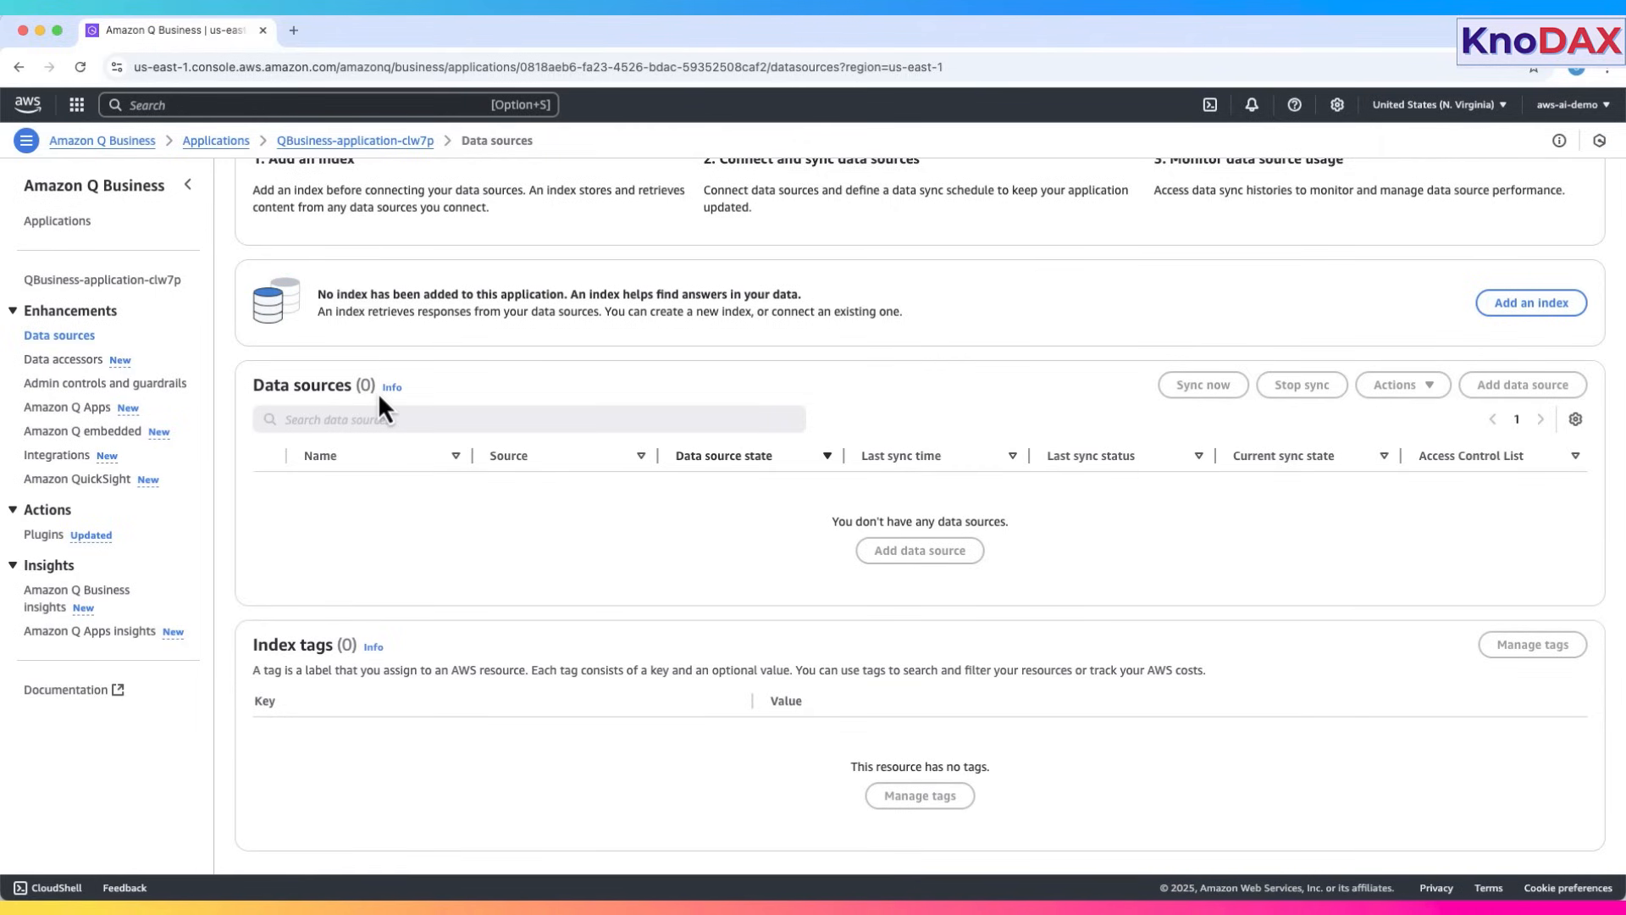
mouse_move(387, 448)
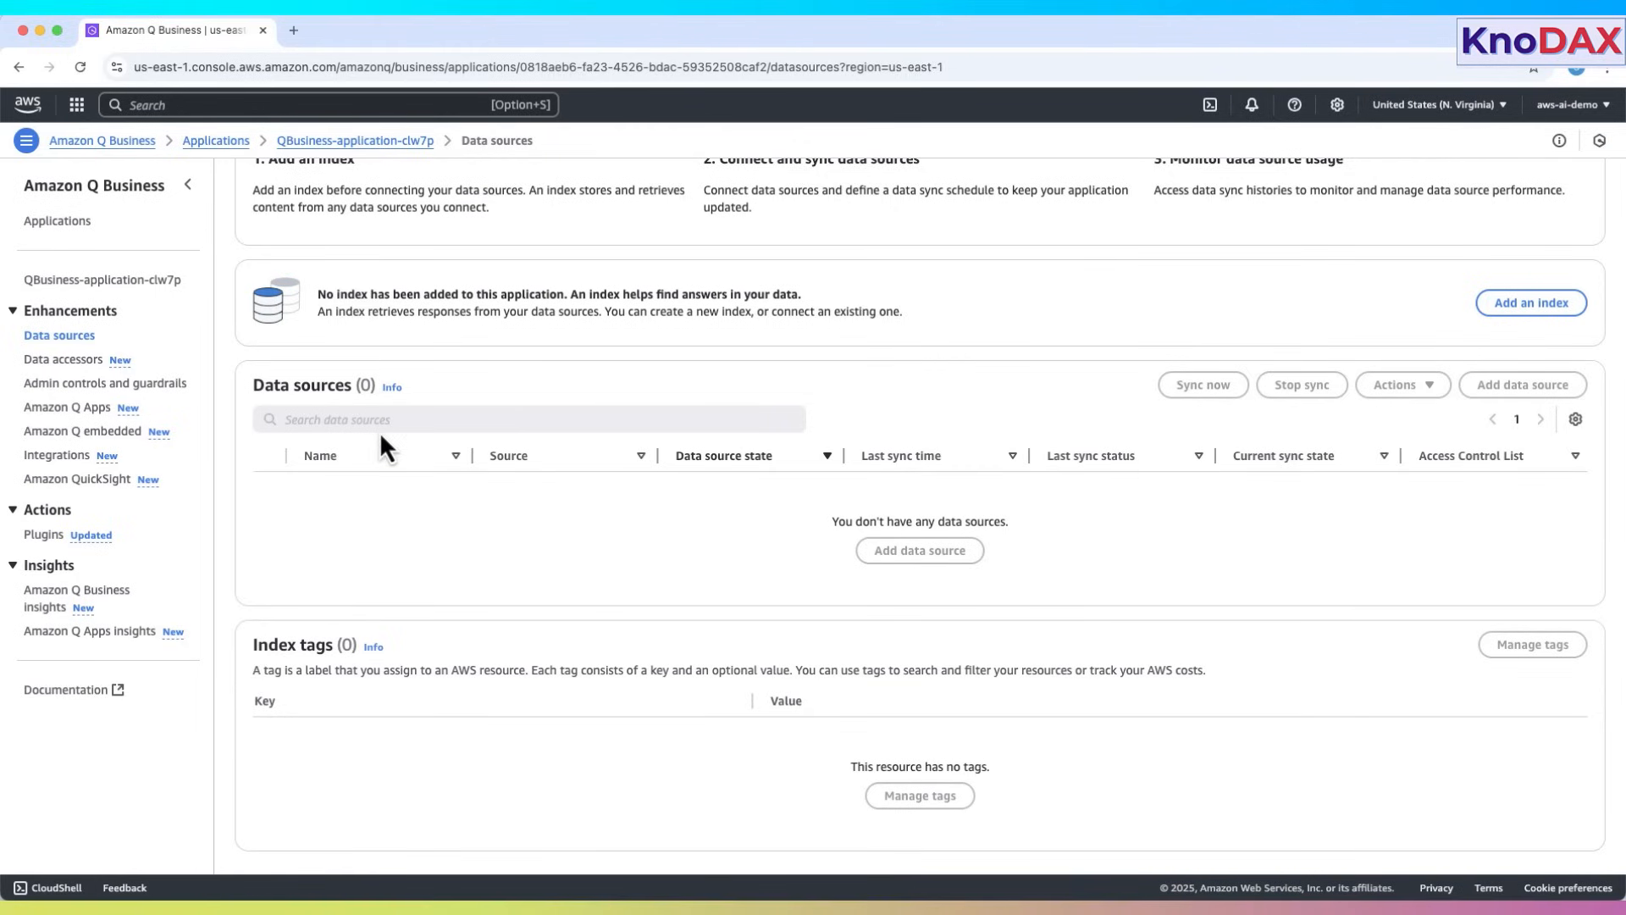
mouse_move(375, 459)
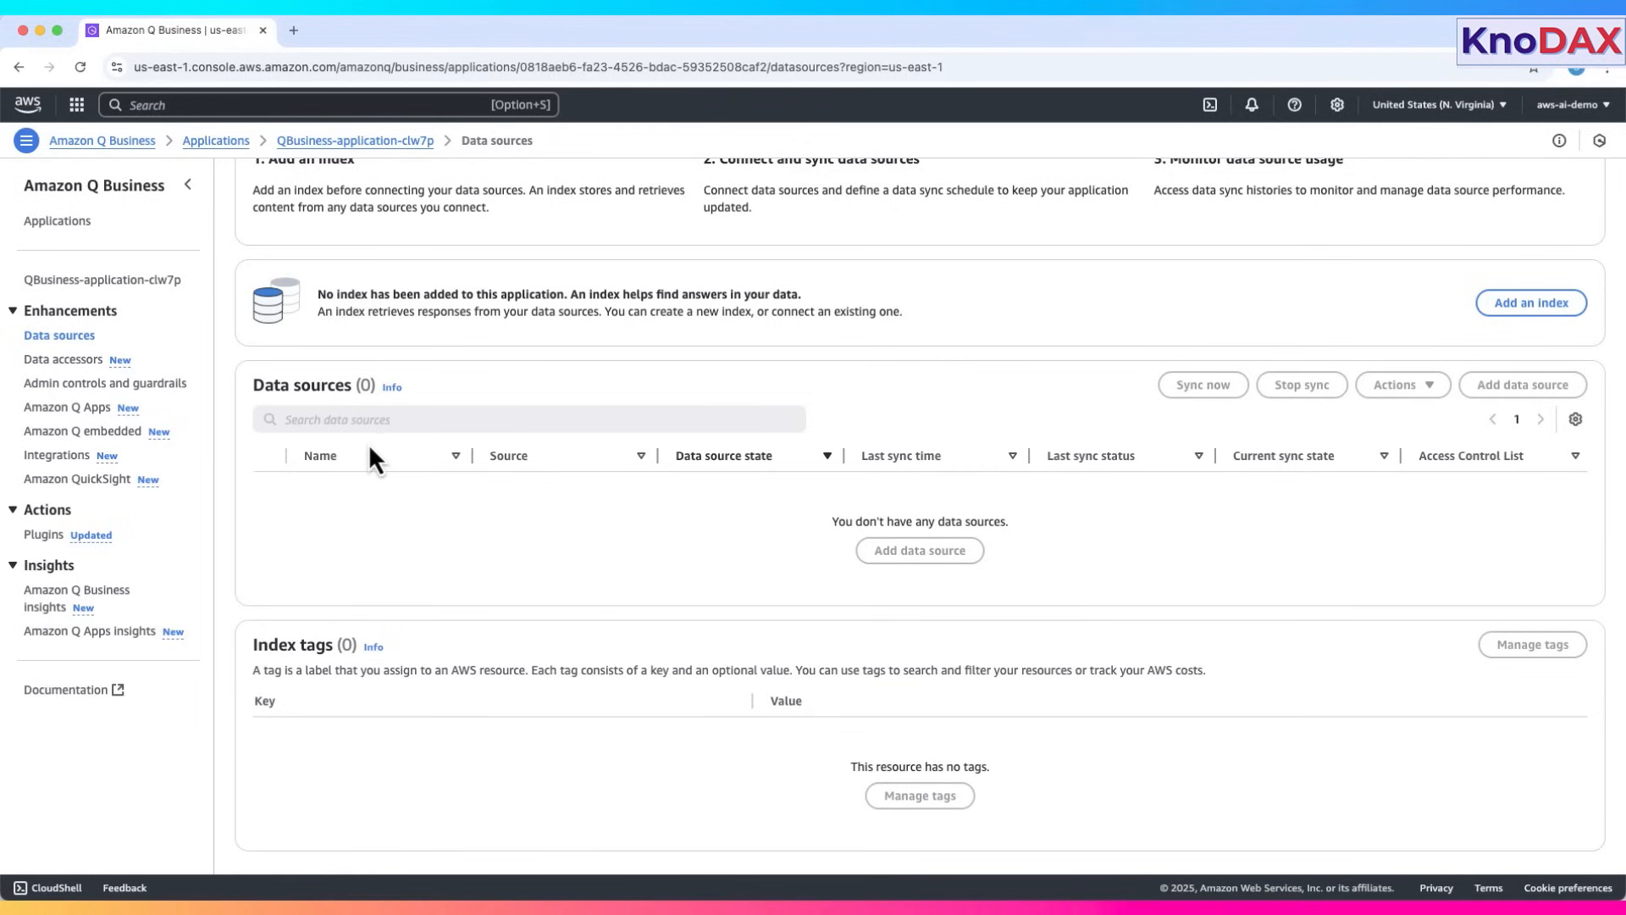
mouse_move(425, 471)
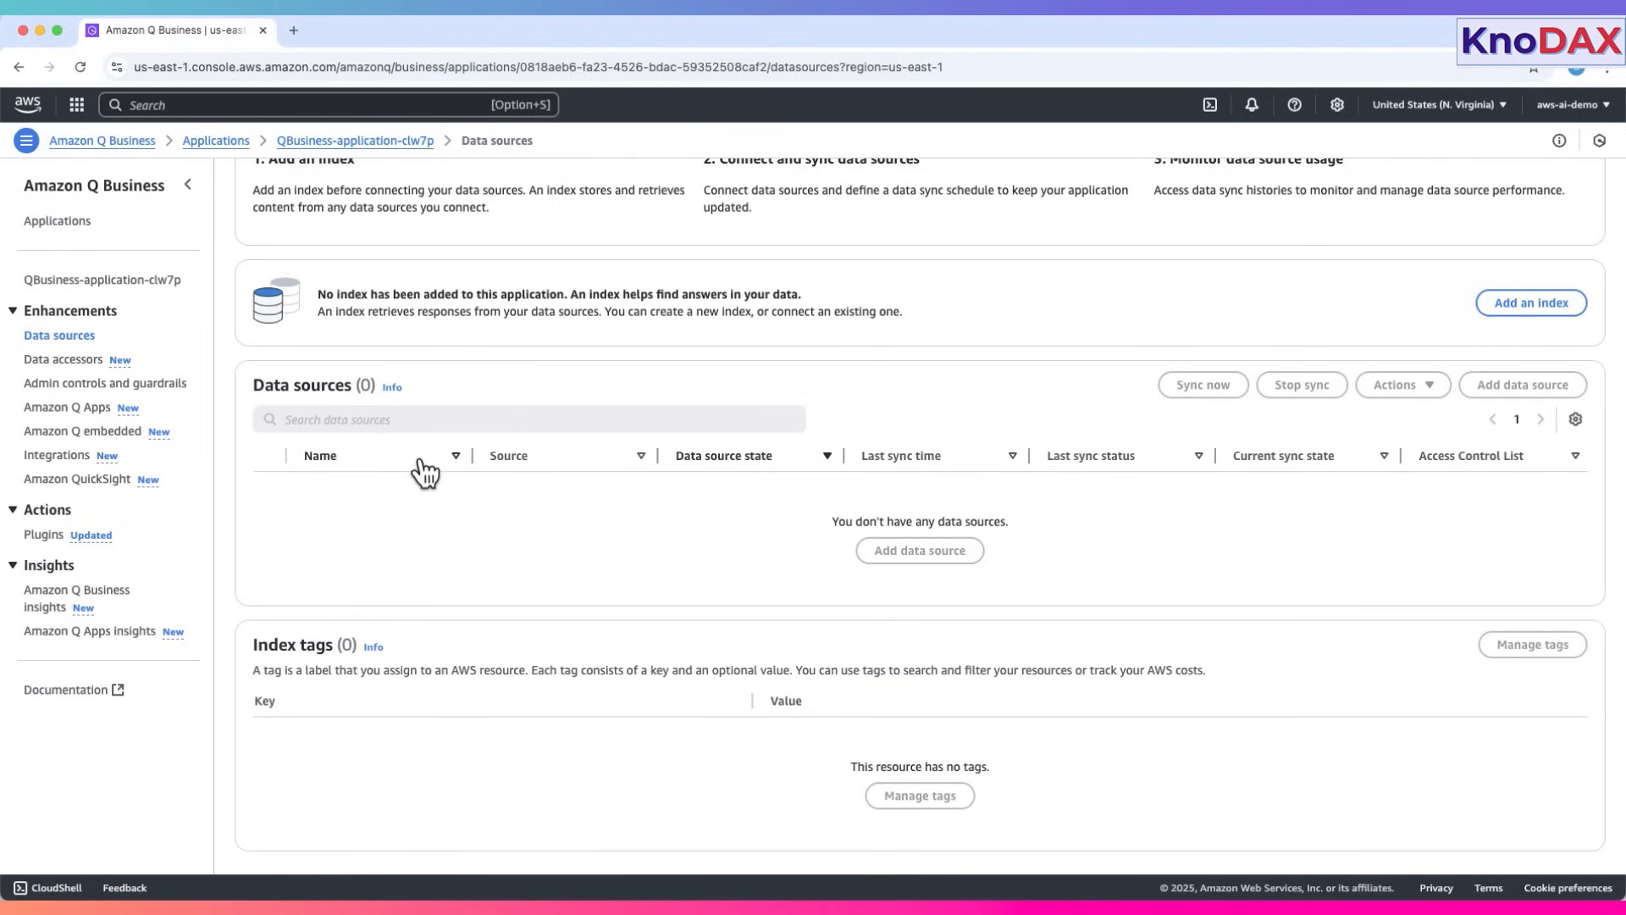
mouse_move(1078, 465)
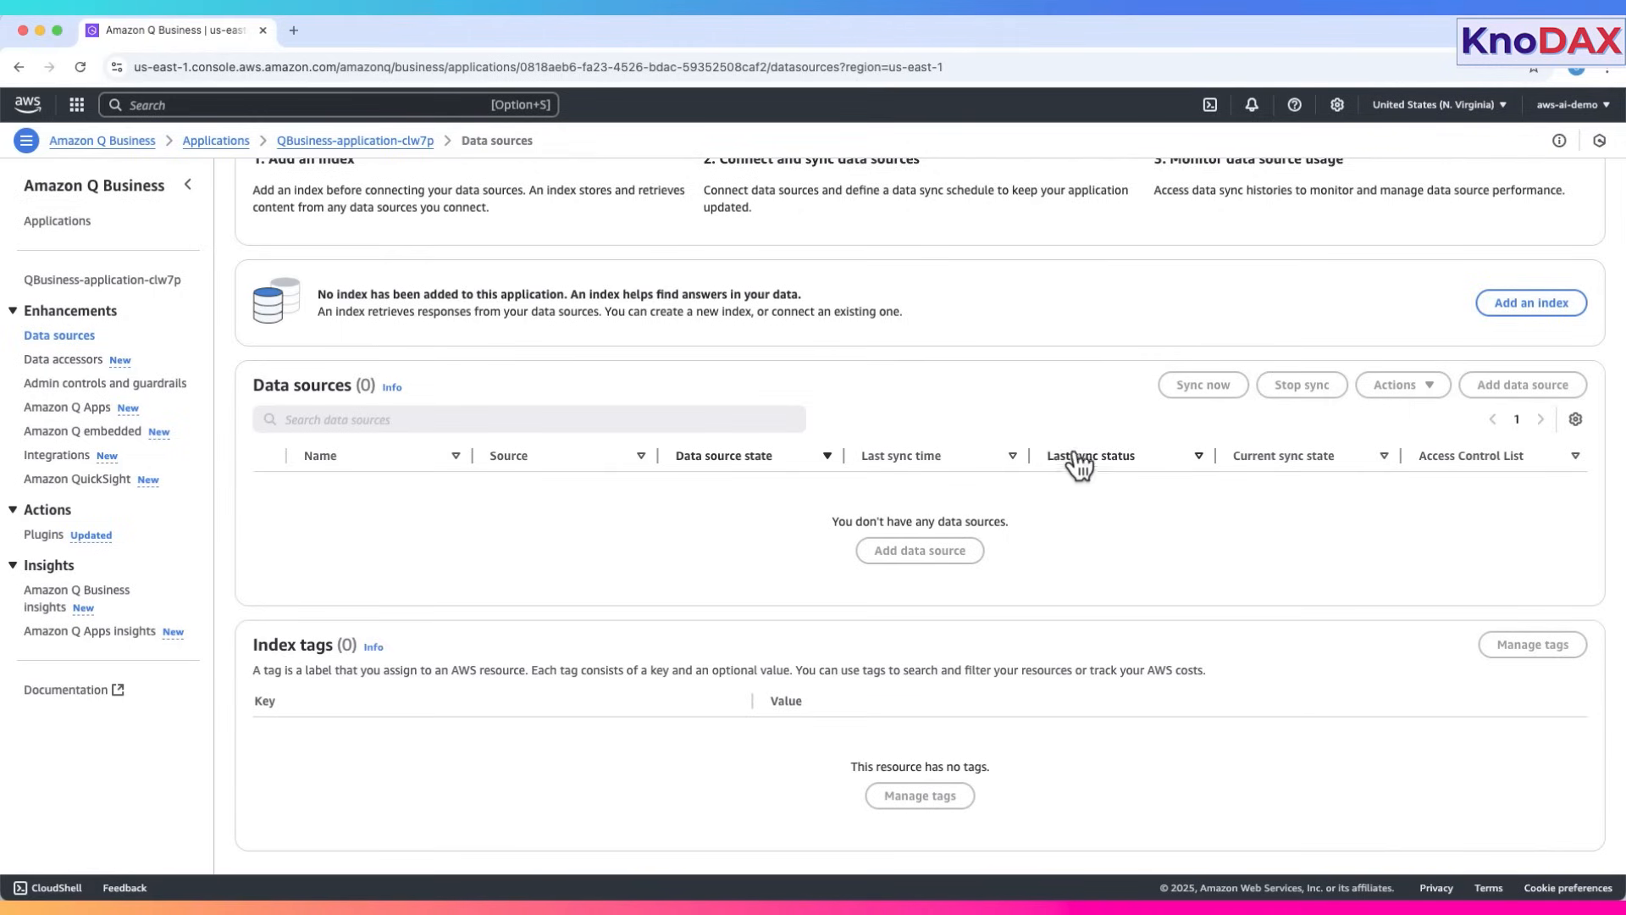
mouse_move(1109, 469)
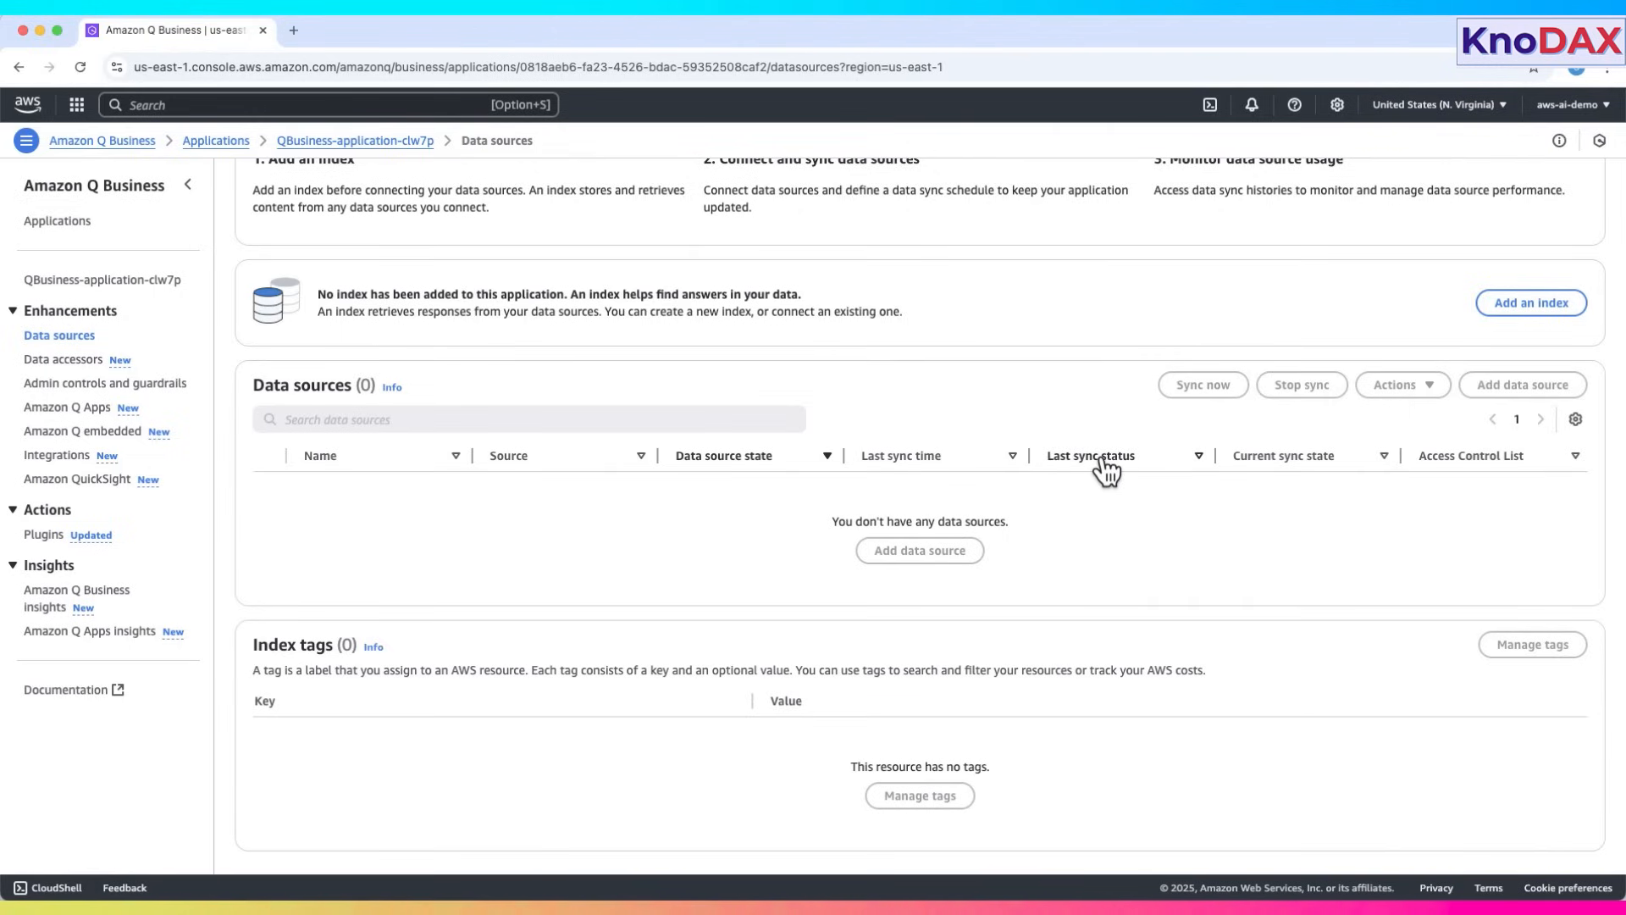
mouse_move(1195, 488)
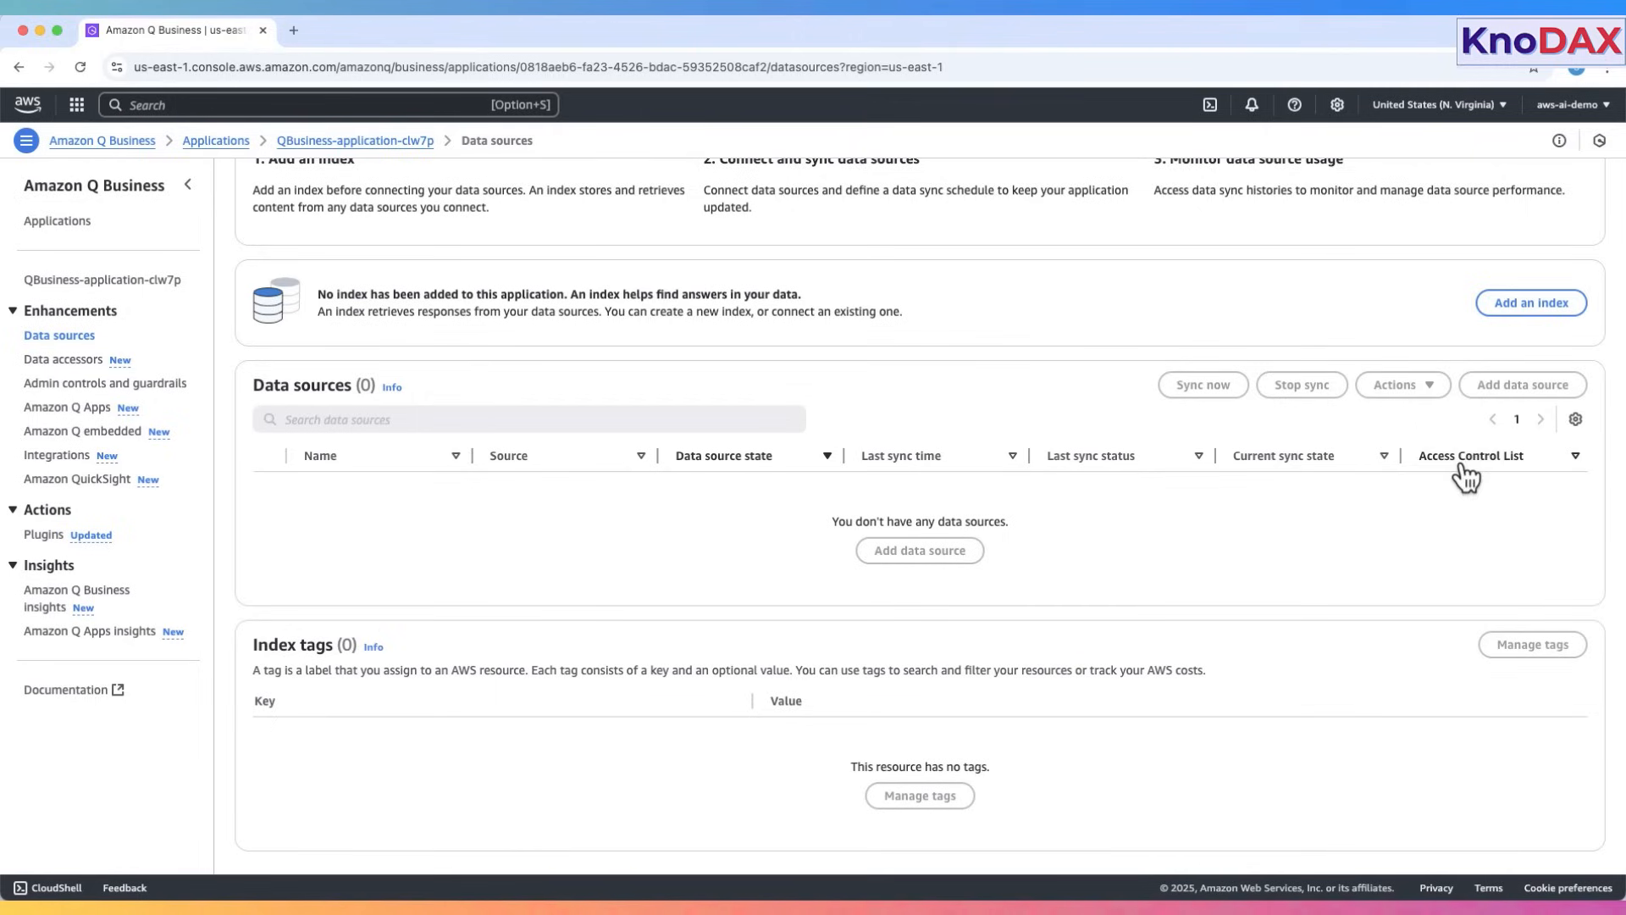
mouse_move(1477, 540)
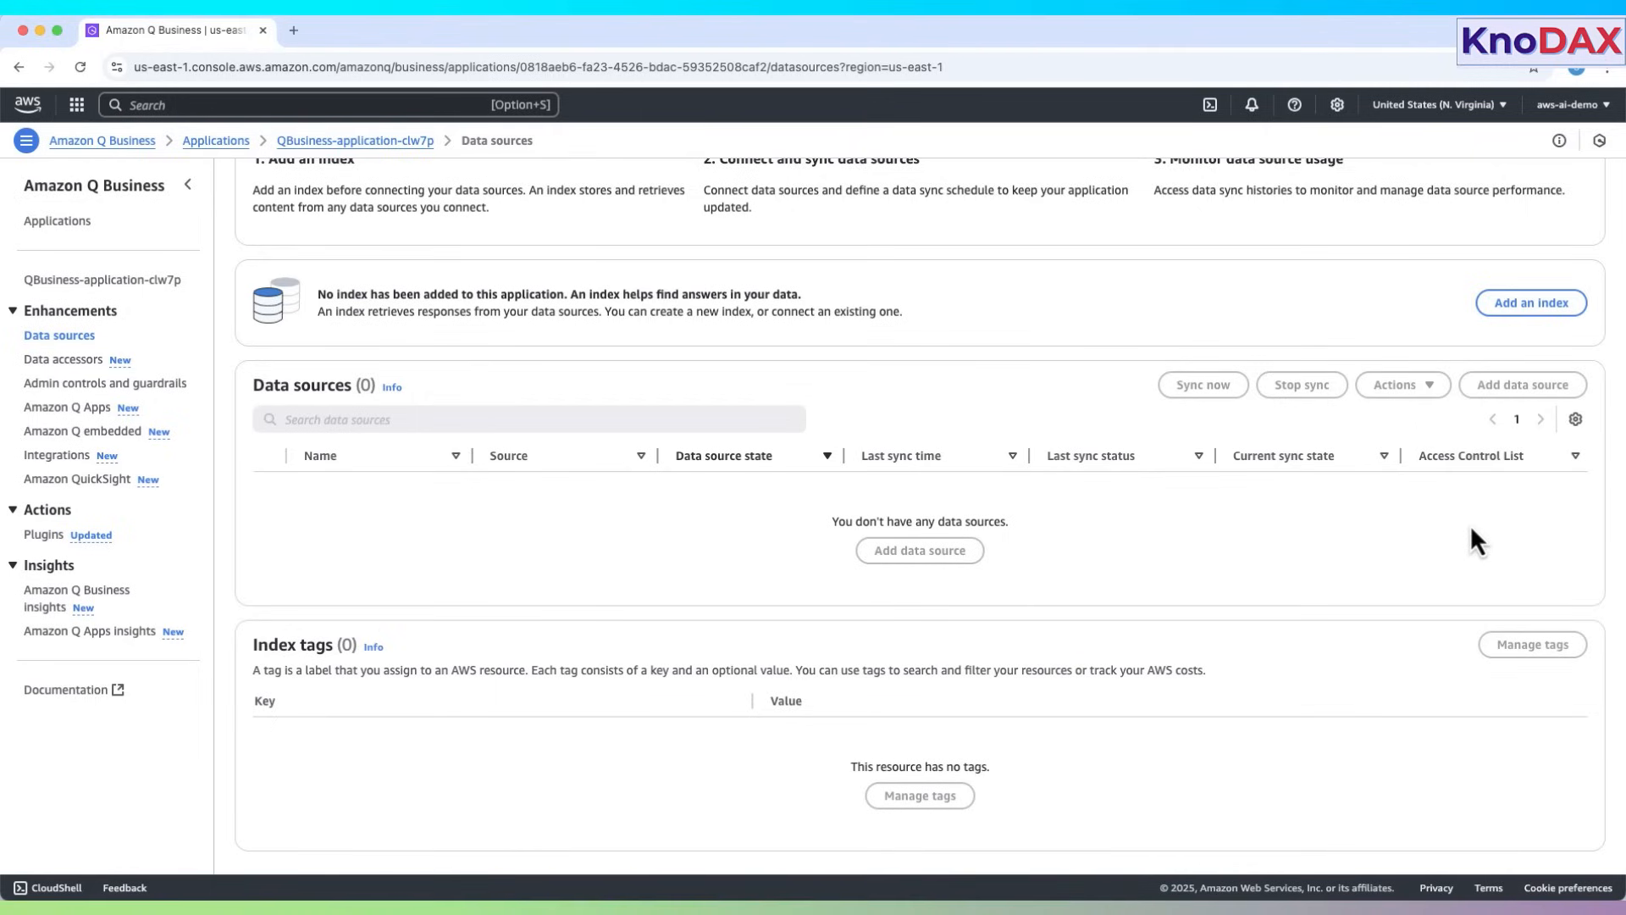
mouse_move(835, 553)
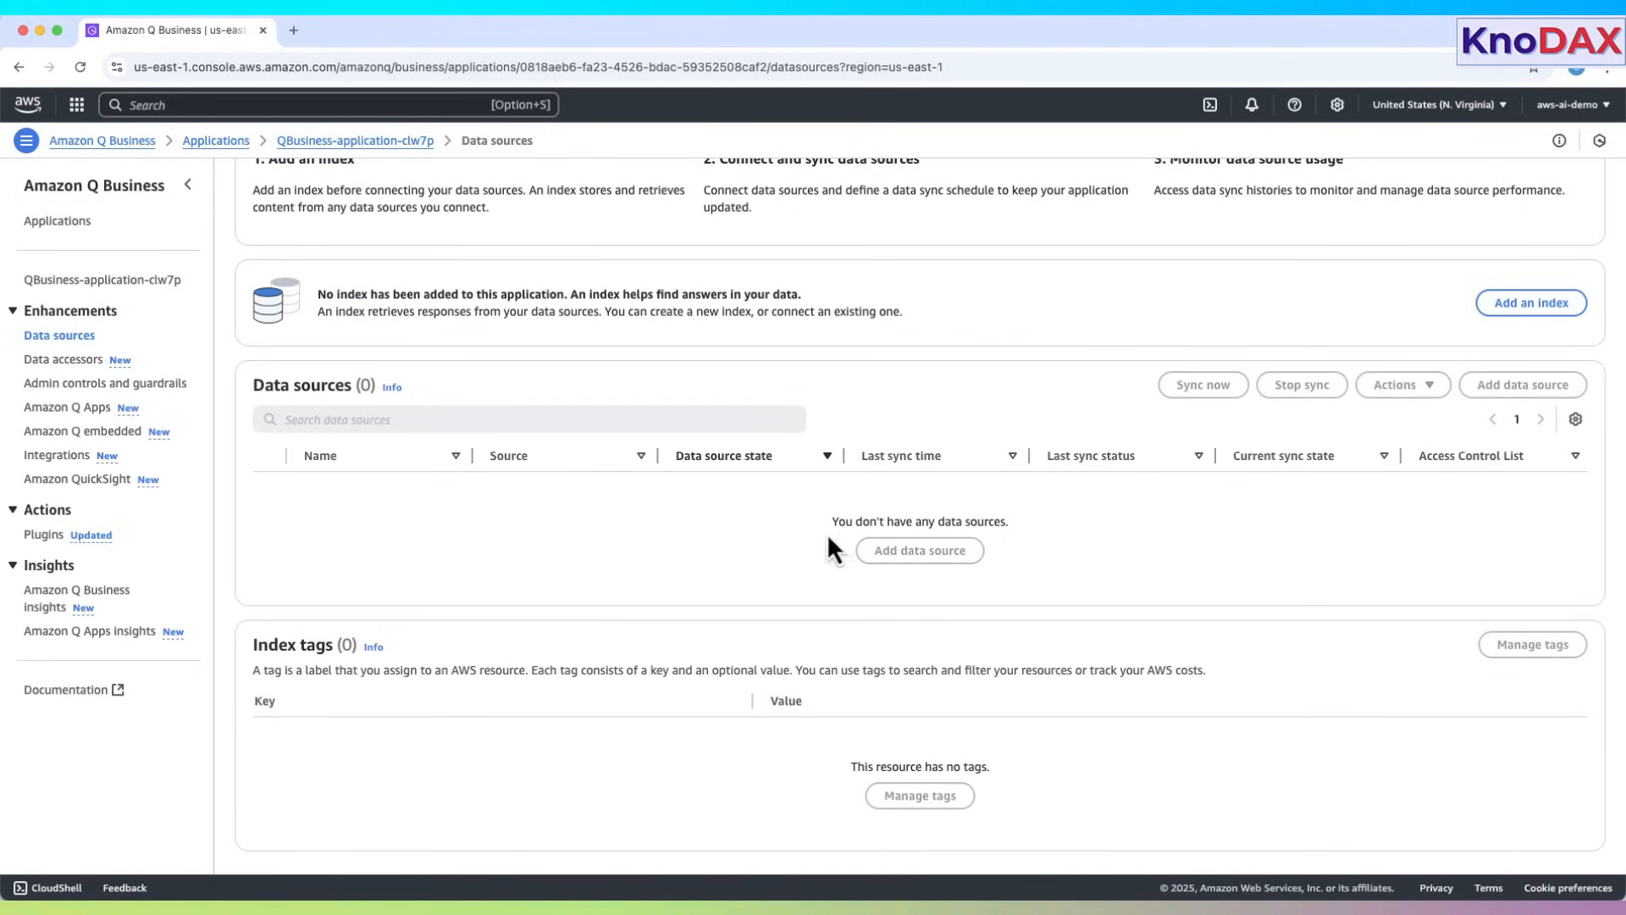
mouse_move(1530, 302)
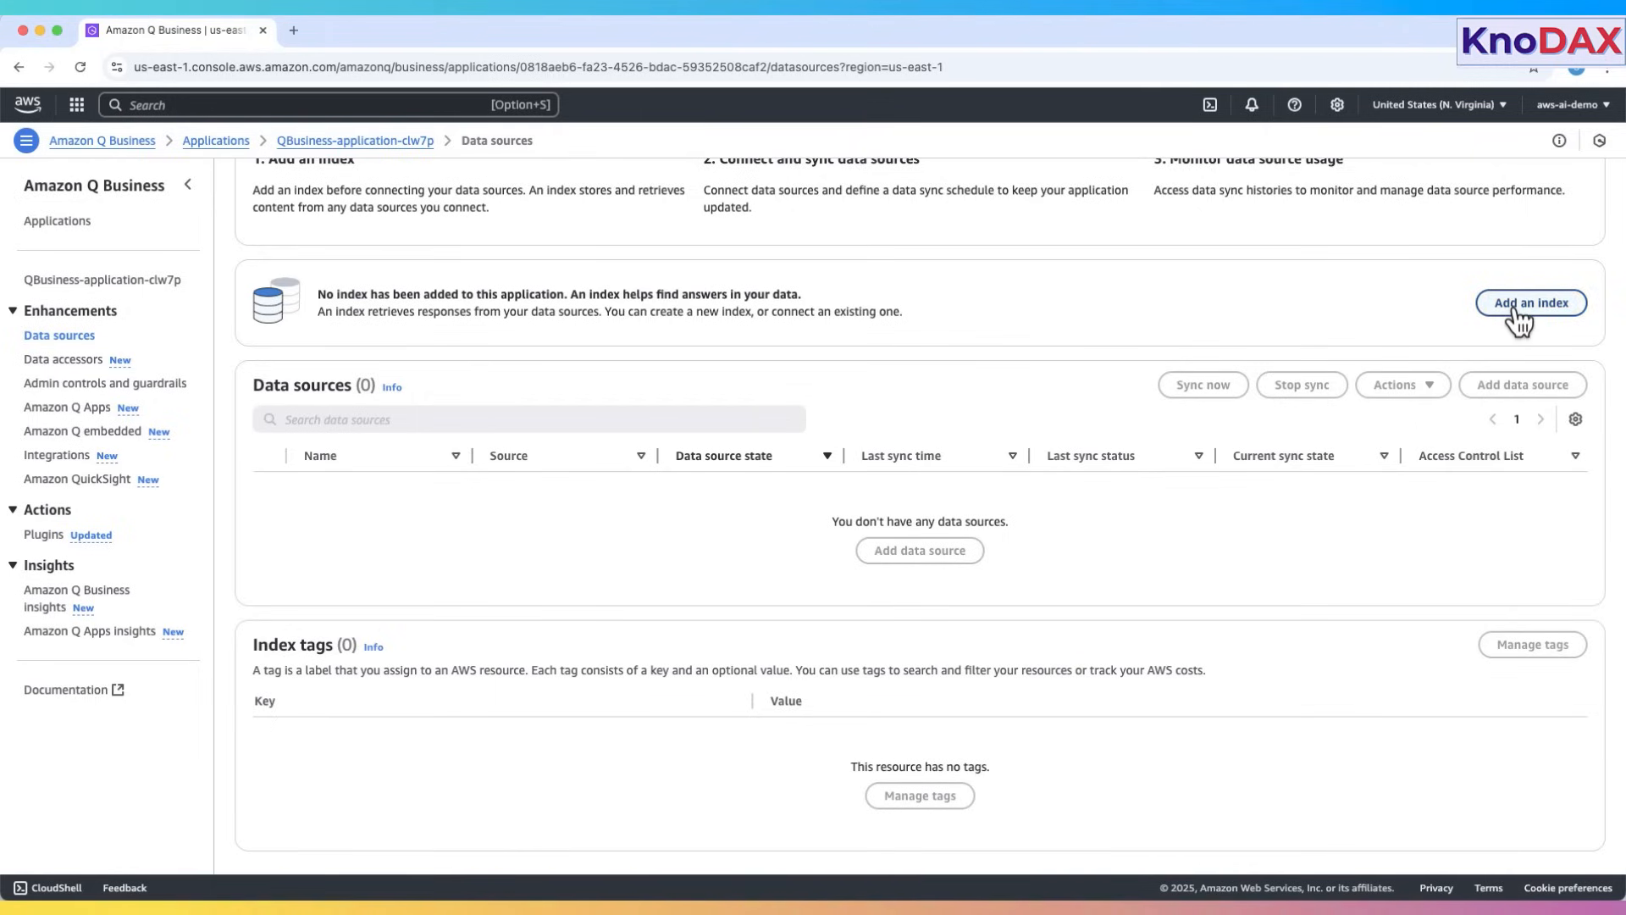
left_click(1531, 301)
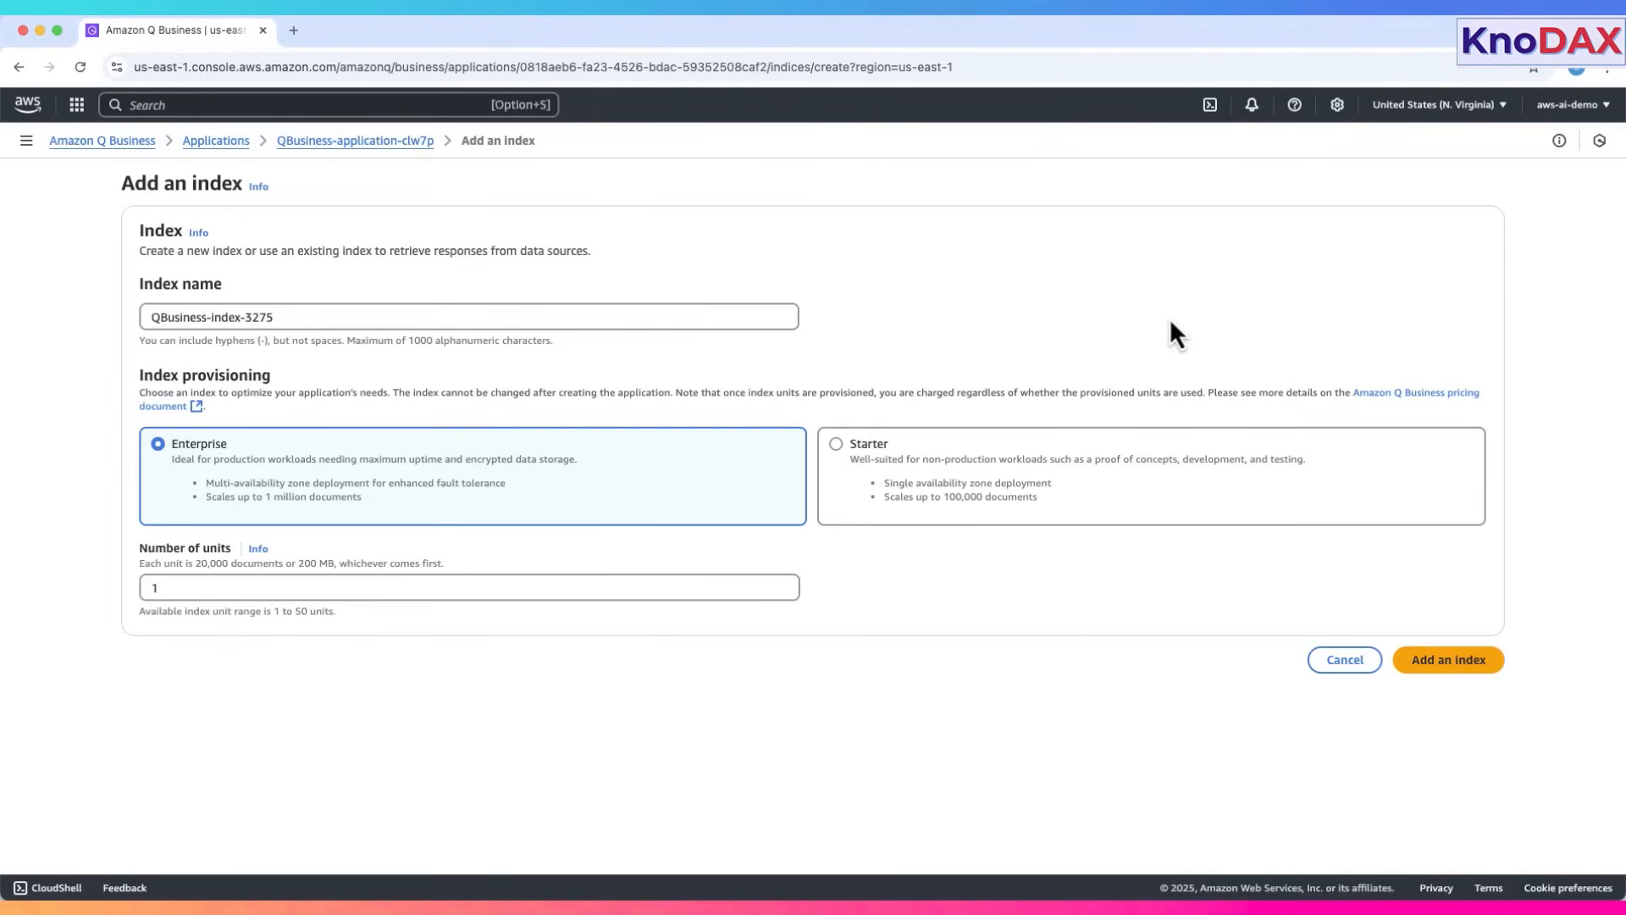
- Switch QBusiness-index-3275 to Starter provisioning (100,000 document limit), keeping 1 unit
left_click(310, 316)
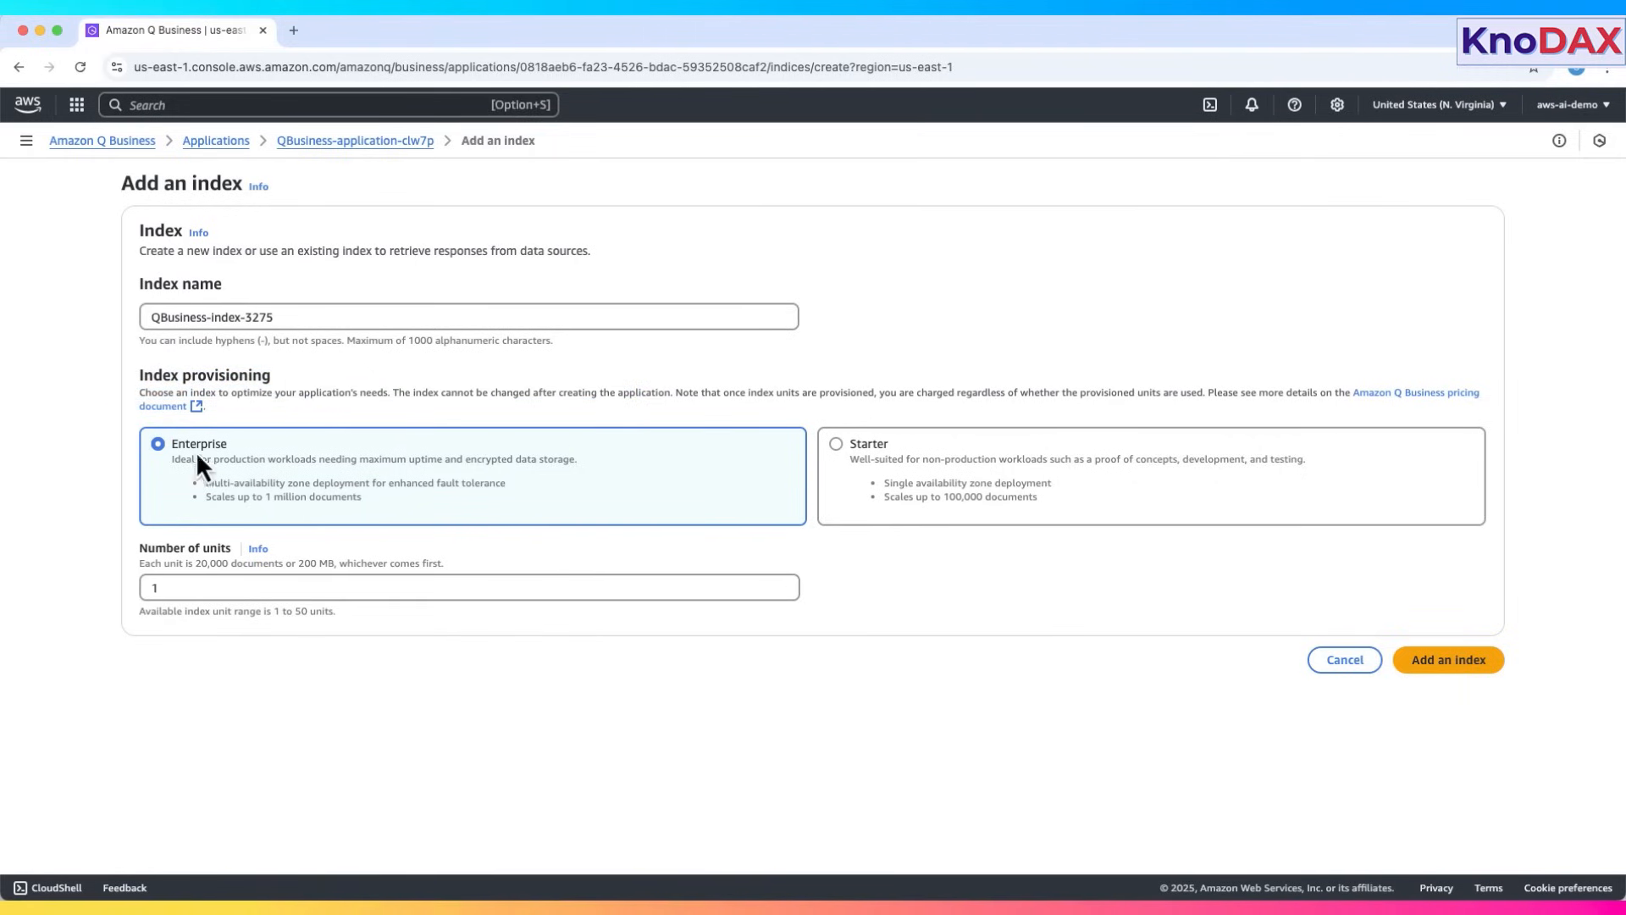
mouse_move(207, 493)
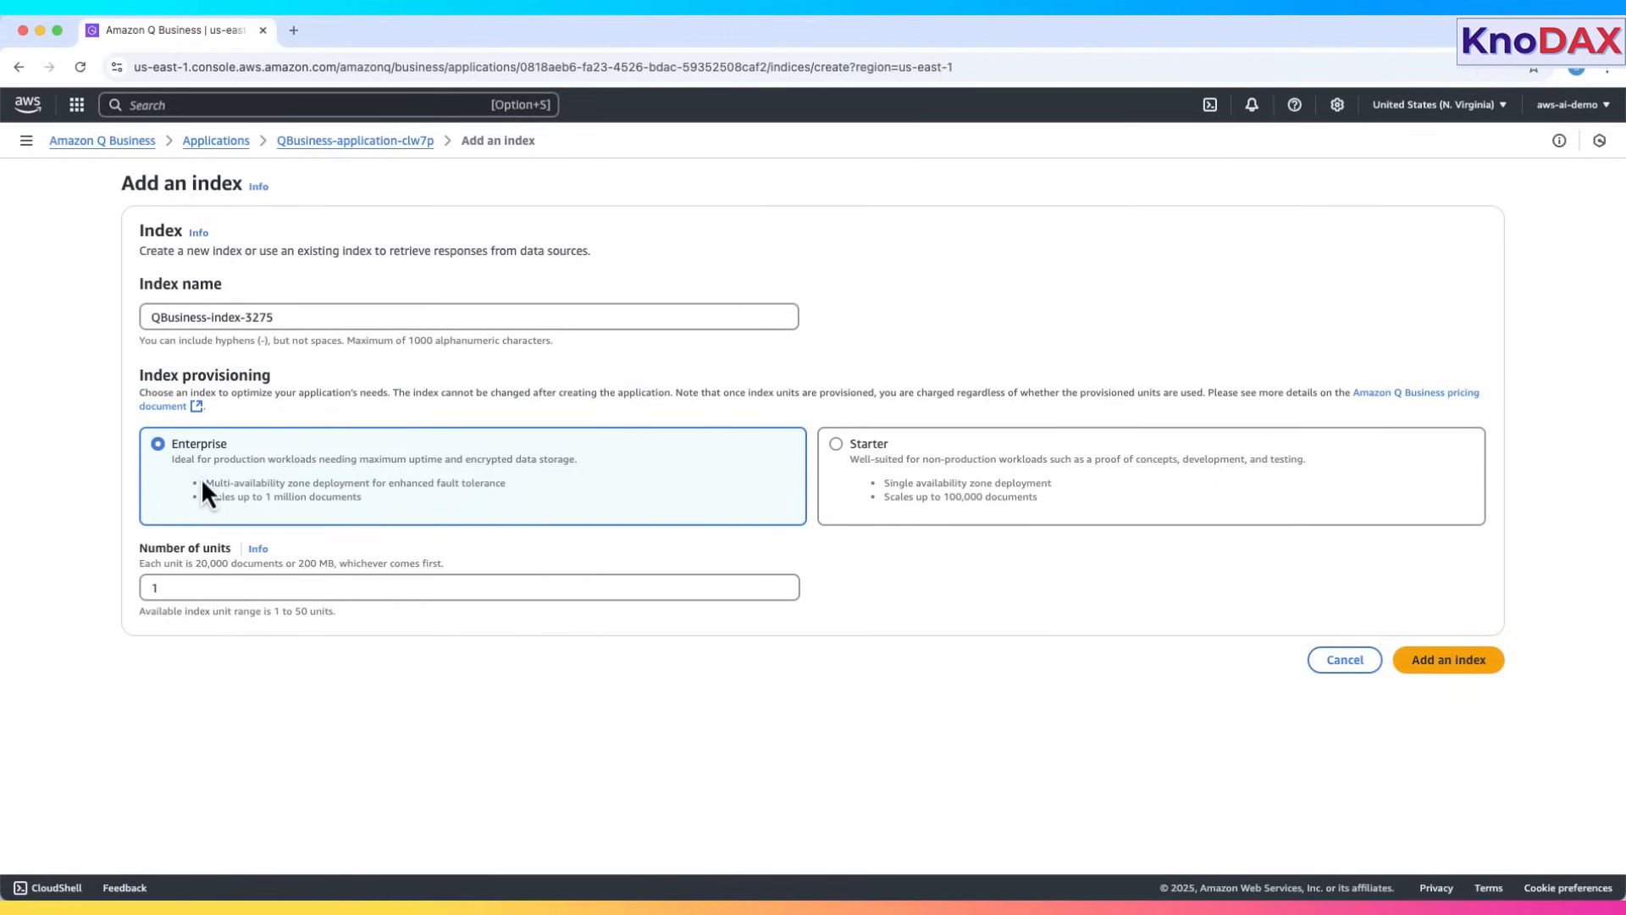
left_click_drag(171, 459, 578, 459)
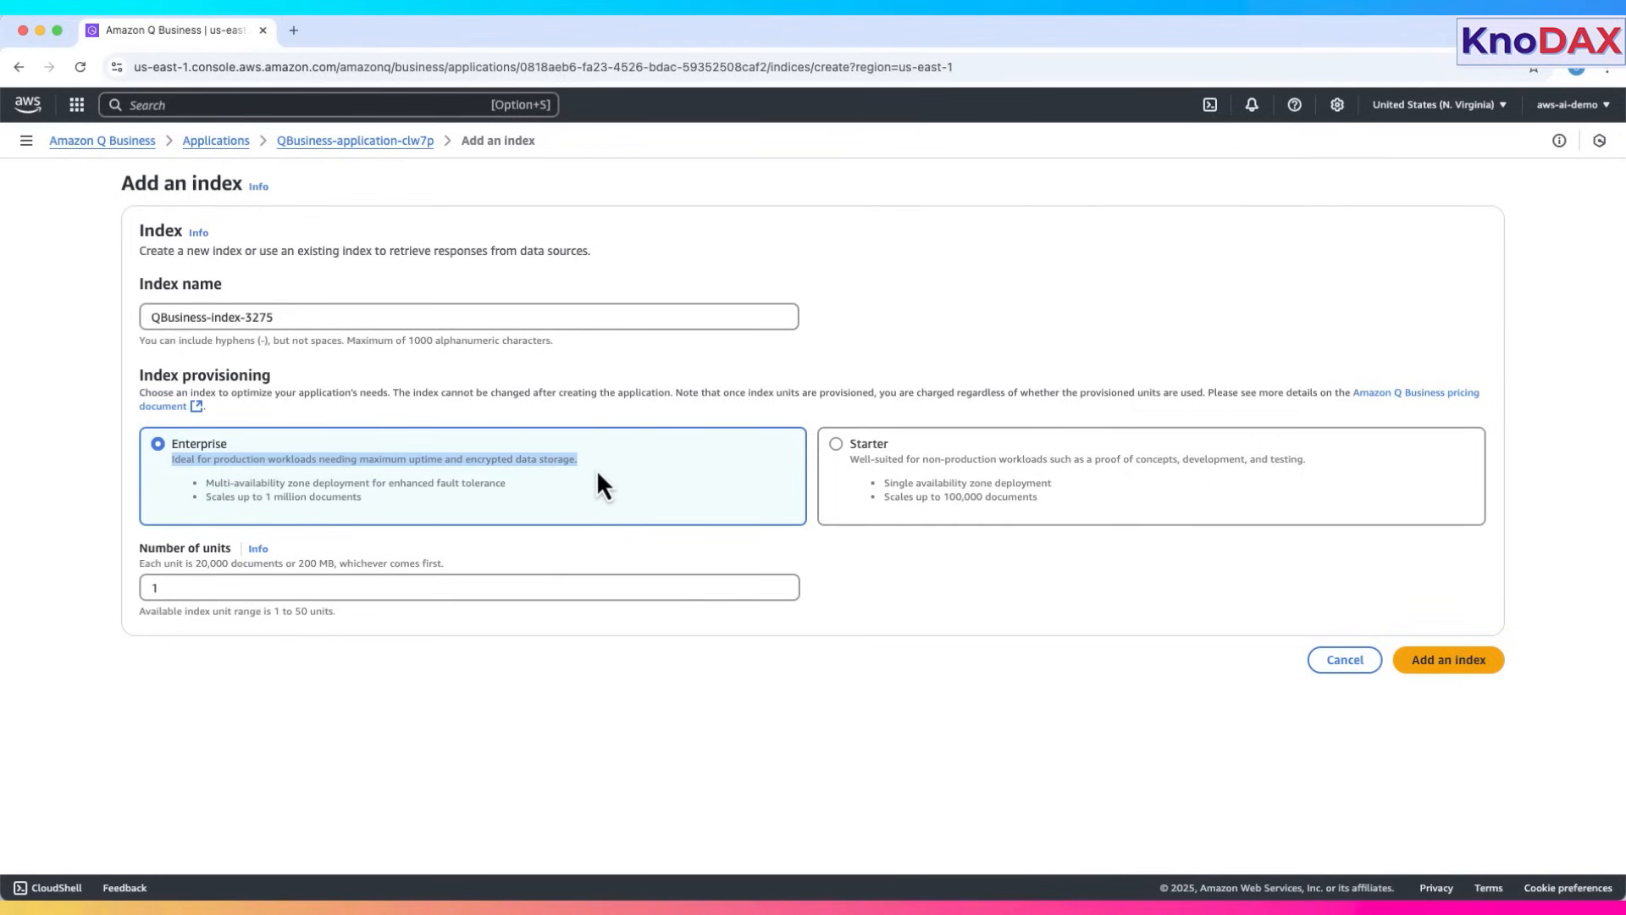
mouse_move(316, 484)
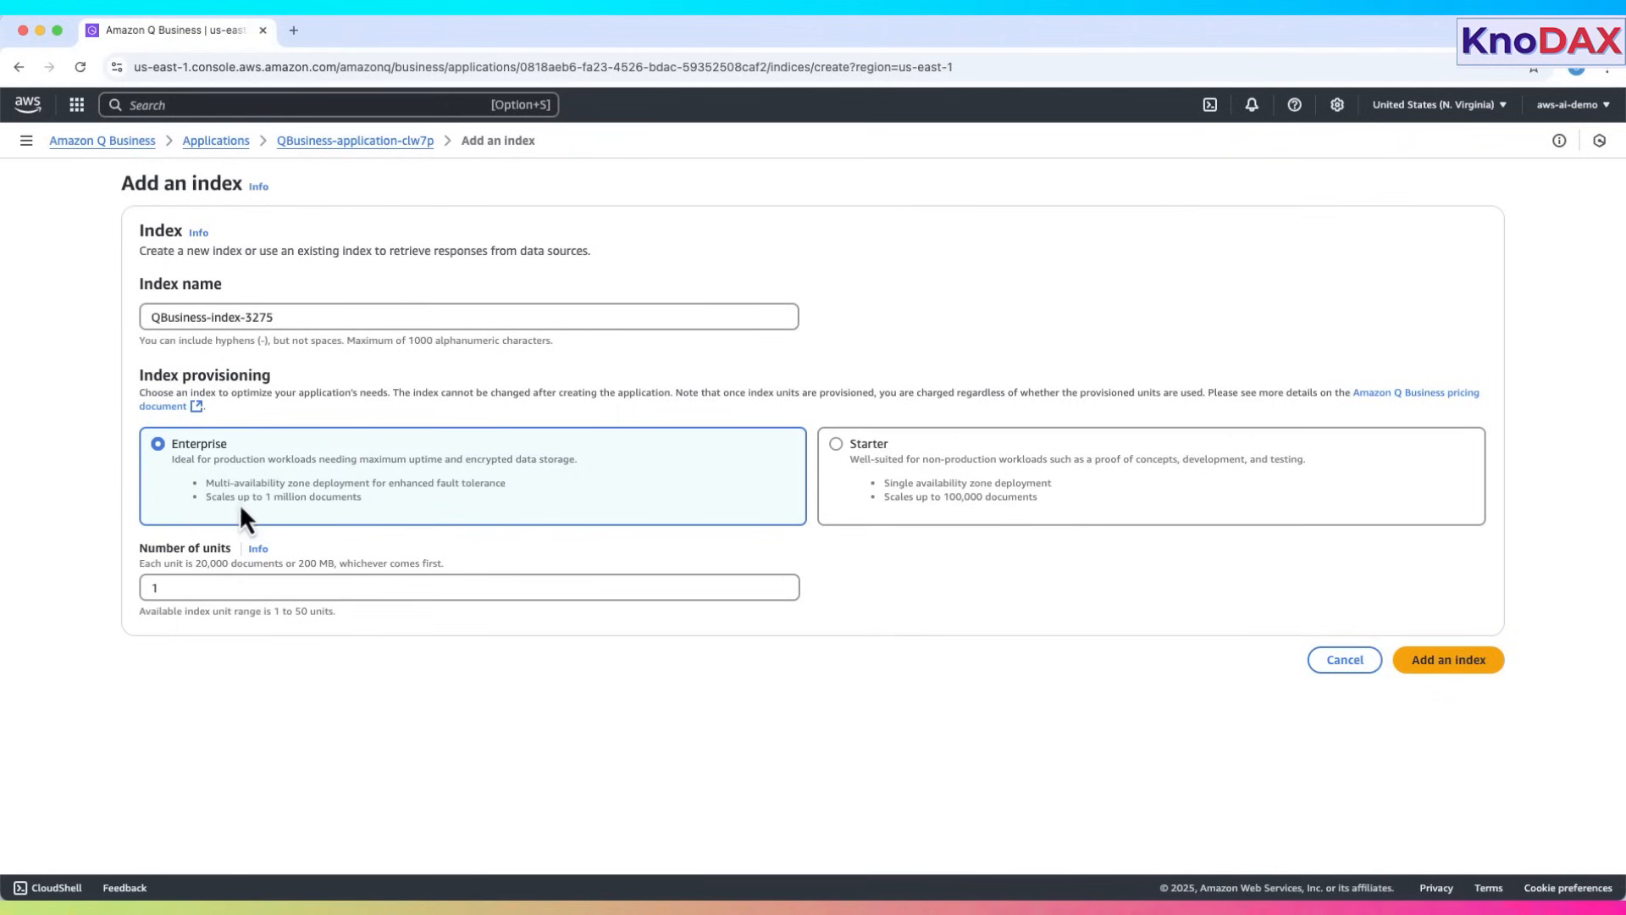
double_click(282, 495)
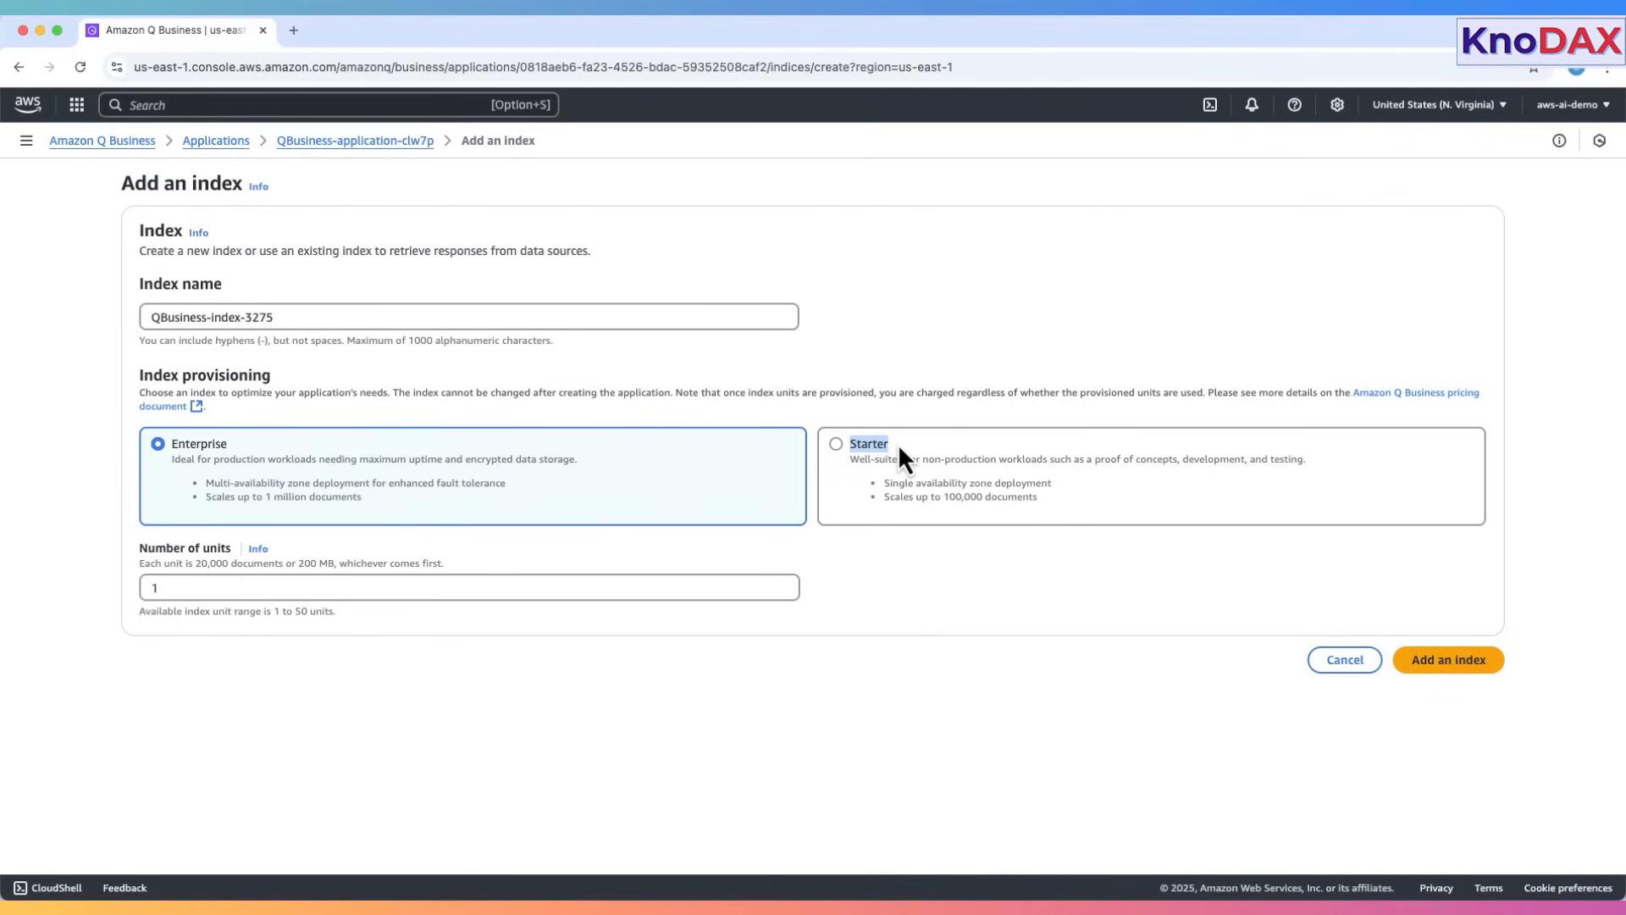
left_click(836, 444)
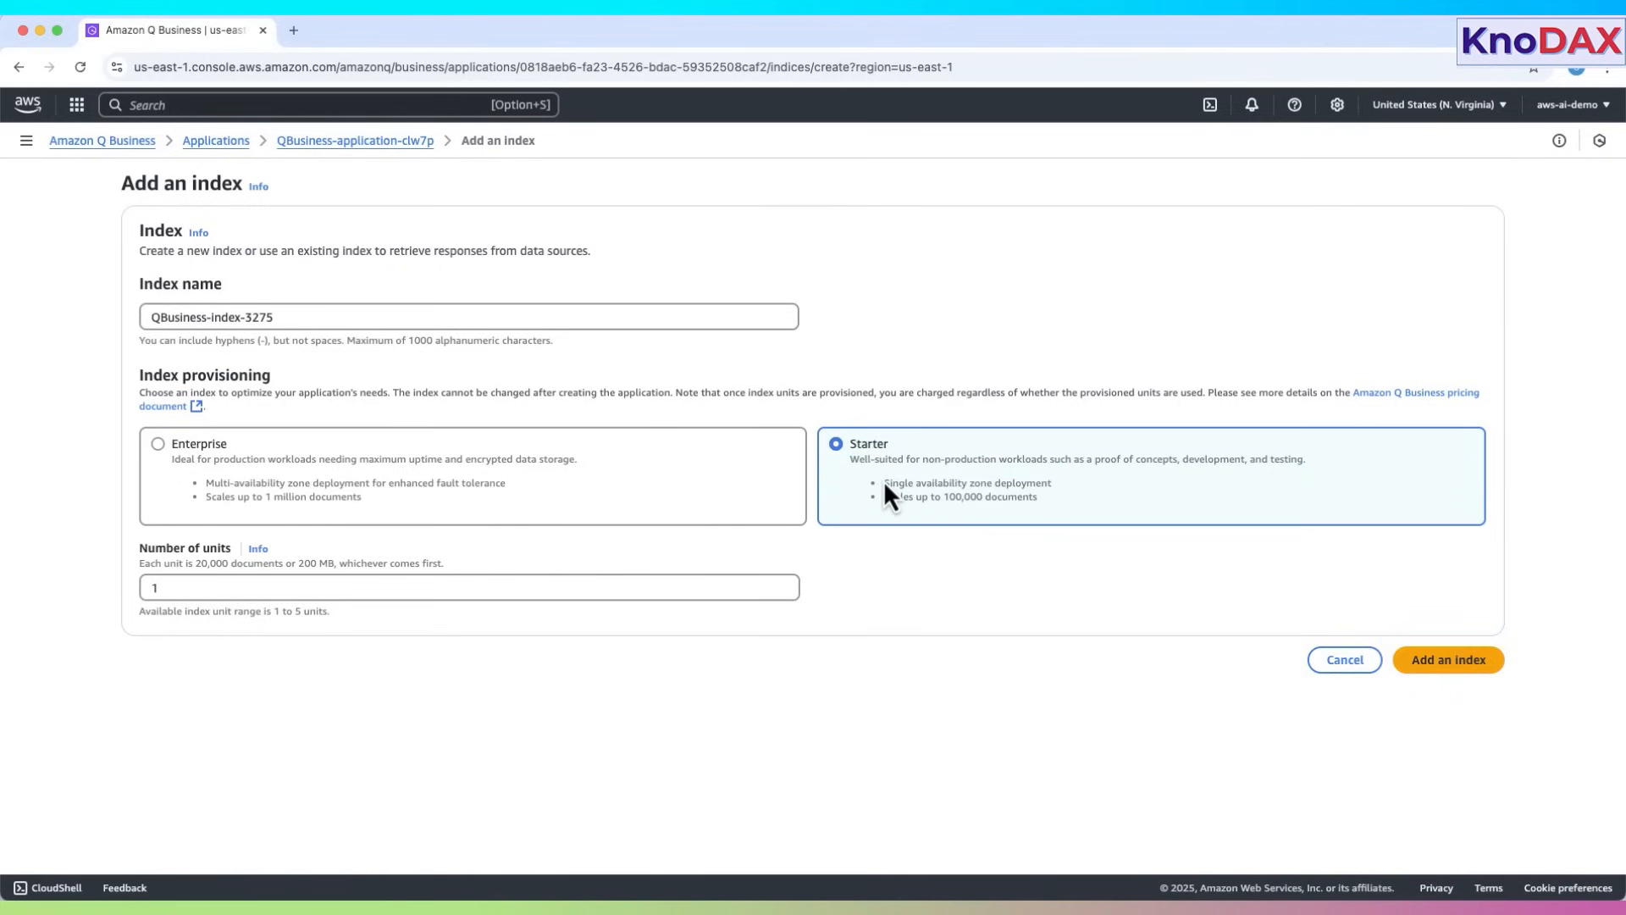
mouse_move(955, 515)
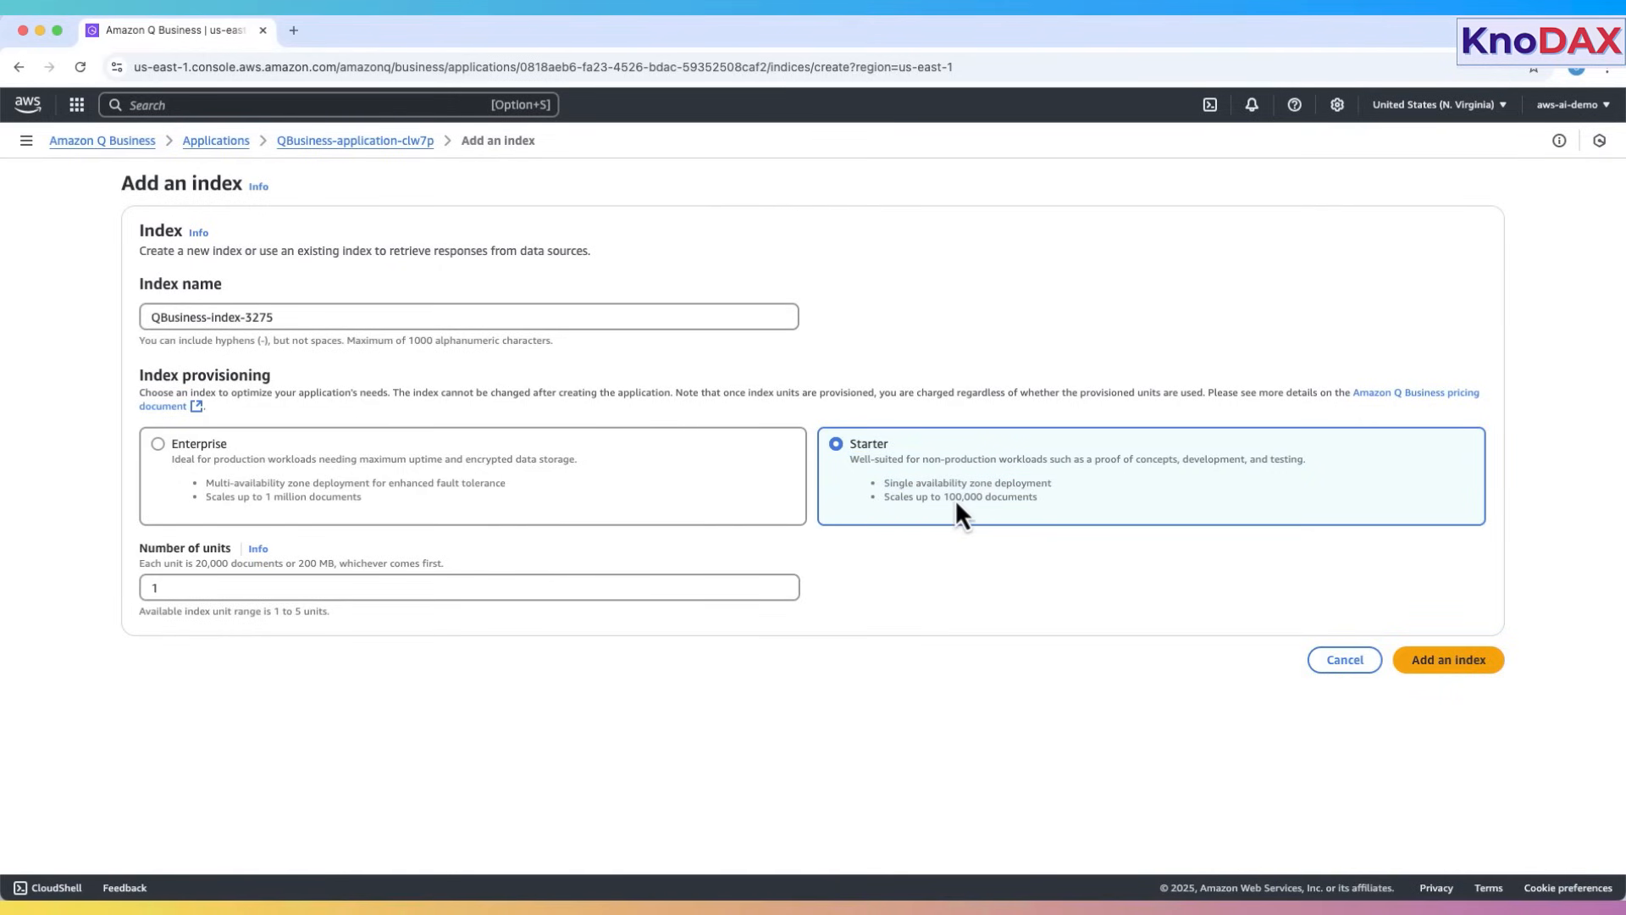
double_click(988, 497)
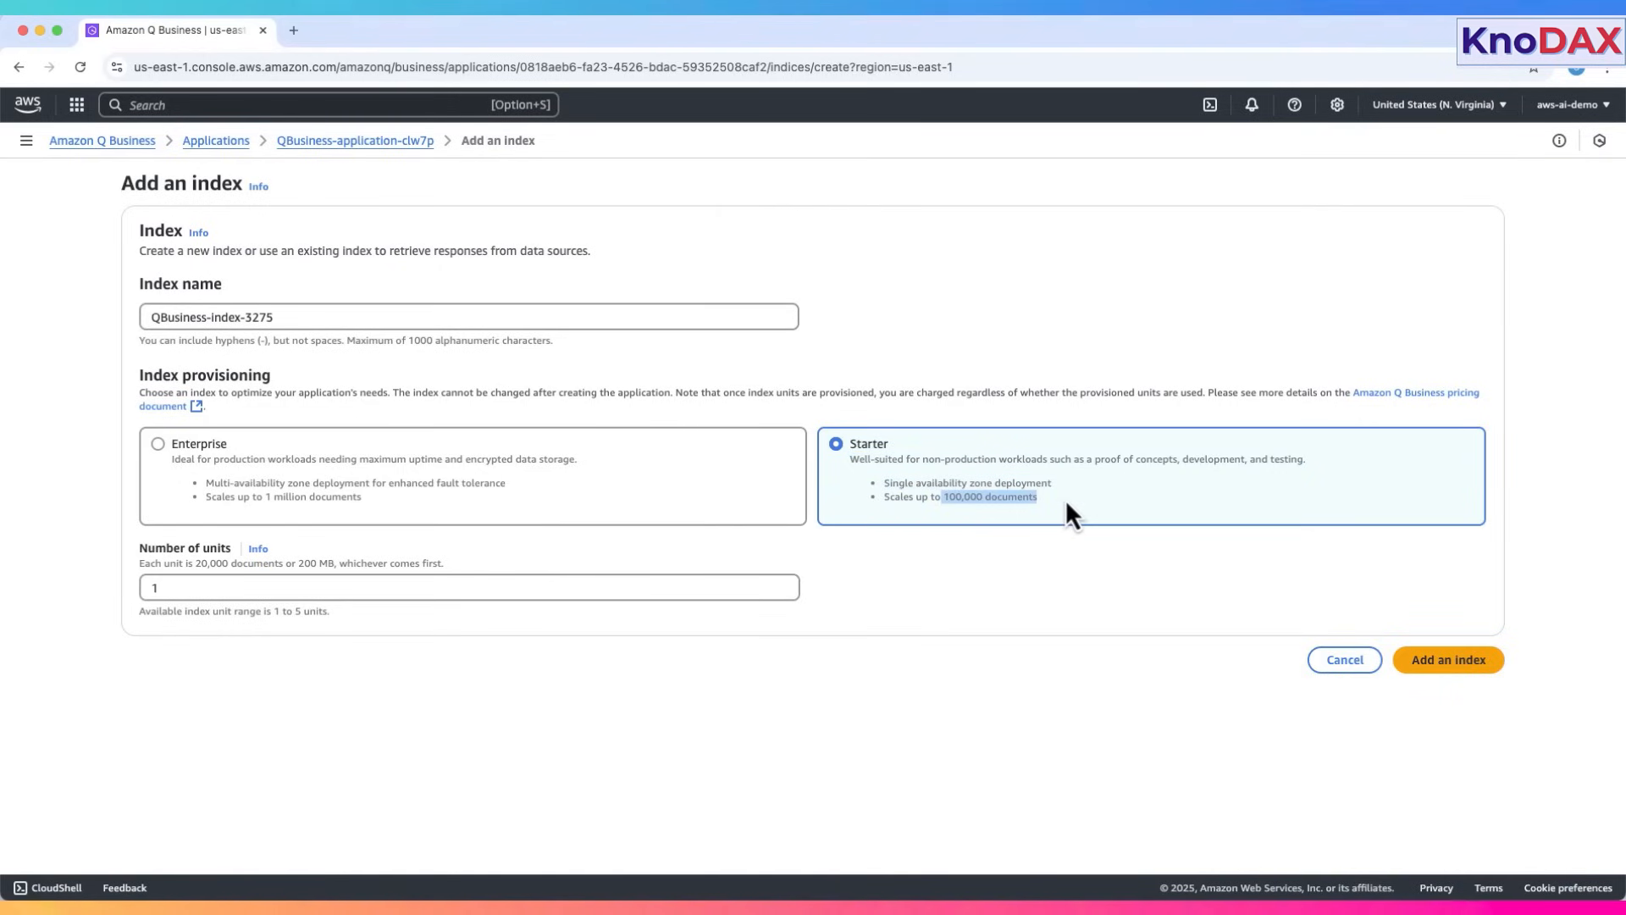
mouse_move(845, 497)
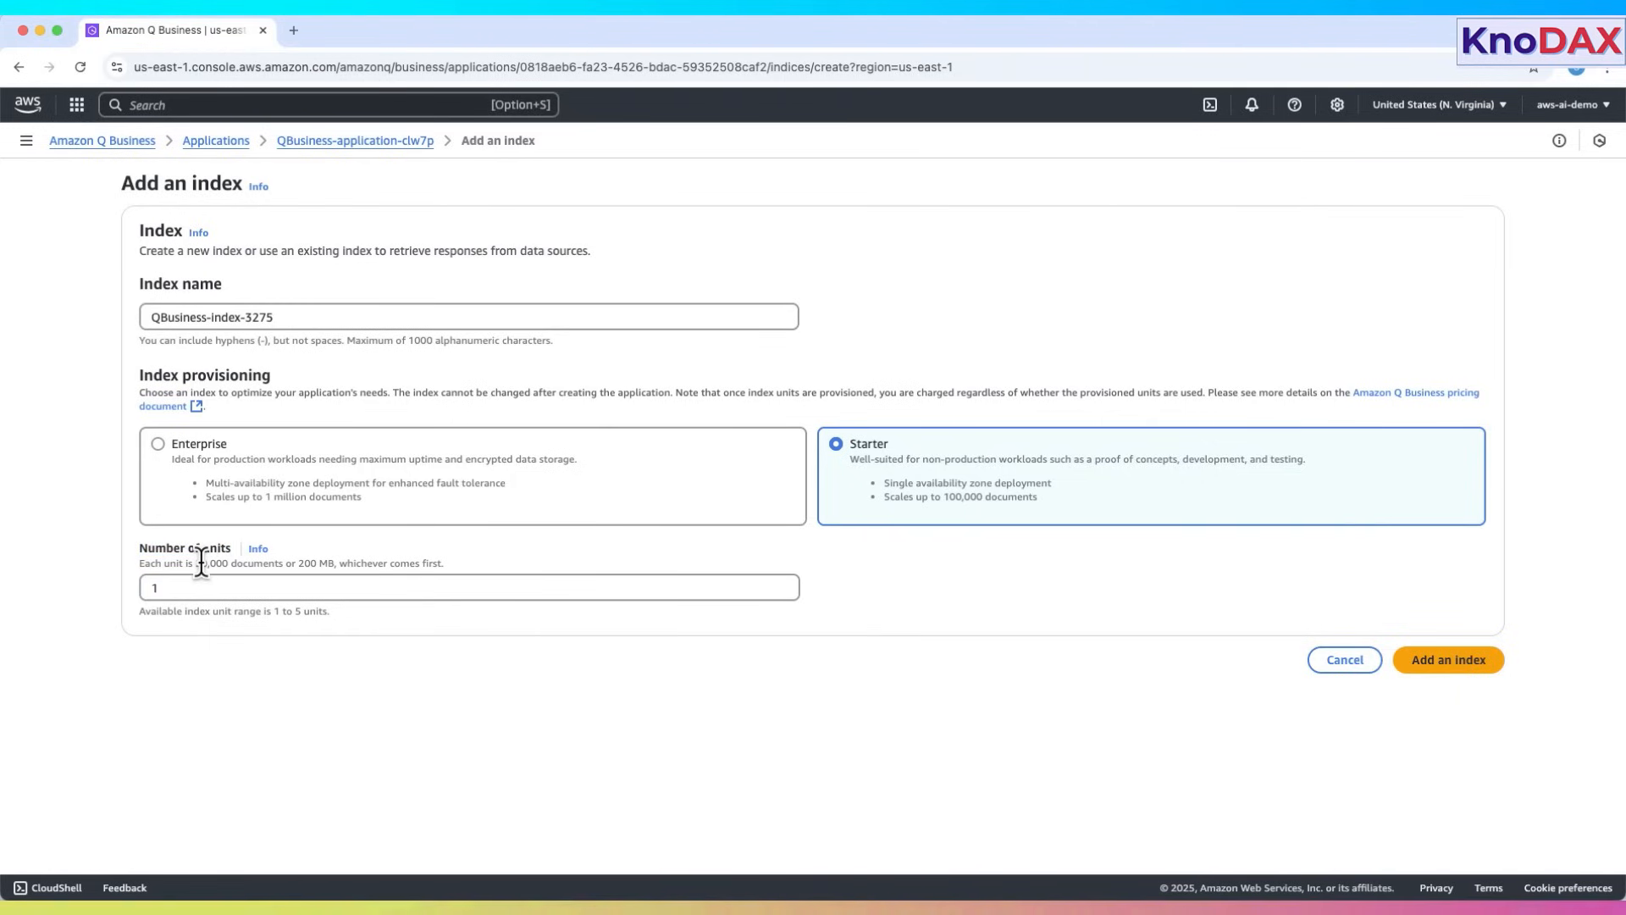
left_click_drag(297, 563, 357, 563)
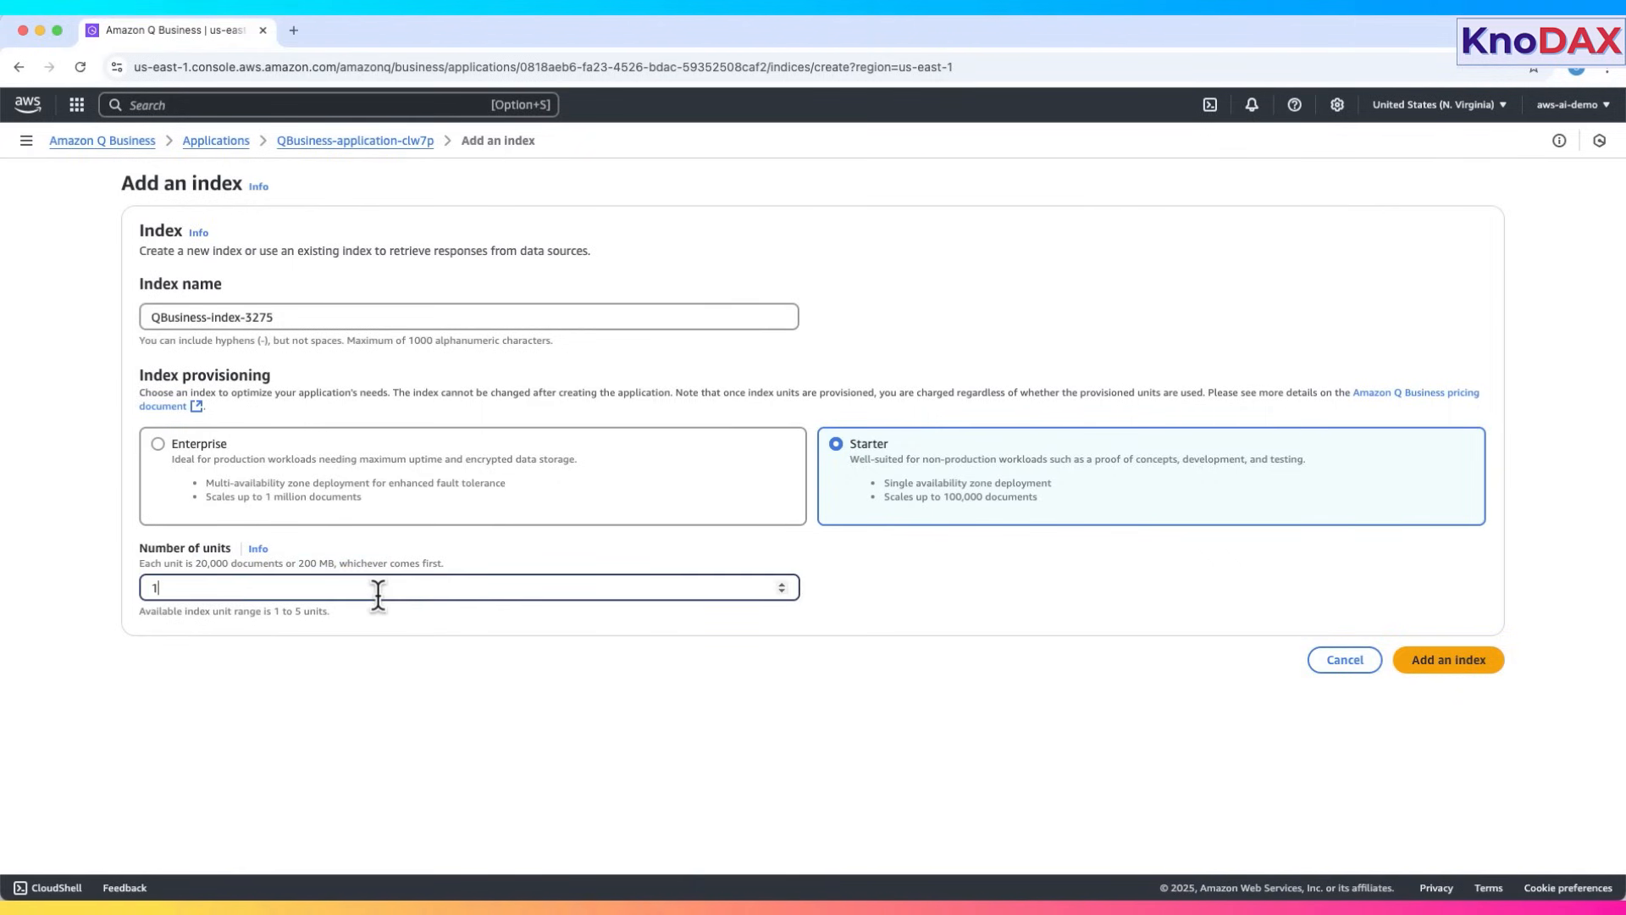
mouse_move(171, 587)
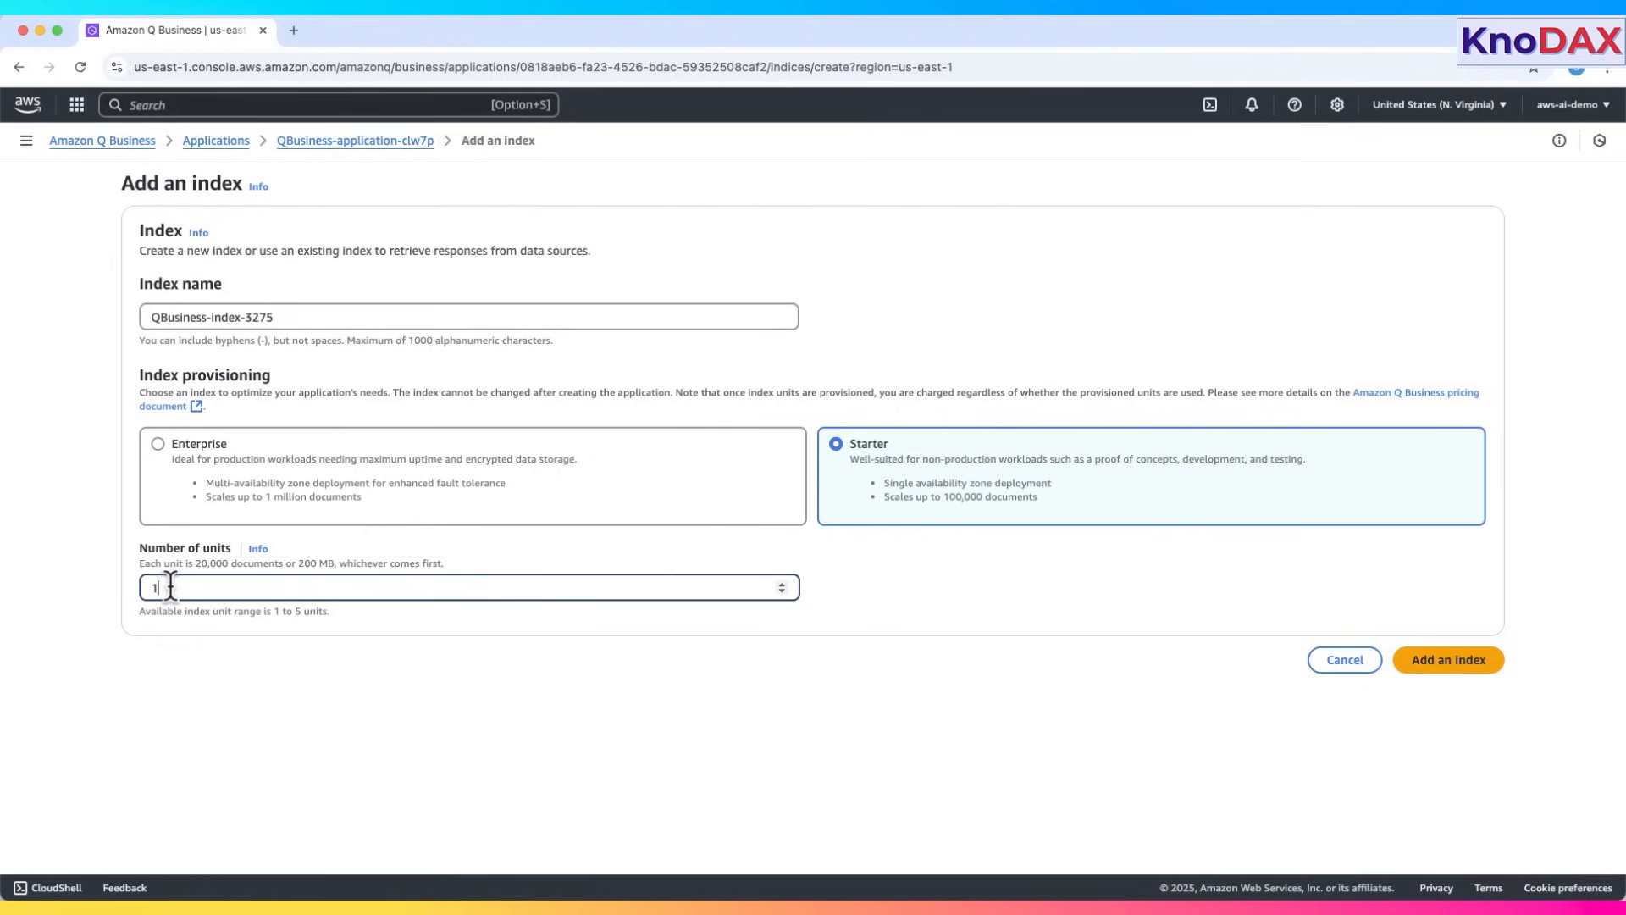
mouse_move(227, 587)
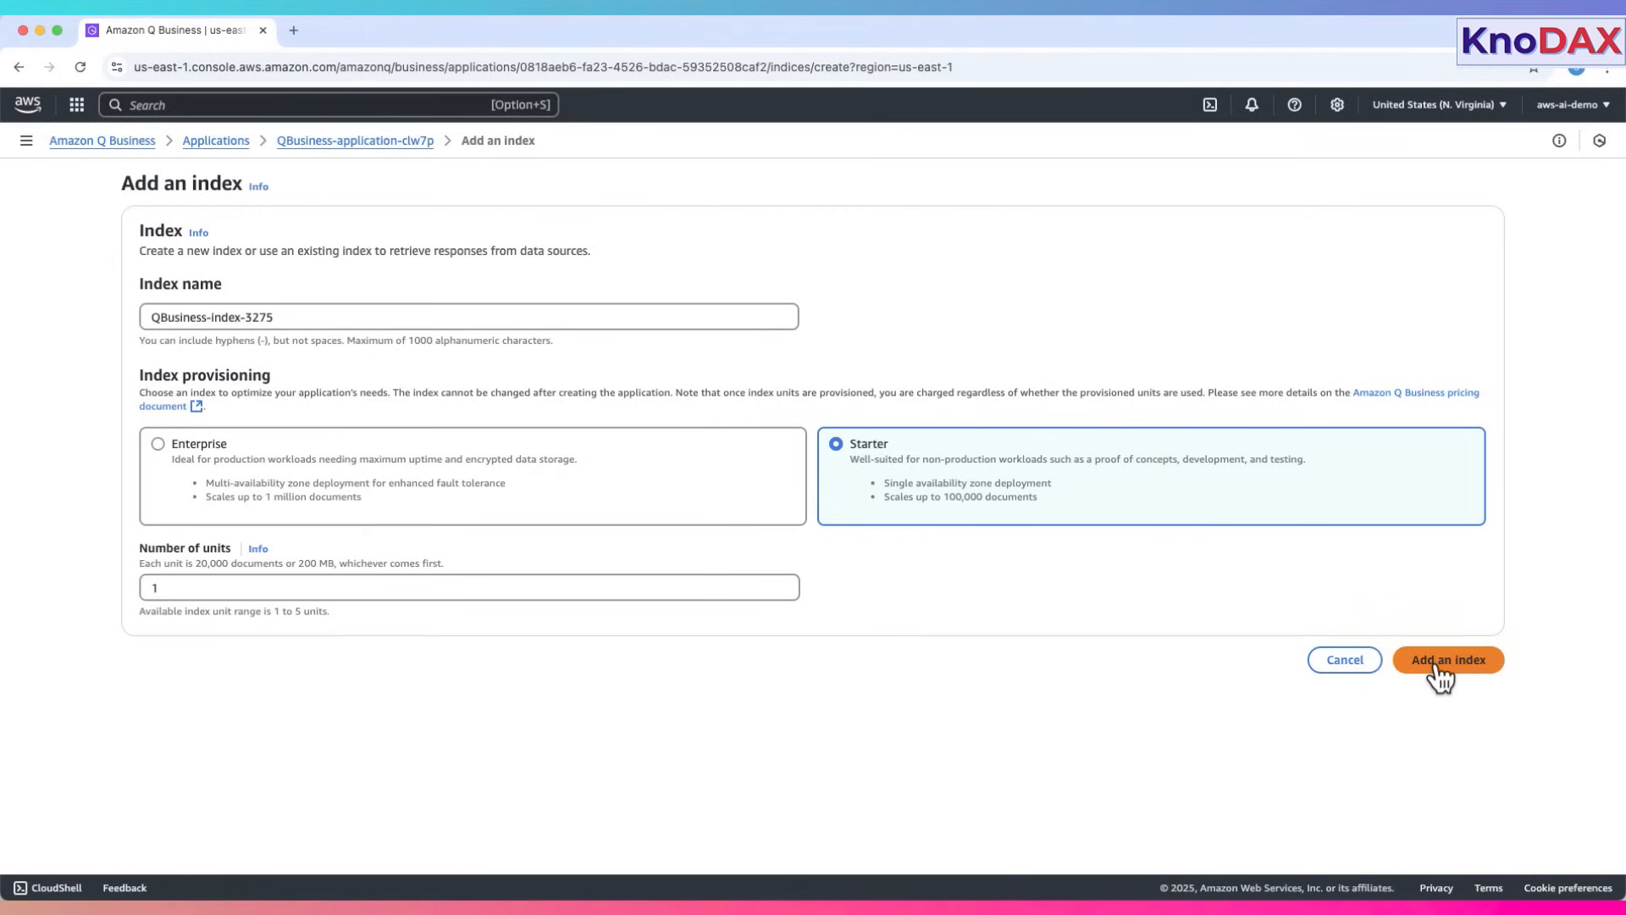
- Create the index, start adding a data source, and note the 50-per-application limit
left_click(1447, 660)
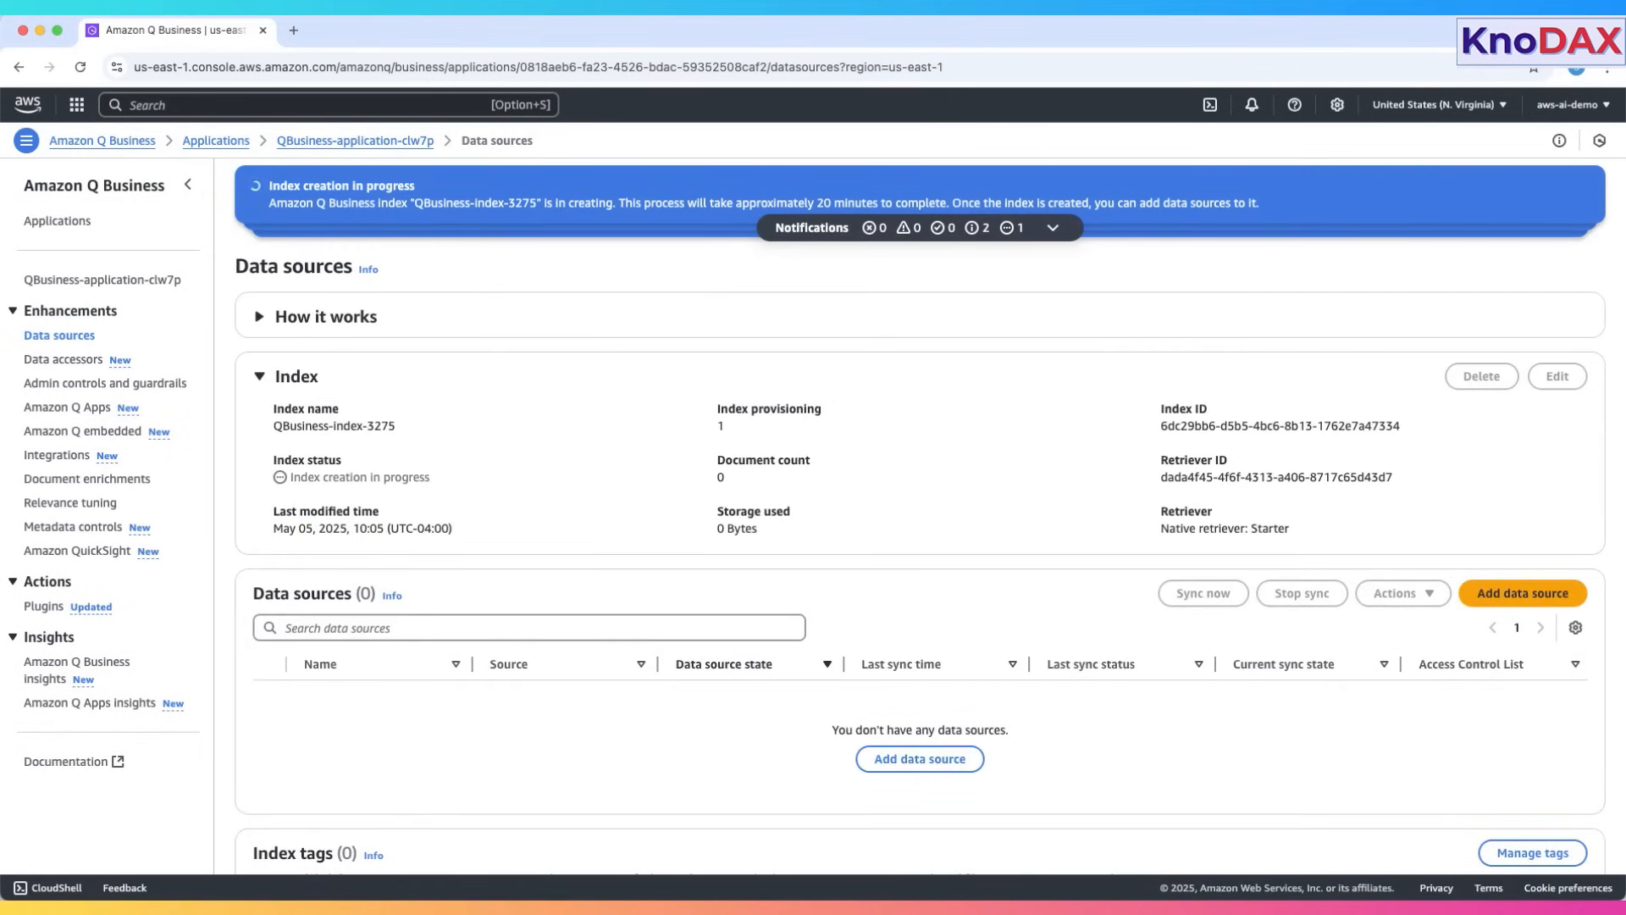
scroll("down", 3)
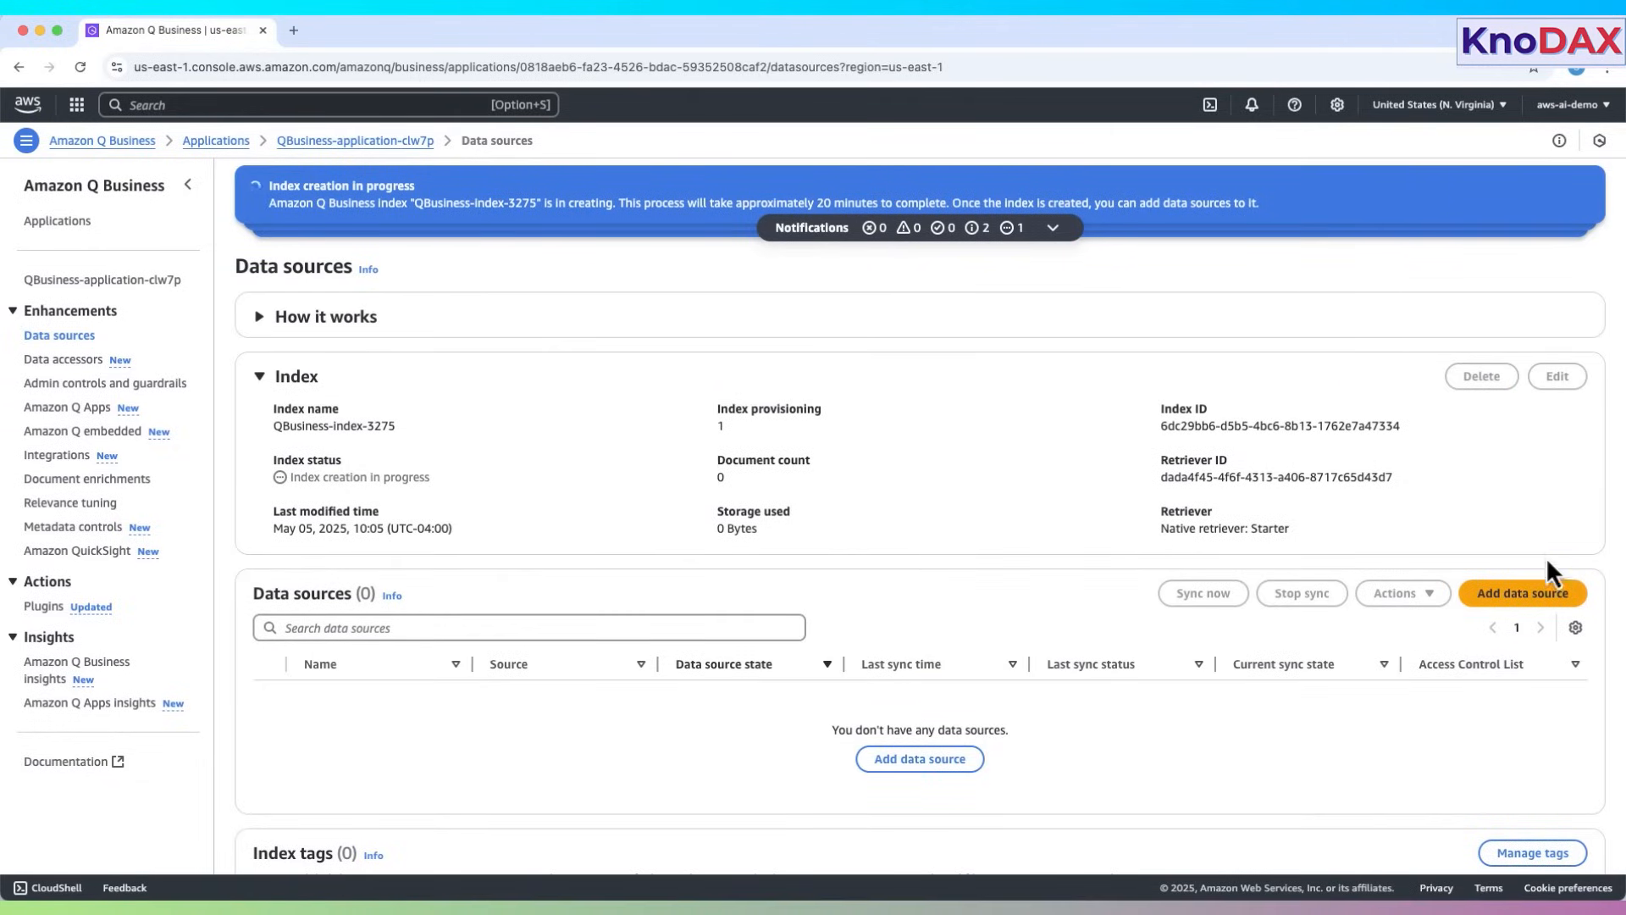
left_click(1520, 592)
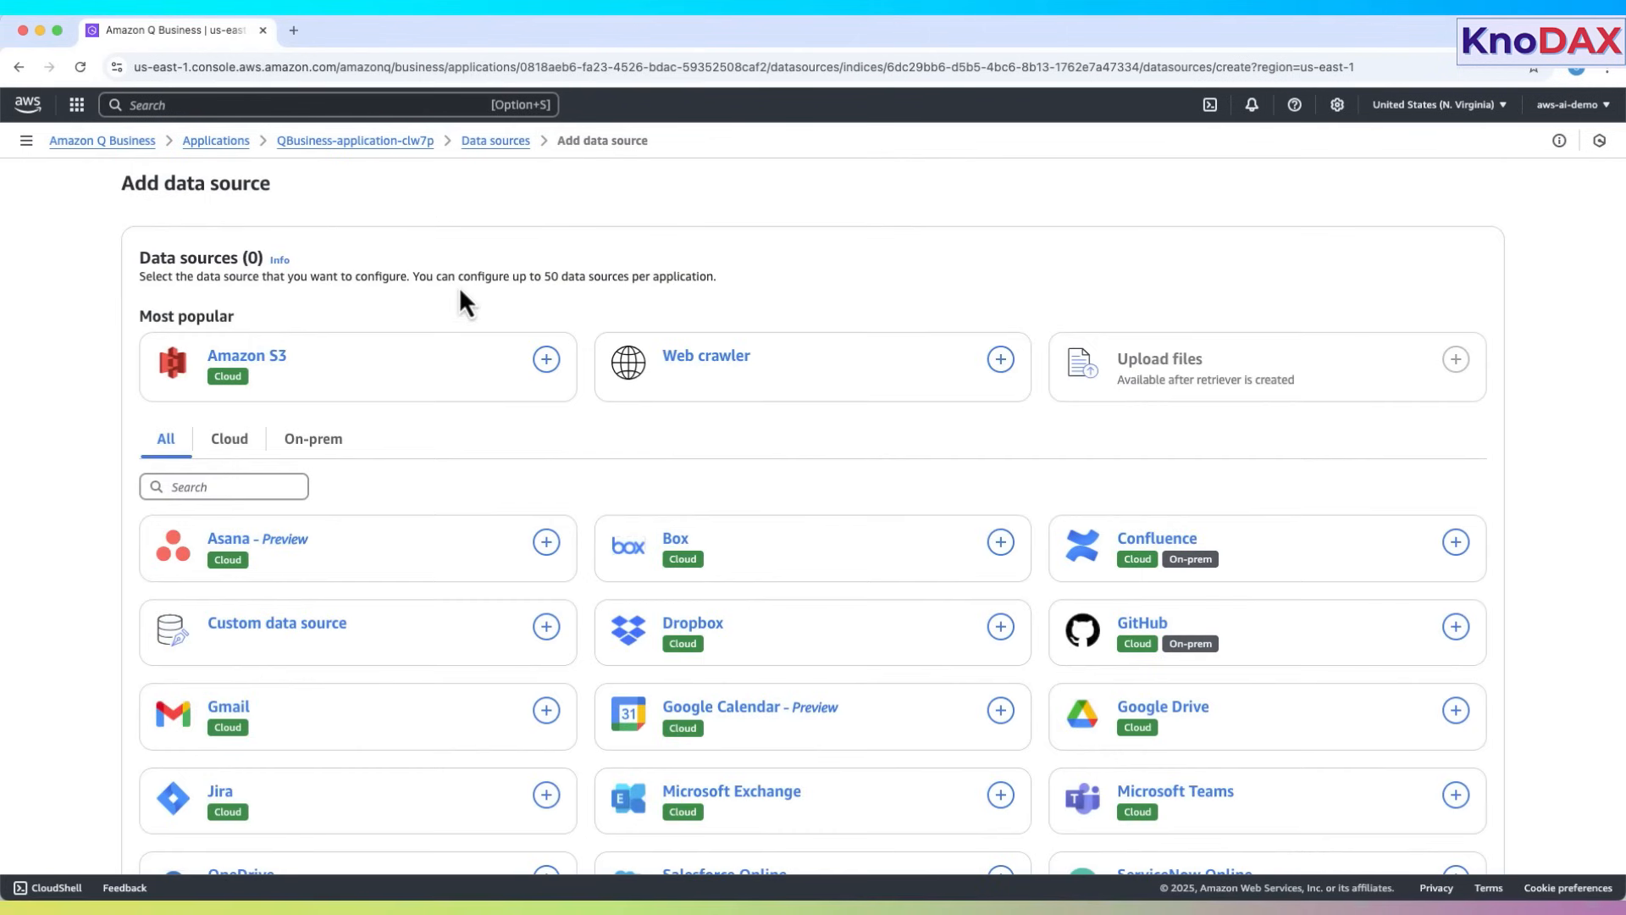
double_click(423, 276)
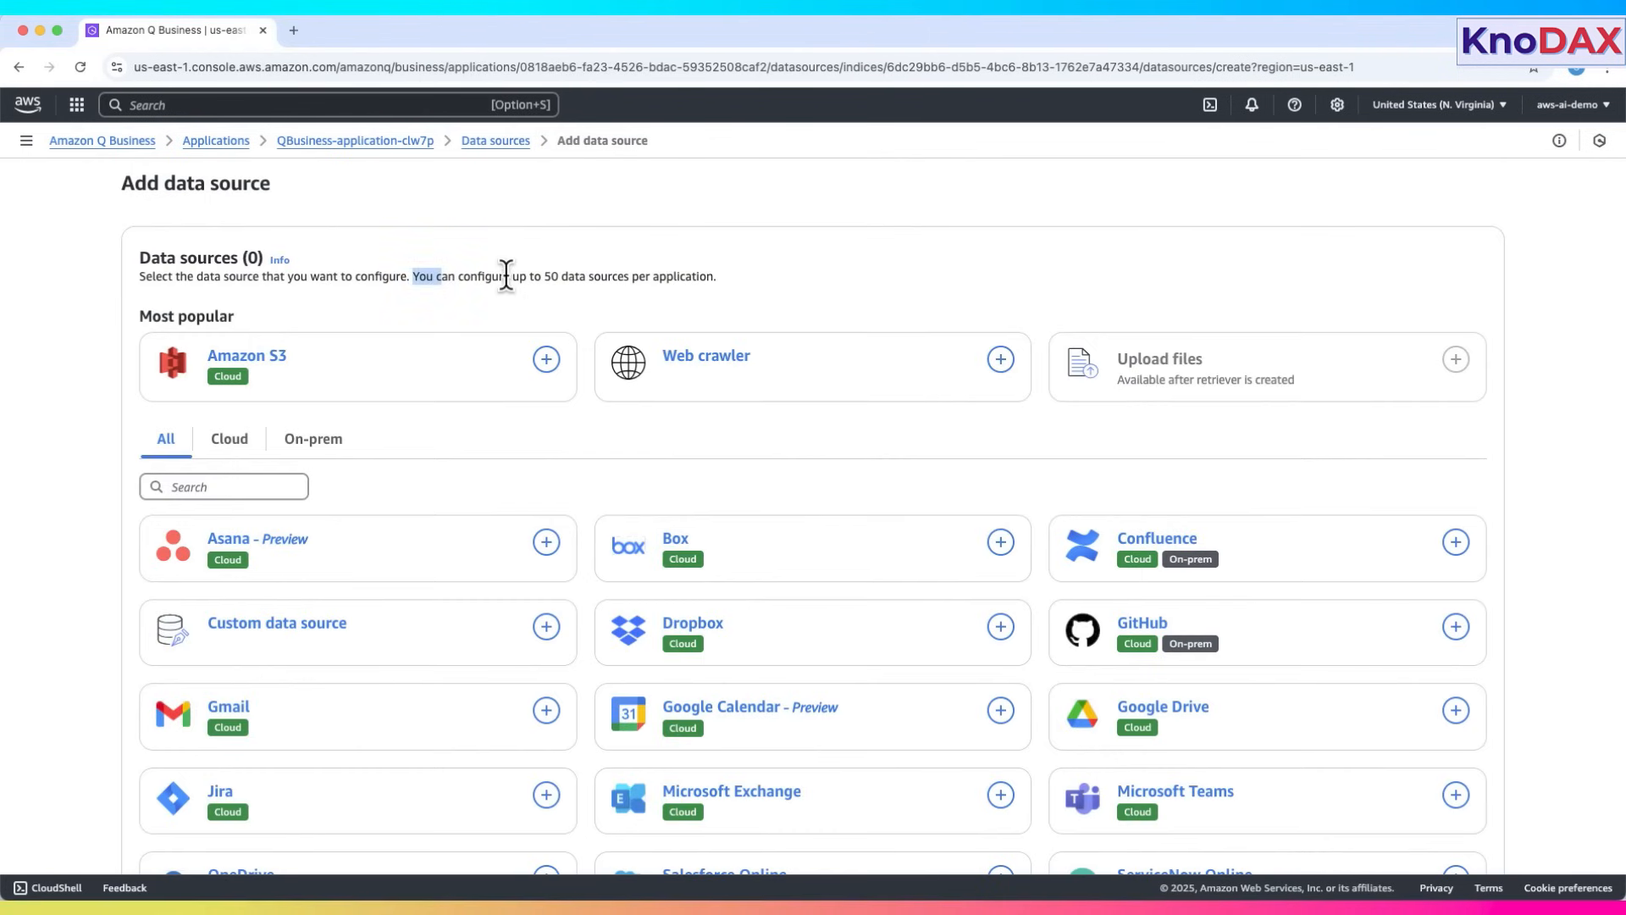
left_click_drag(411, 276, 716, 276)
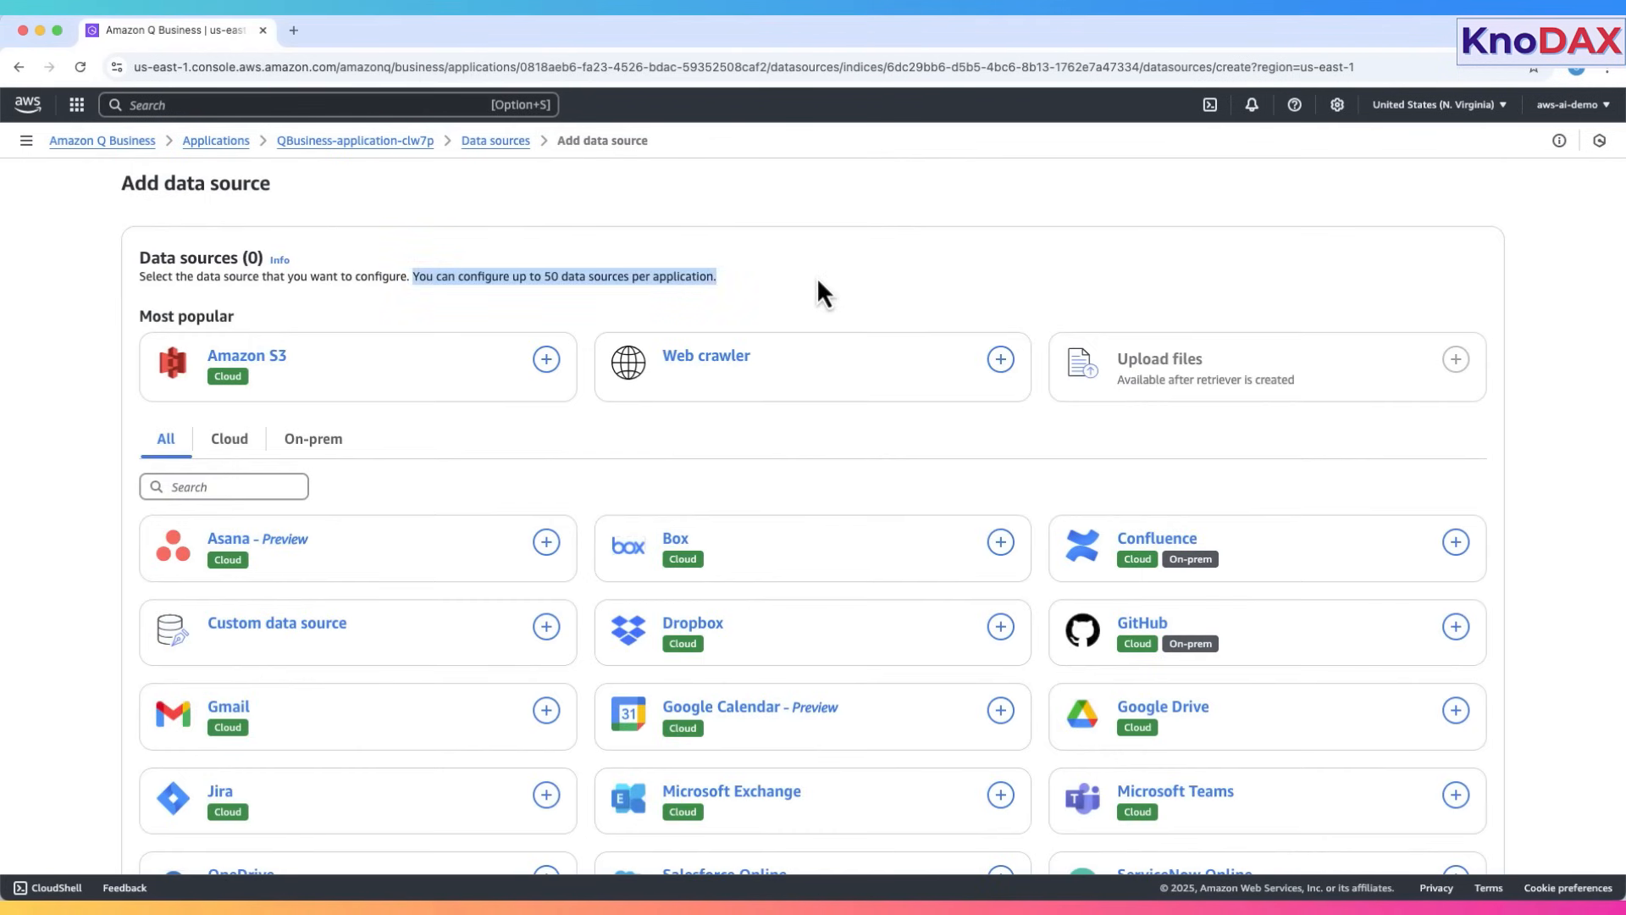
mouse_move(247, 356)
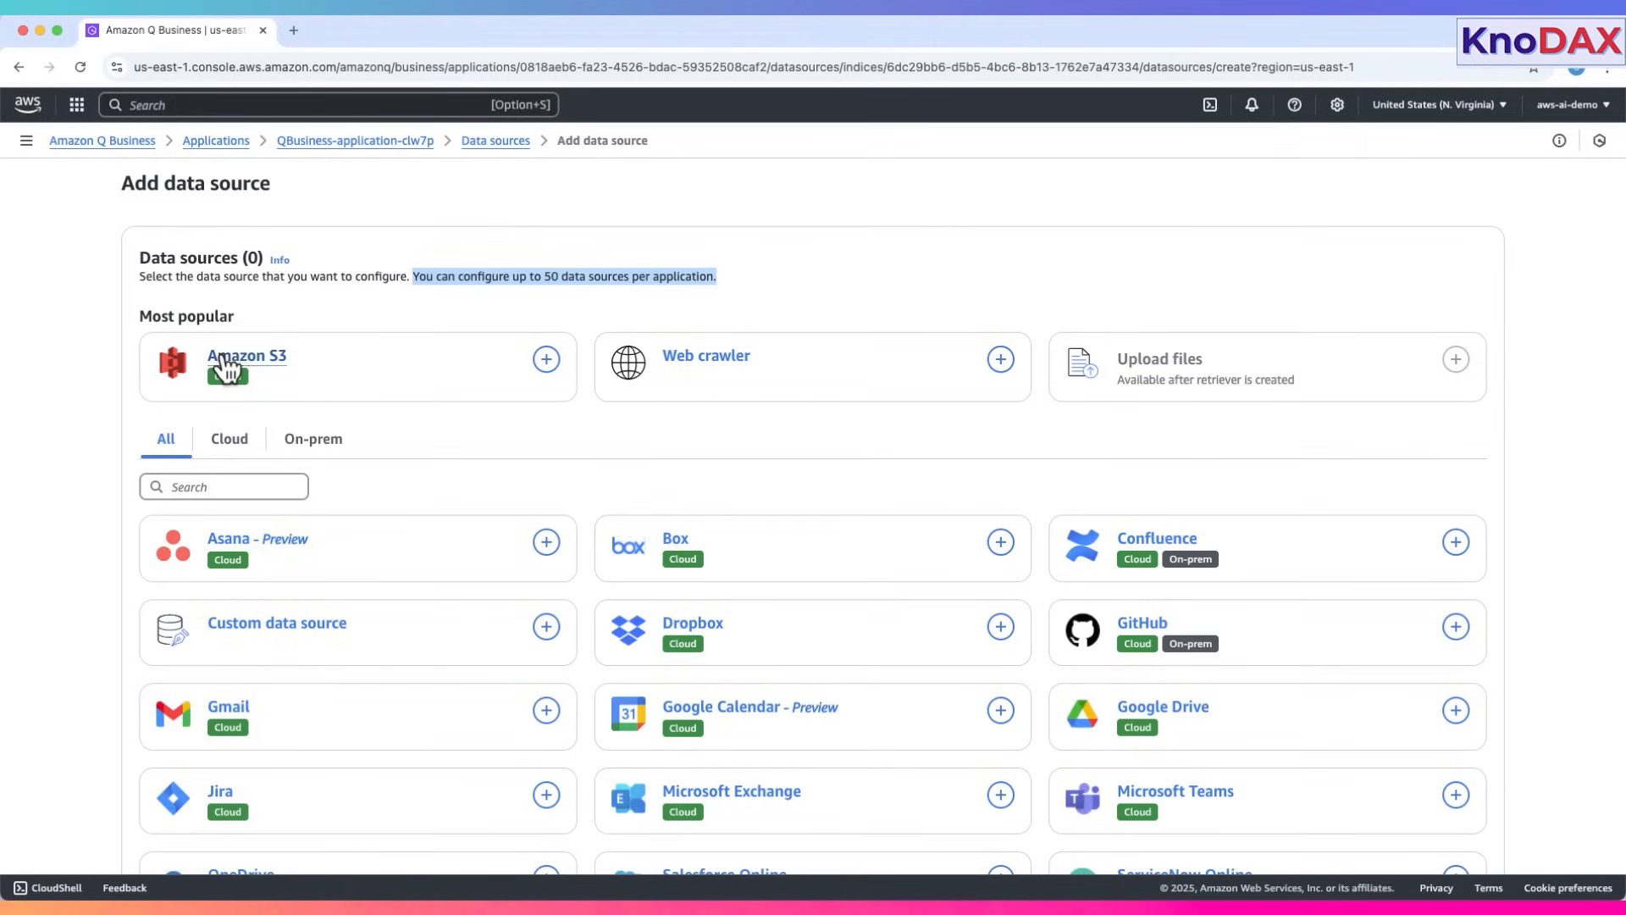
mouse_move(705, 356)
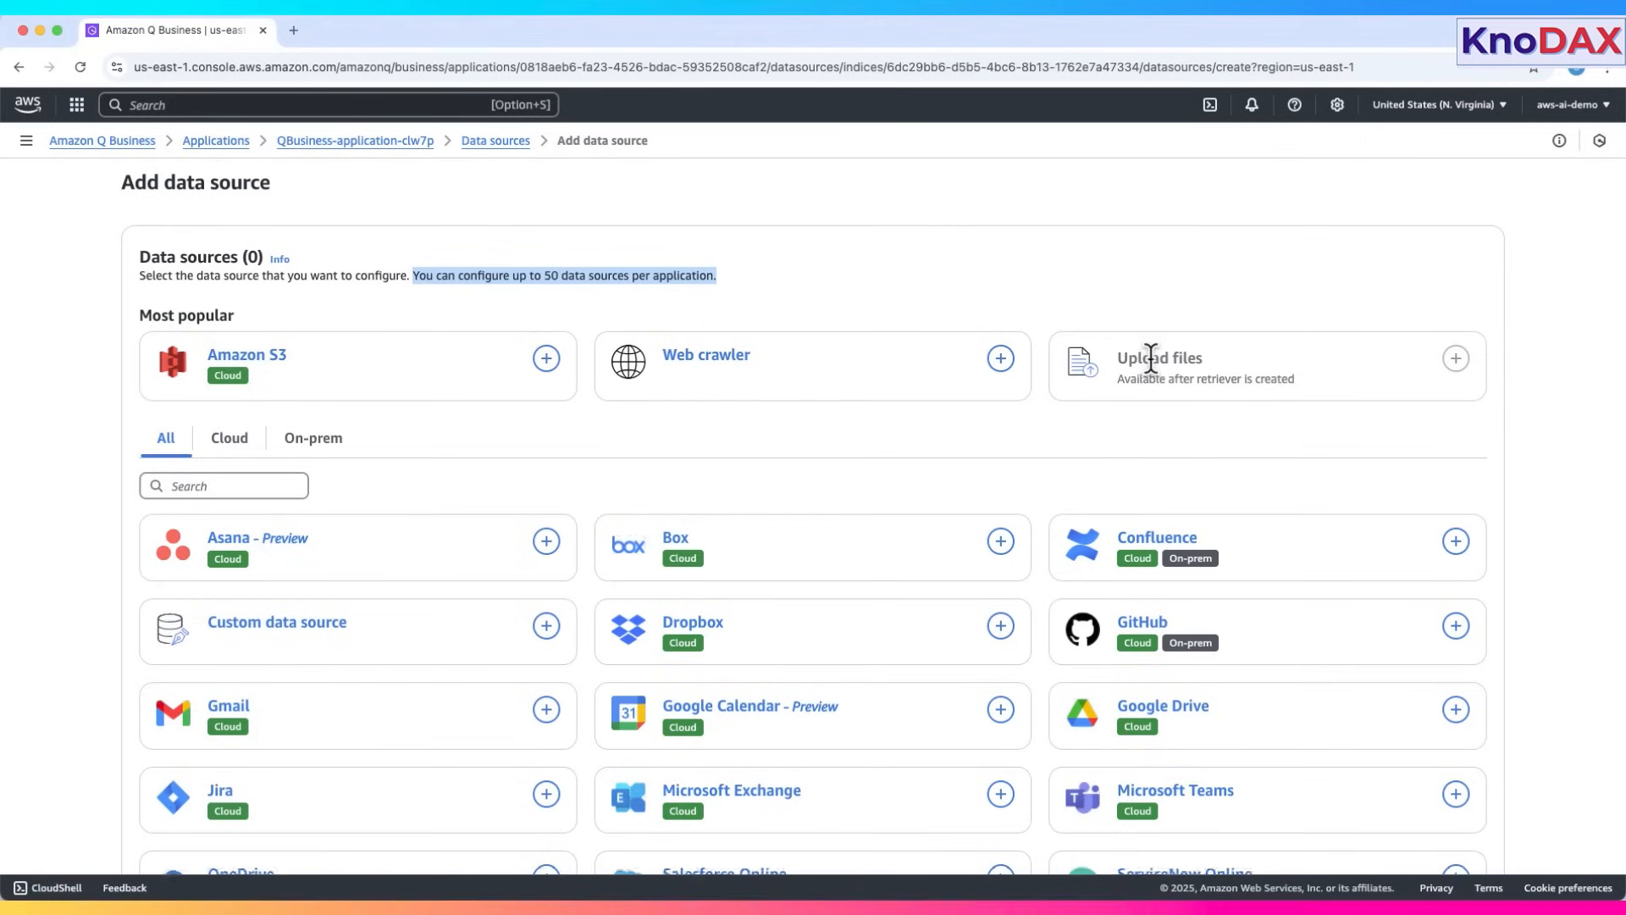
- Browse the list of available data source connectors
scroll("down", 3)
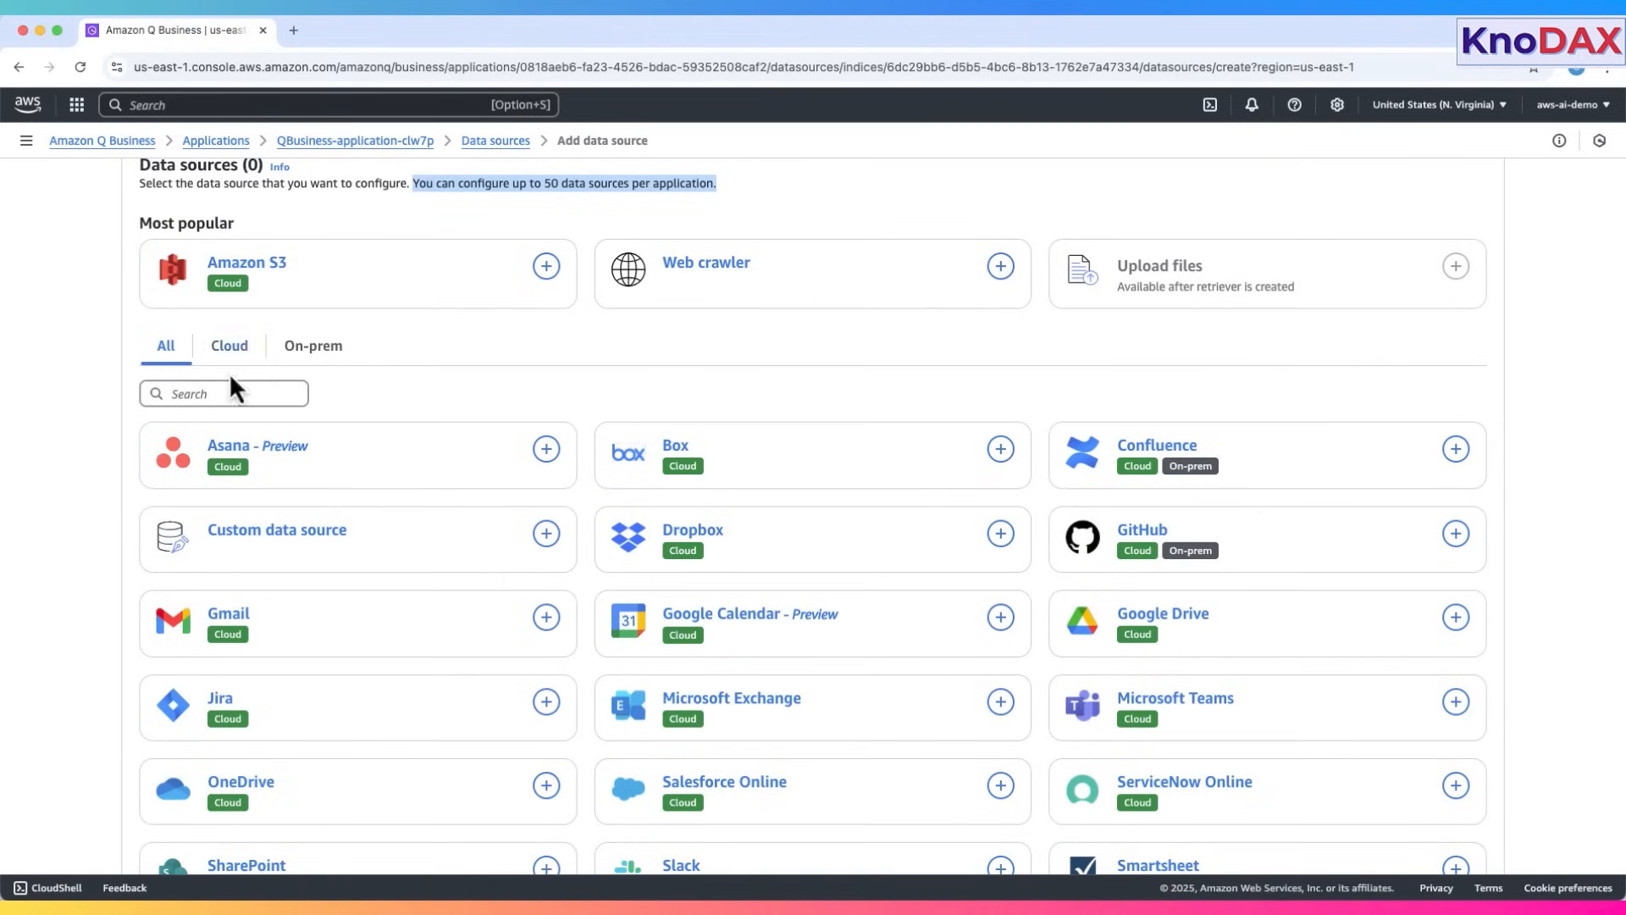
left_click(227, 346)
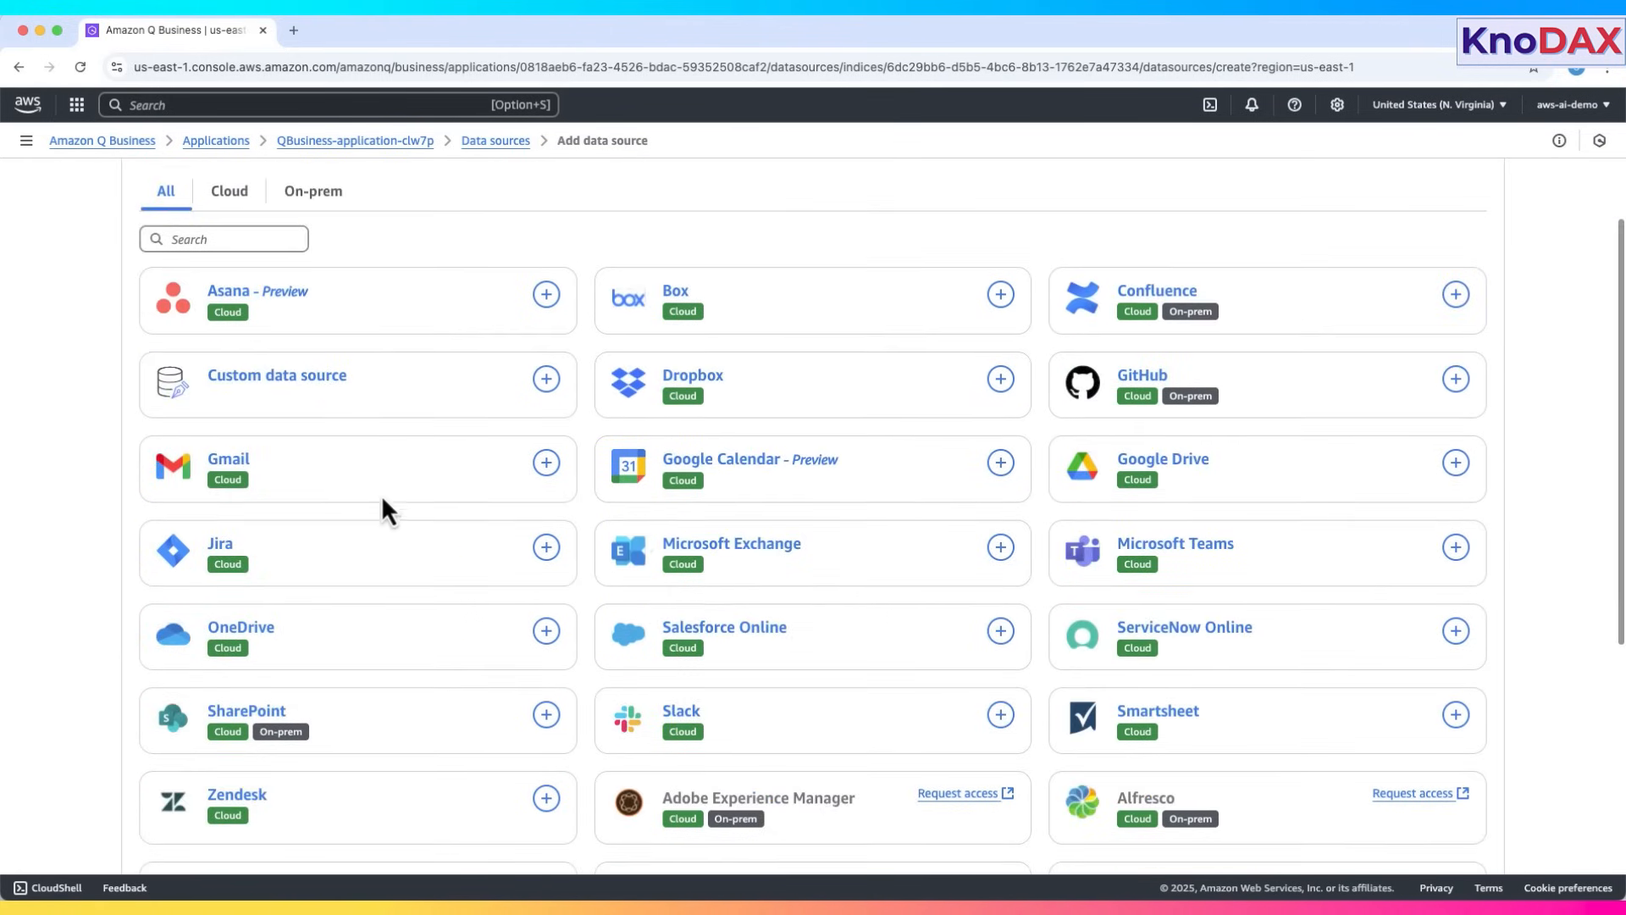
scroll("down", 3)
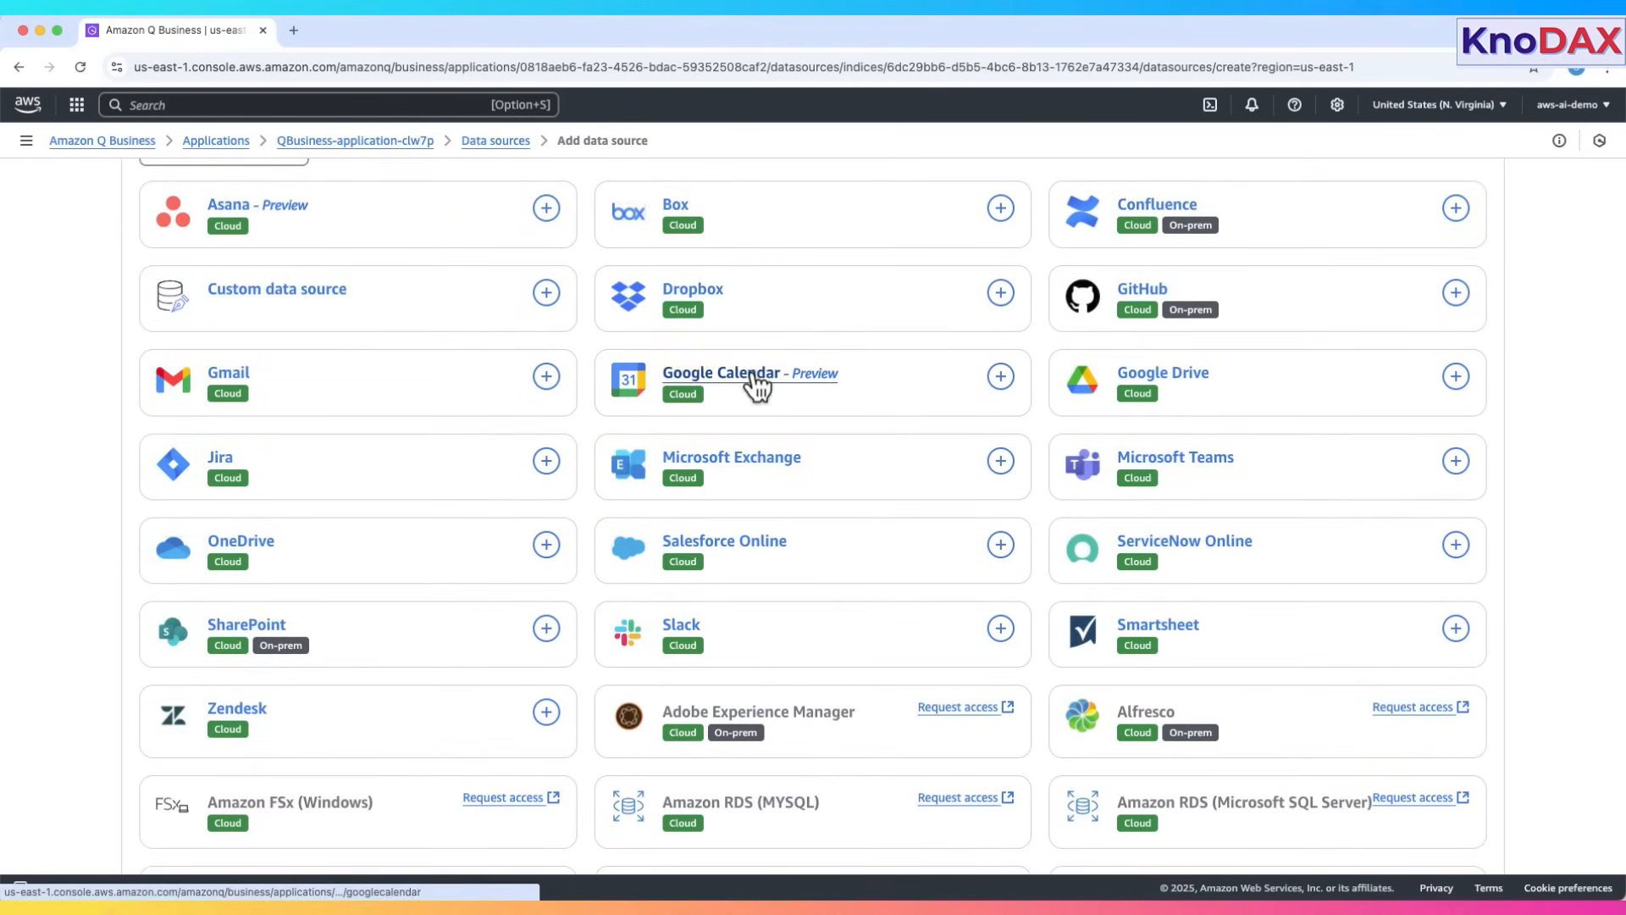
scroll("down", 3)
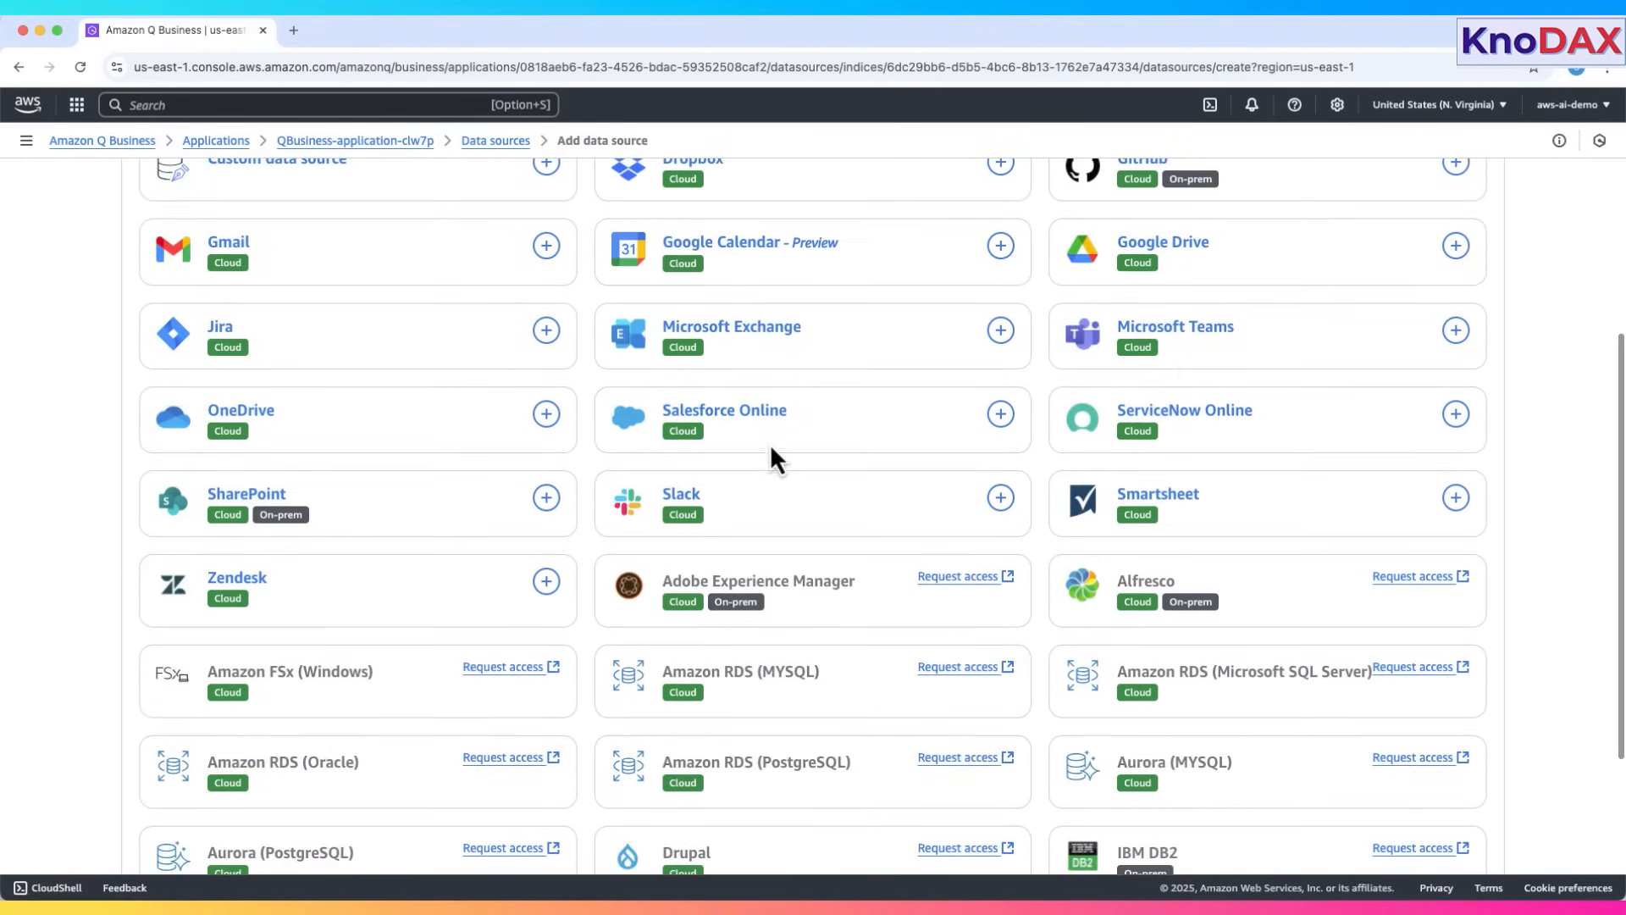
scroll("down", 3)
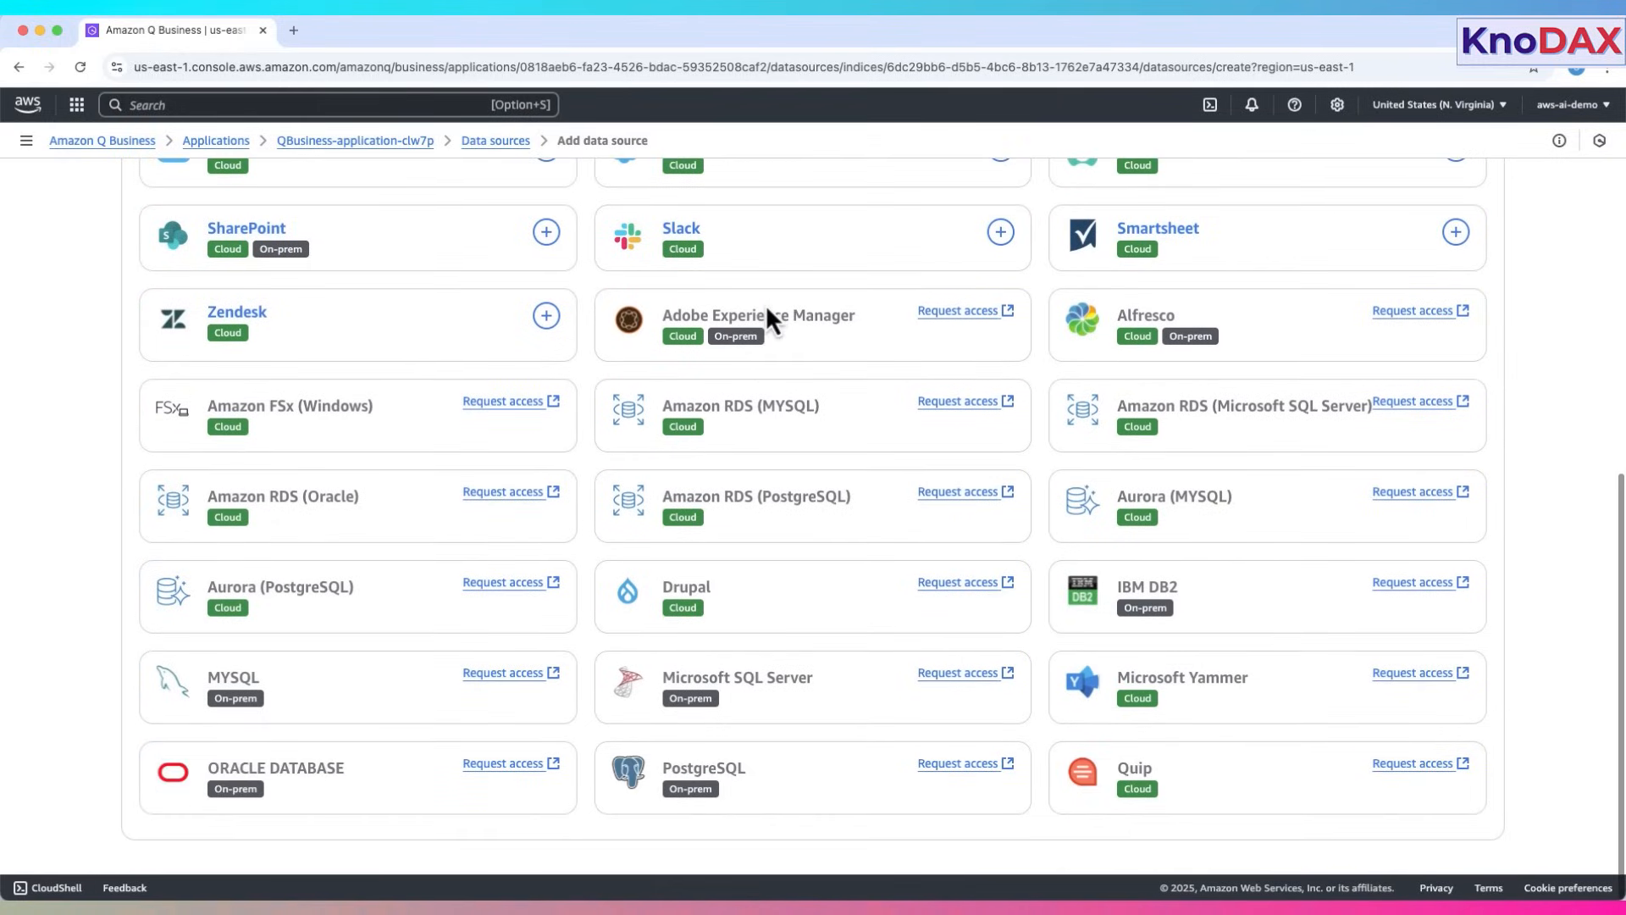
mouse_move(776, 472)
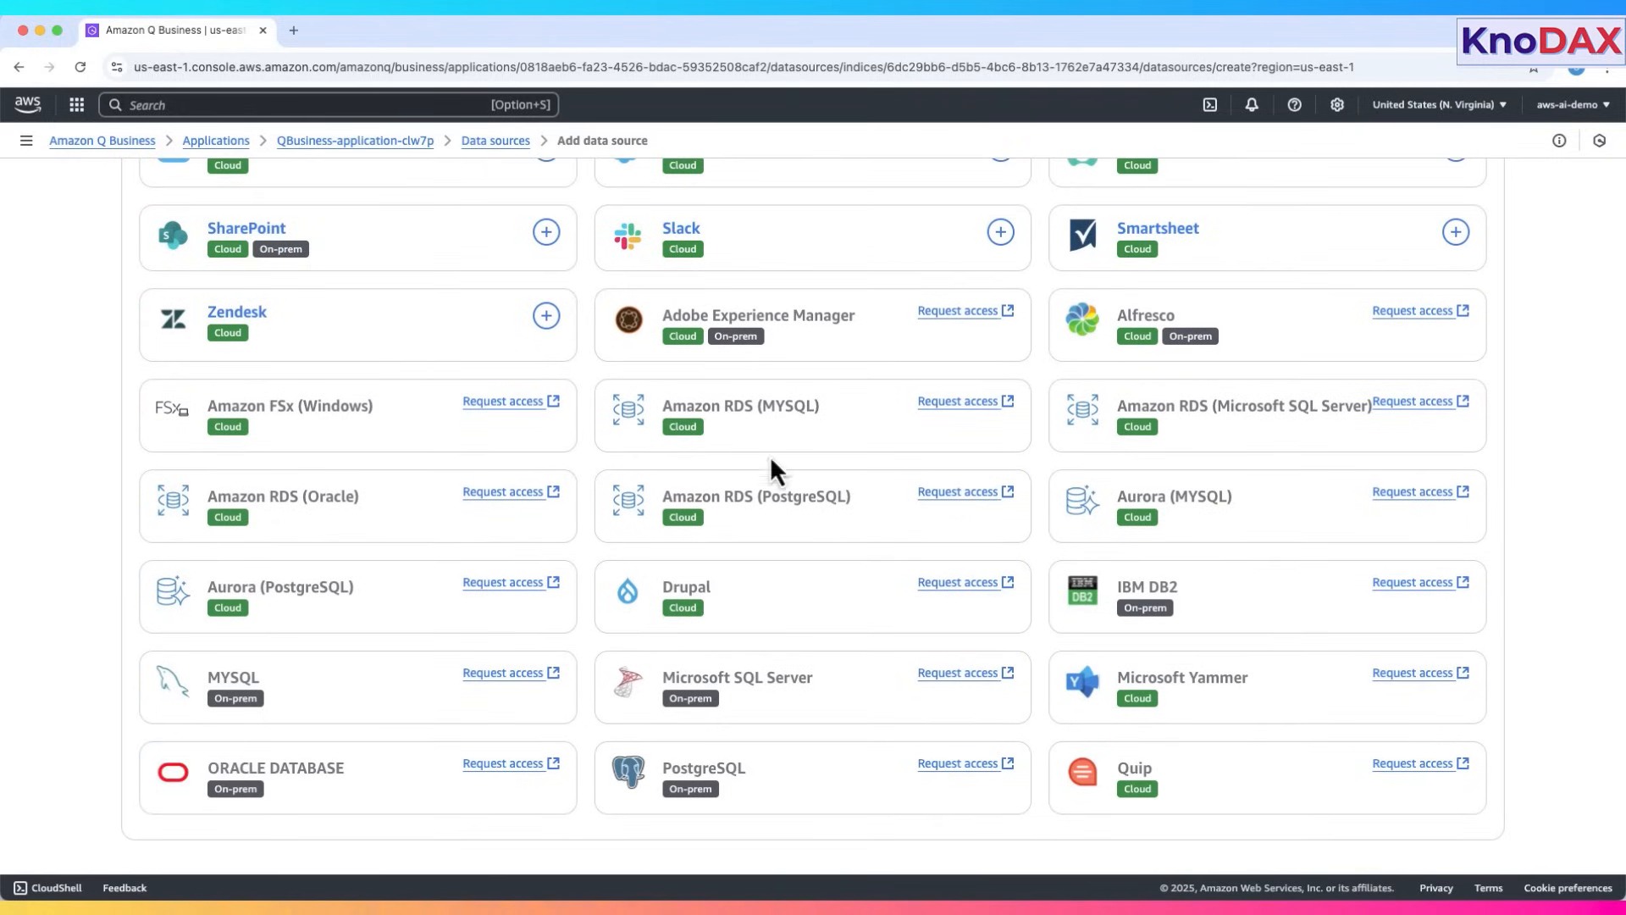
mouse_move(767, 678)
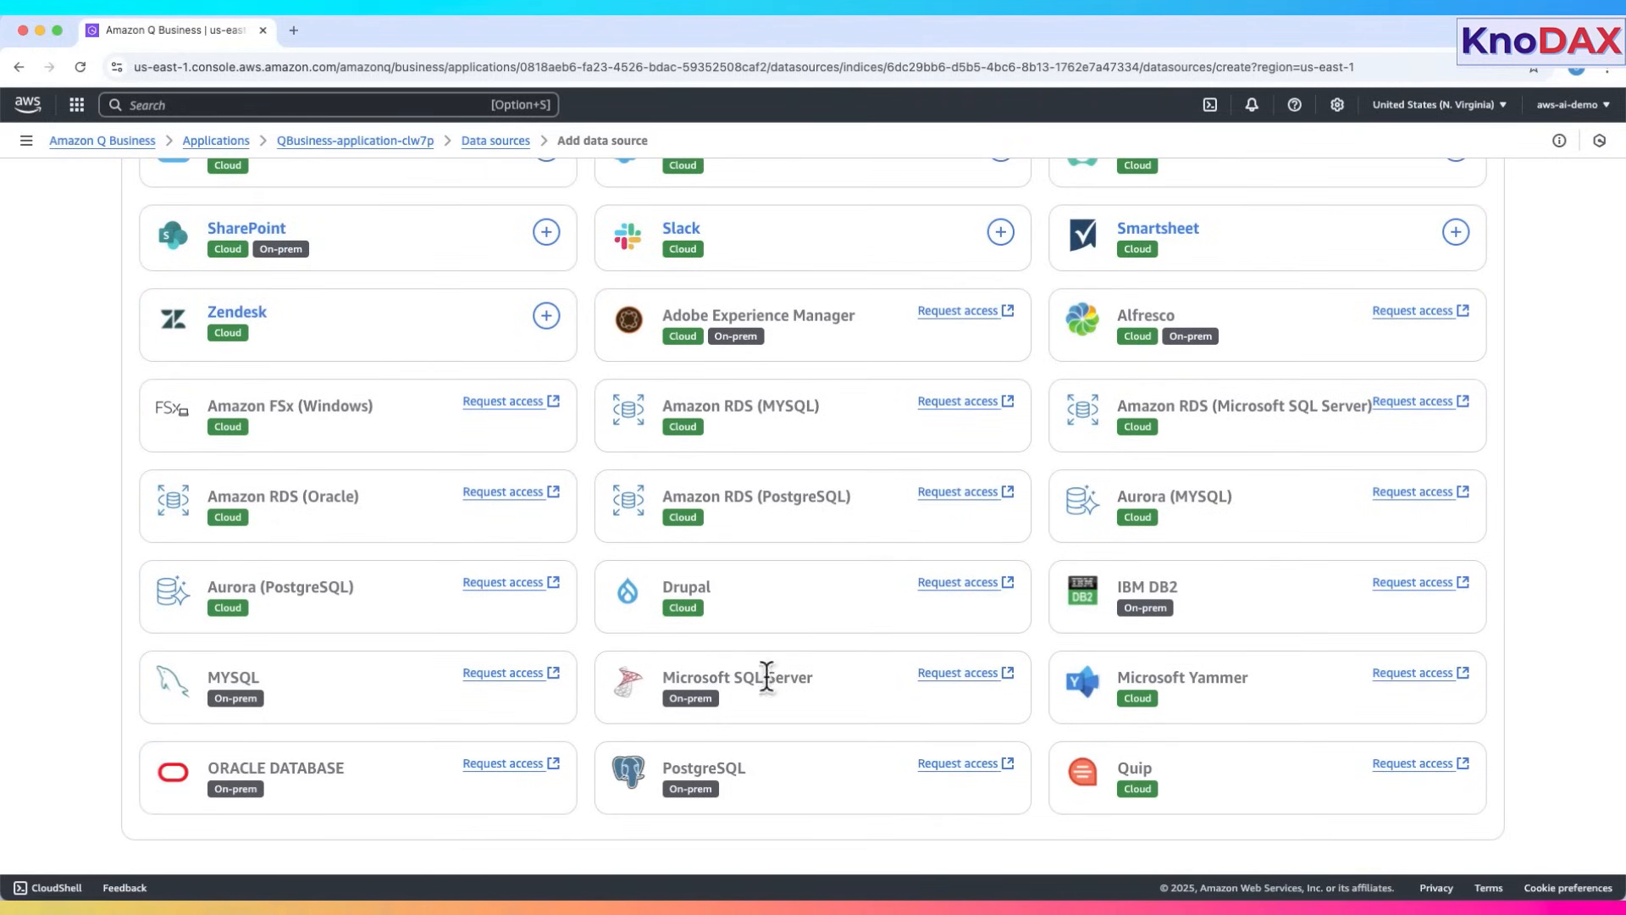
mouse_move(665, 775)
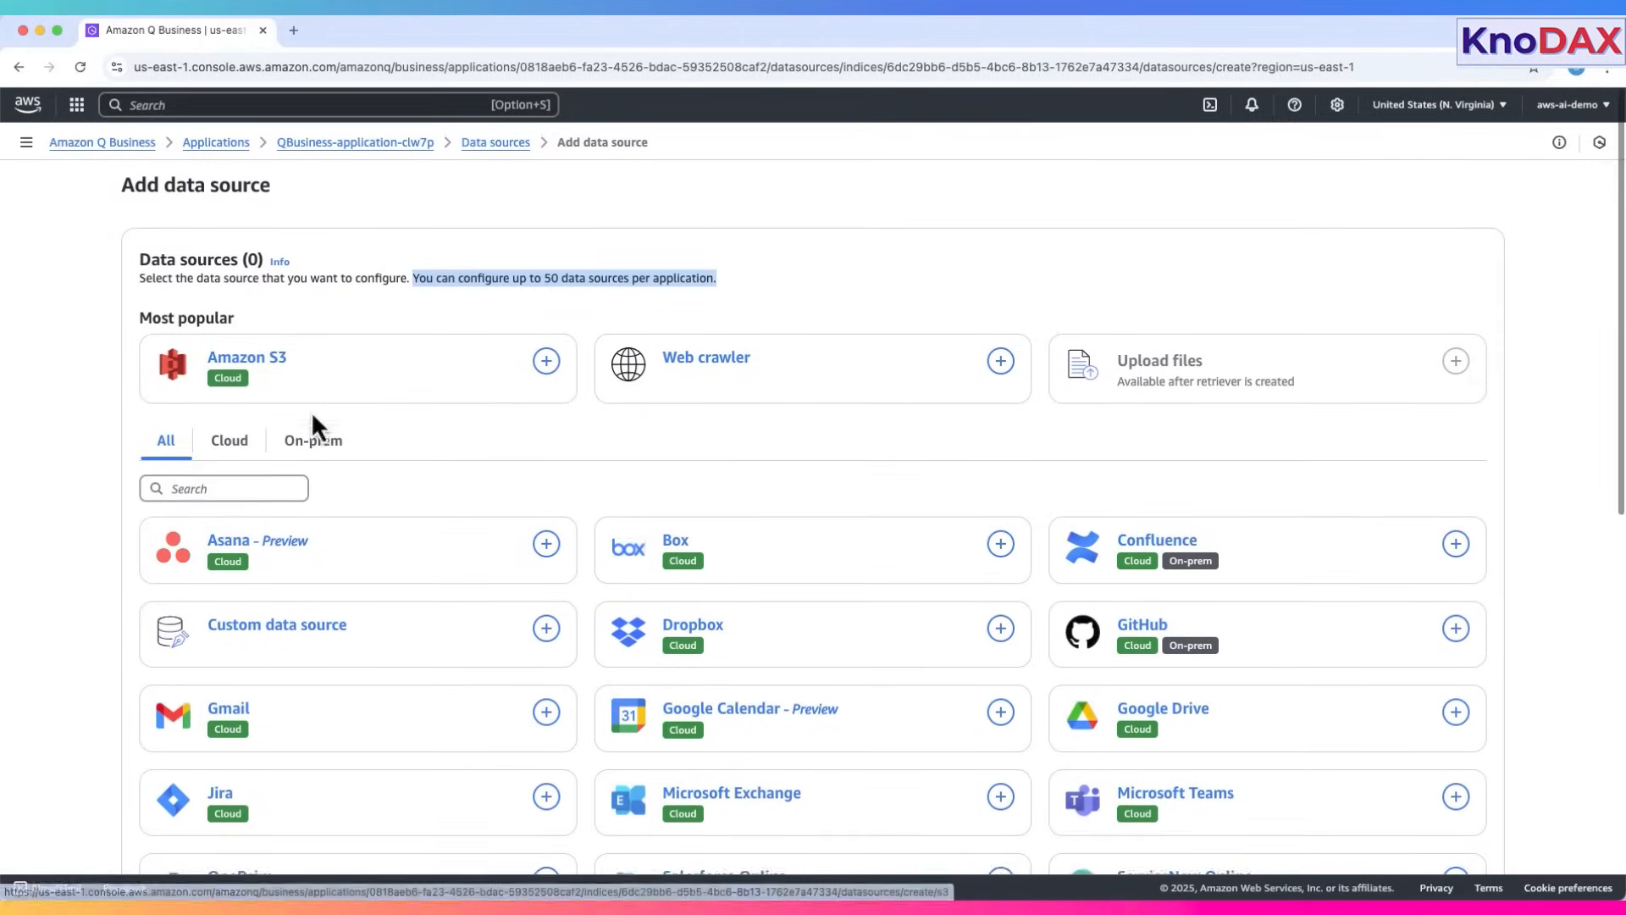
left_click(224, 486)
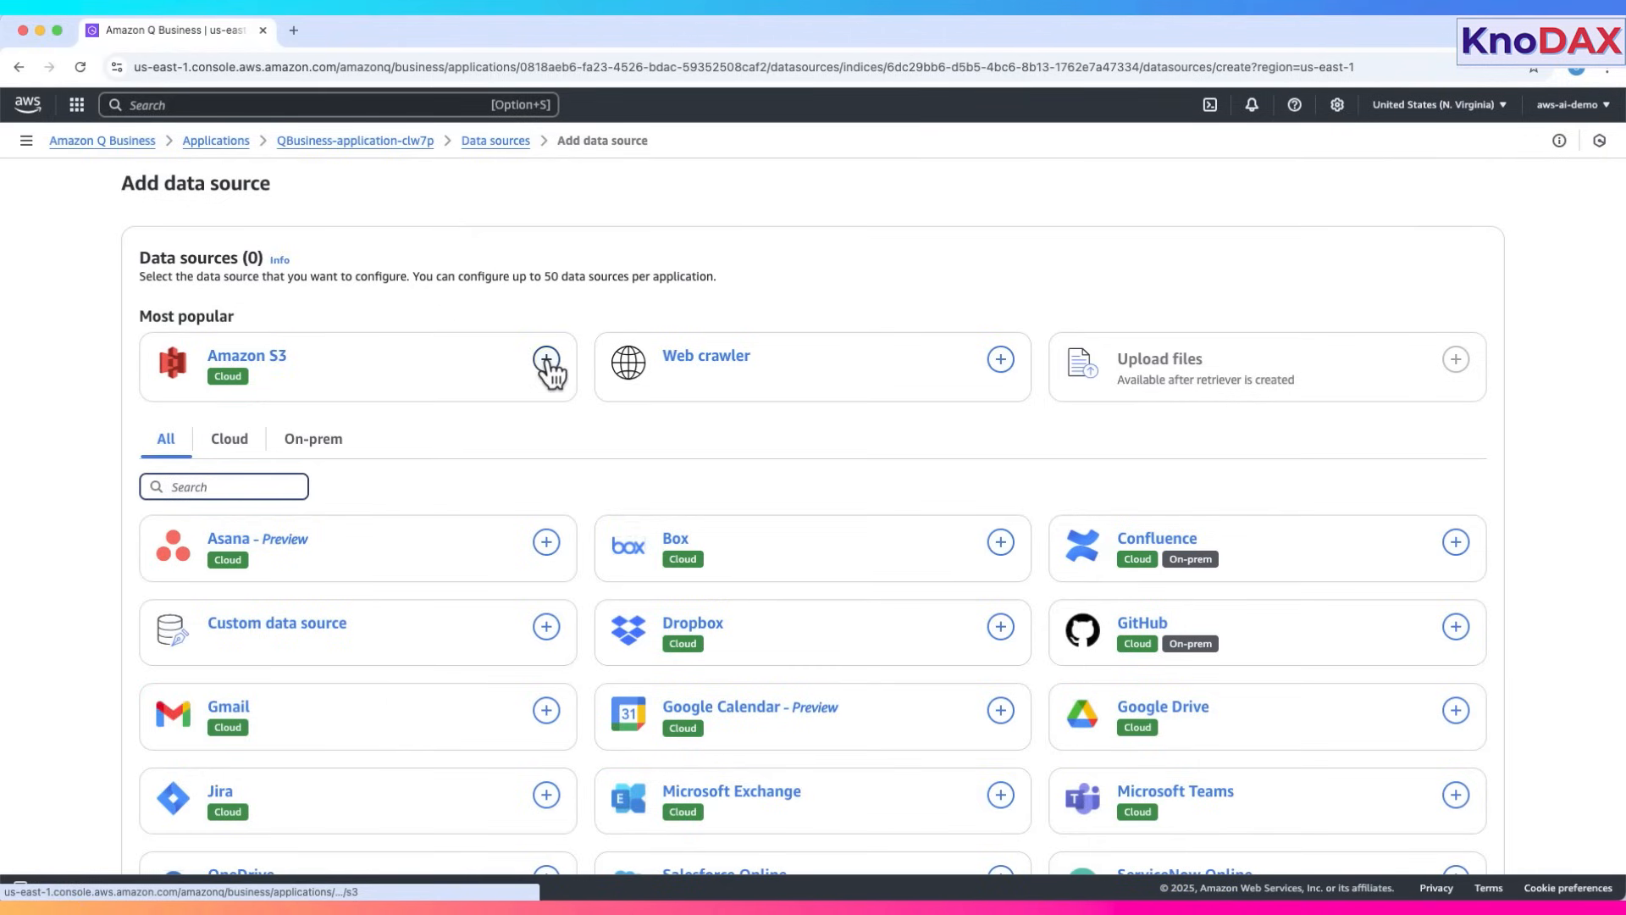
- Choose the Amazon S3 connector and set it to create a new service role
left_click(547, 360)
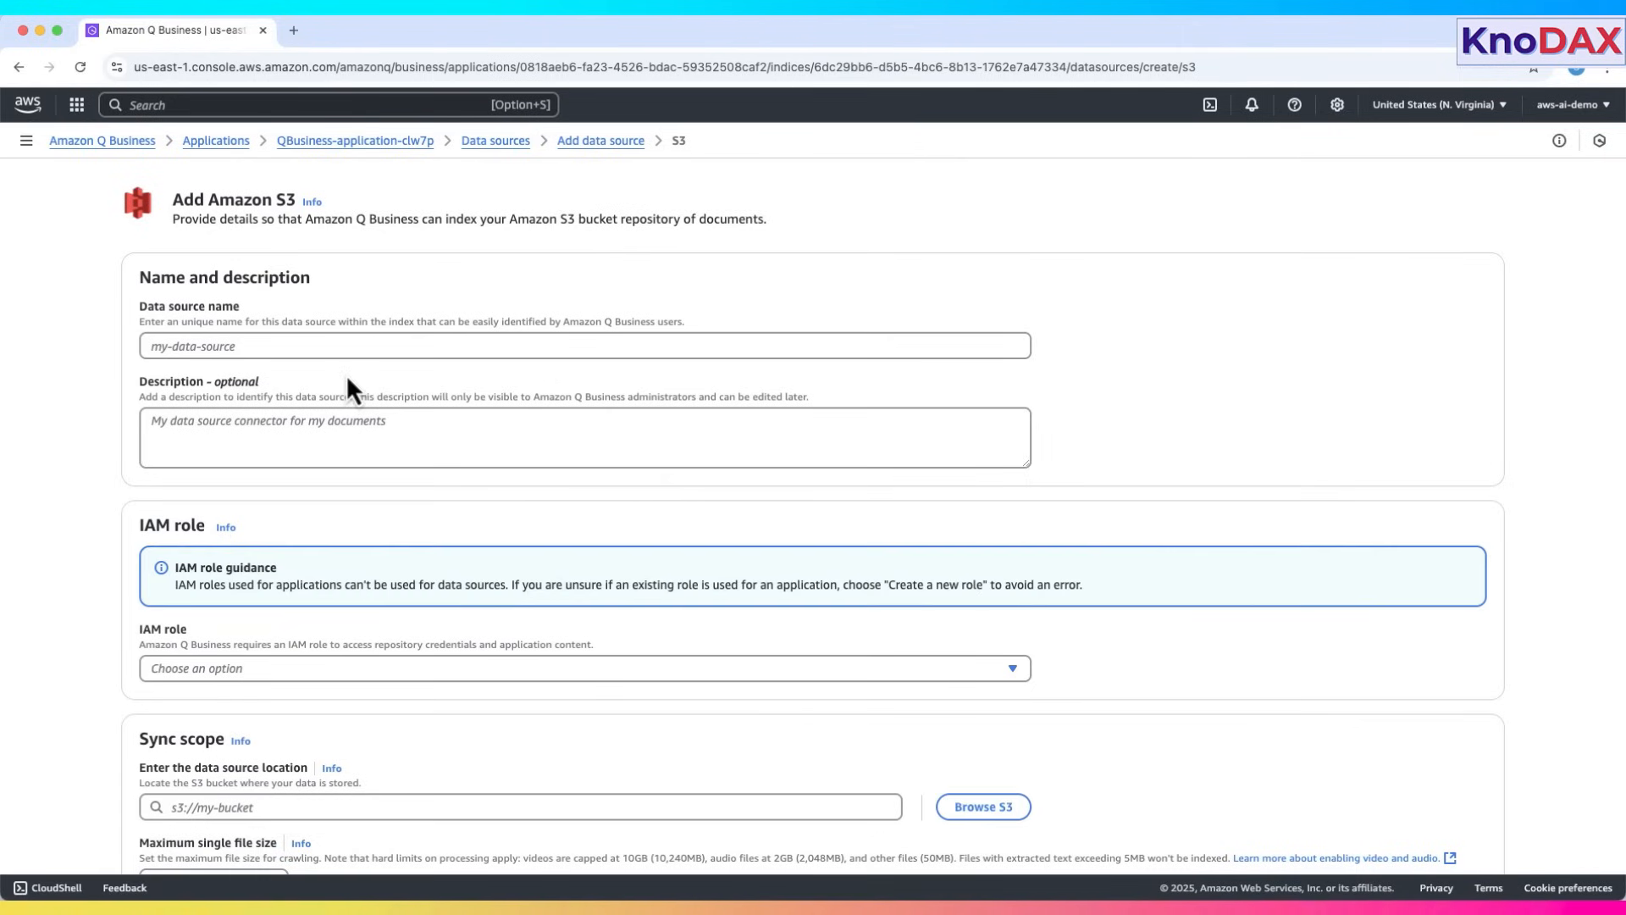
scroll("down", 3)
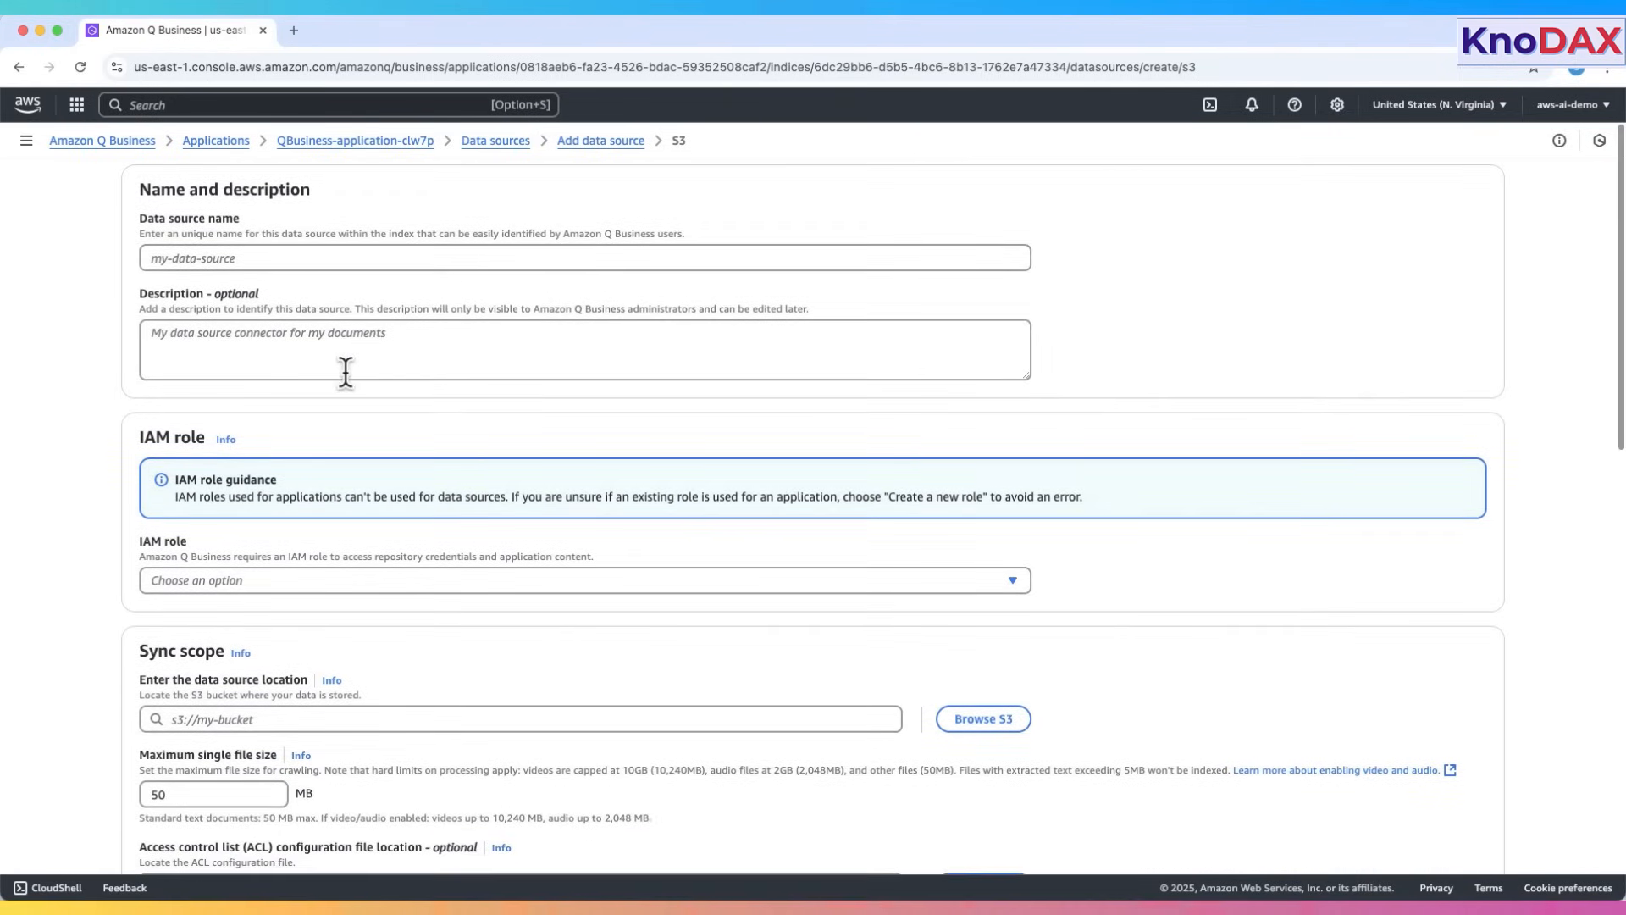
scroll("down", 3)
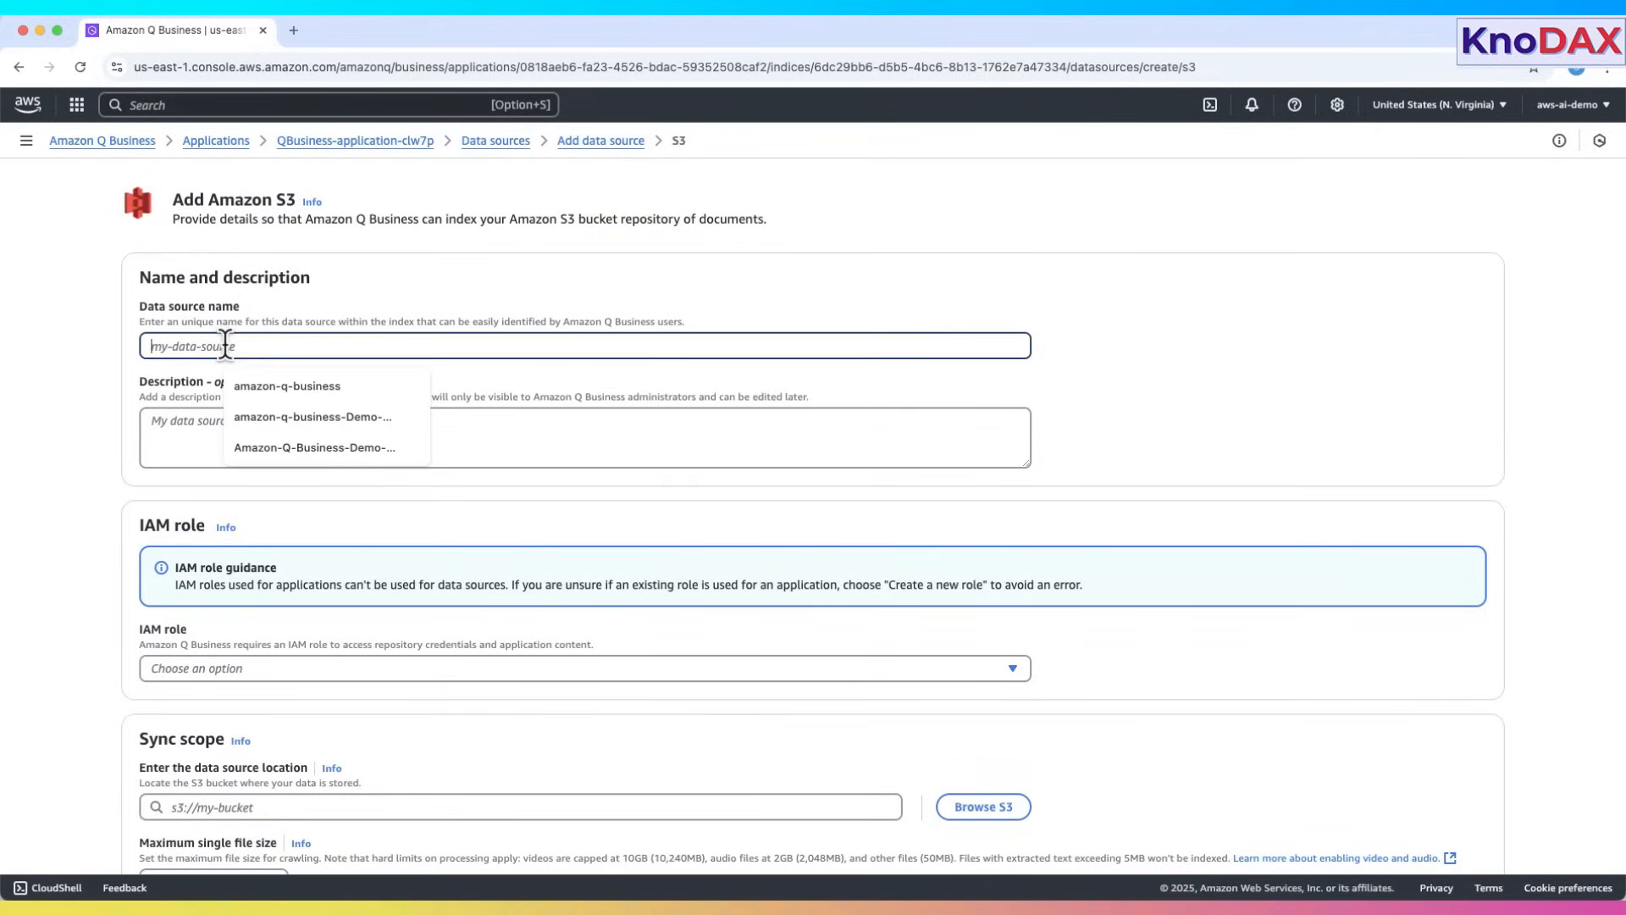
left_click(313, 447)
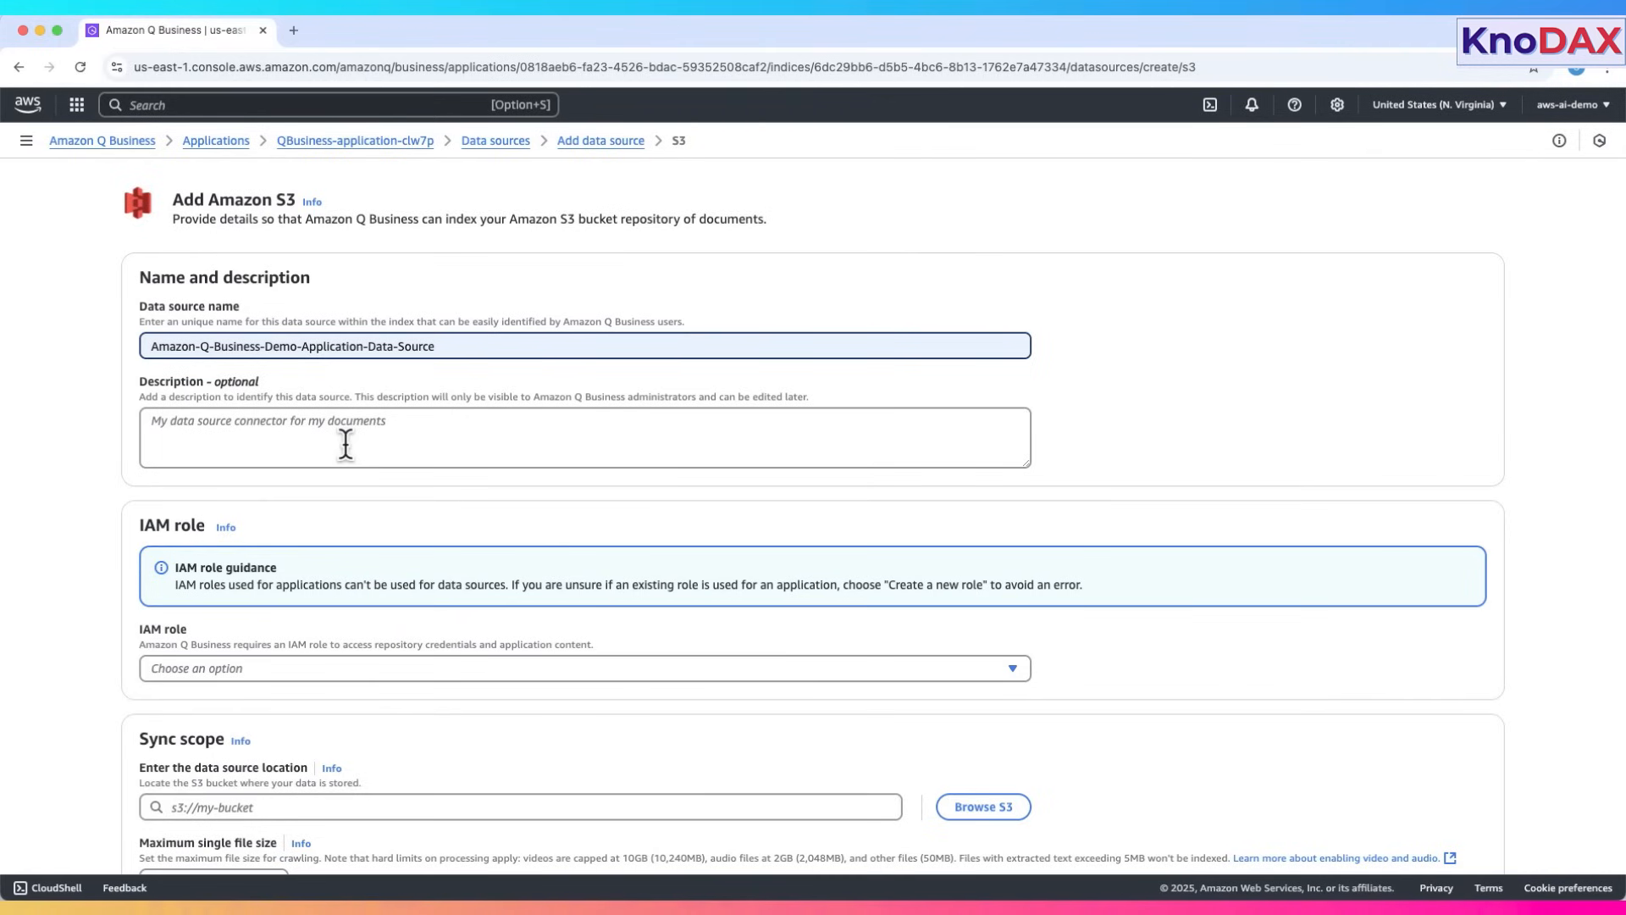
scroll("down", 3)
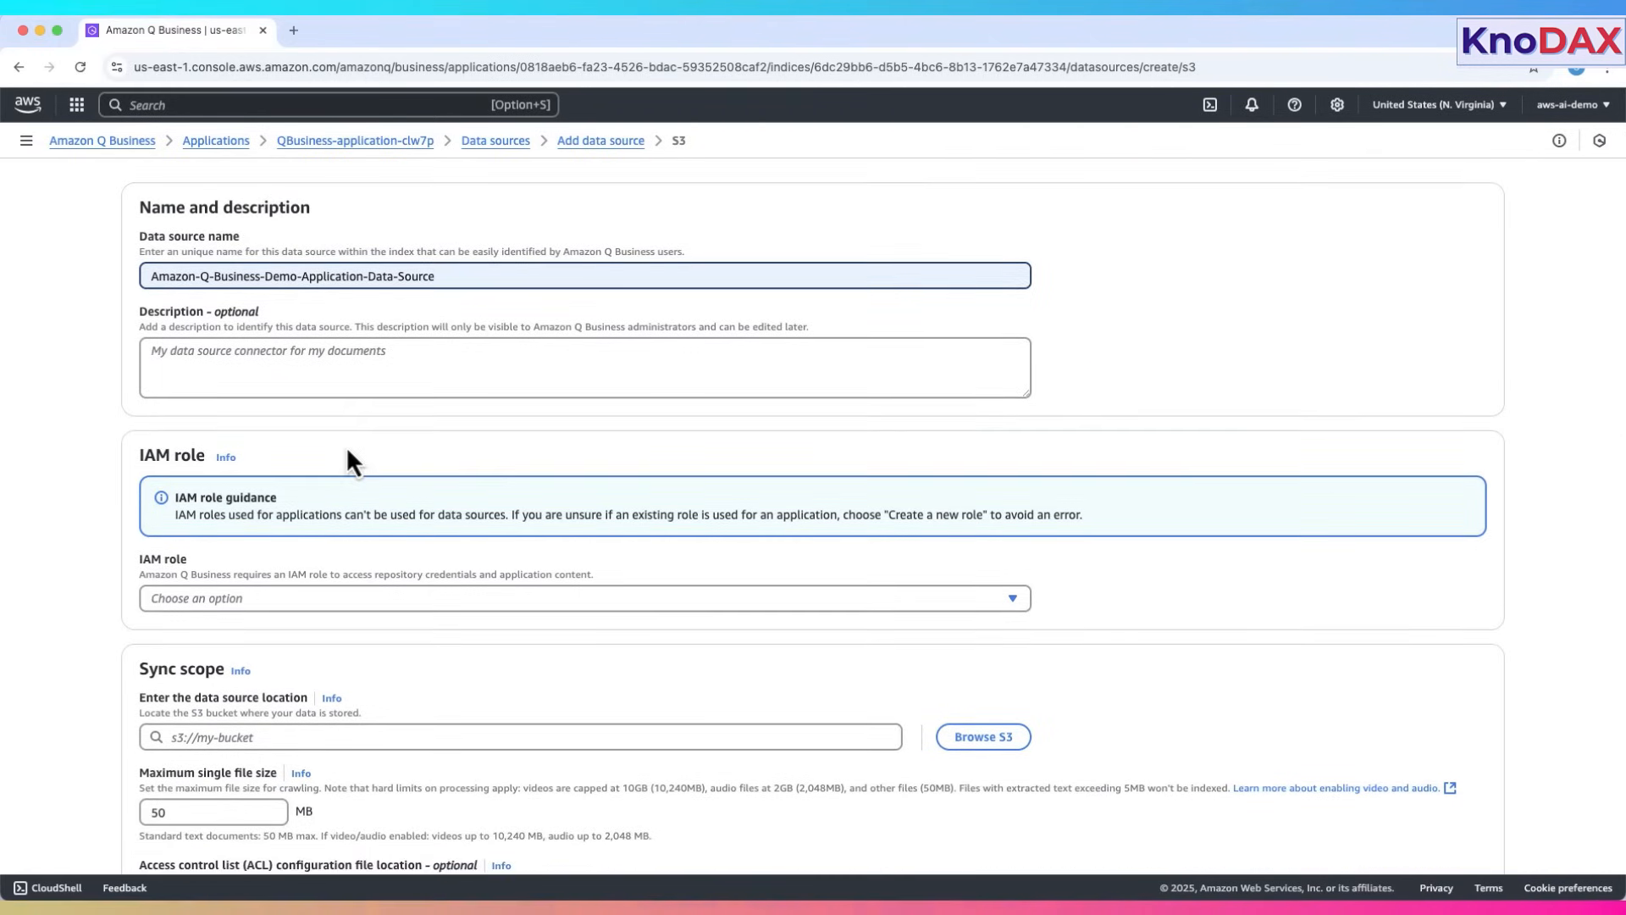
scroll("down", 3)
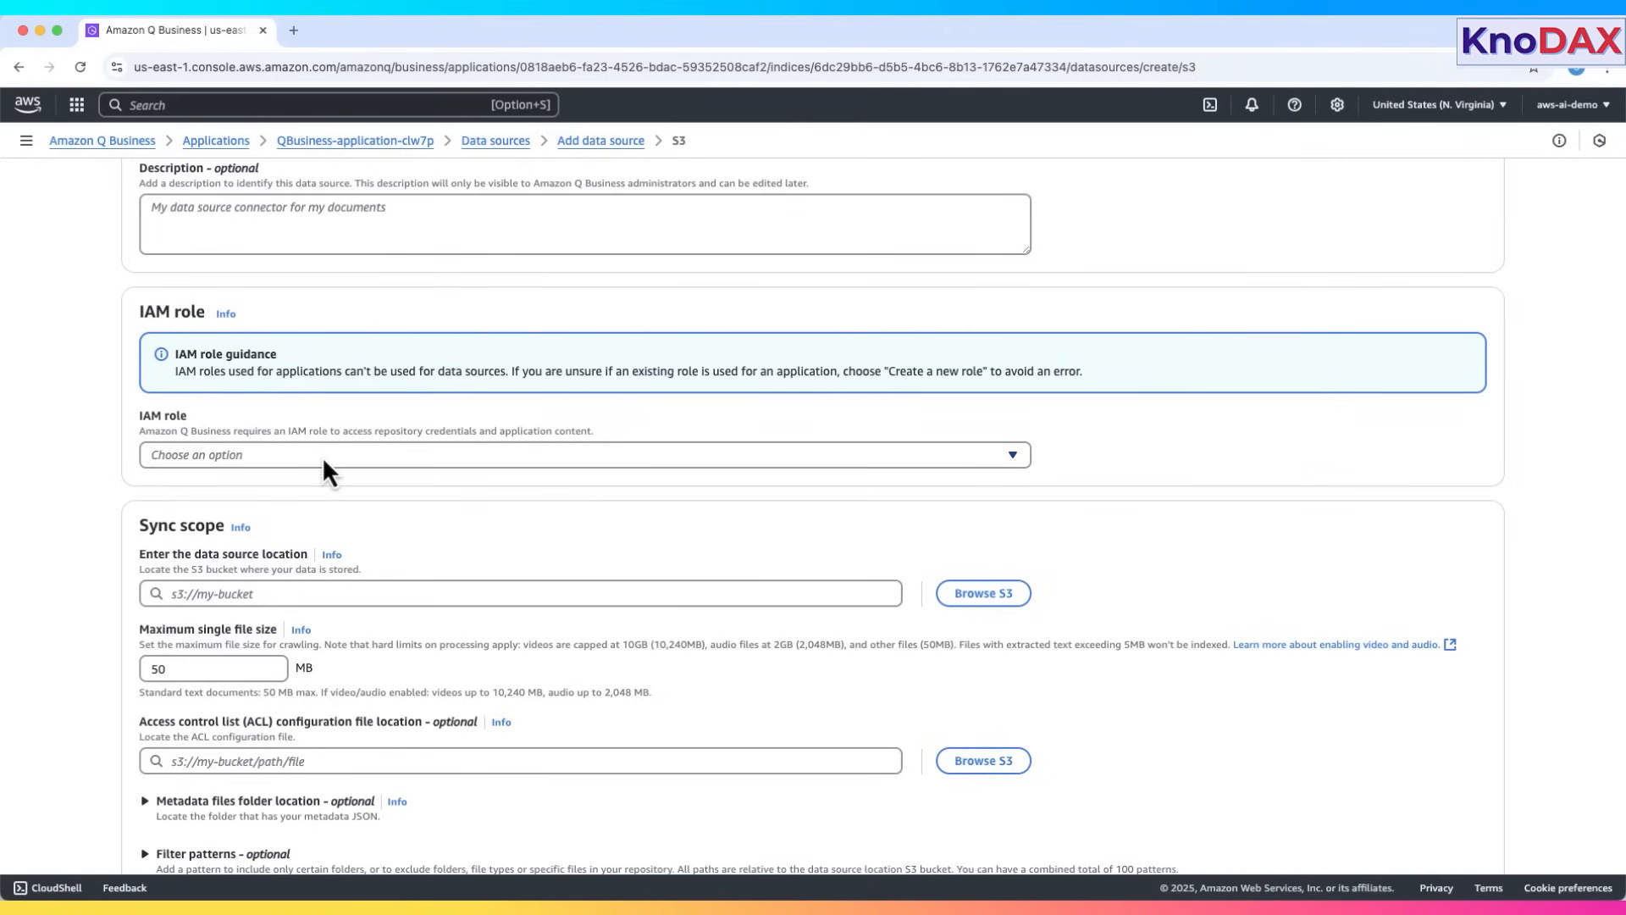
left_click(583, 453)
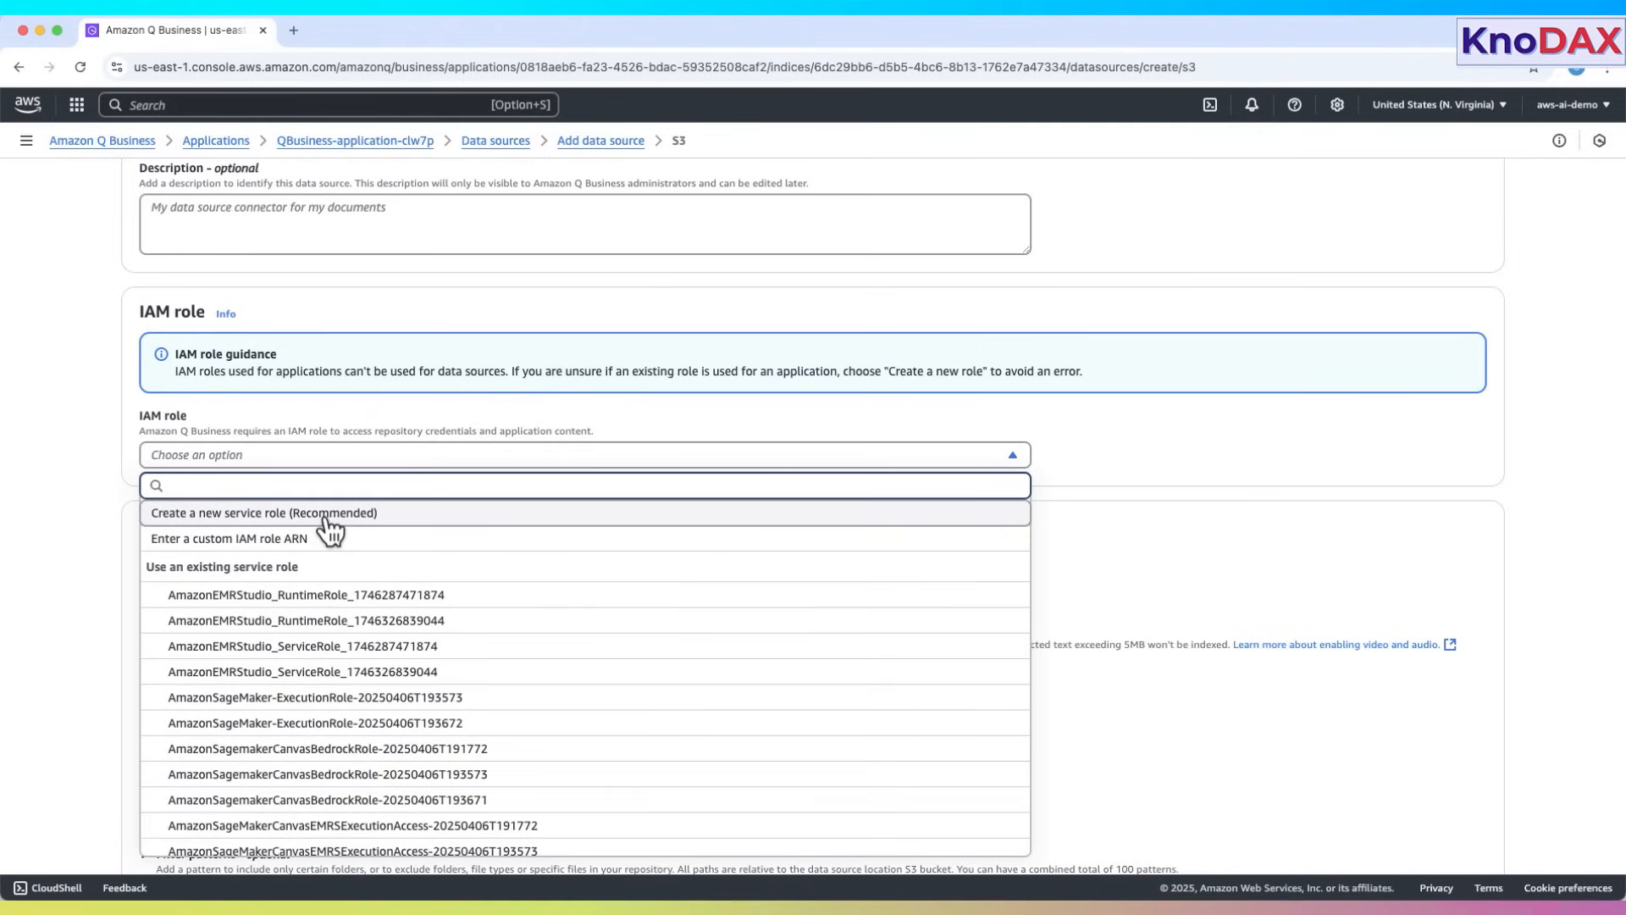
left_click(583, 485)
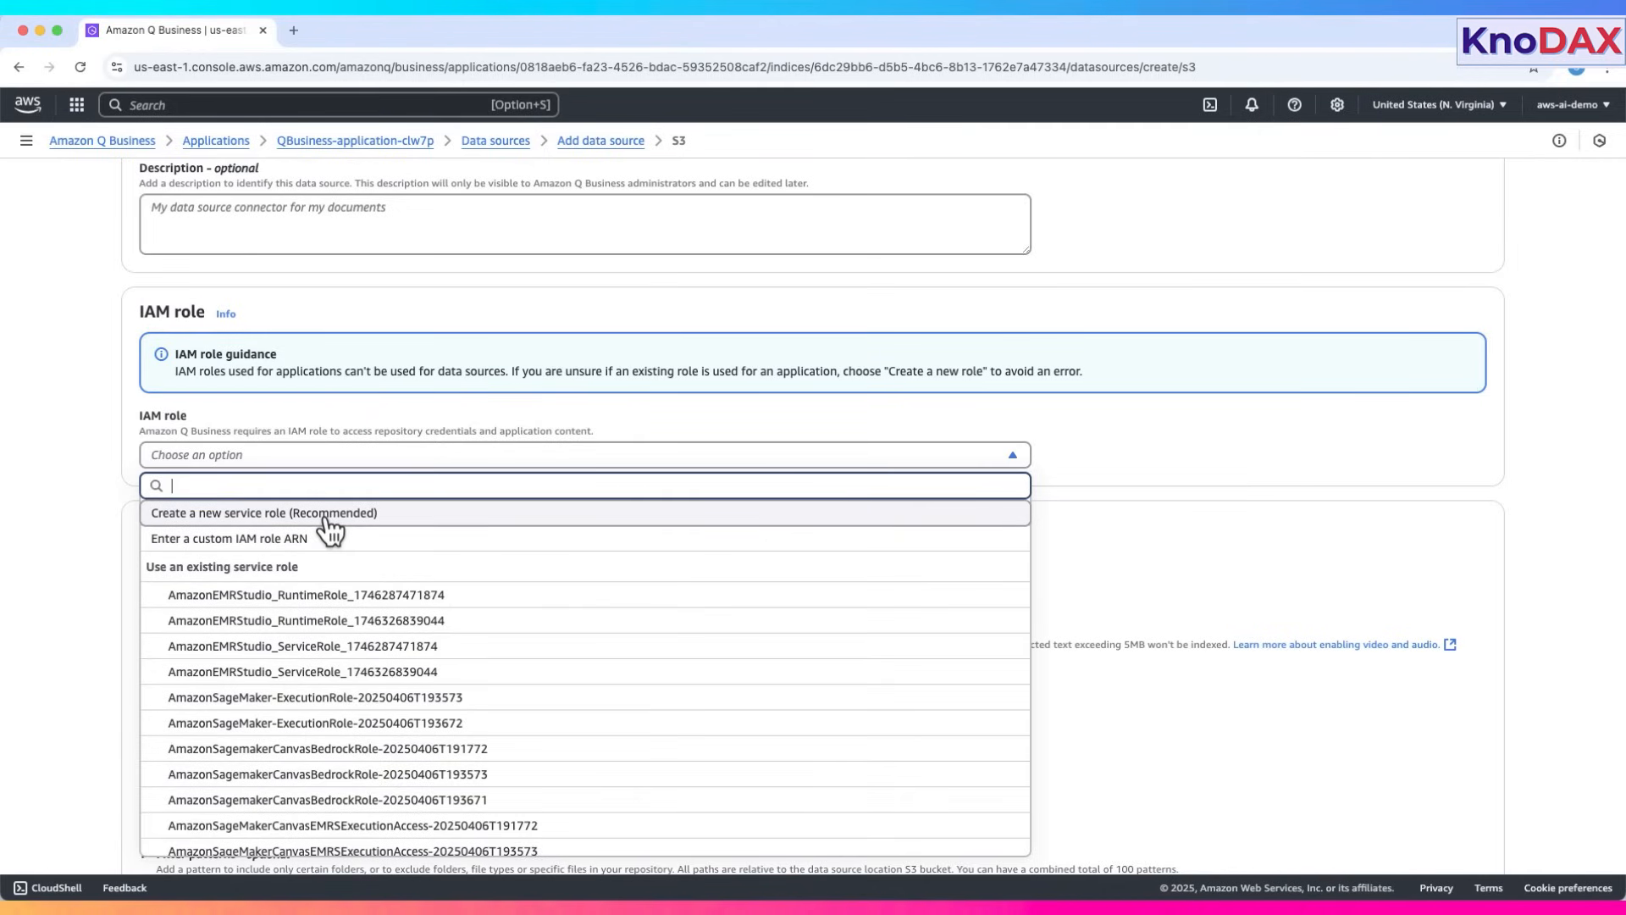
left_click(263, 512)
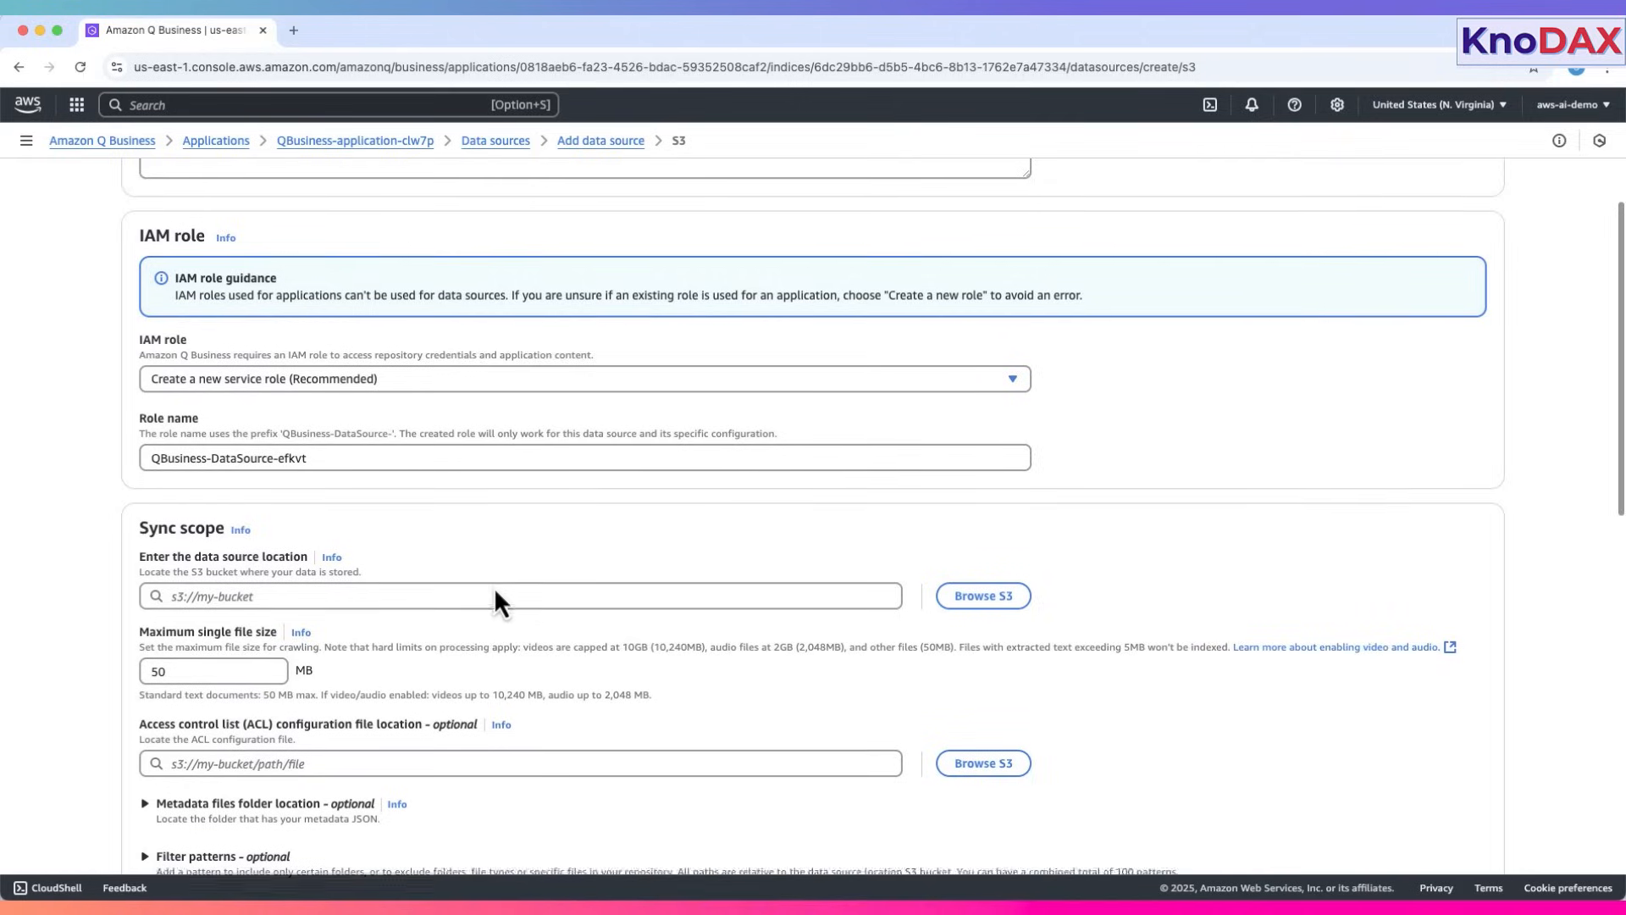
scroll("down", 3)
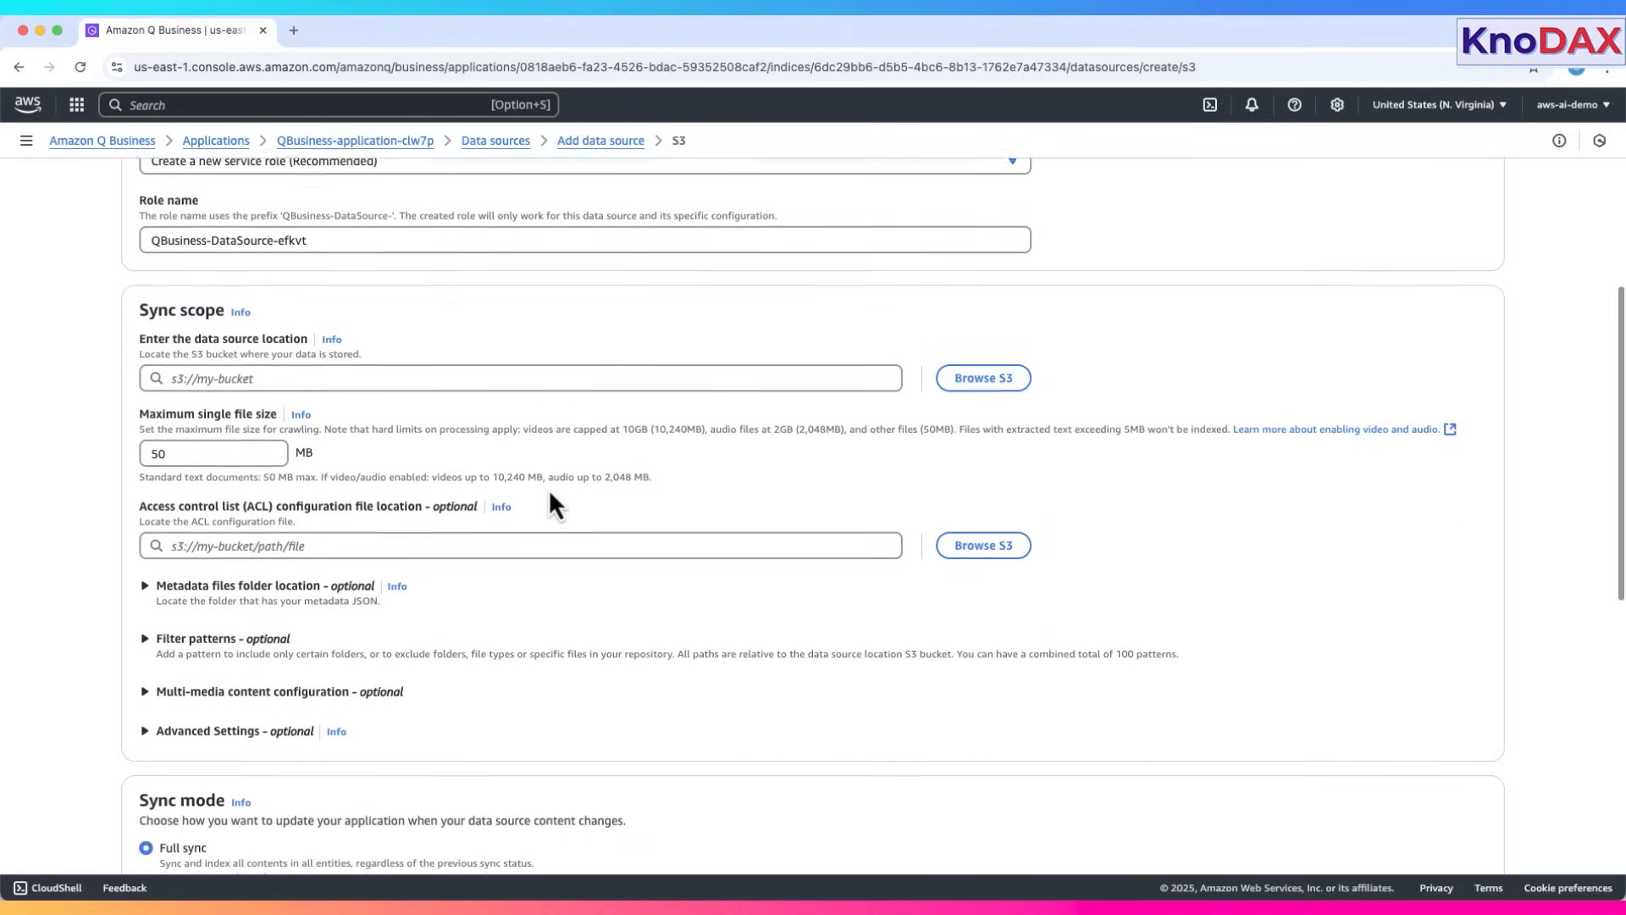
scroll("down", 3)
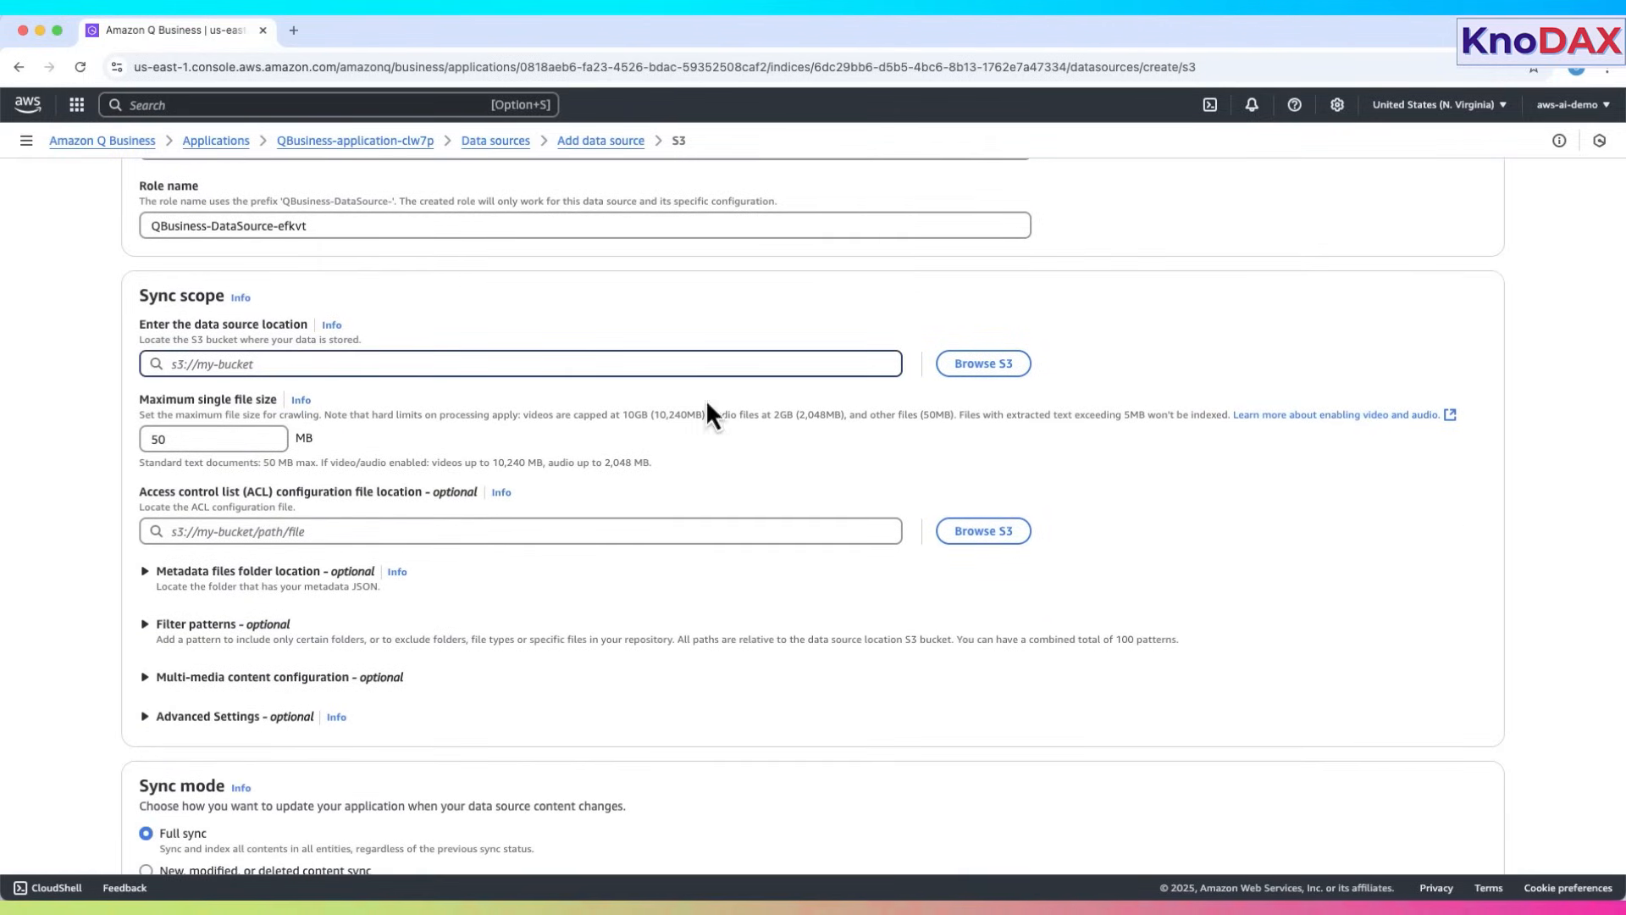
left_click(980, 363)
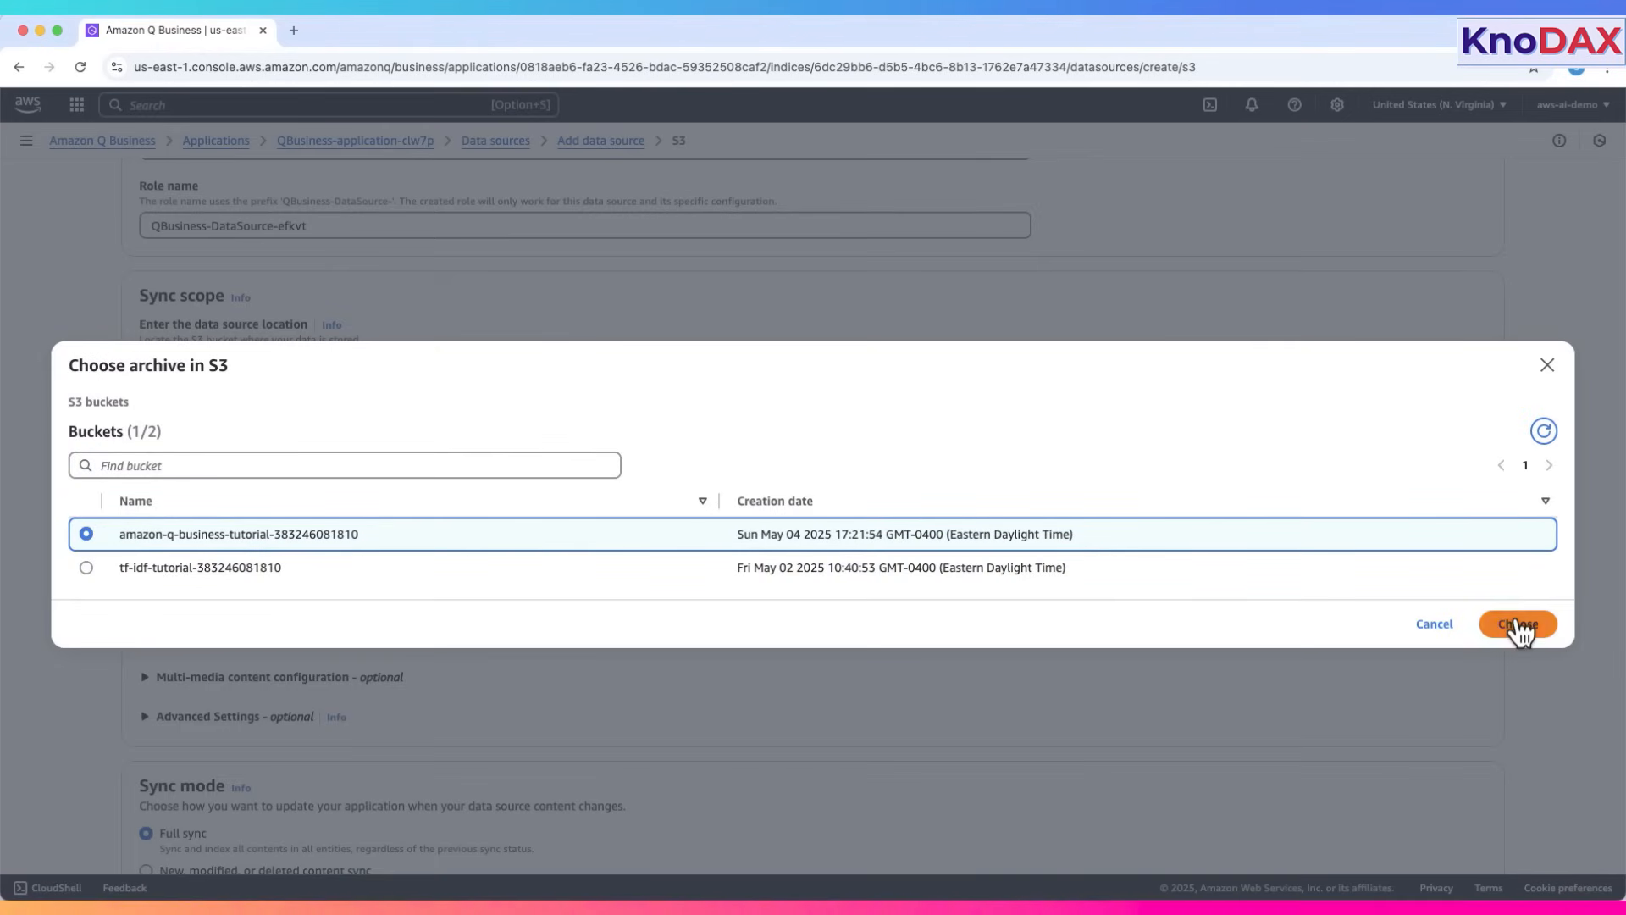
left_click(1517, 623)
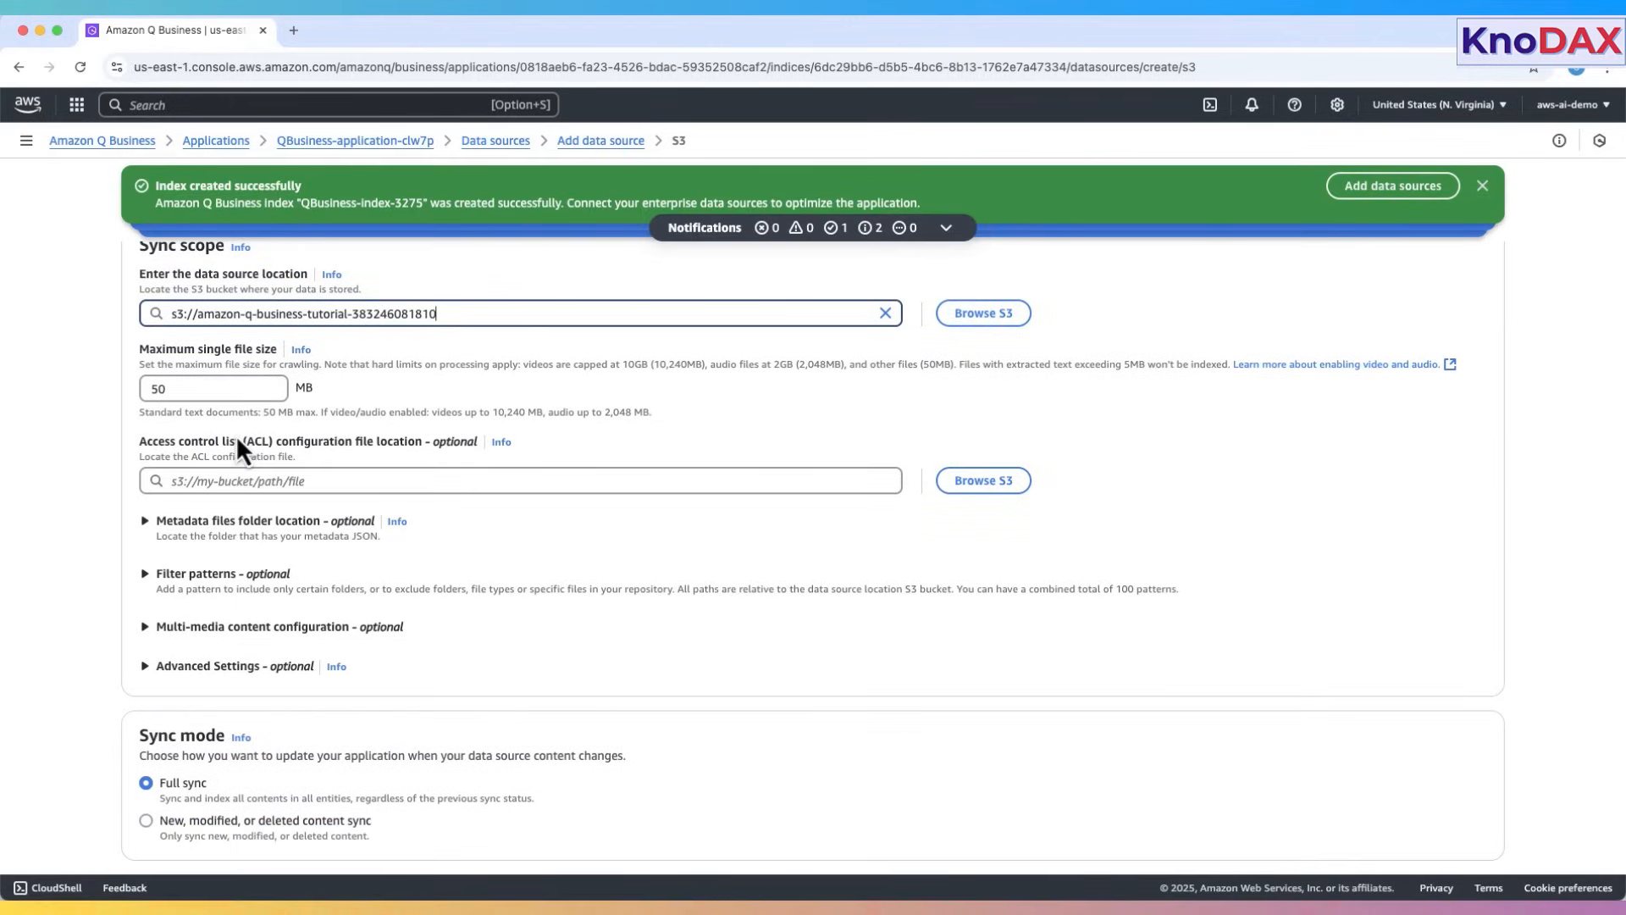
left_click(980, 313)
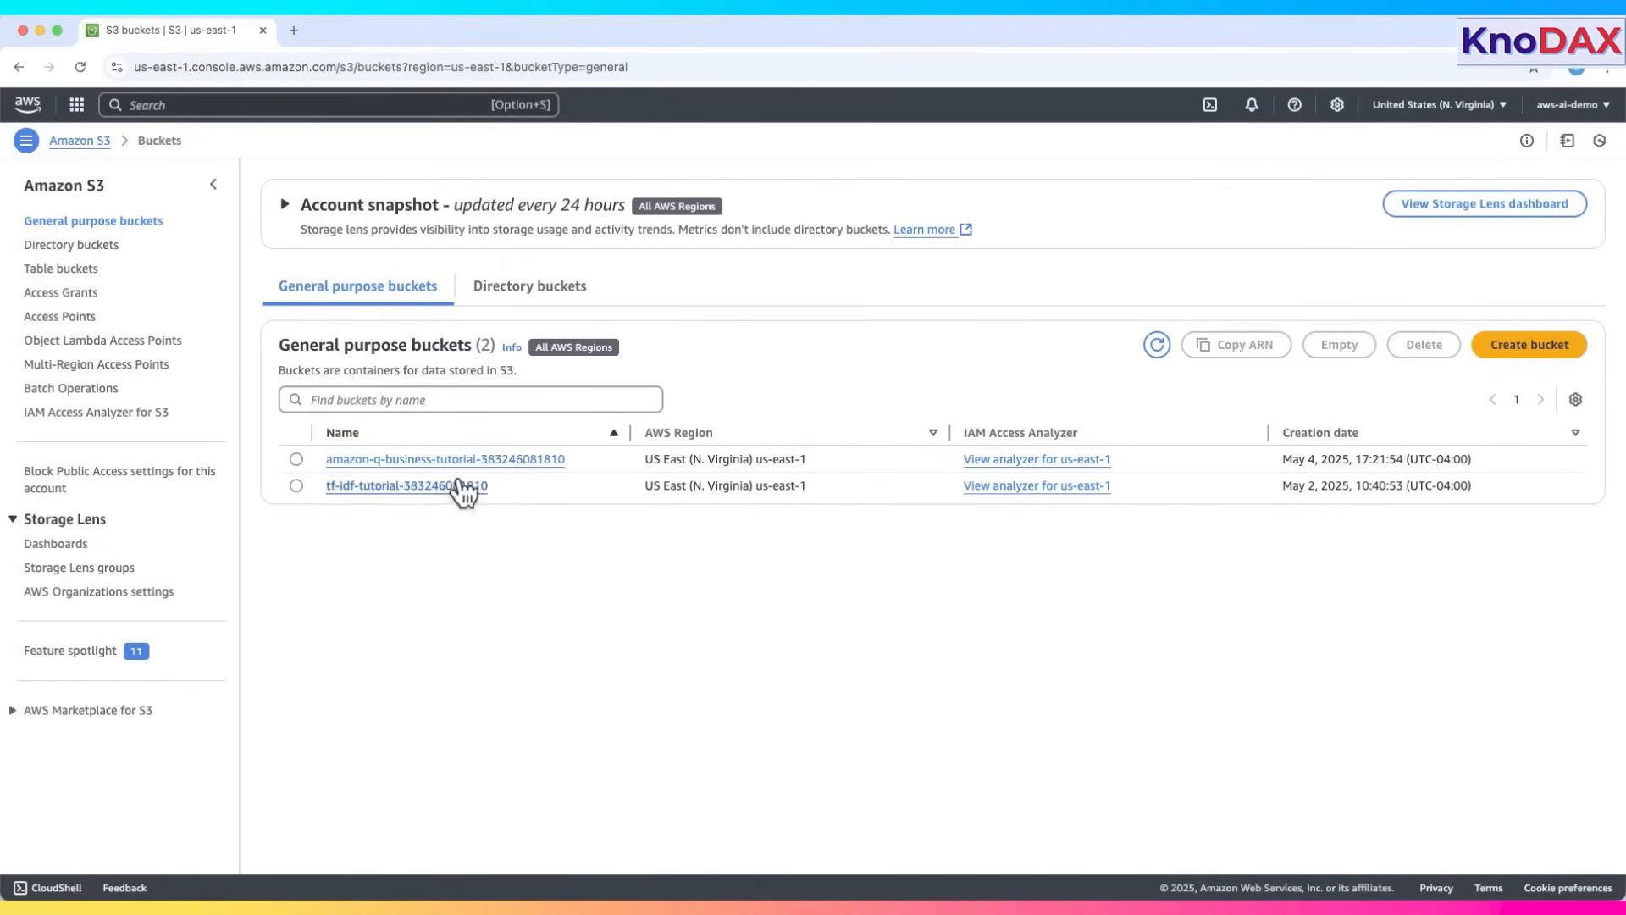
- Open AWS_Cloud_History.pdf and History_of_AI.pdf from the amazon-q-business-tutorial bucket in separate tabs
left_click(444, 458)
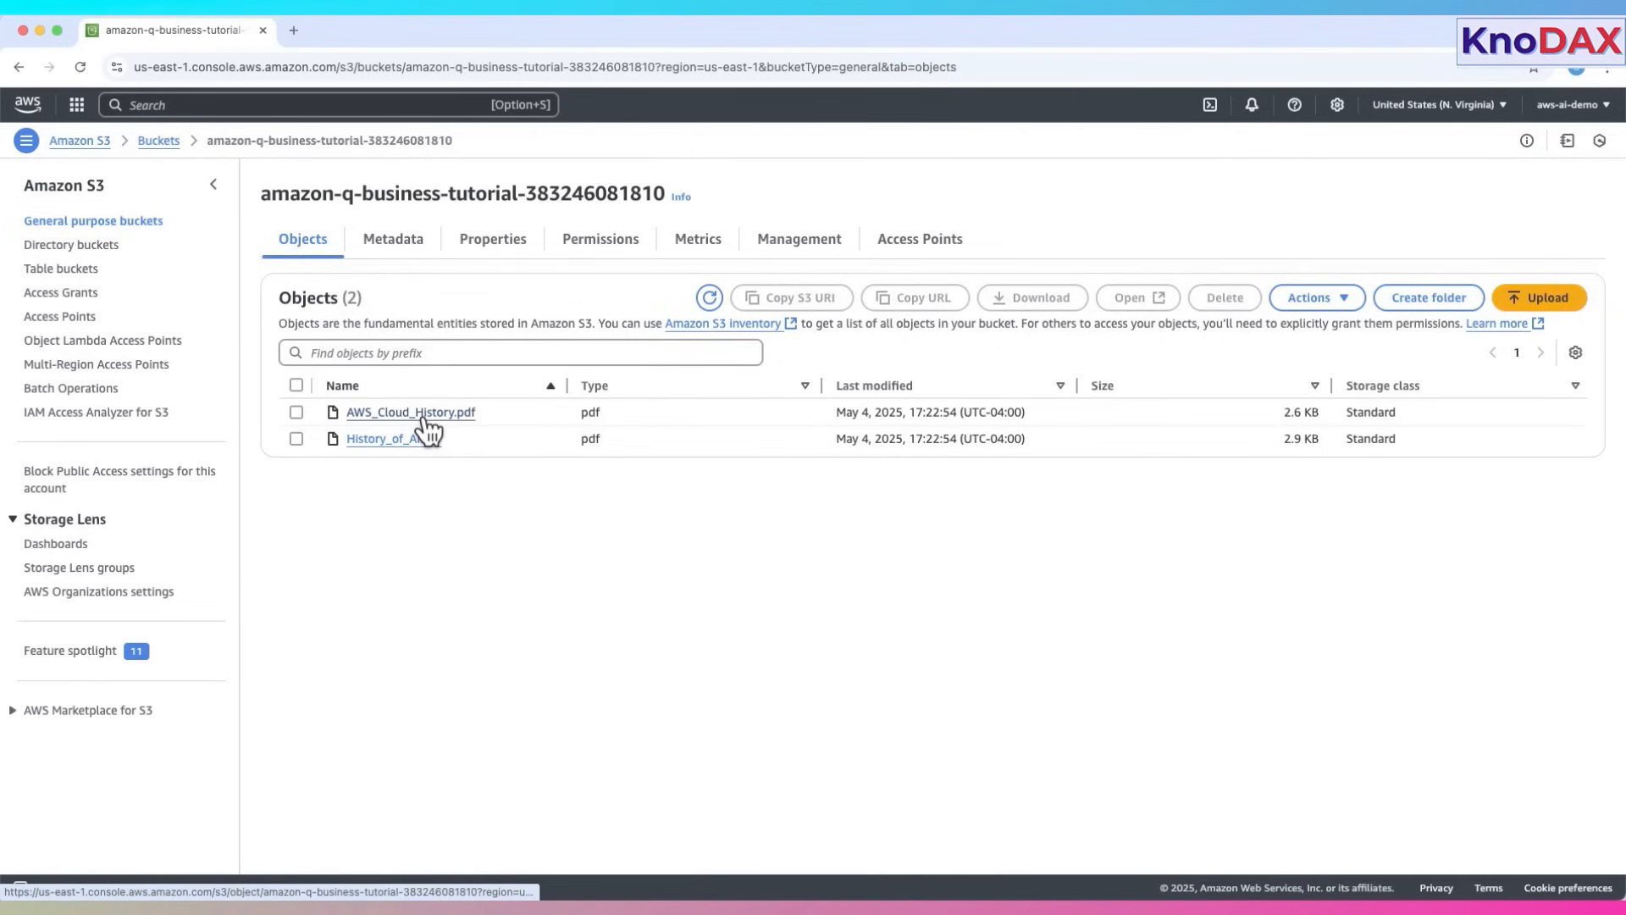
left_click(410, 412)
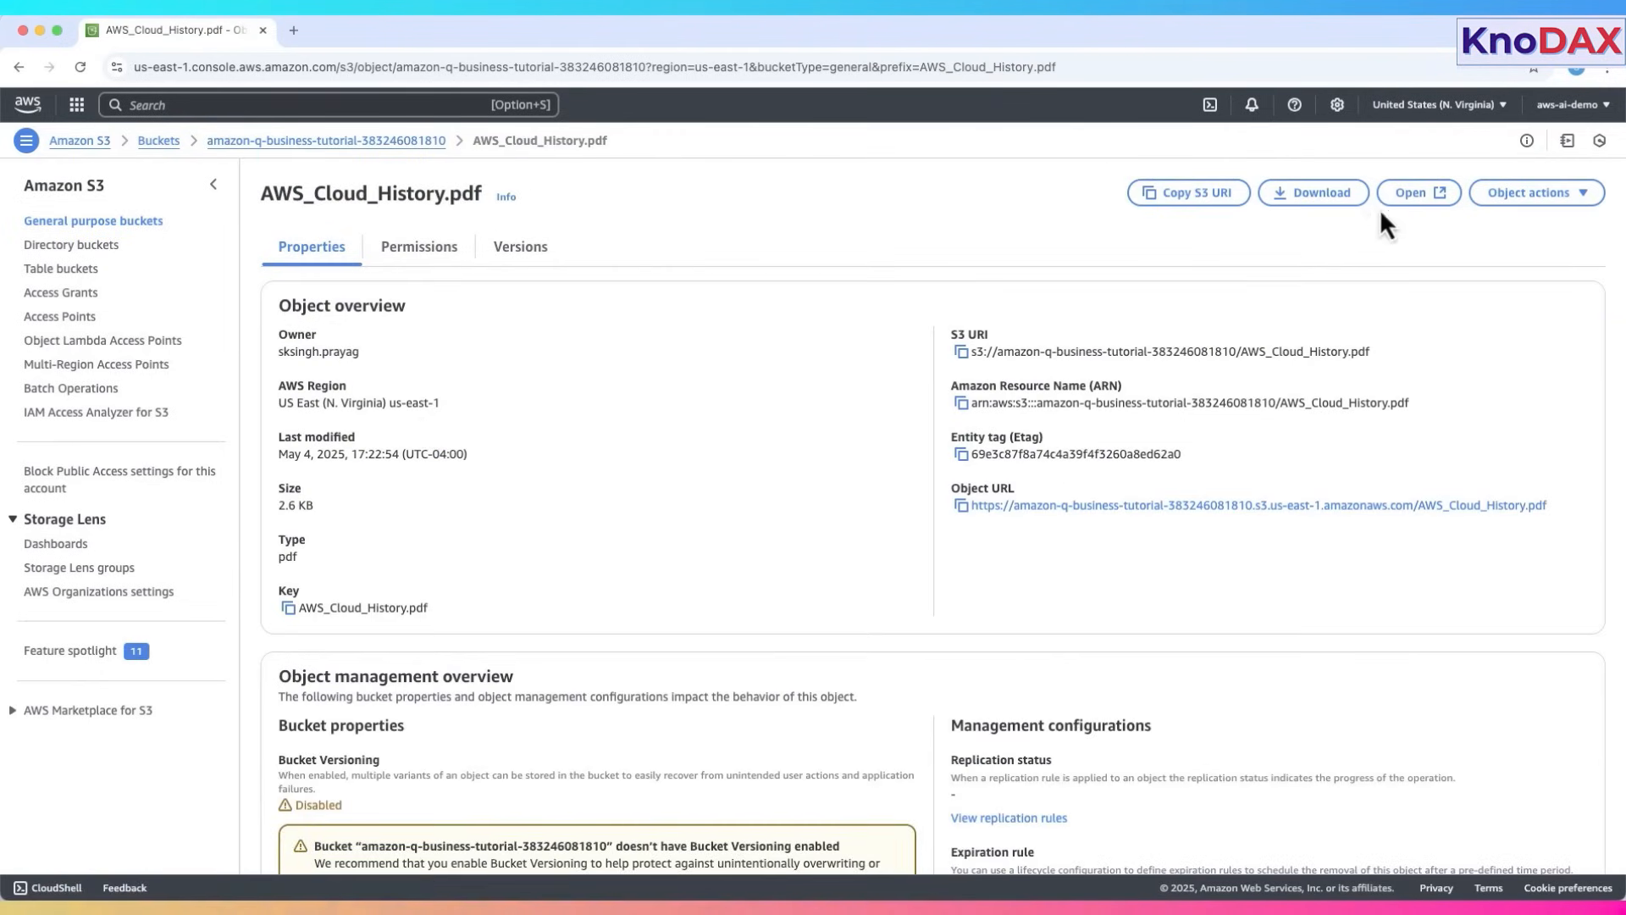
left_click(1414, 193)
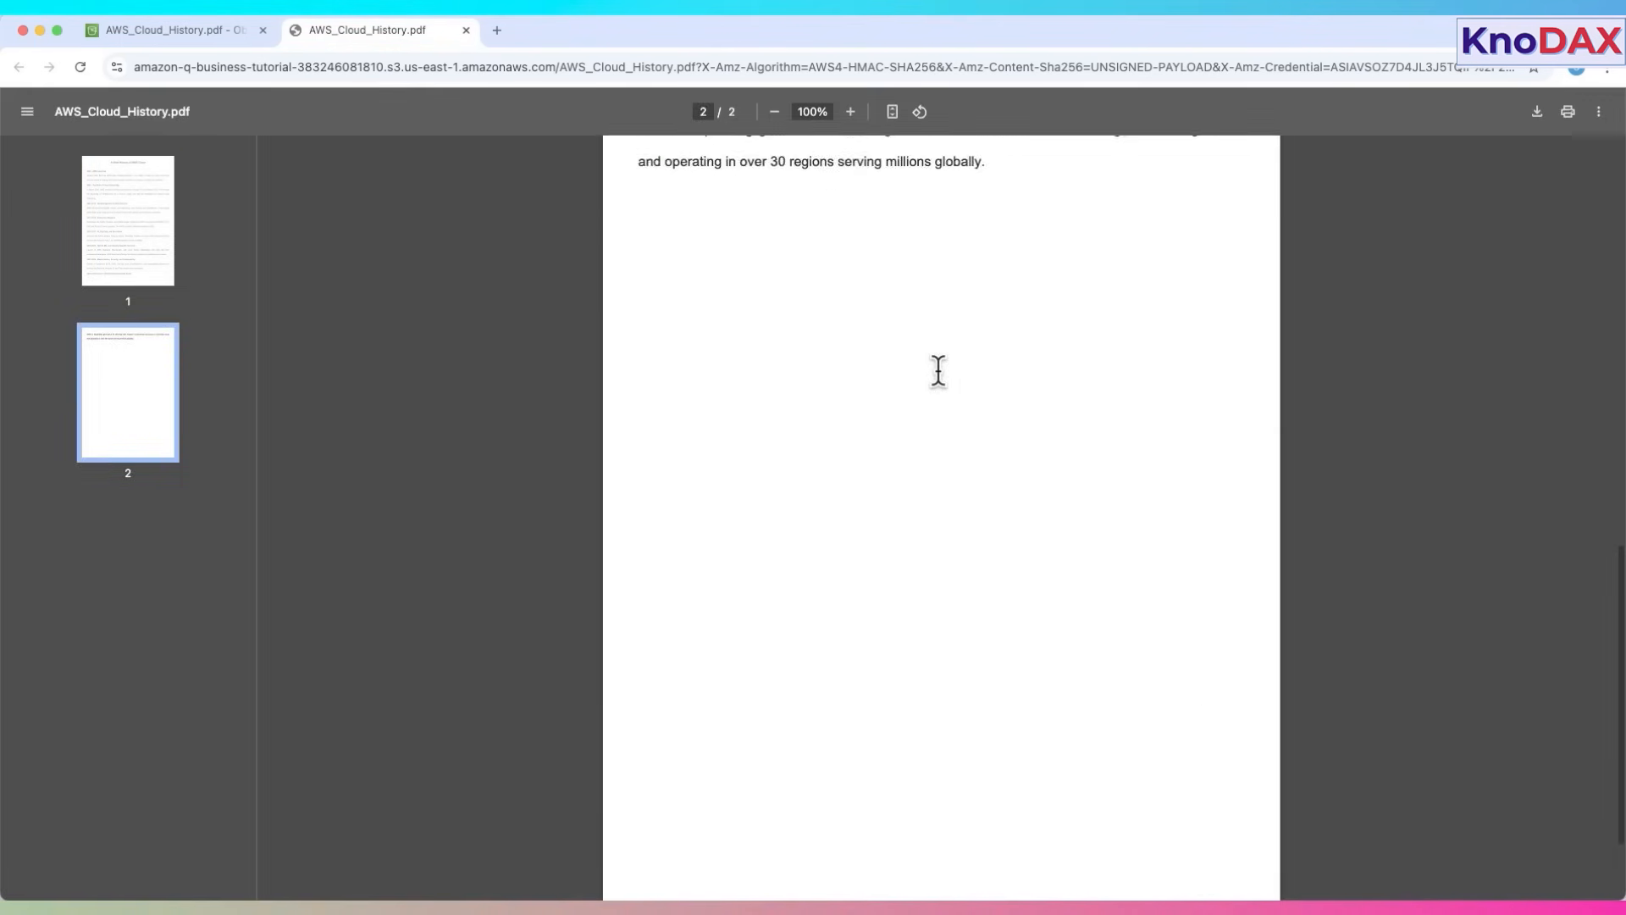
left_click(174, 29)
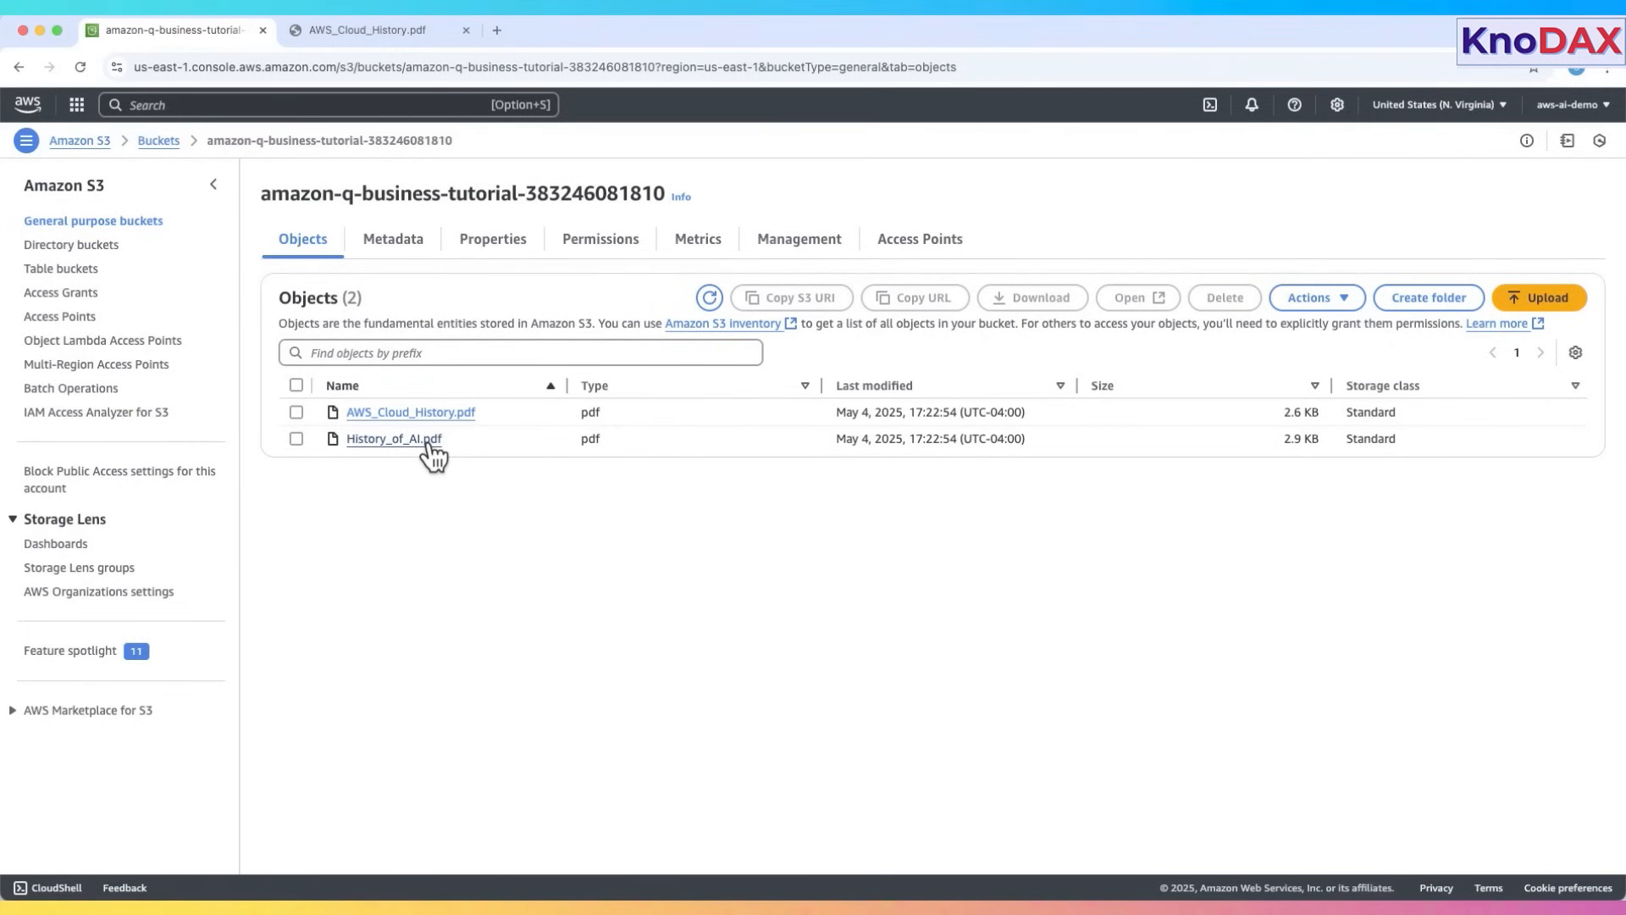
left_click(393, 438)
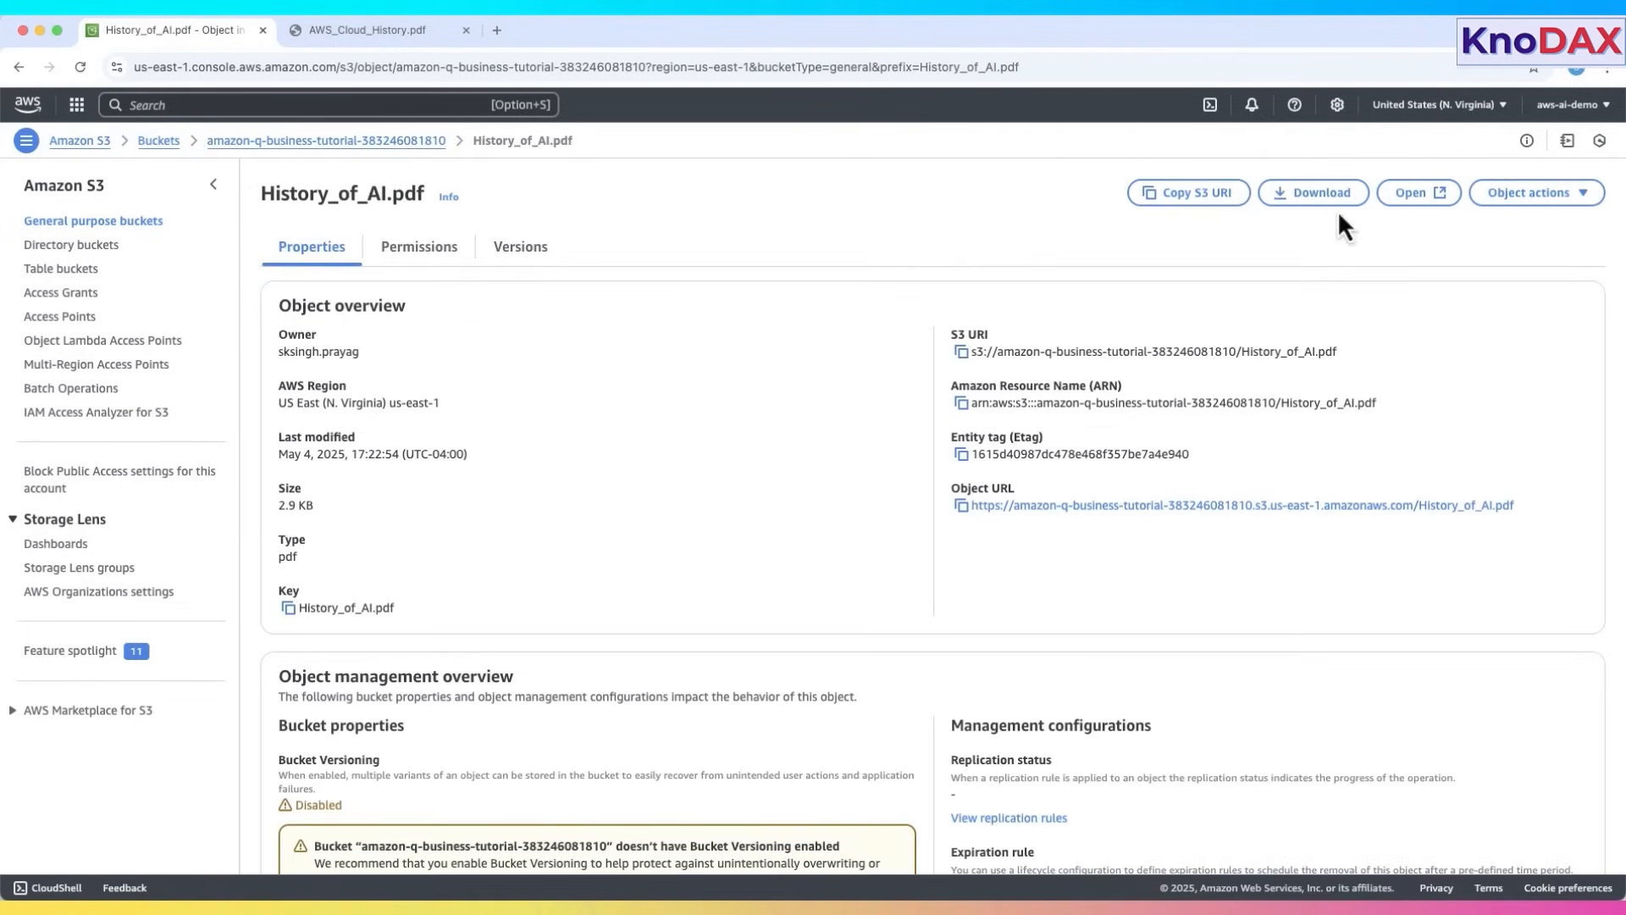
left_click(1416, 192)
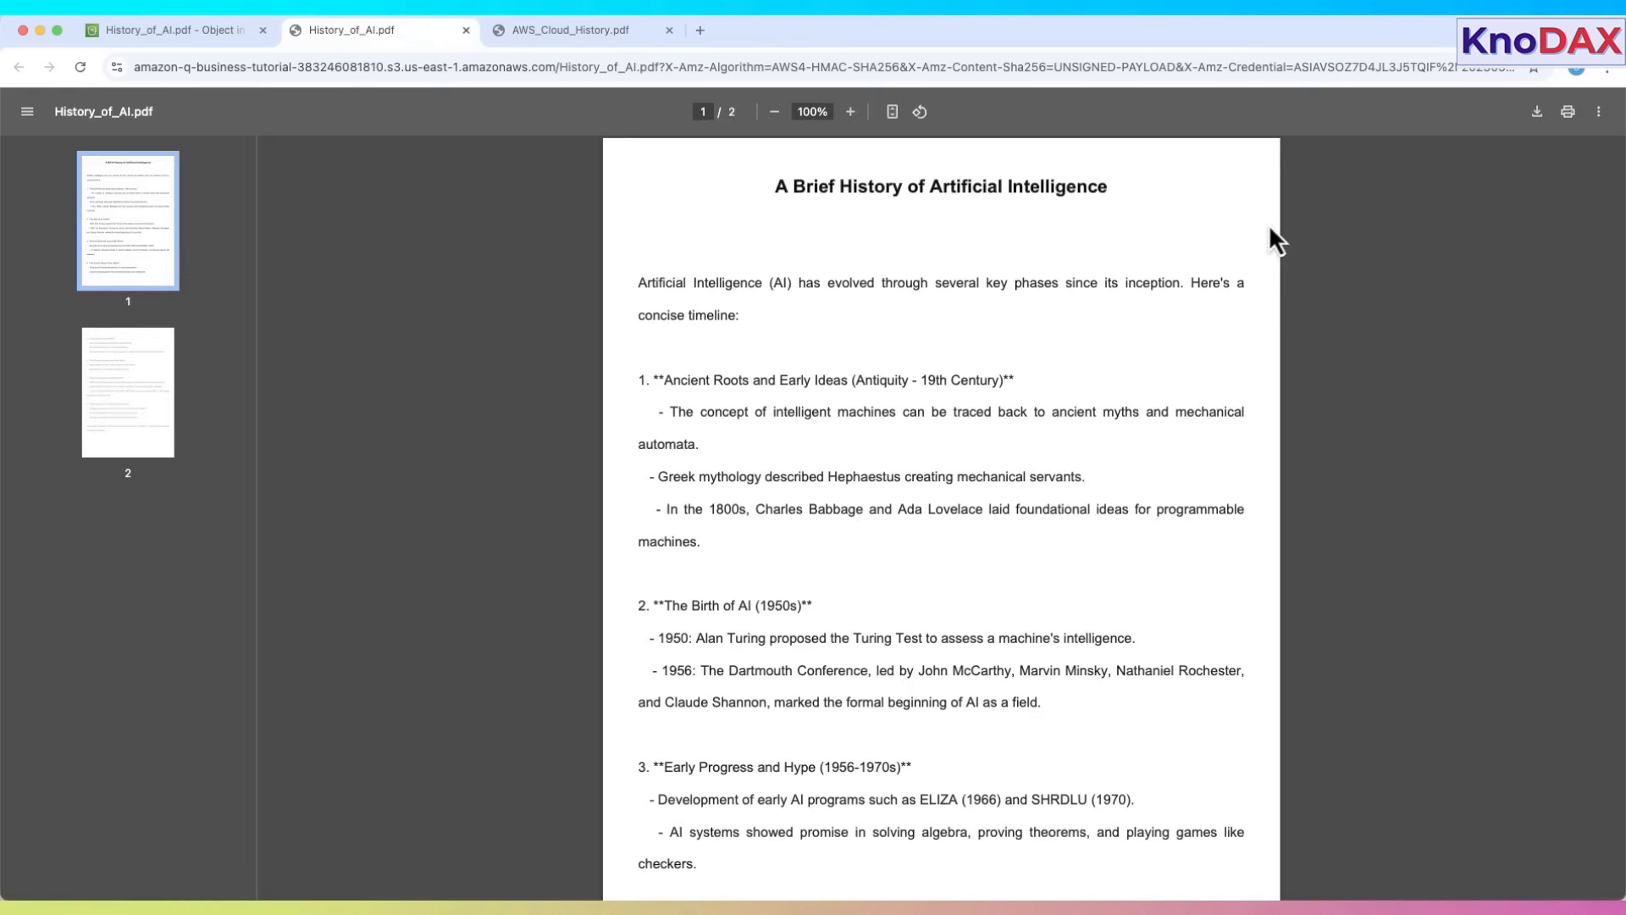
scroll("down", 3)
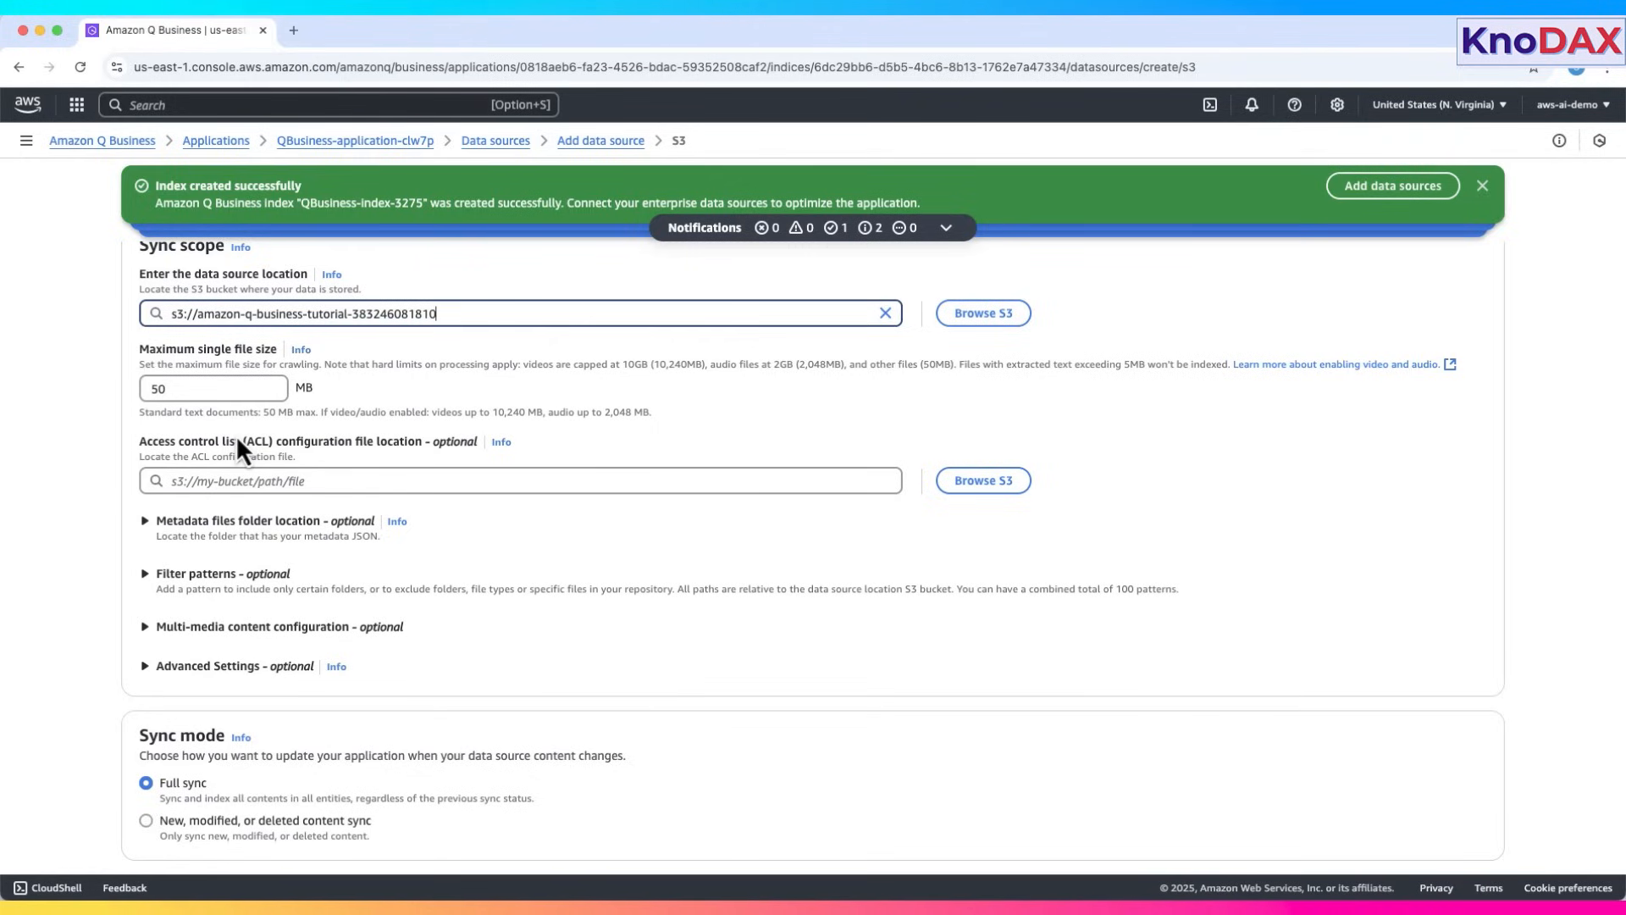
- Keep the data source on Full sync mode and set its sync frequency to Run on demand
scroll("down", 3)
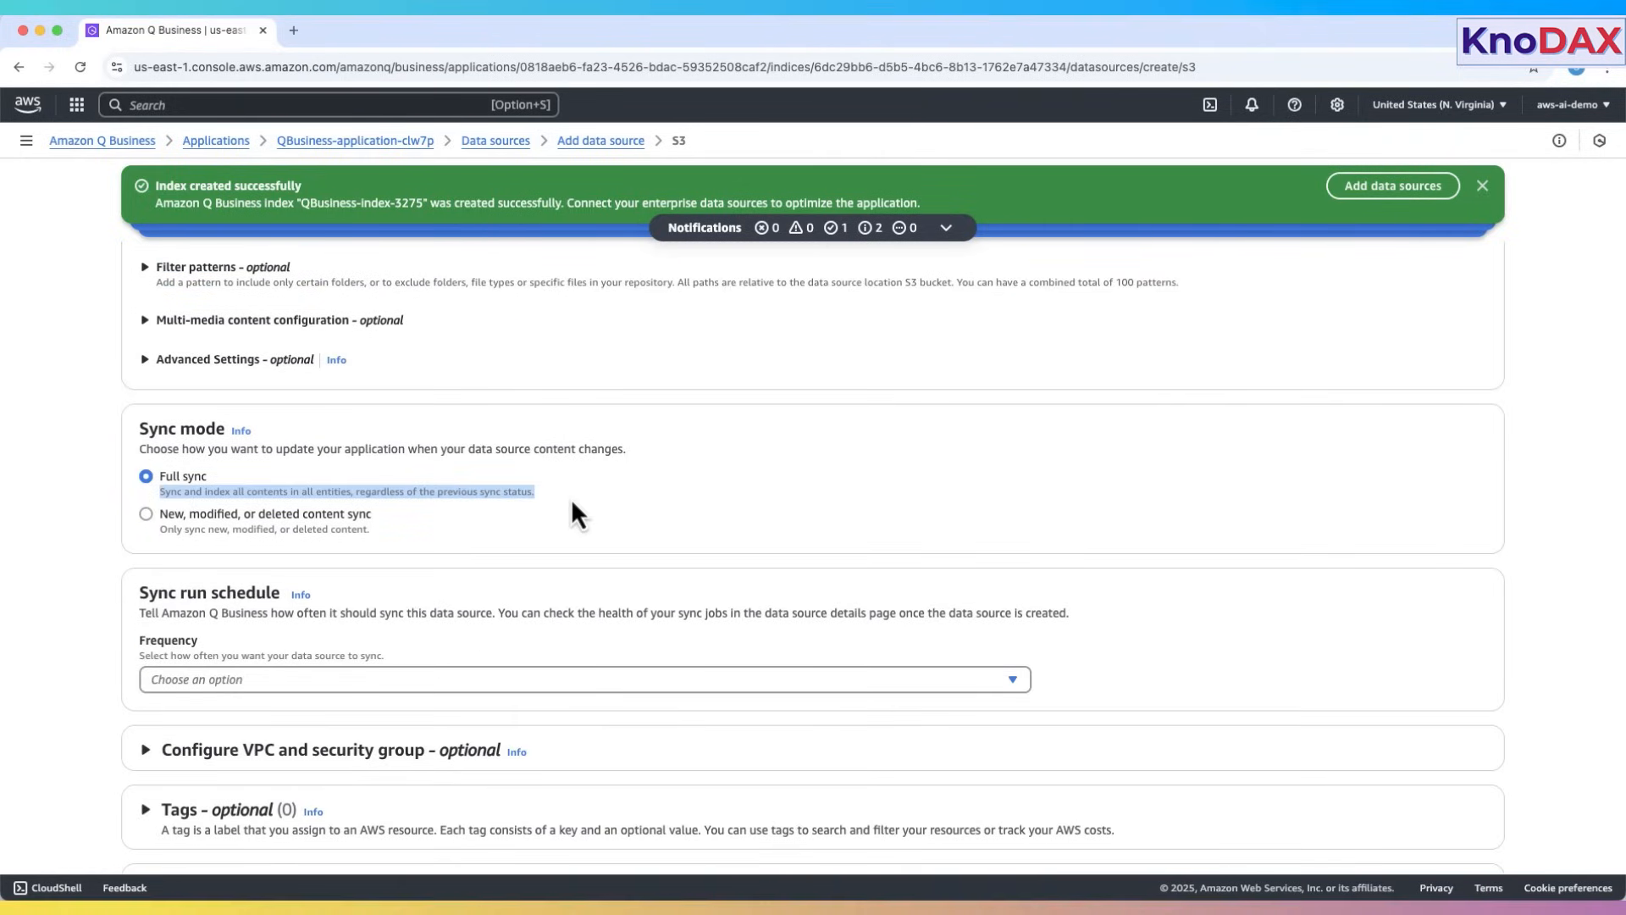
left_click(145, 513)
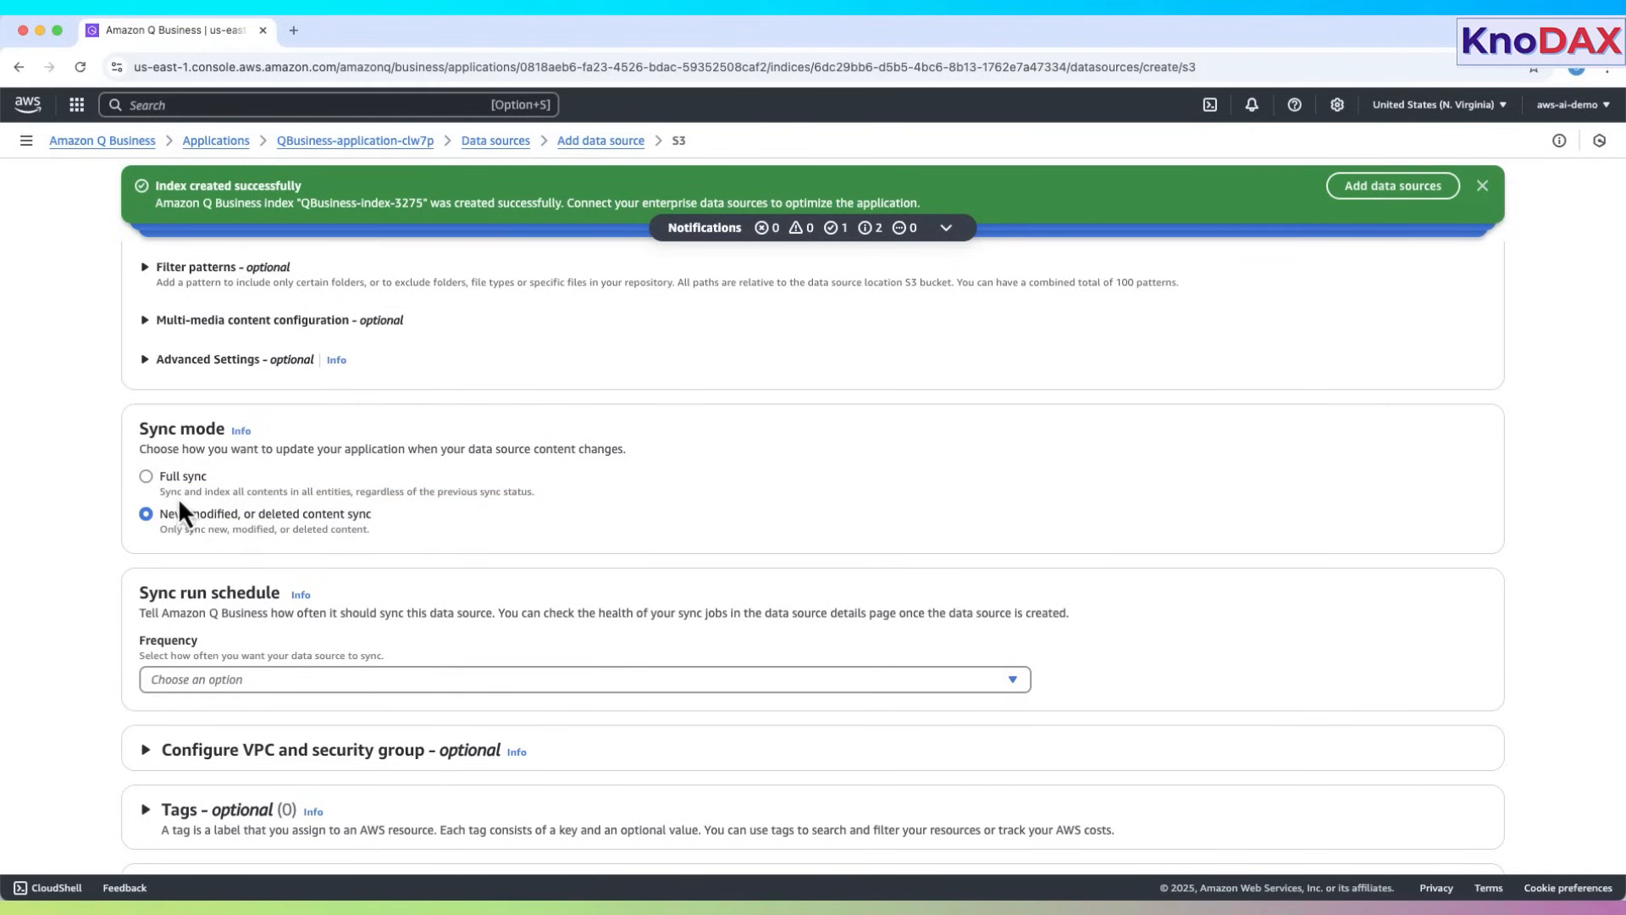
left_click(145, 287)
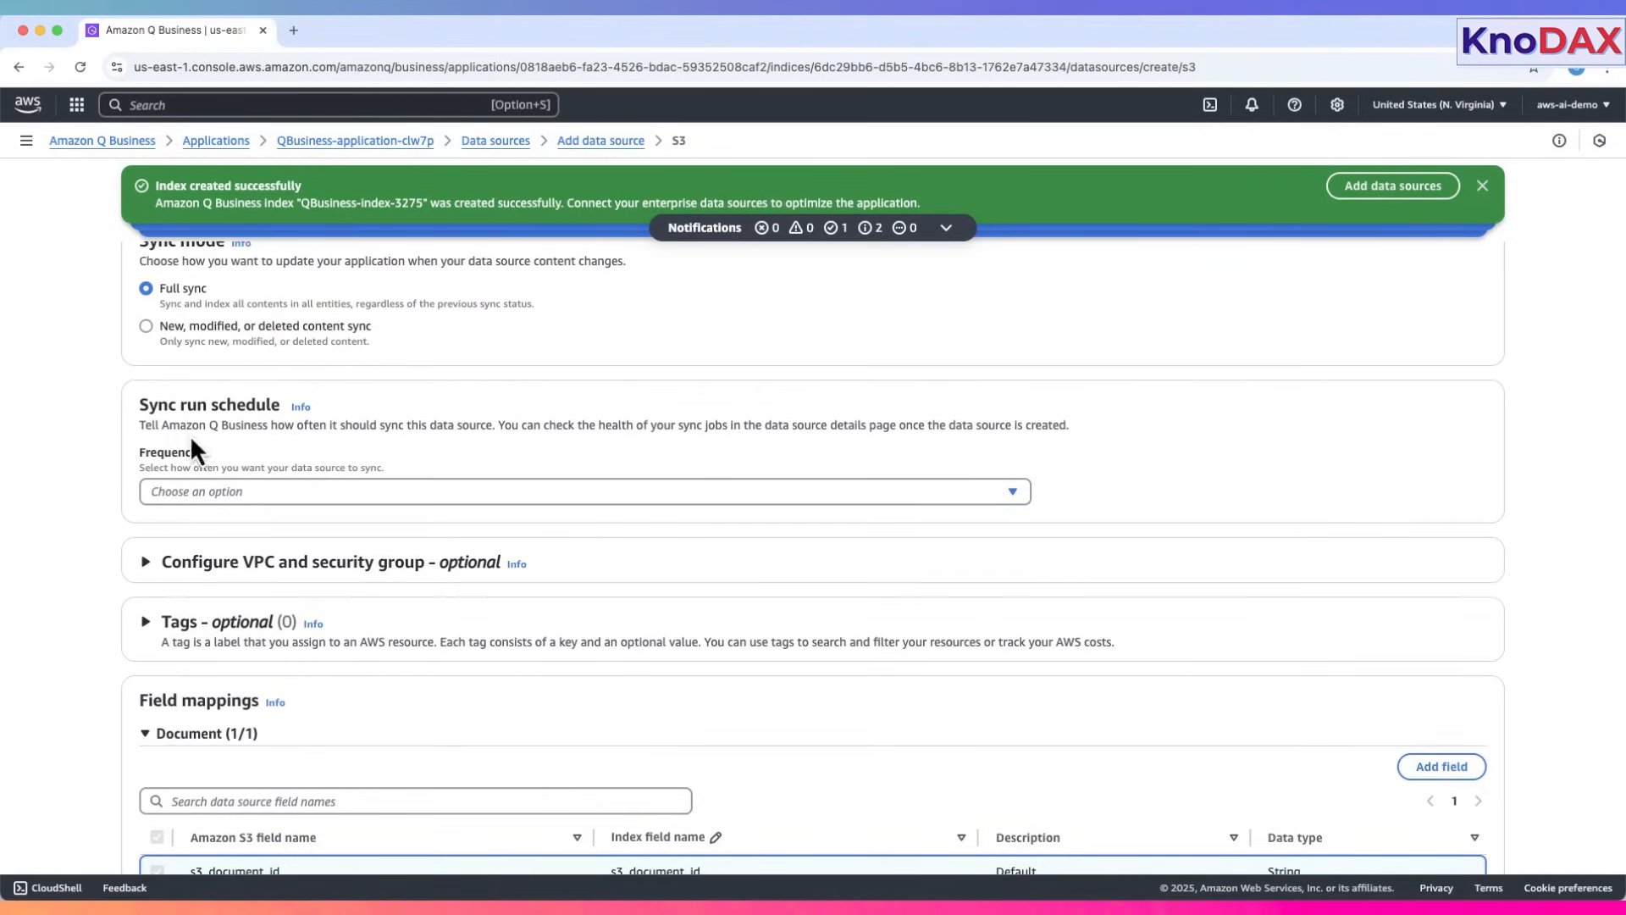
left_click_drag(192, 424, 1068, 425)
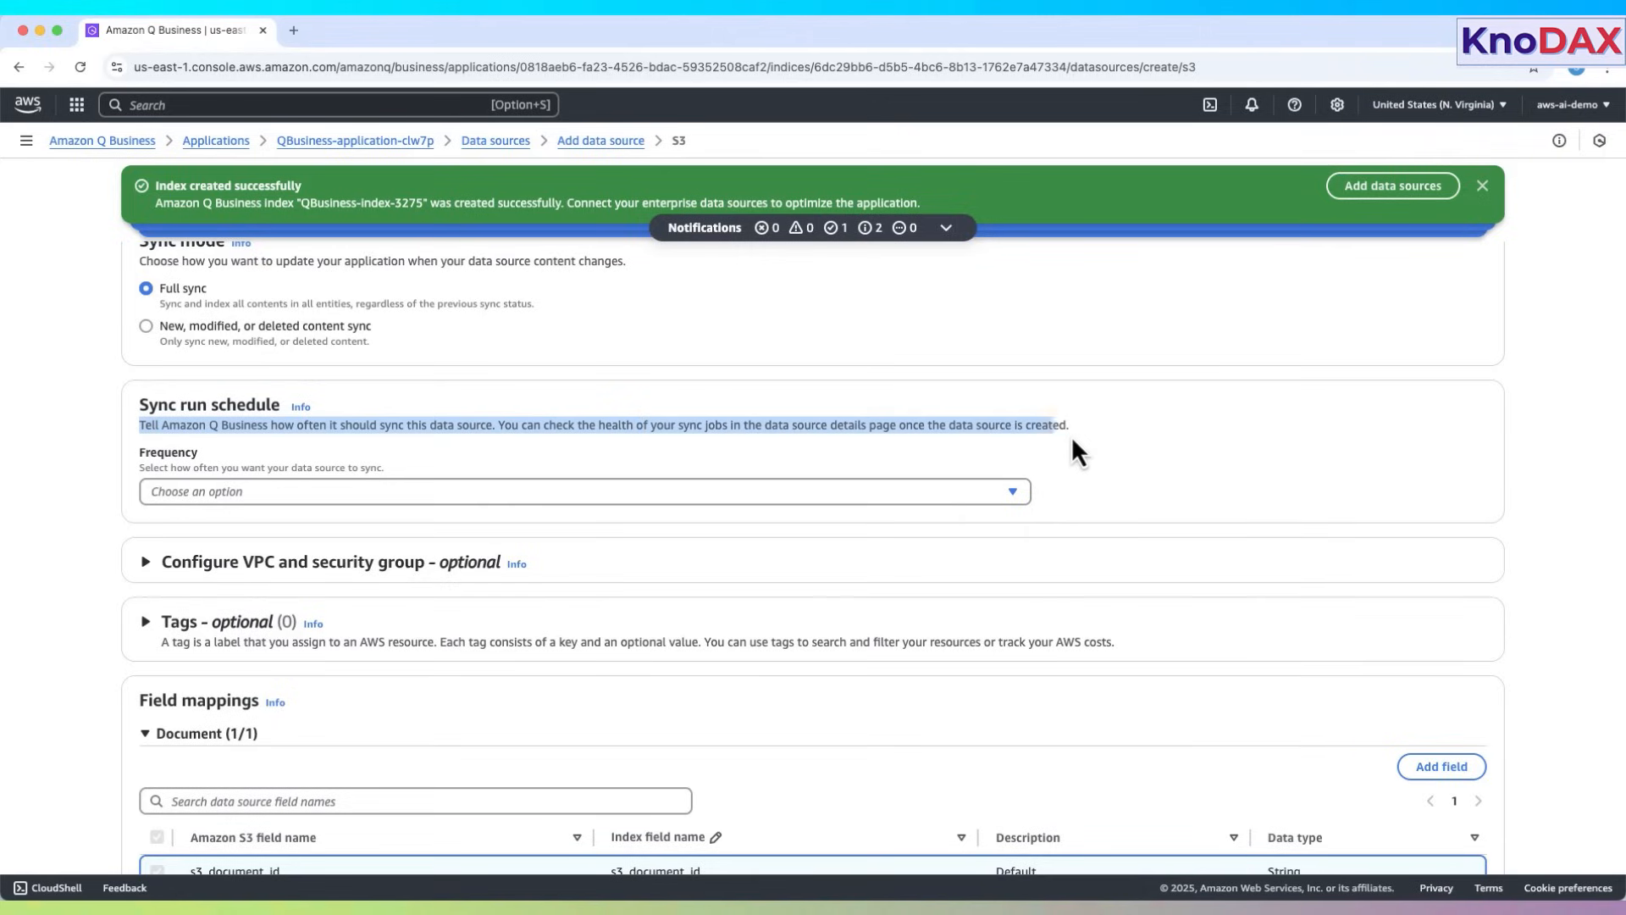
left_click(583, 490)
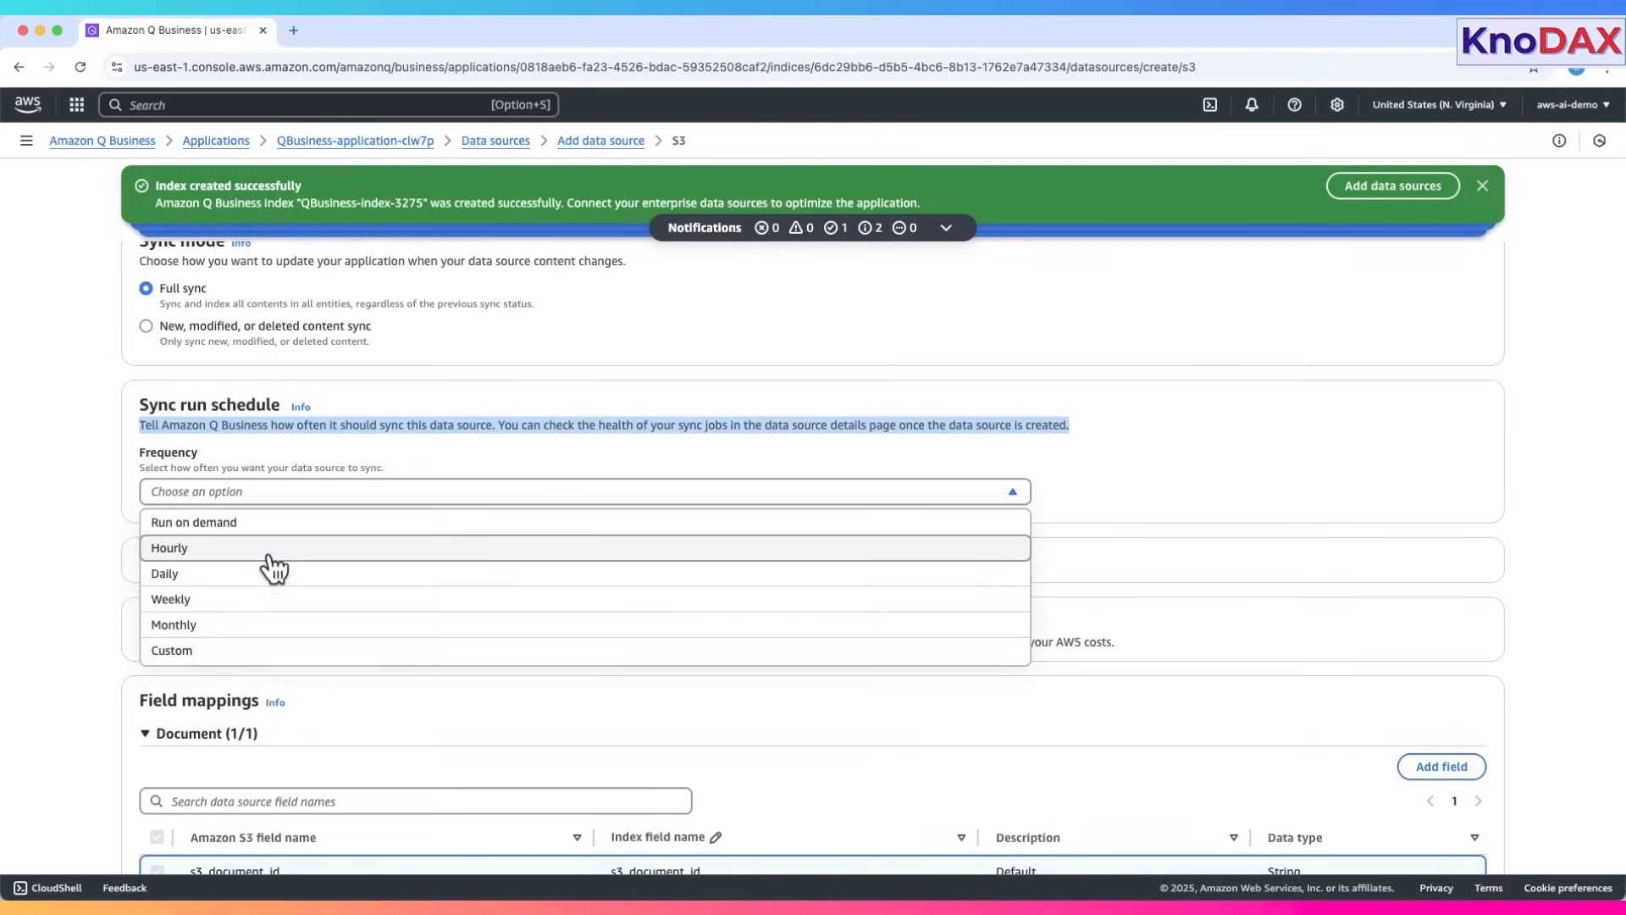
mouse_move(272, 612)
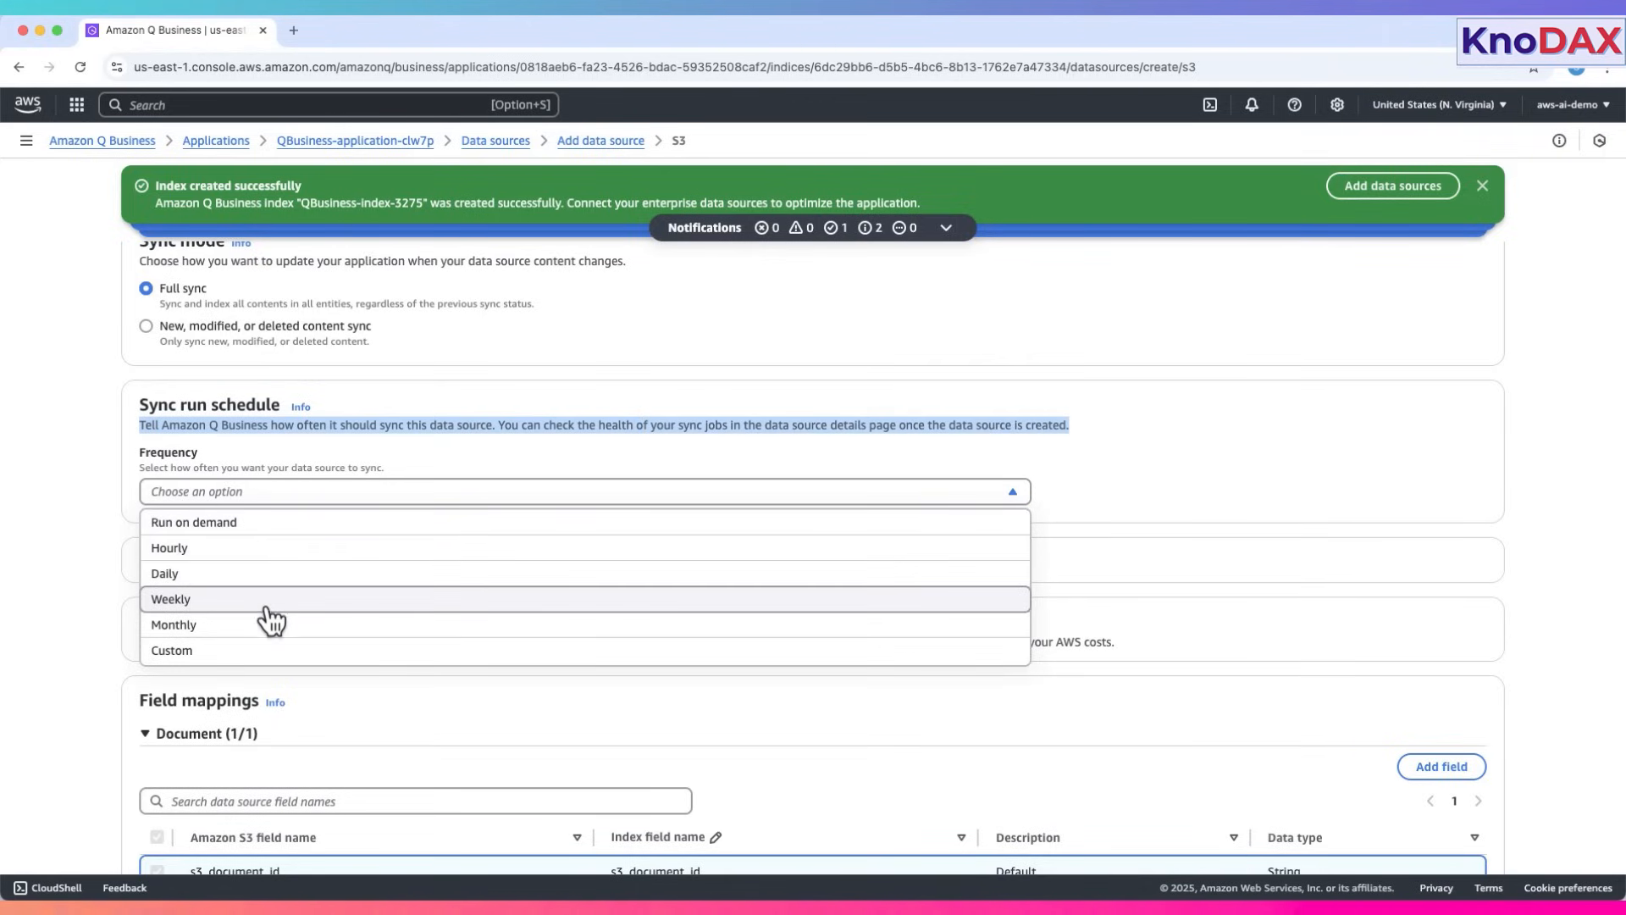
left_click(193, 521)
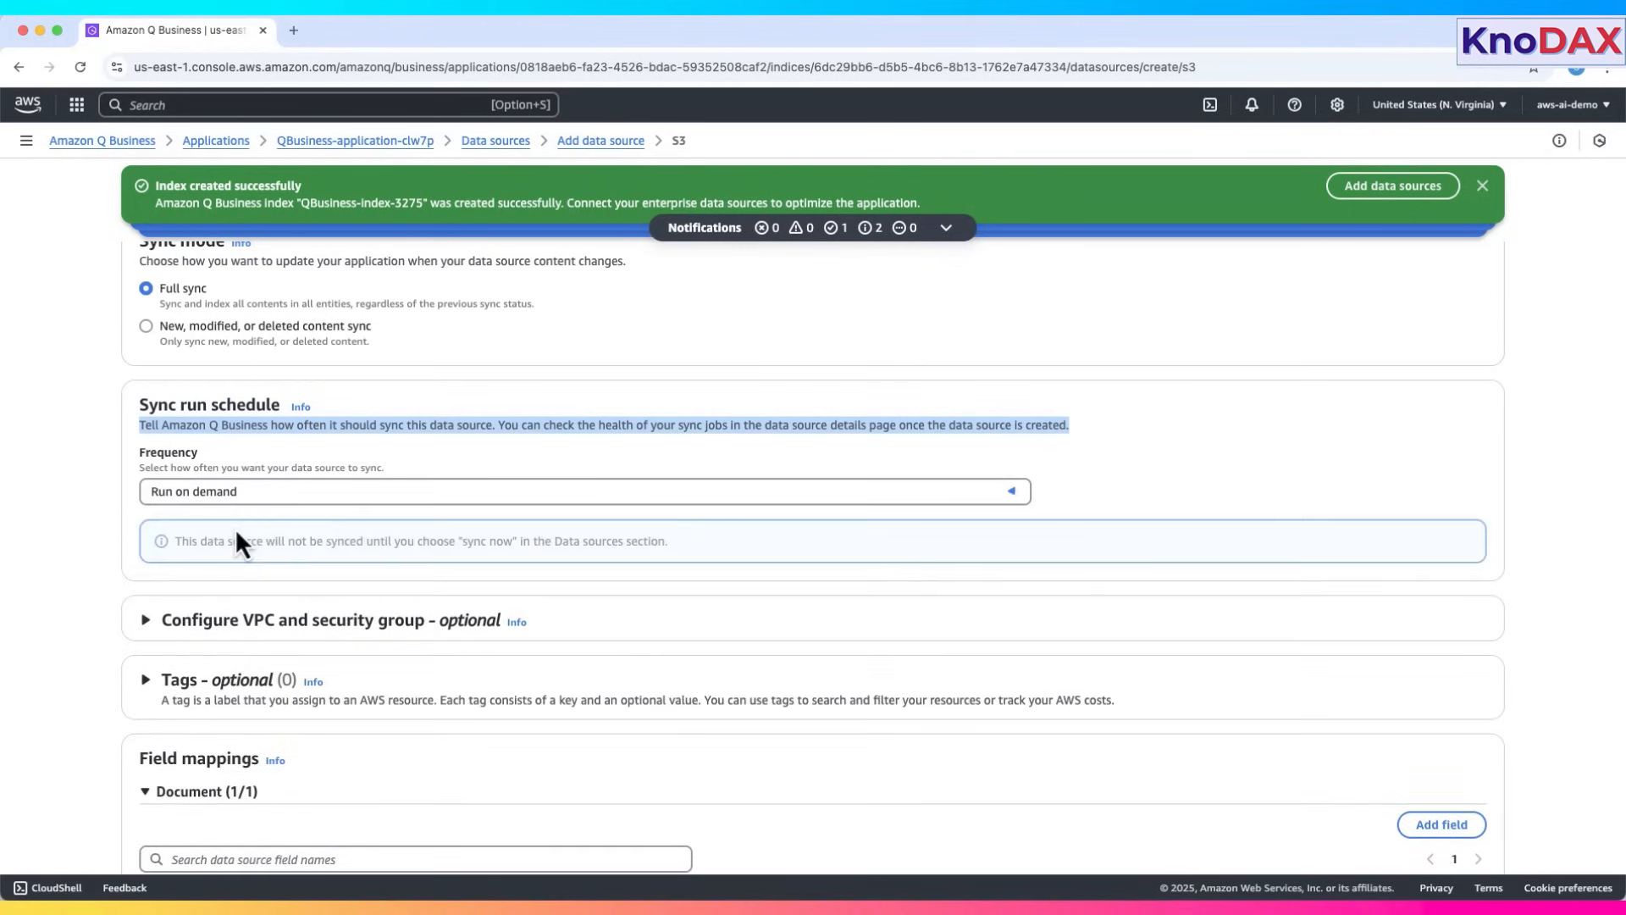
scroll("down", 3)
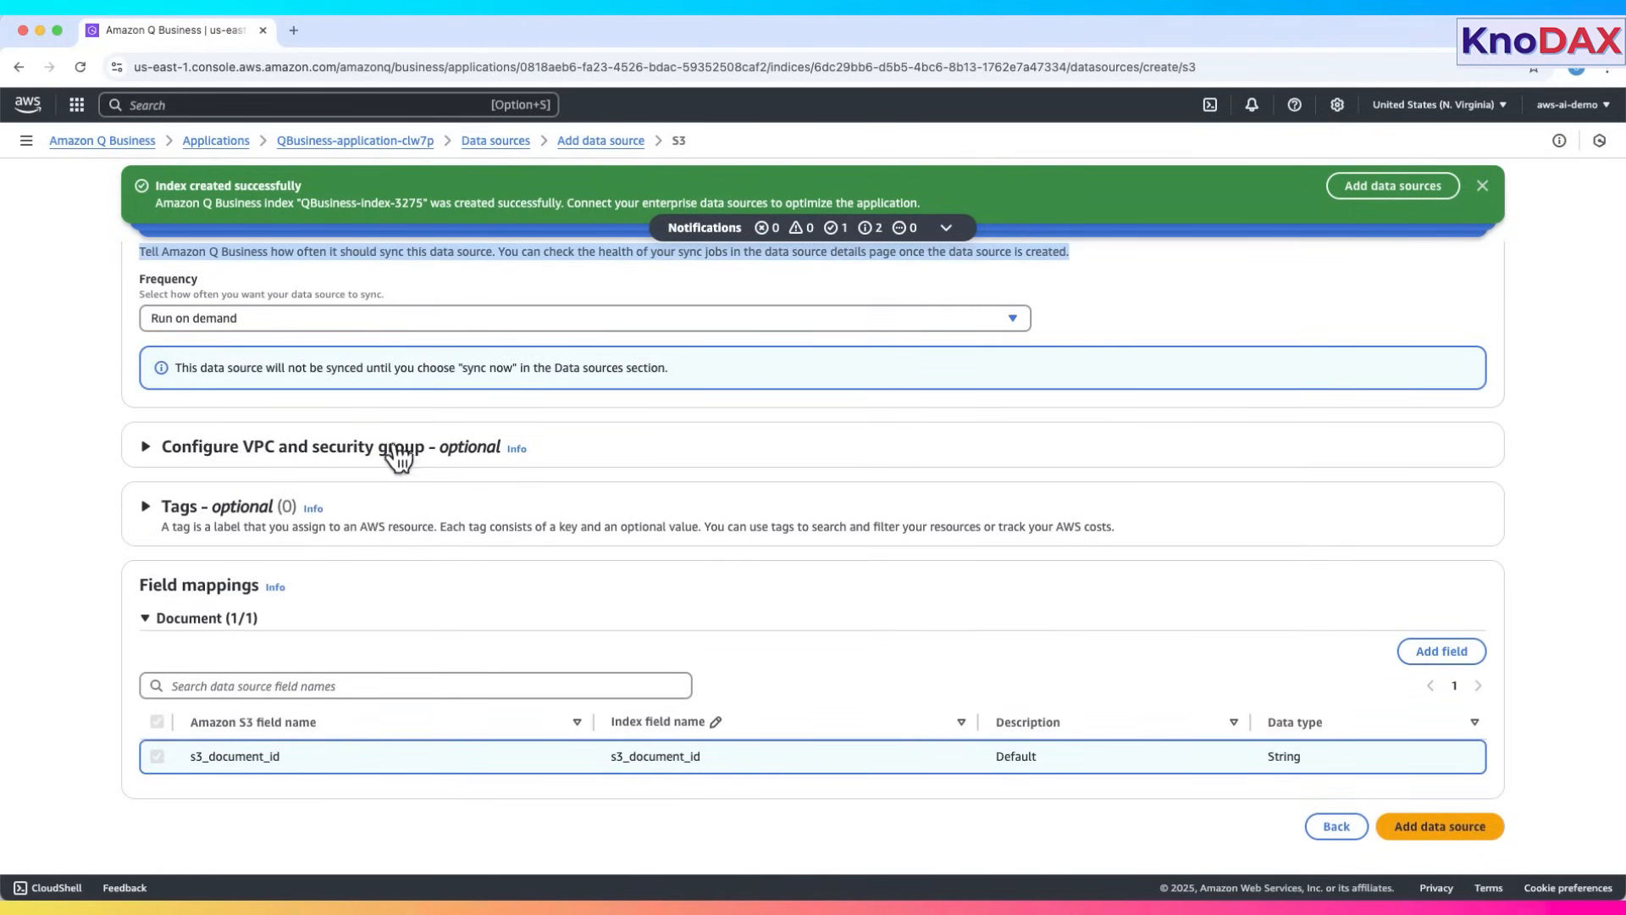
mouse_move(241, 523)
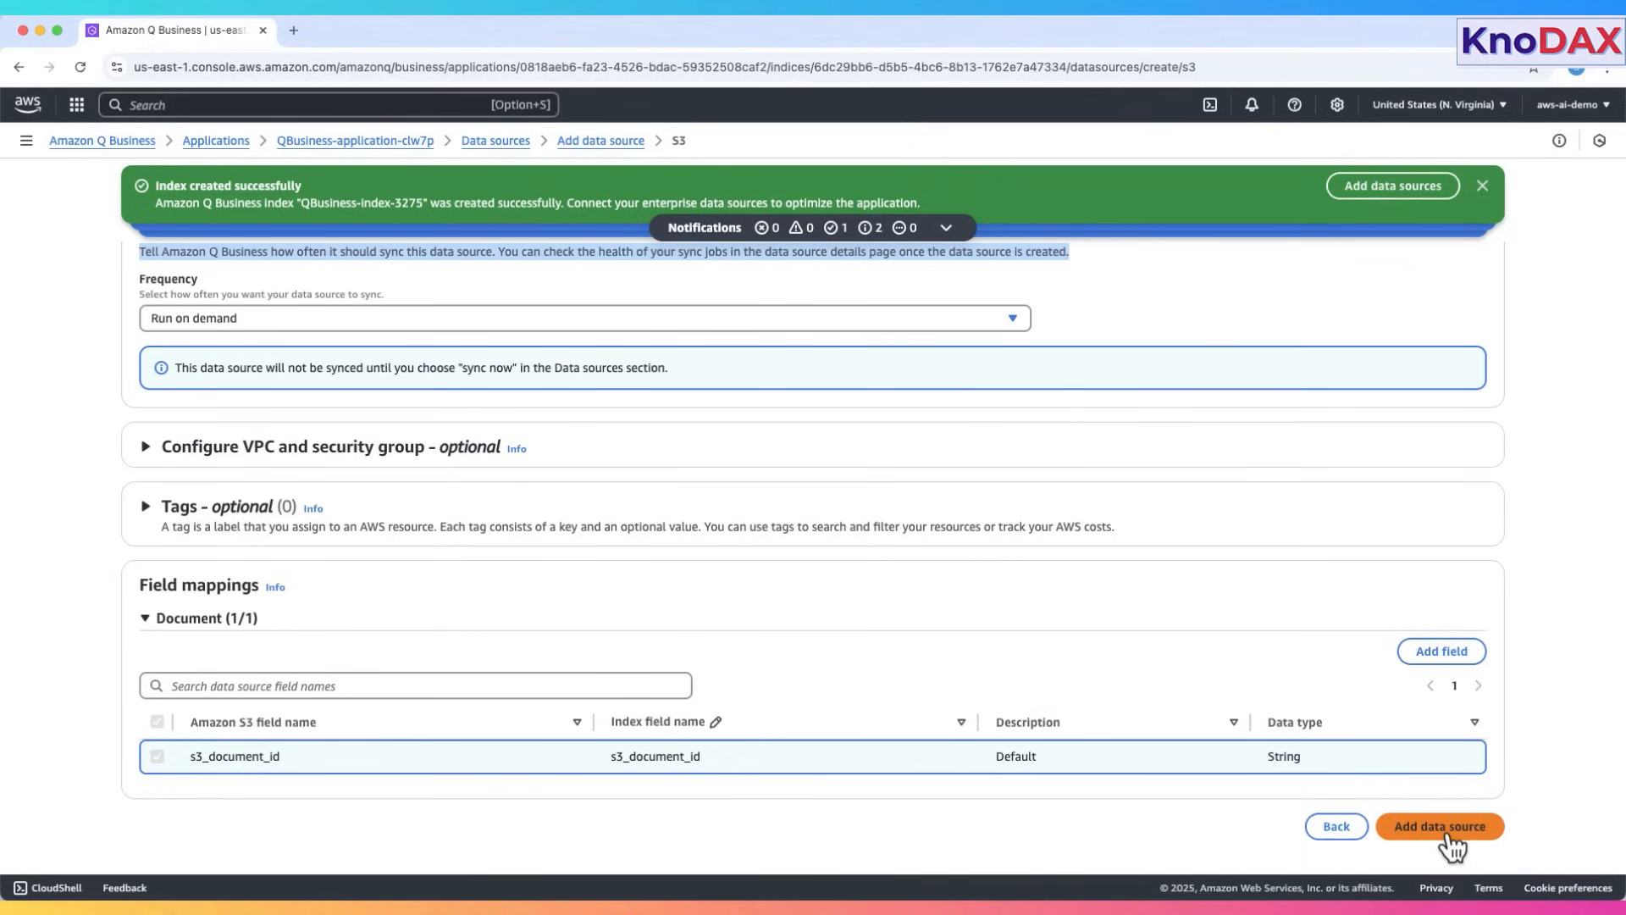
- Create the S3 data source Amazon-Q-Business-Demo-Application-Data-Source with Add data source
left_click(1439, 827)
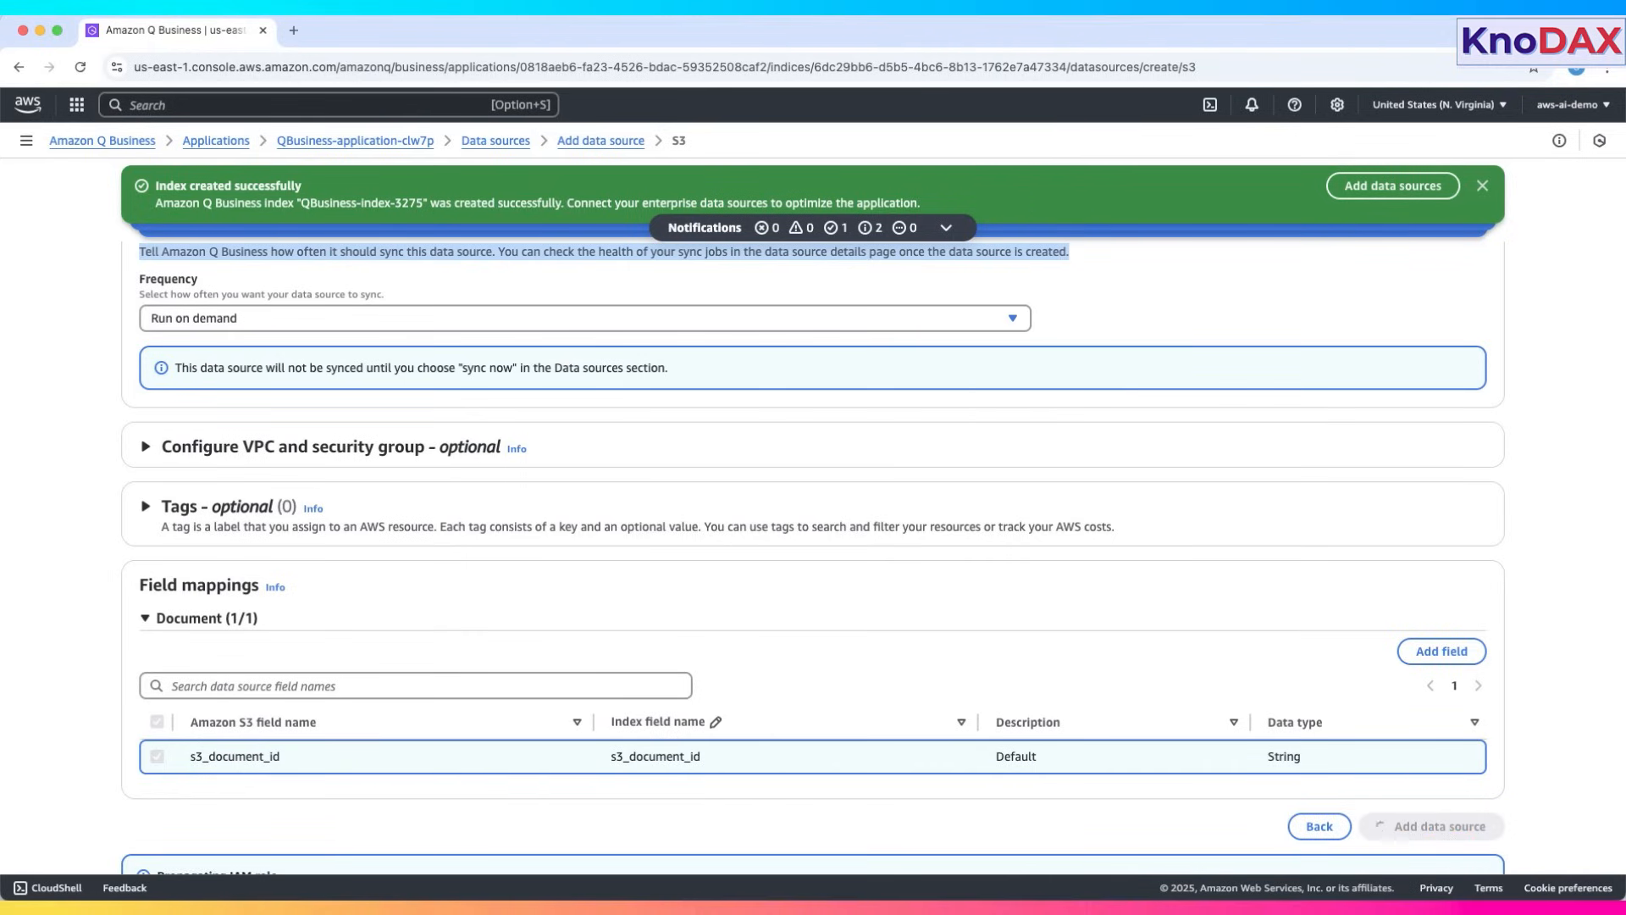
left_click(1429, 826)
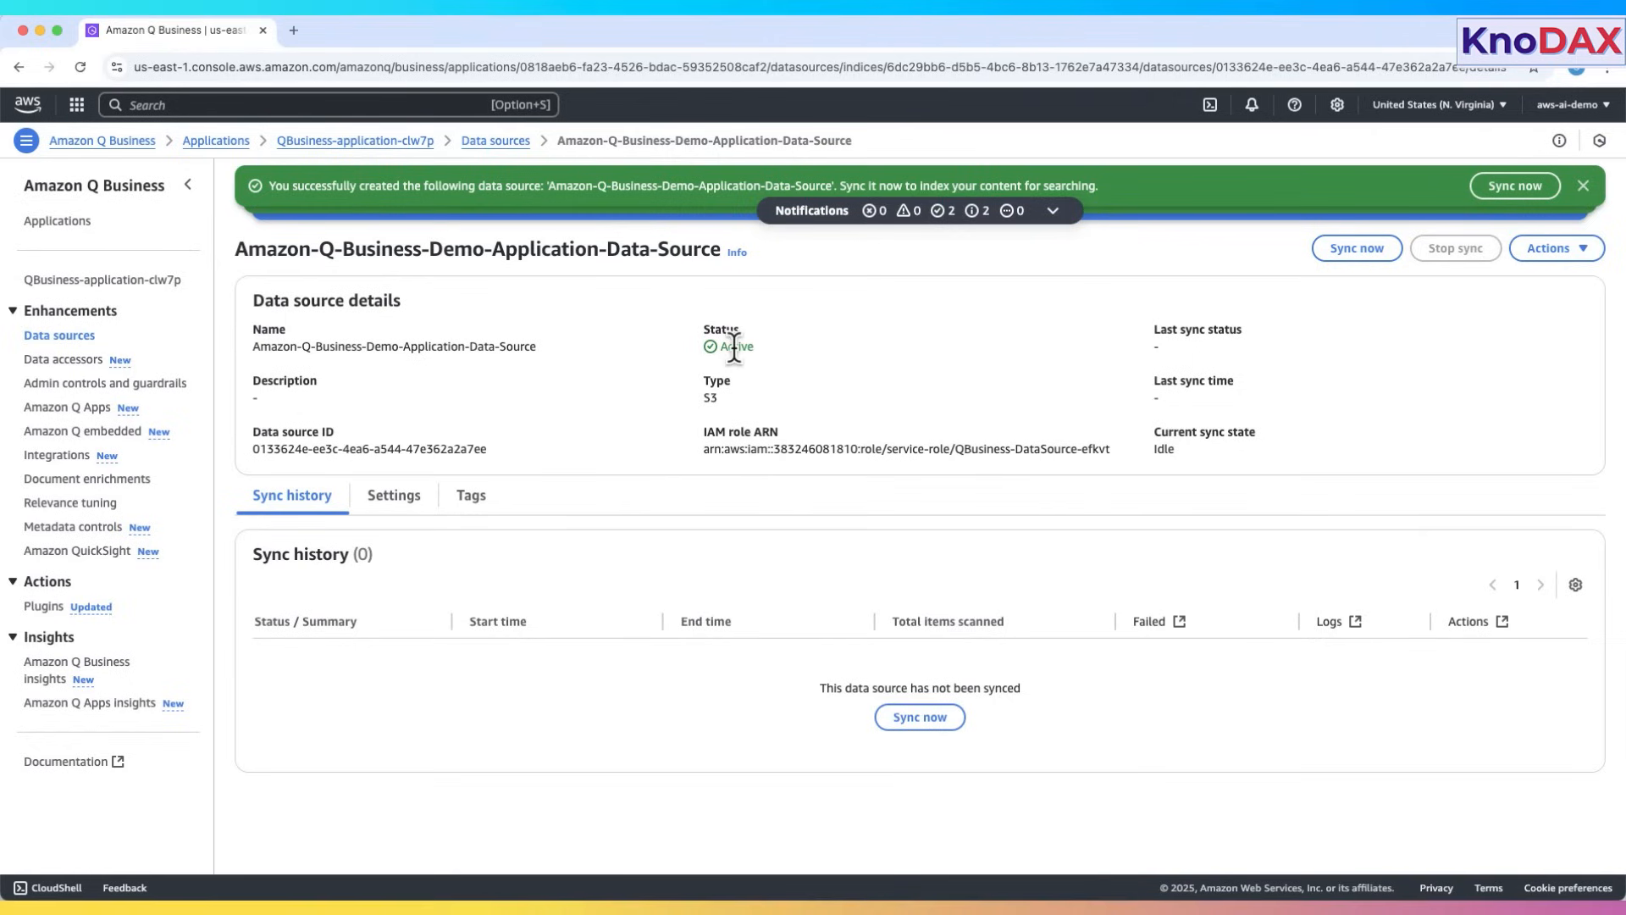
mouse_move(707, 398)
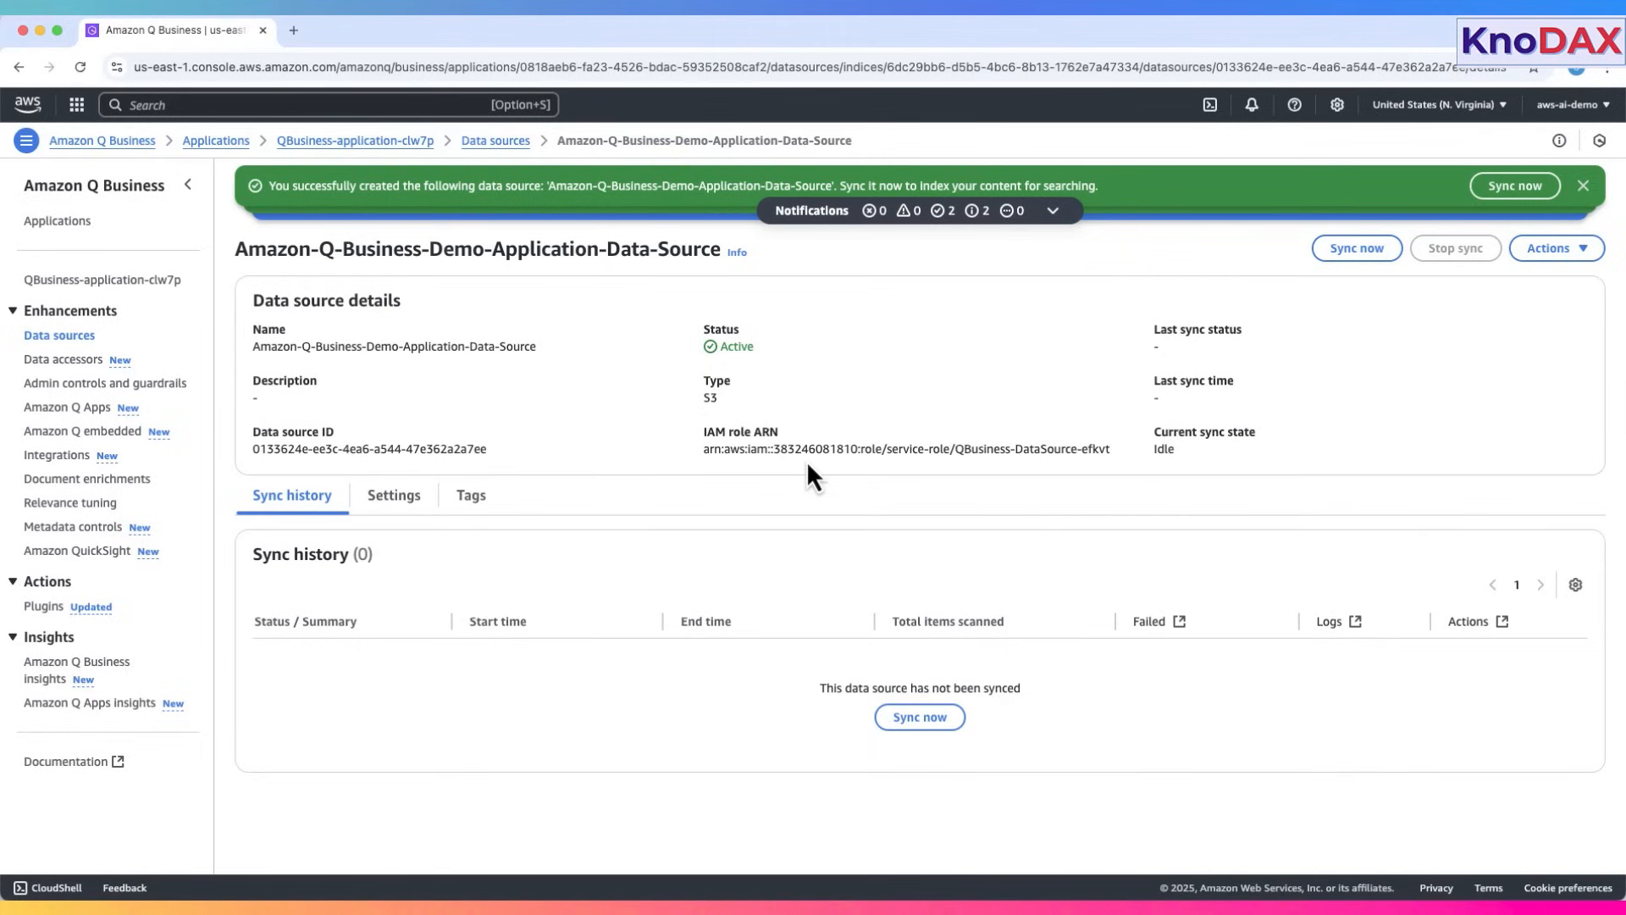
mouse_move(1161, 448)
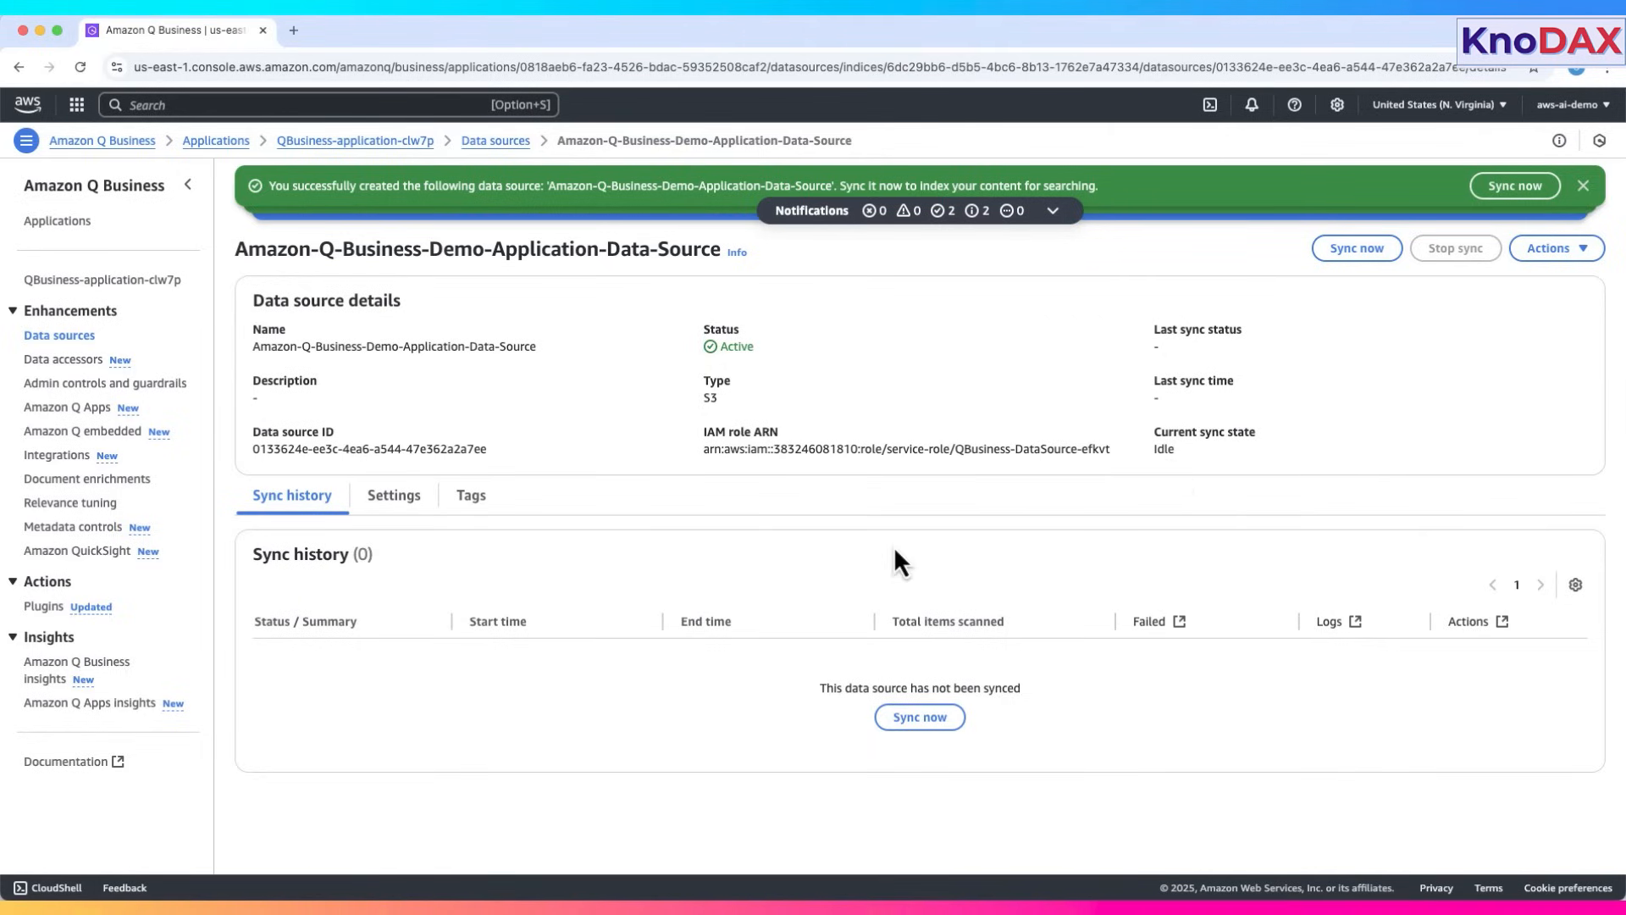
mouse_move(822, 457)
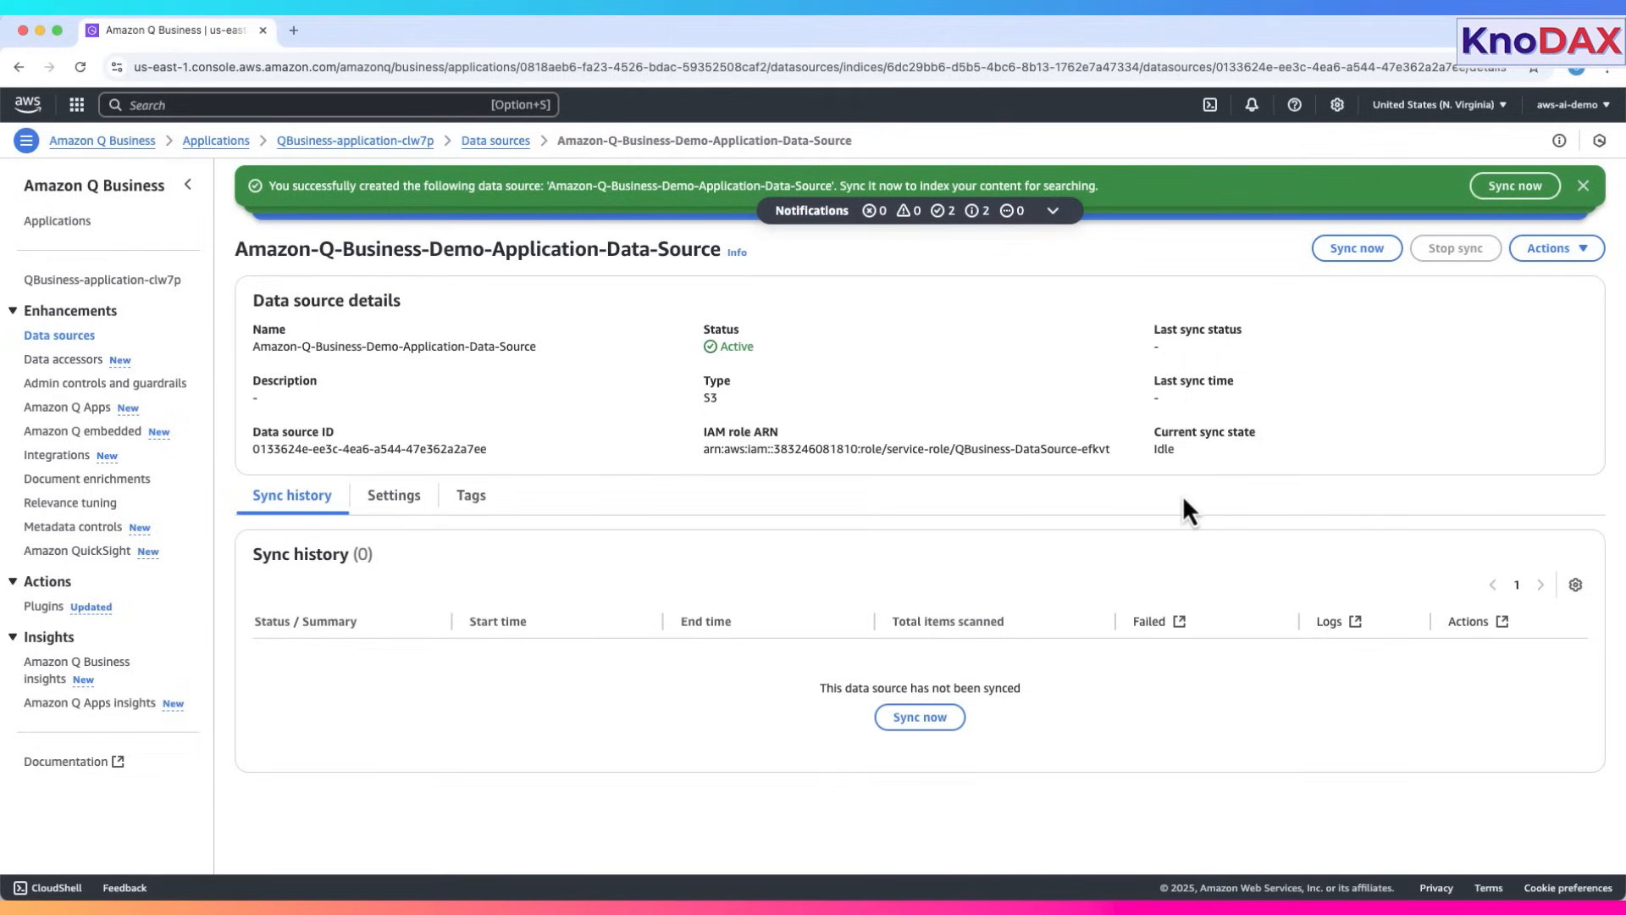
mouse_move(446, 568)
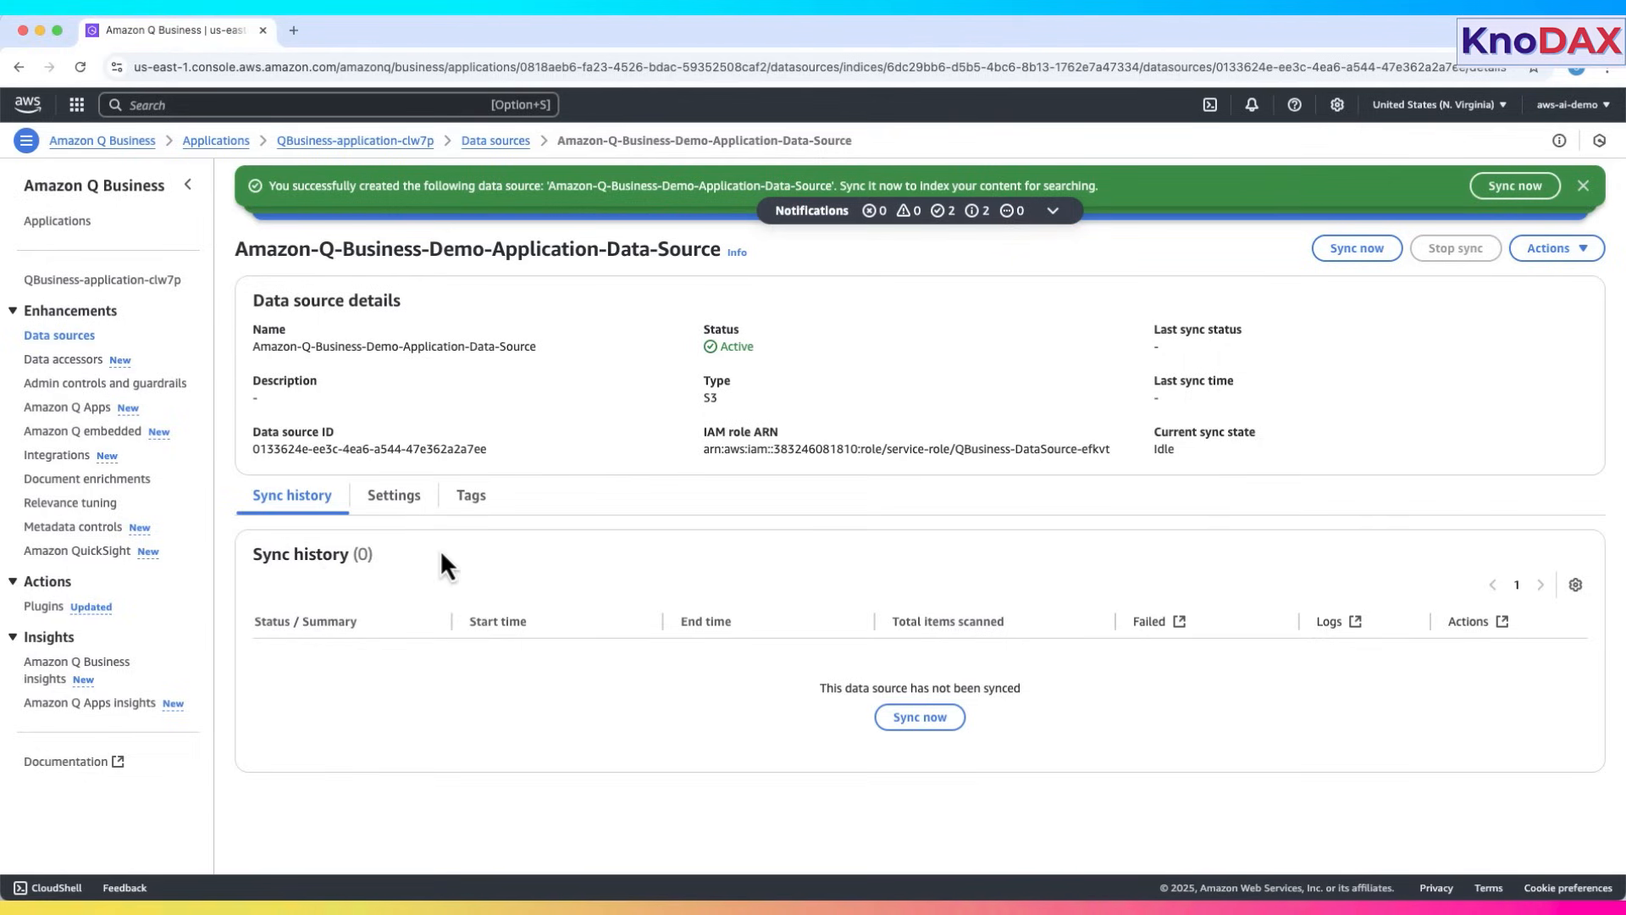
mouse_move(1090, 770)
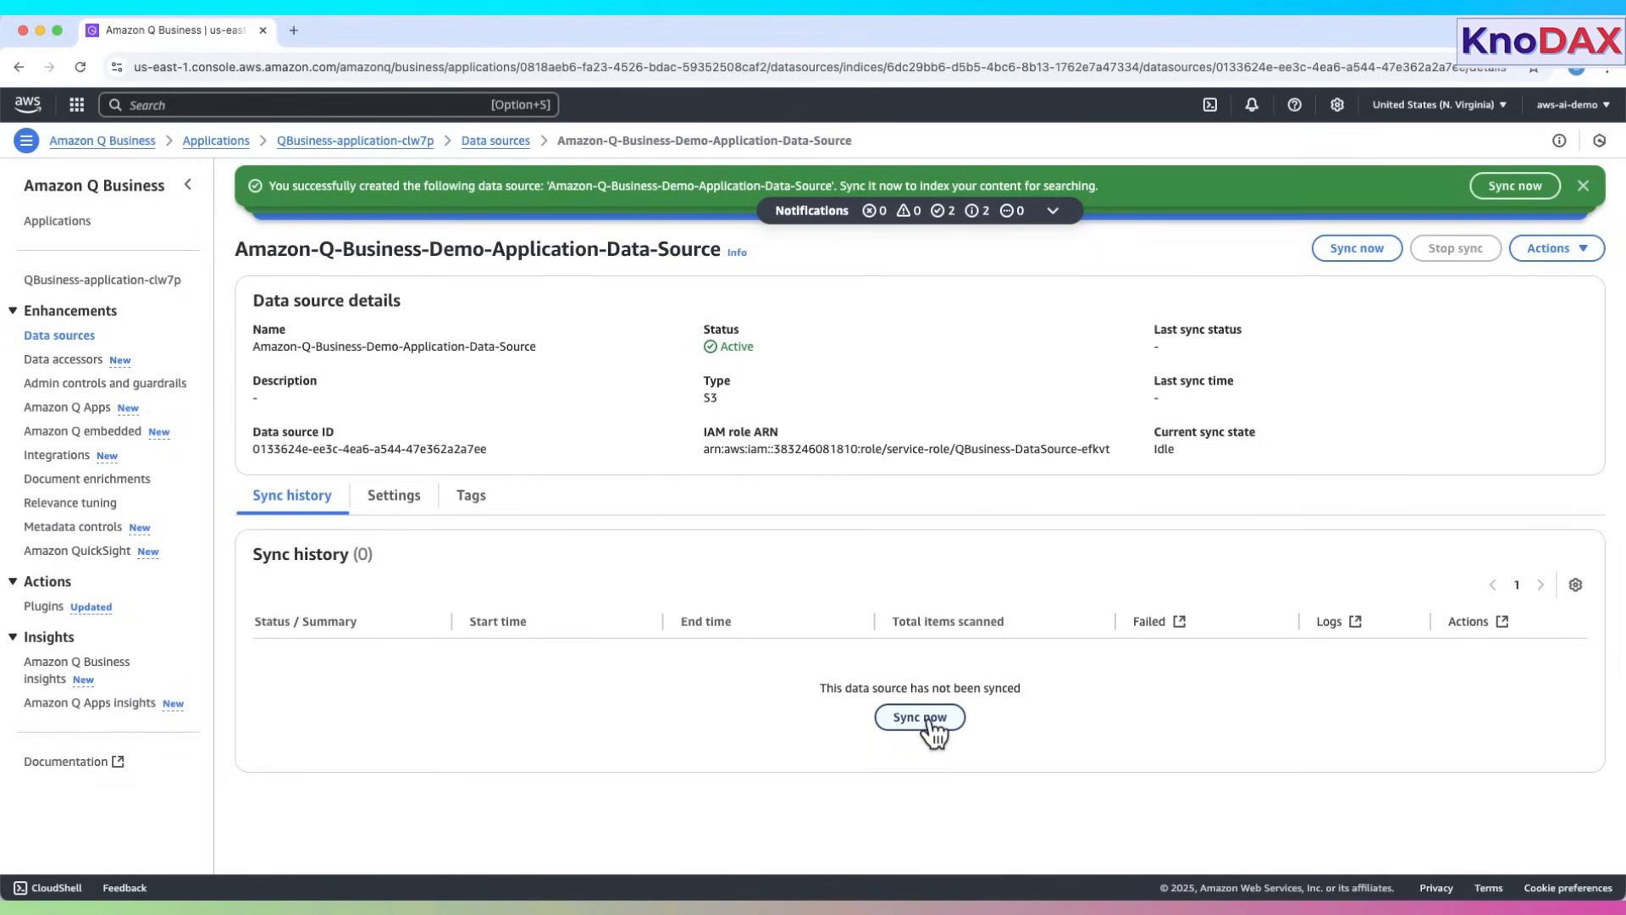
mouse_move(473, 495)
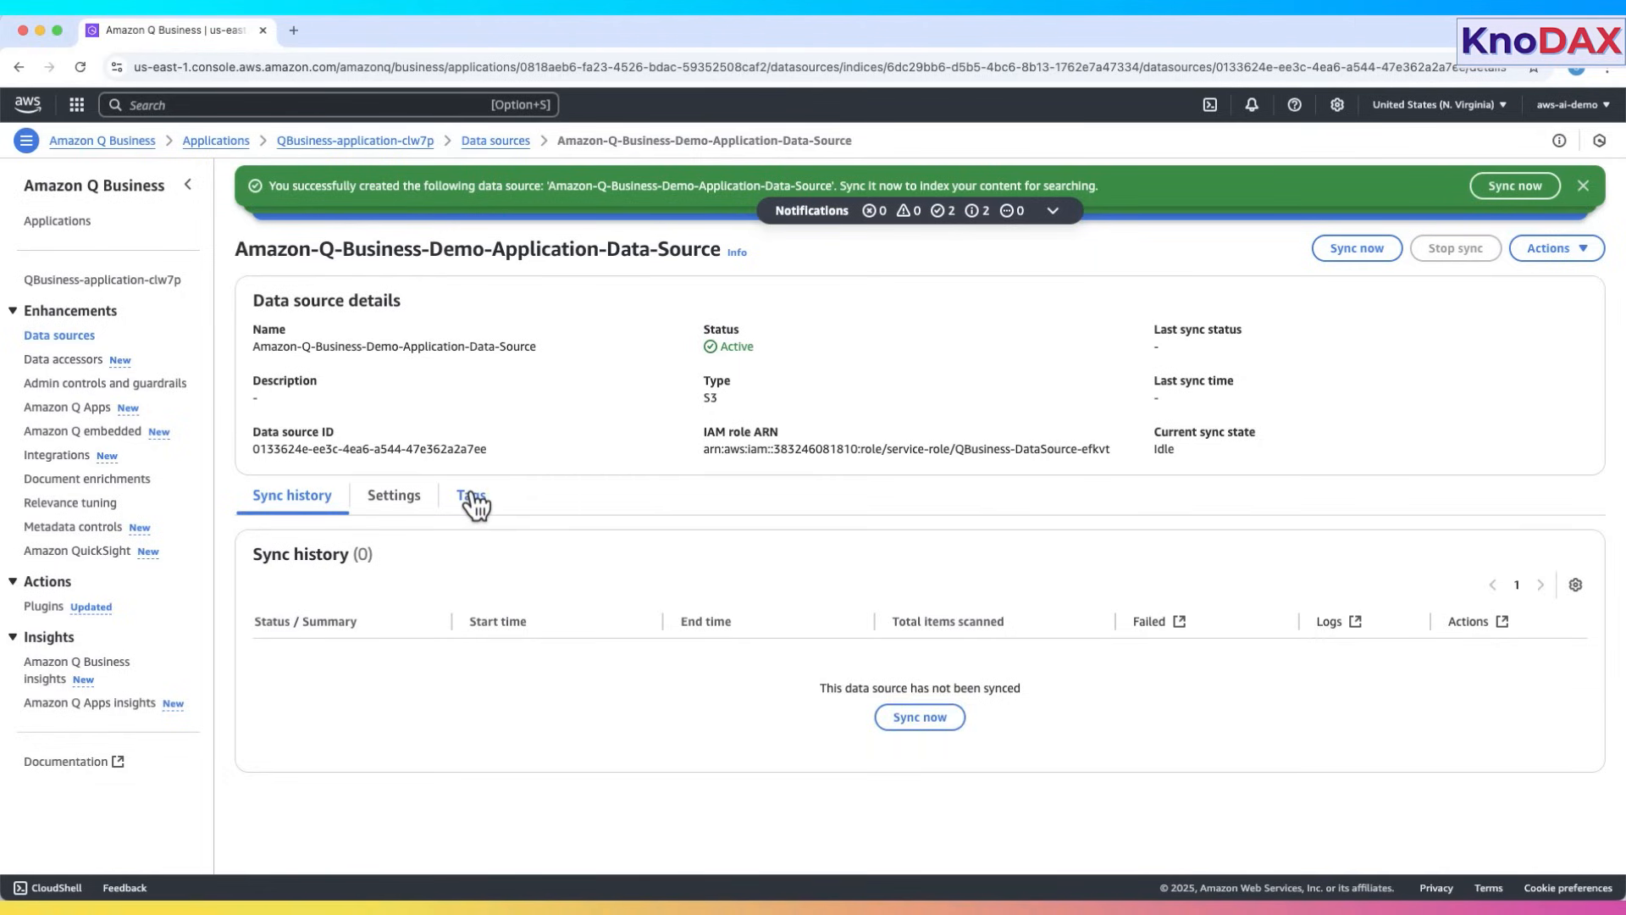
mouse_move(853, 518)
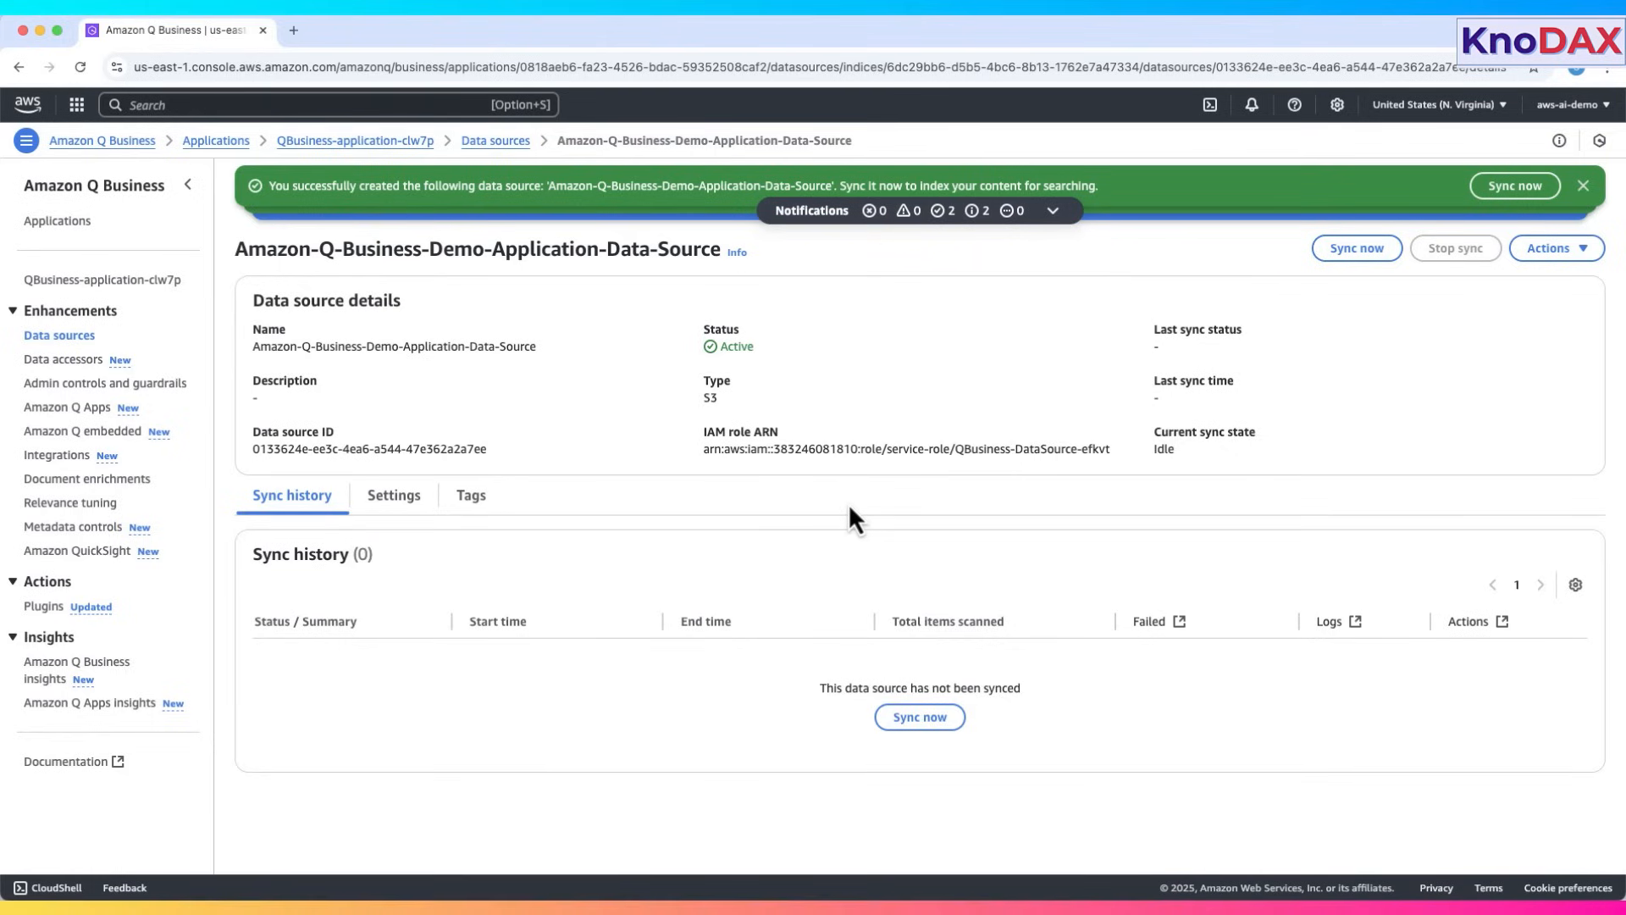
mouse_move(923, 642)
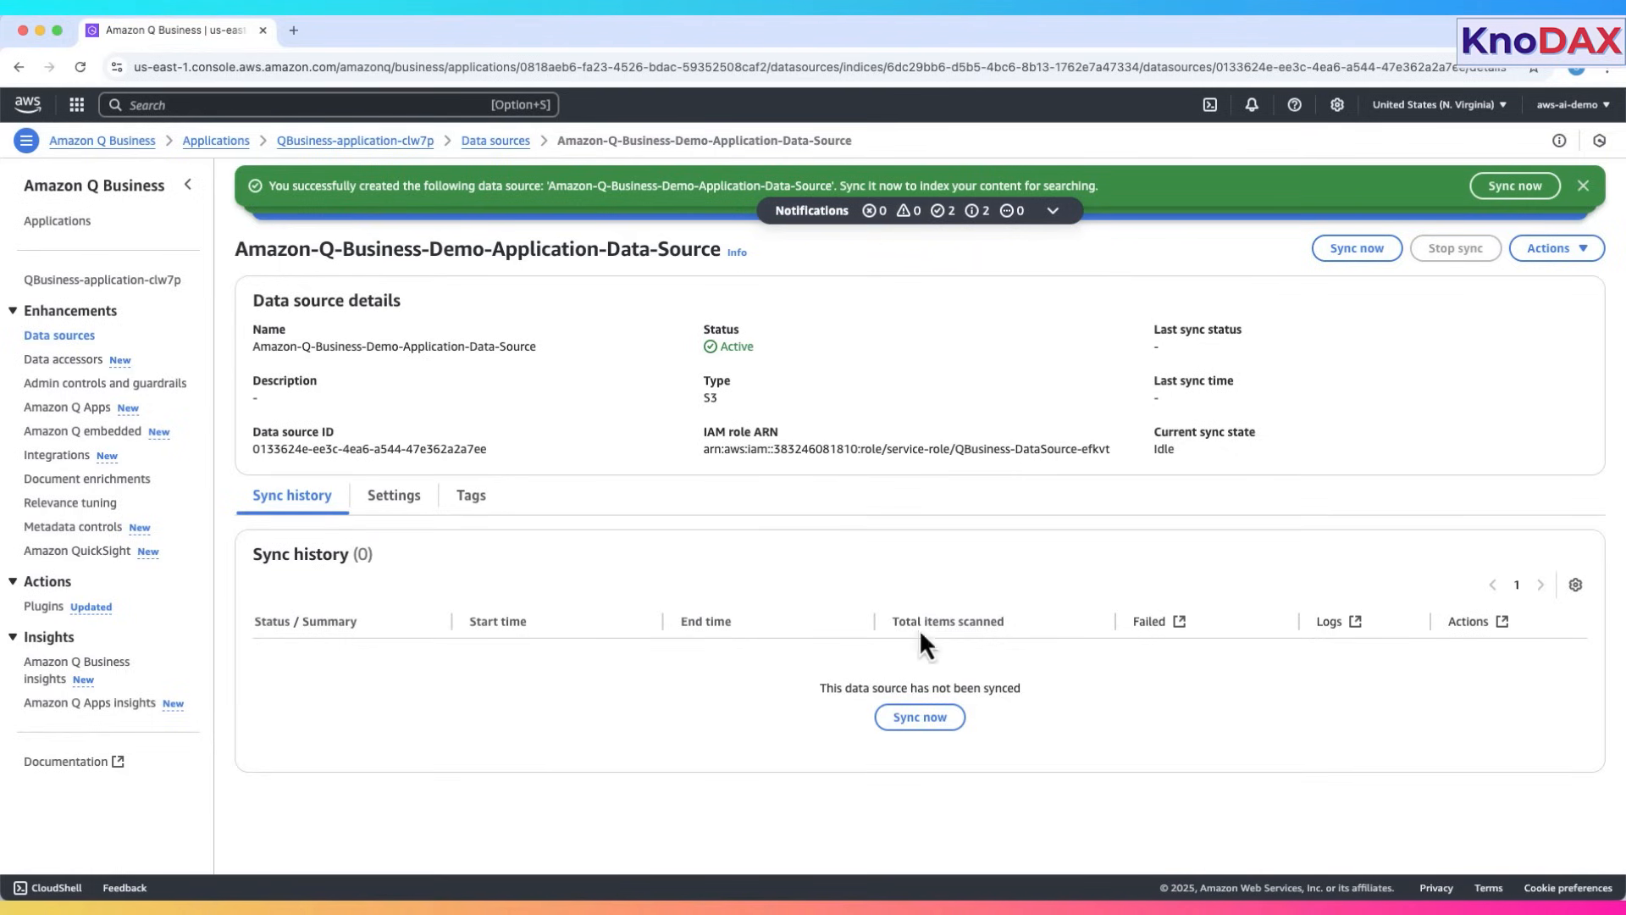
- Sync the data source now and confirm the run completed with 2 items scanned
left_click(917, 717)
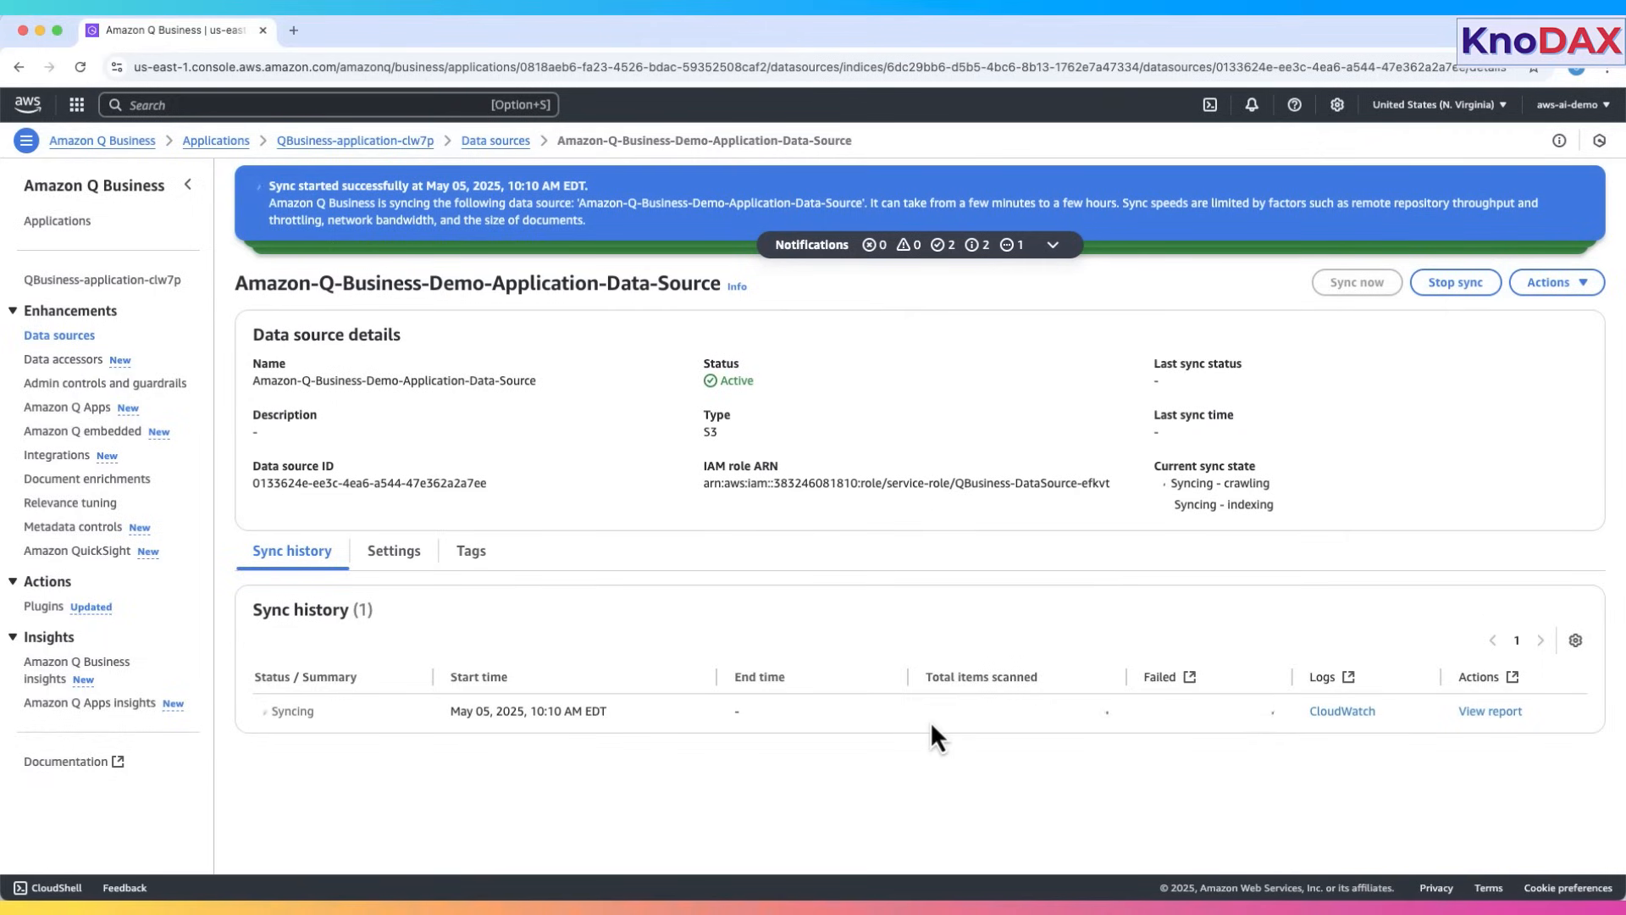
mouse_move(1371, 623)
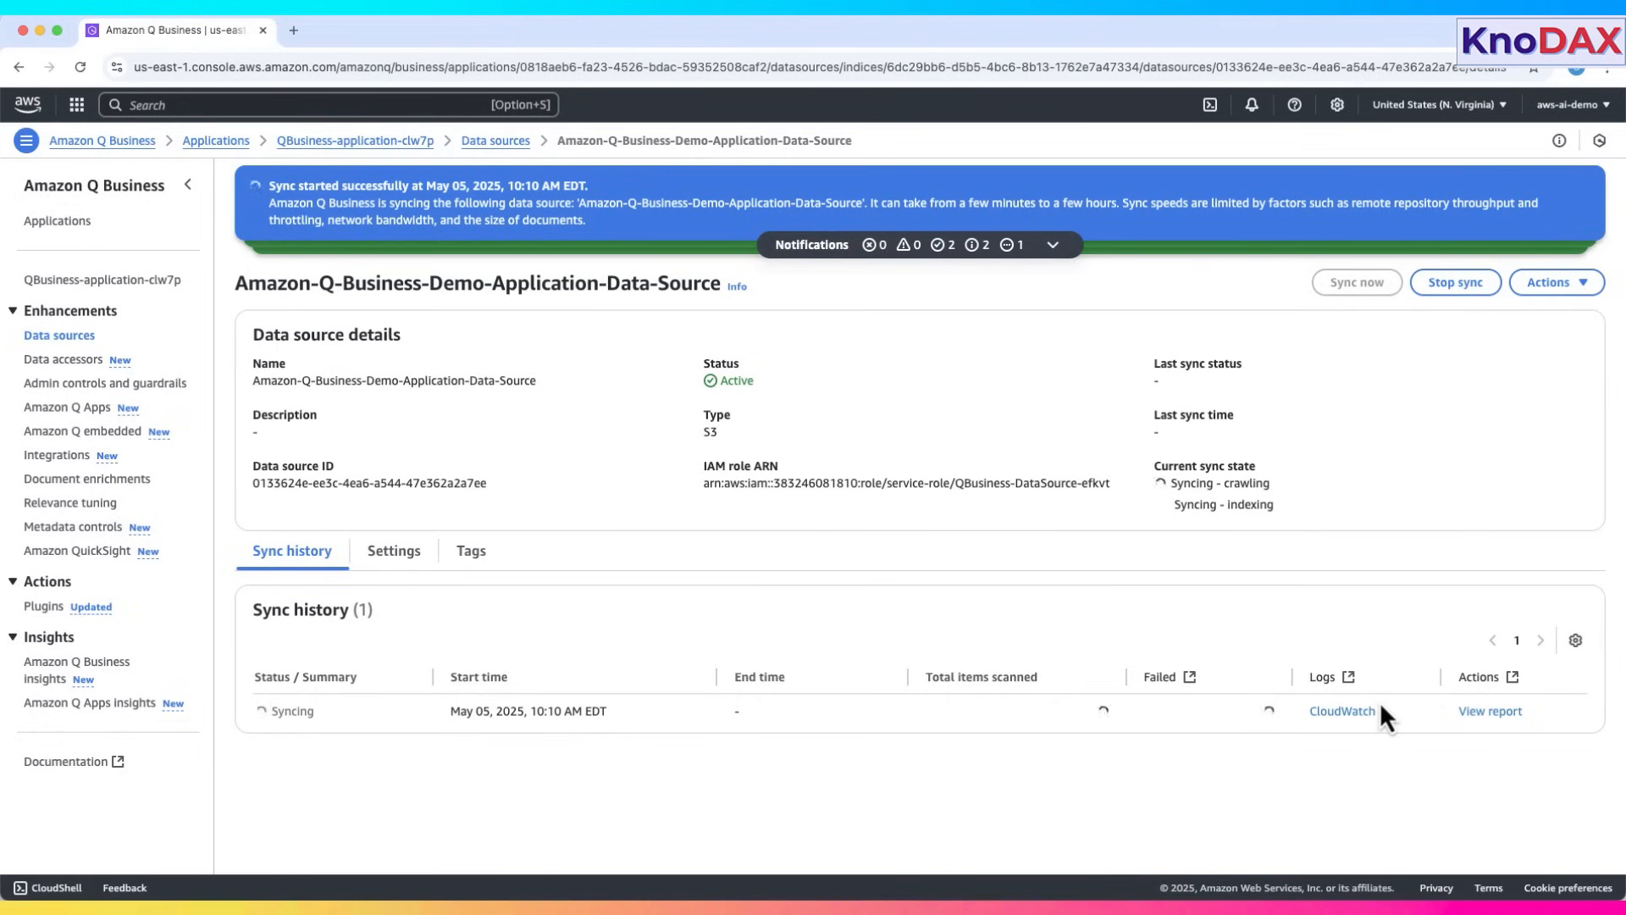
left_click_drag(269, 202, 622, 203)
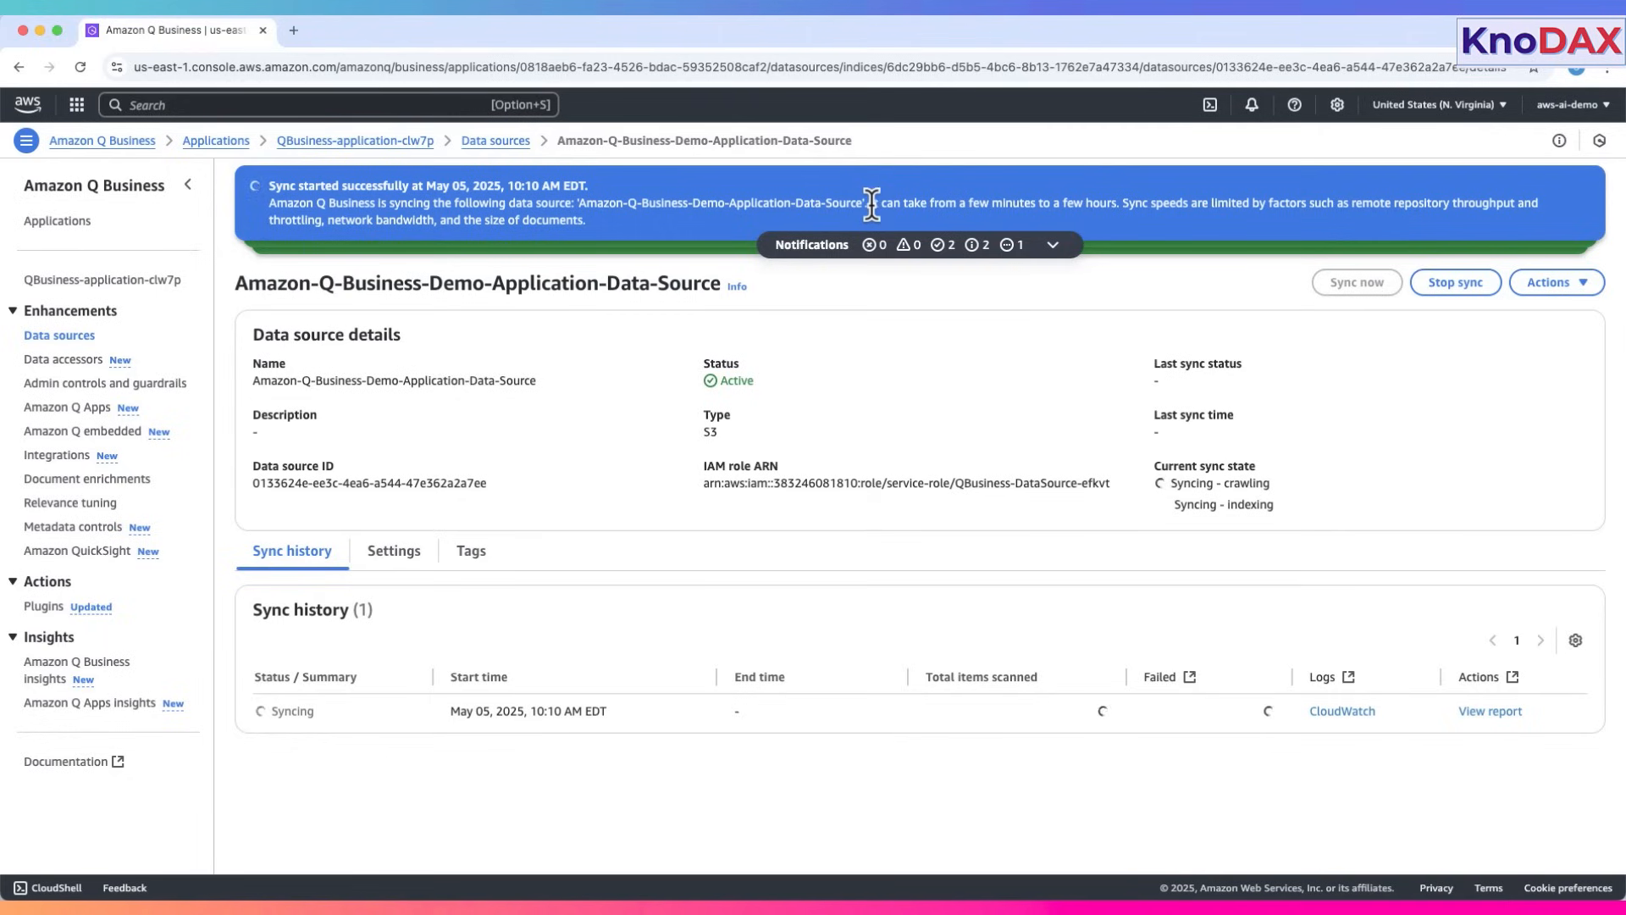
left_click_drag(871, 203, 1250, 204)
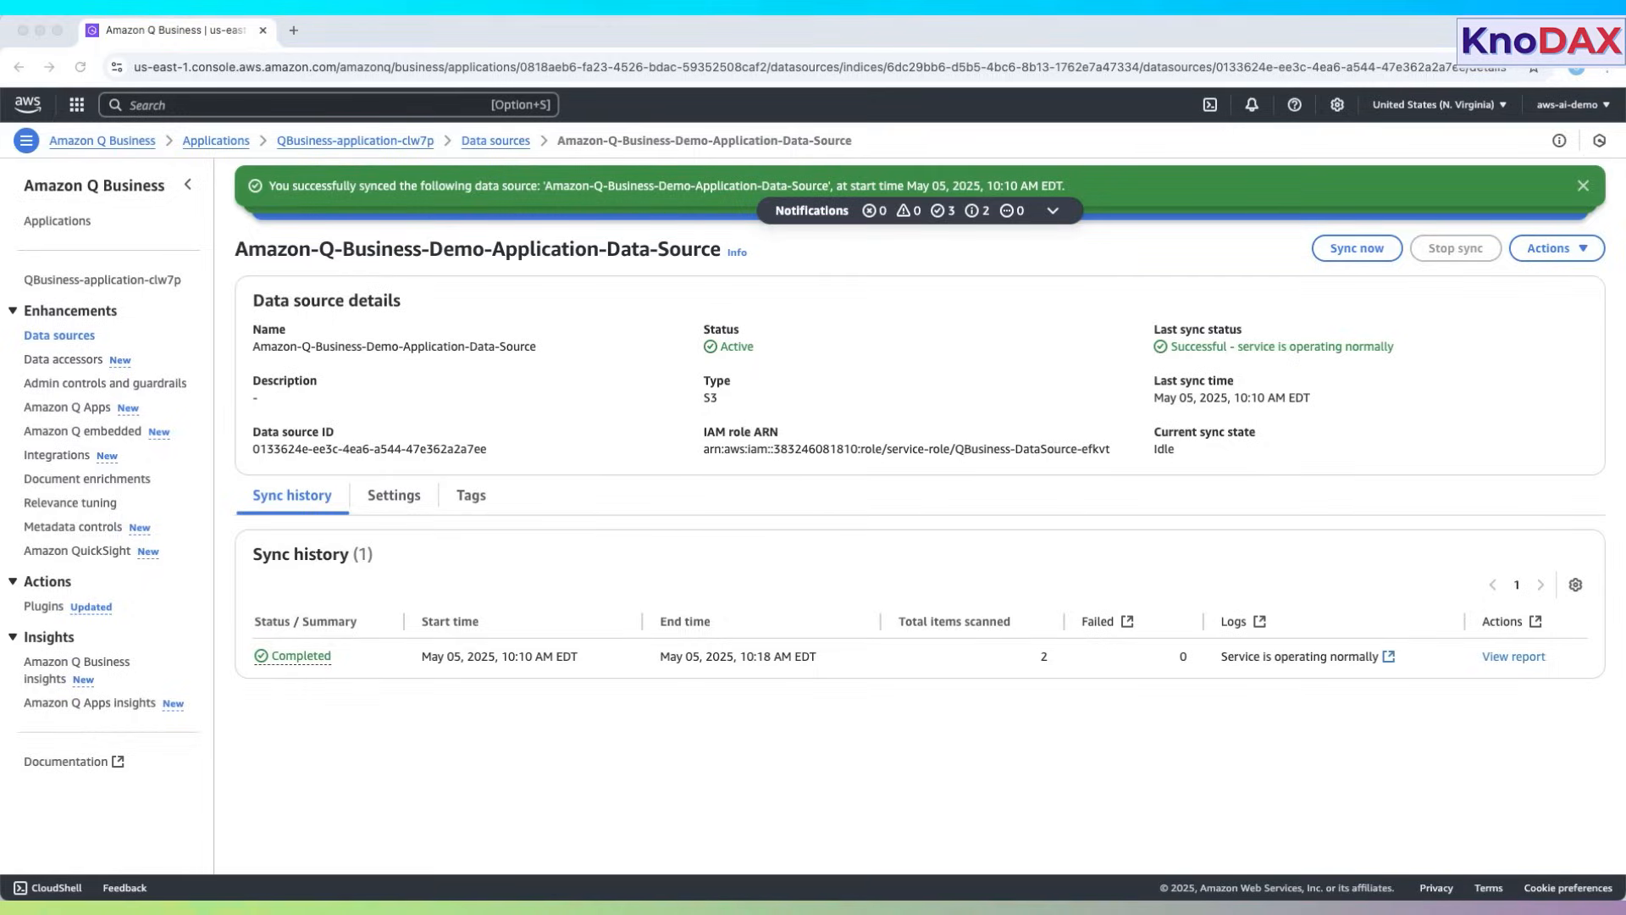
mouse_move(153, 306)
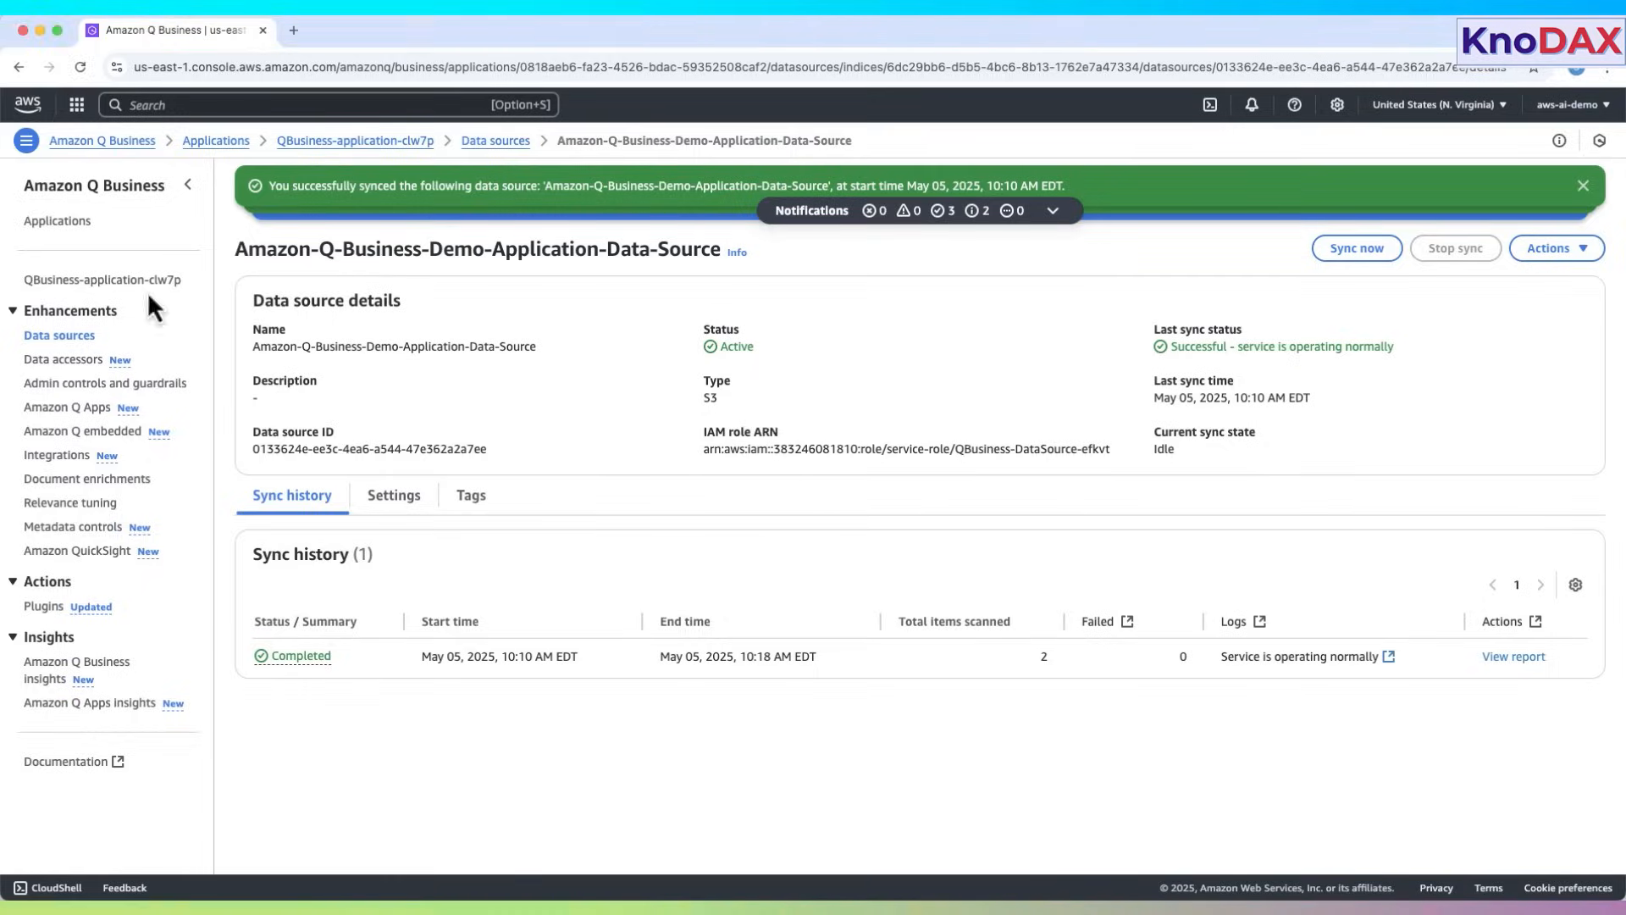
- Open the application's Deployed URL for the web experience in a new window
left_click(354, 140)
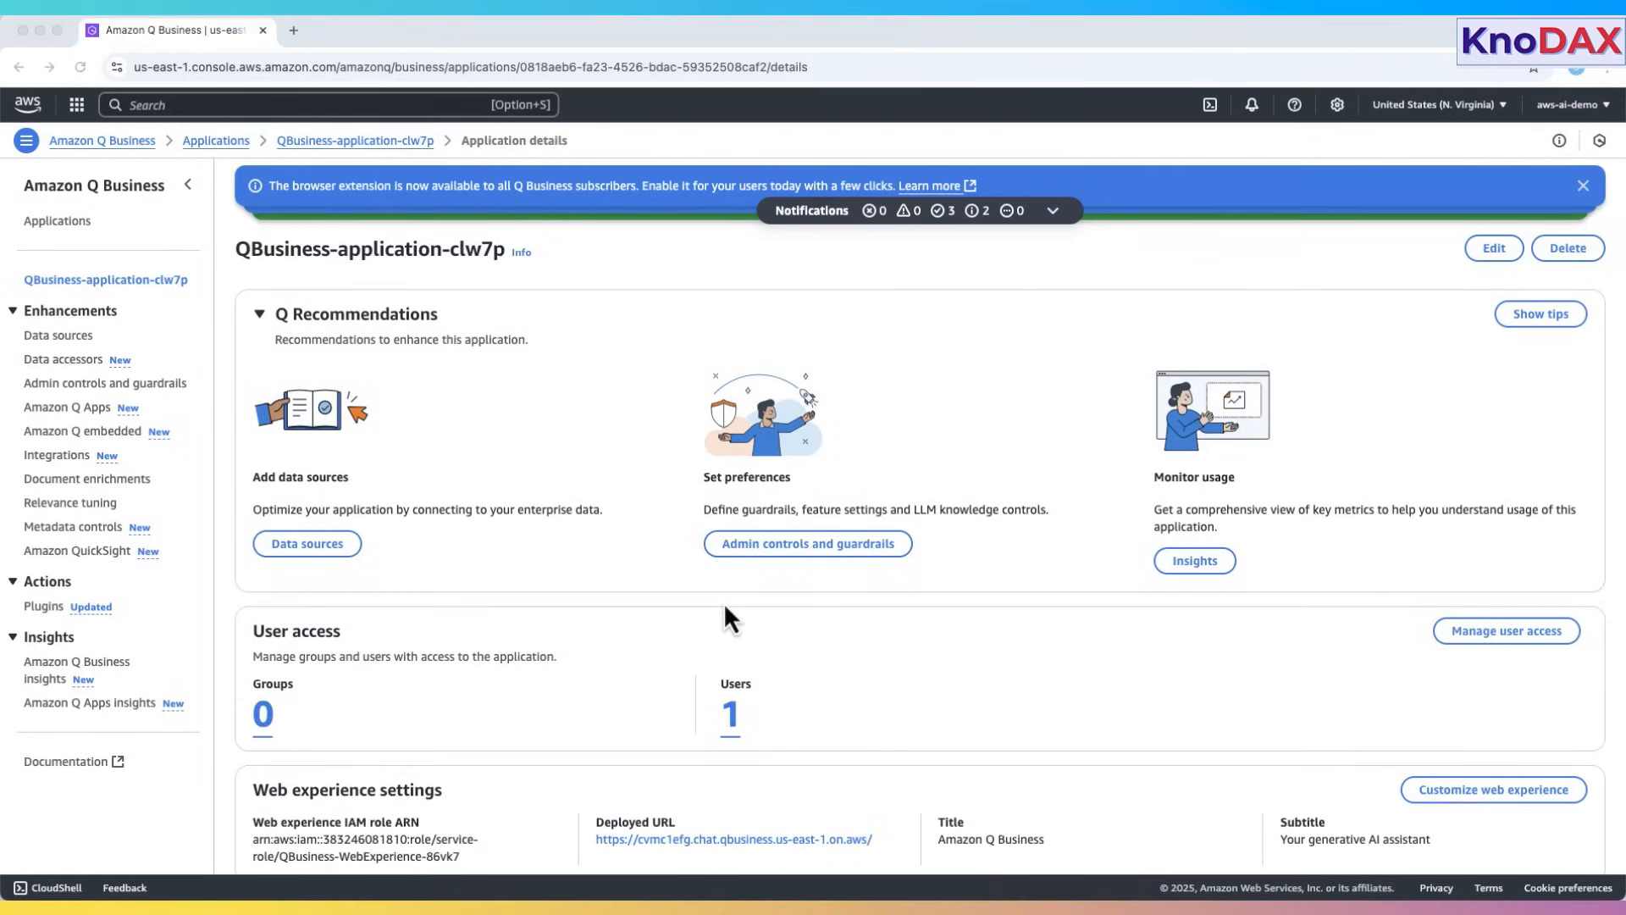
scroll("down", 3)
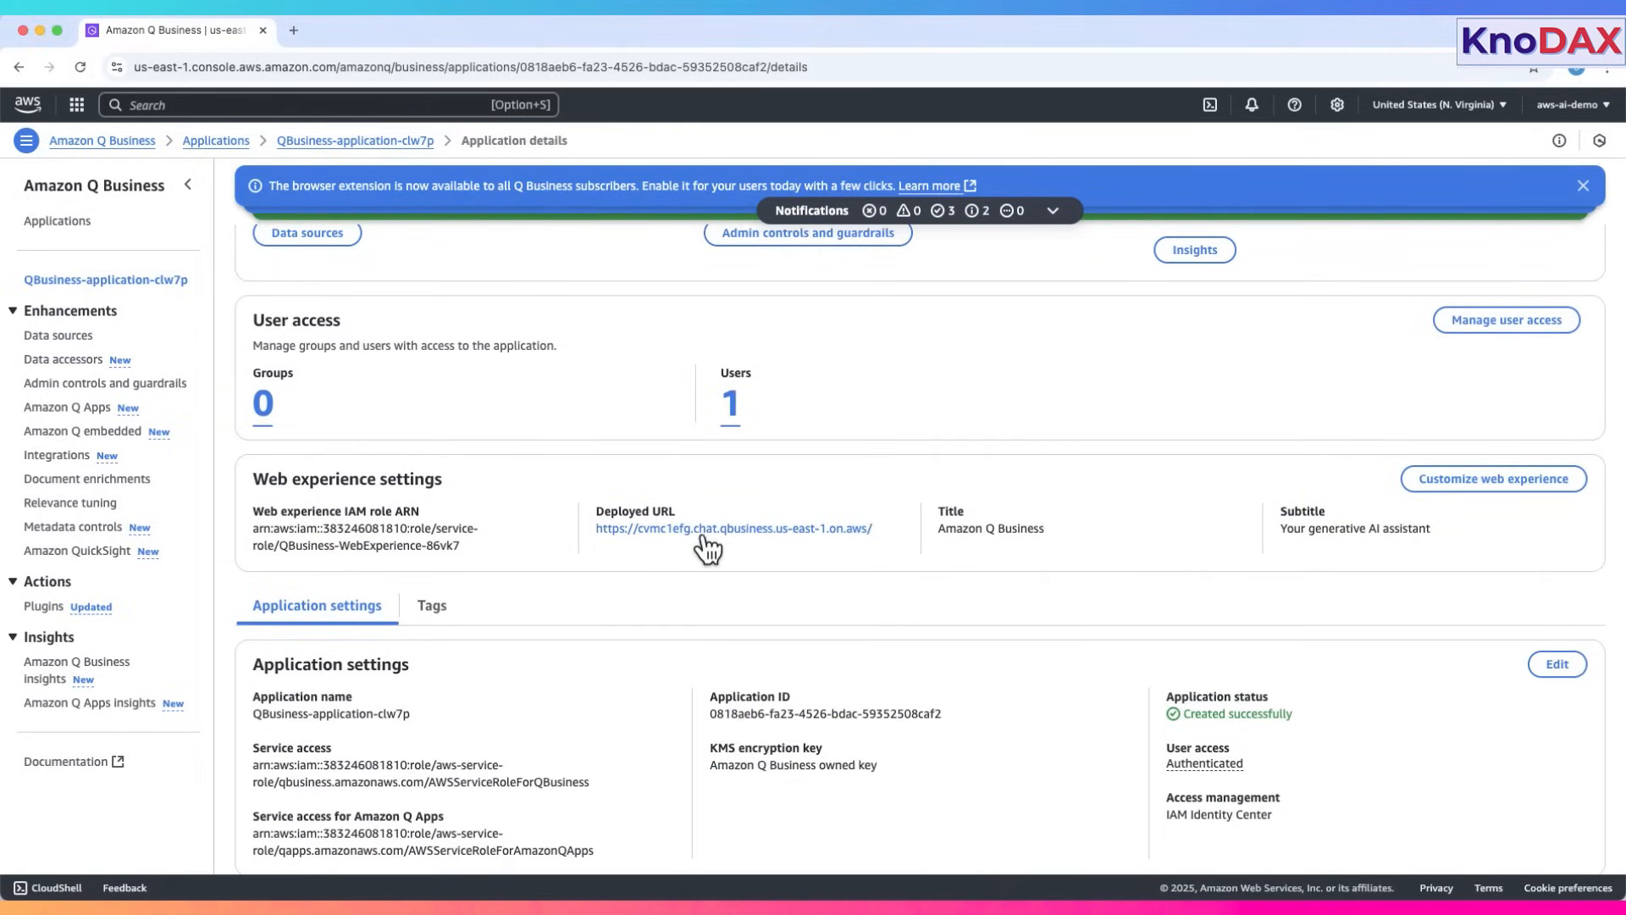
right_click(731, 527)
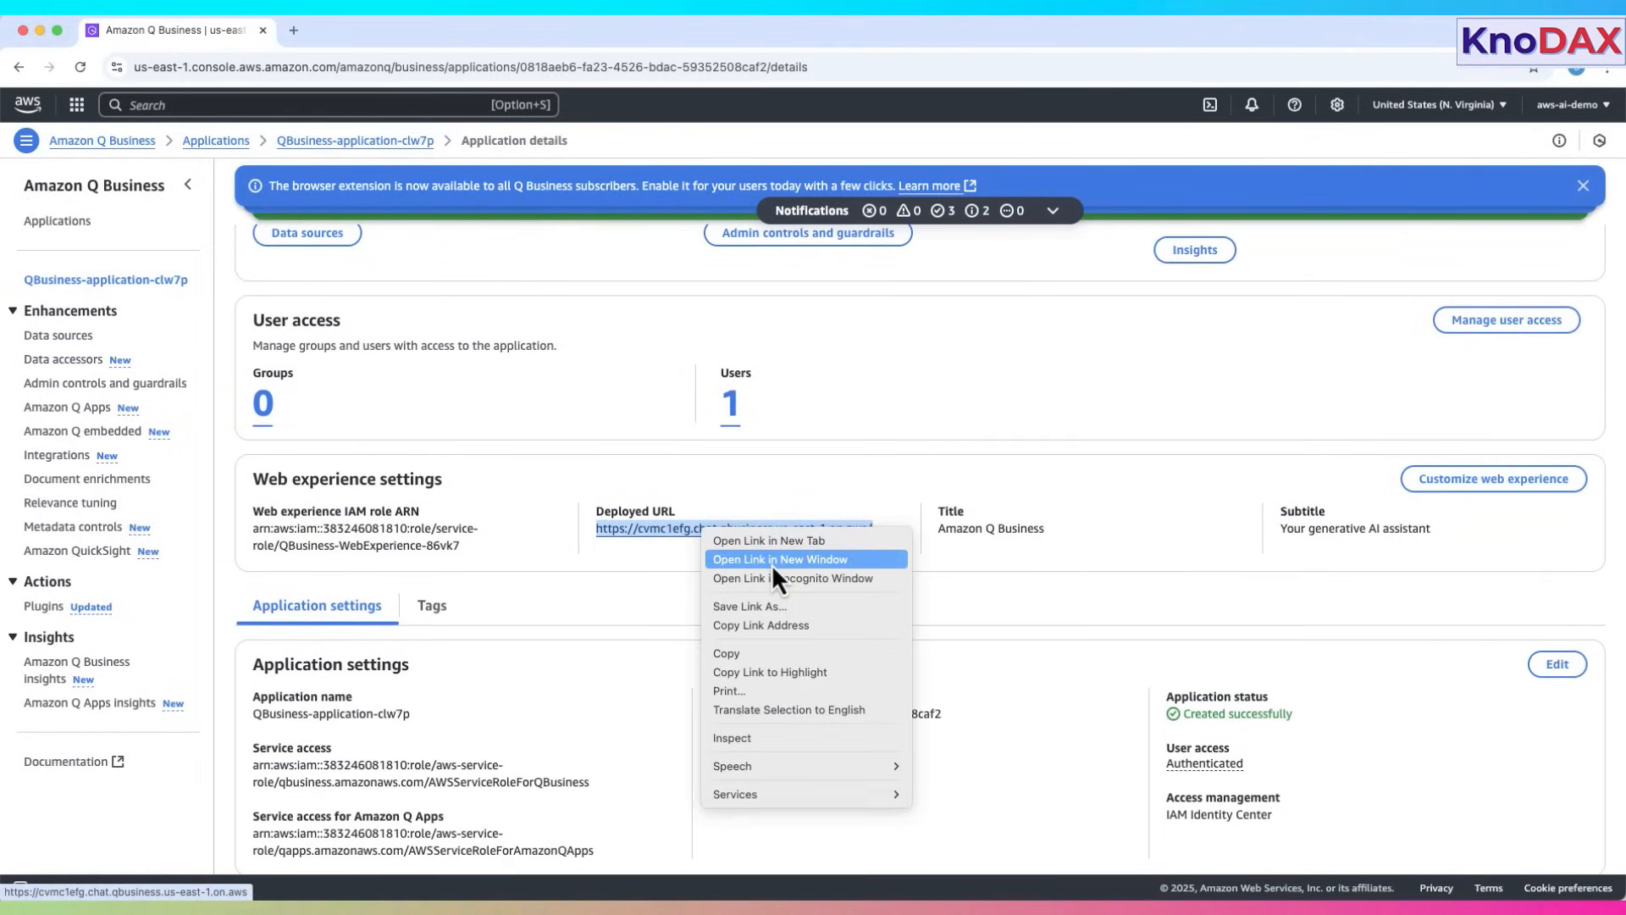
left_click(779, 559)
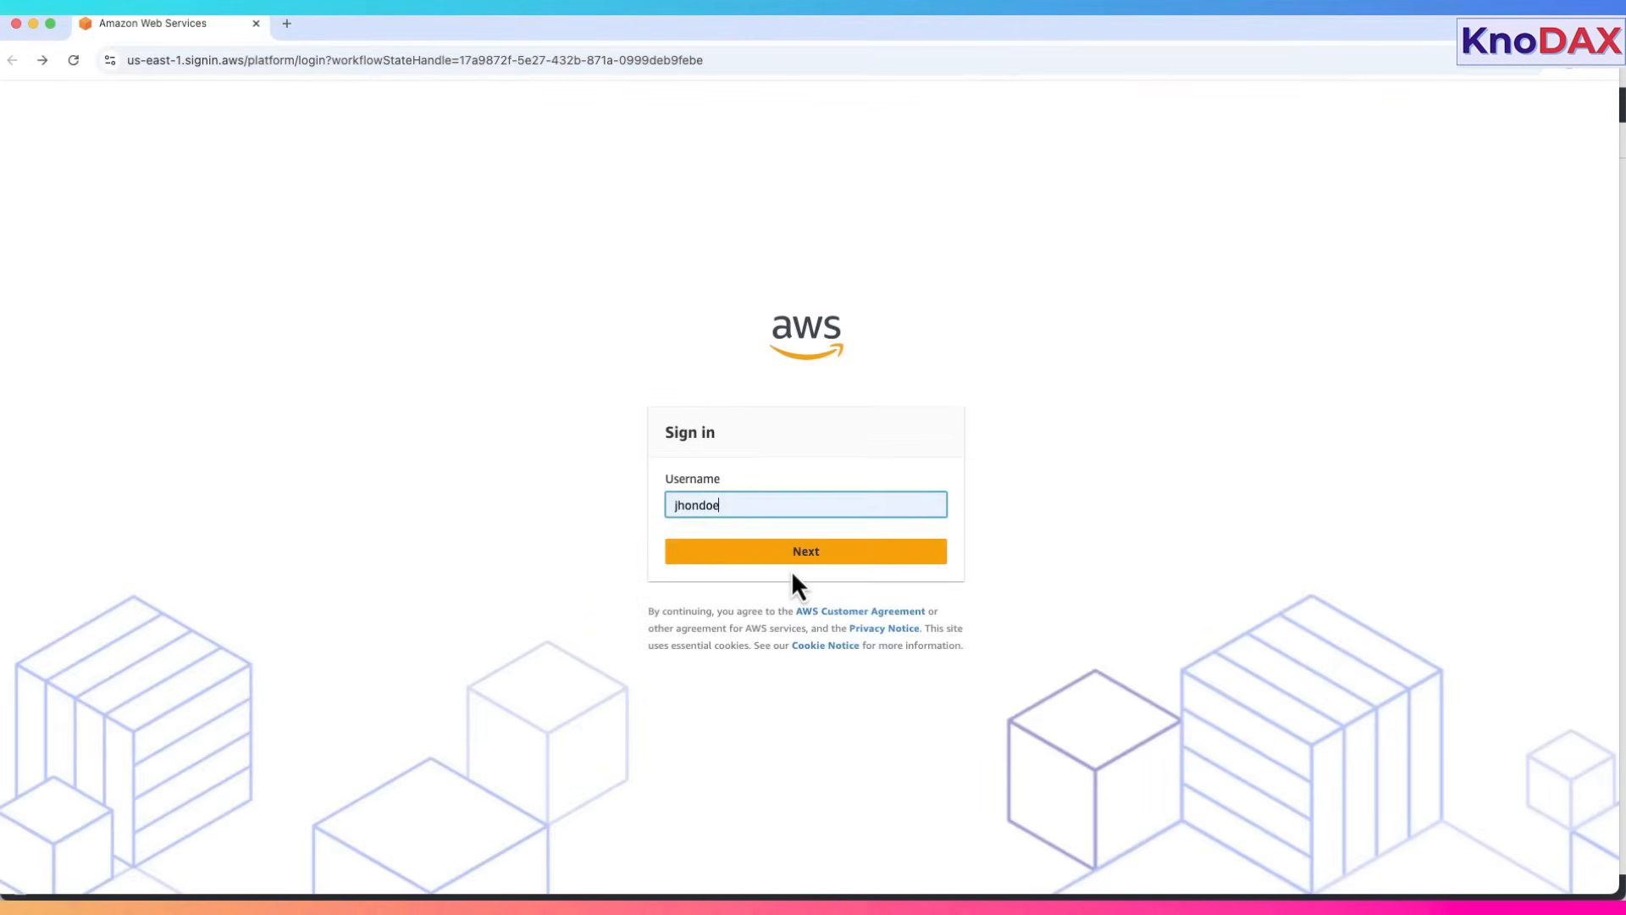
- Submit the username and six-digit MFA code to sign in to the web experience
left_click(805, 550)
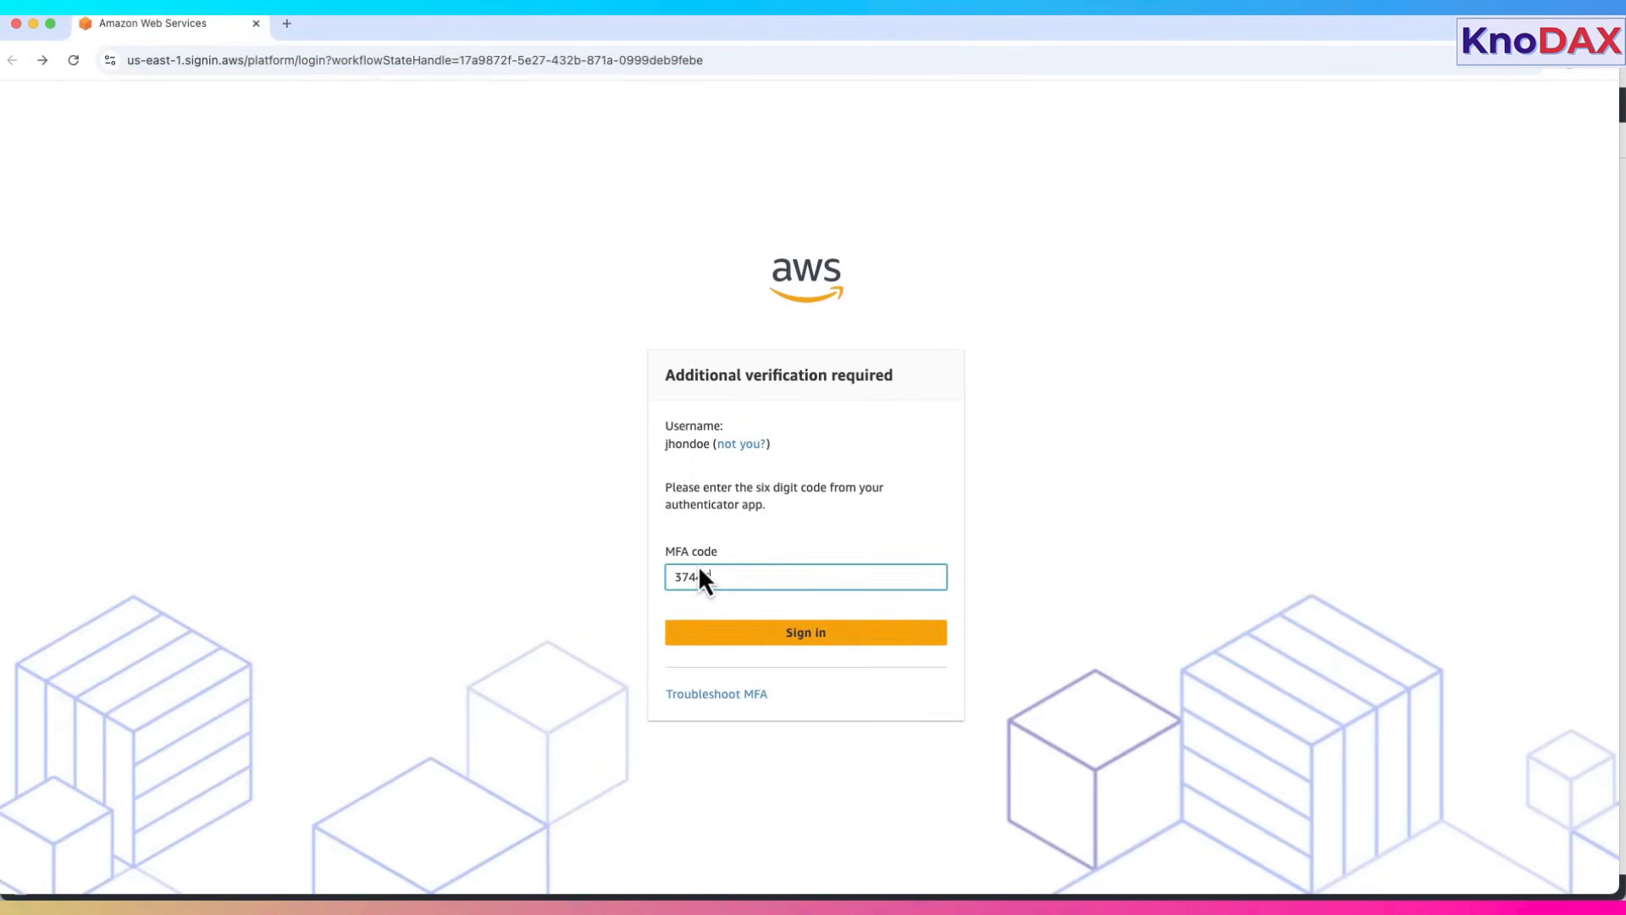
left_click(805, 632)
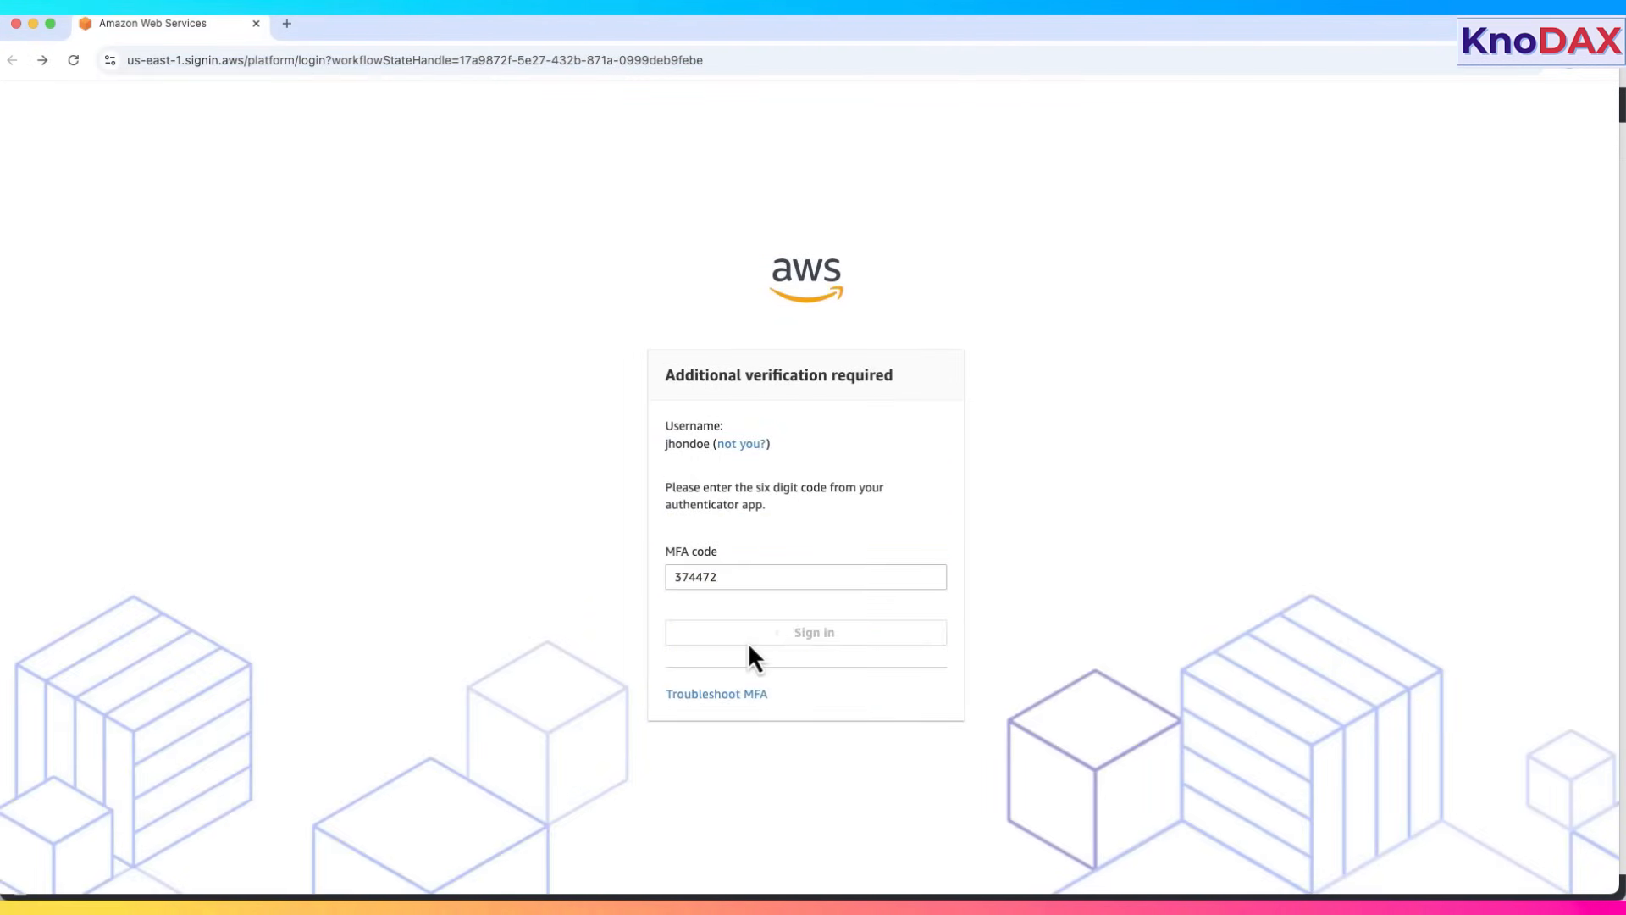
left_click(804, 632)
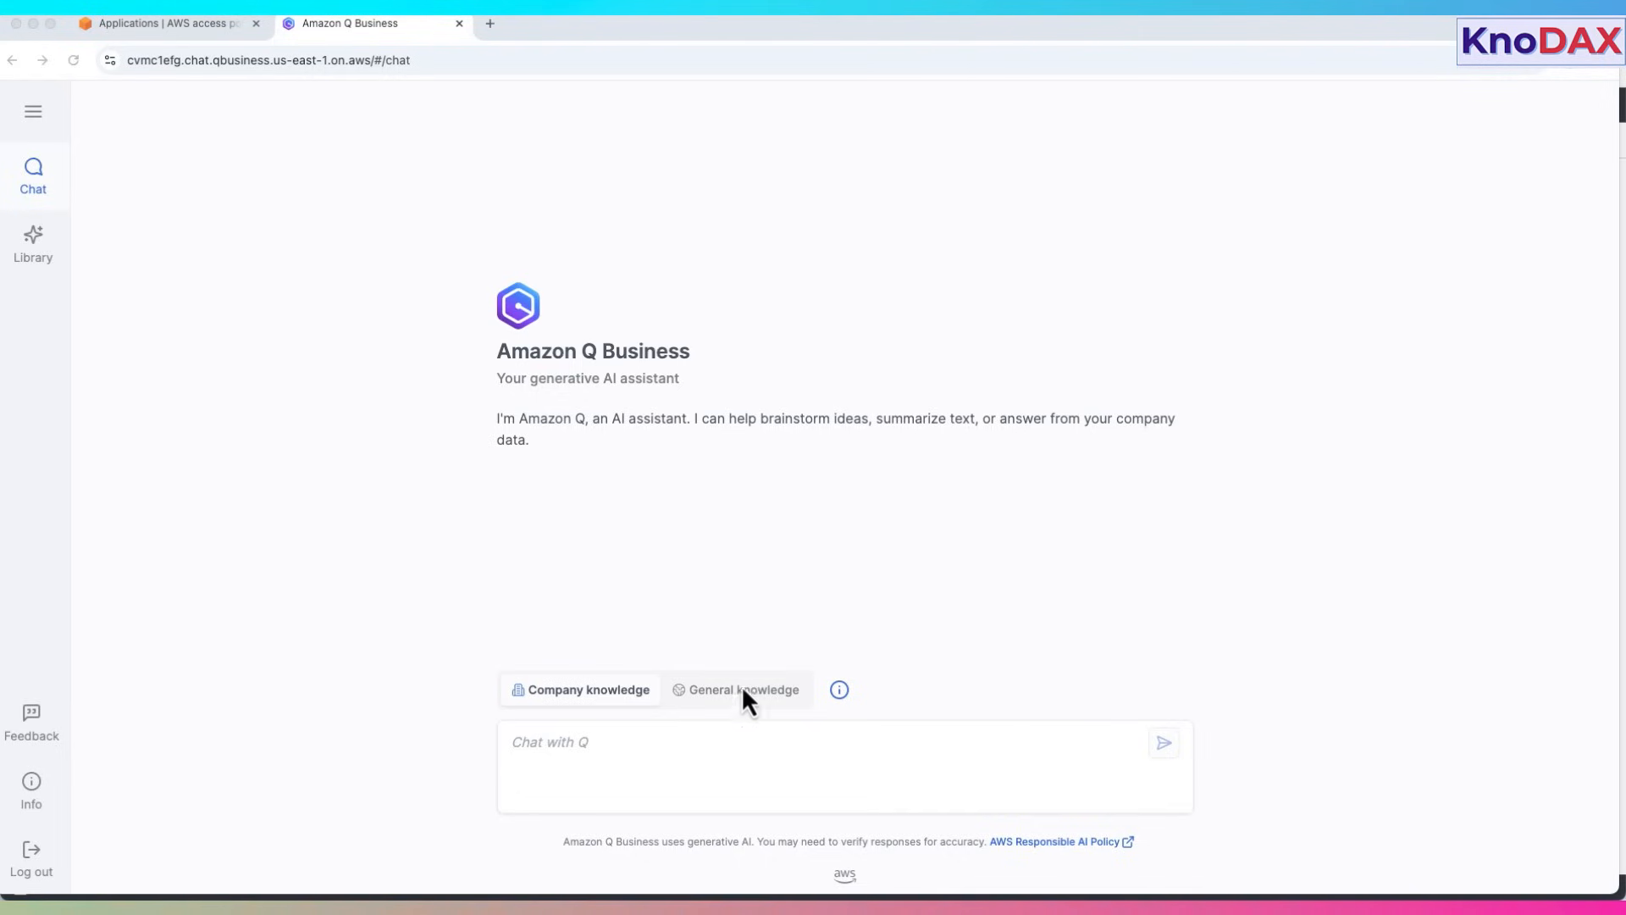
- Ask the assistant 'When was AWS launched?' and select General knowledge
left_click(706, 742)
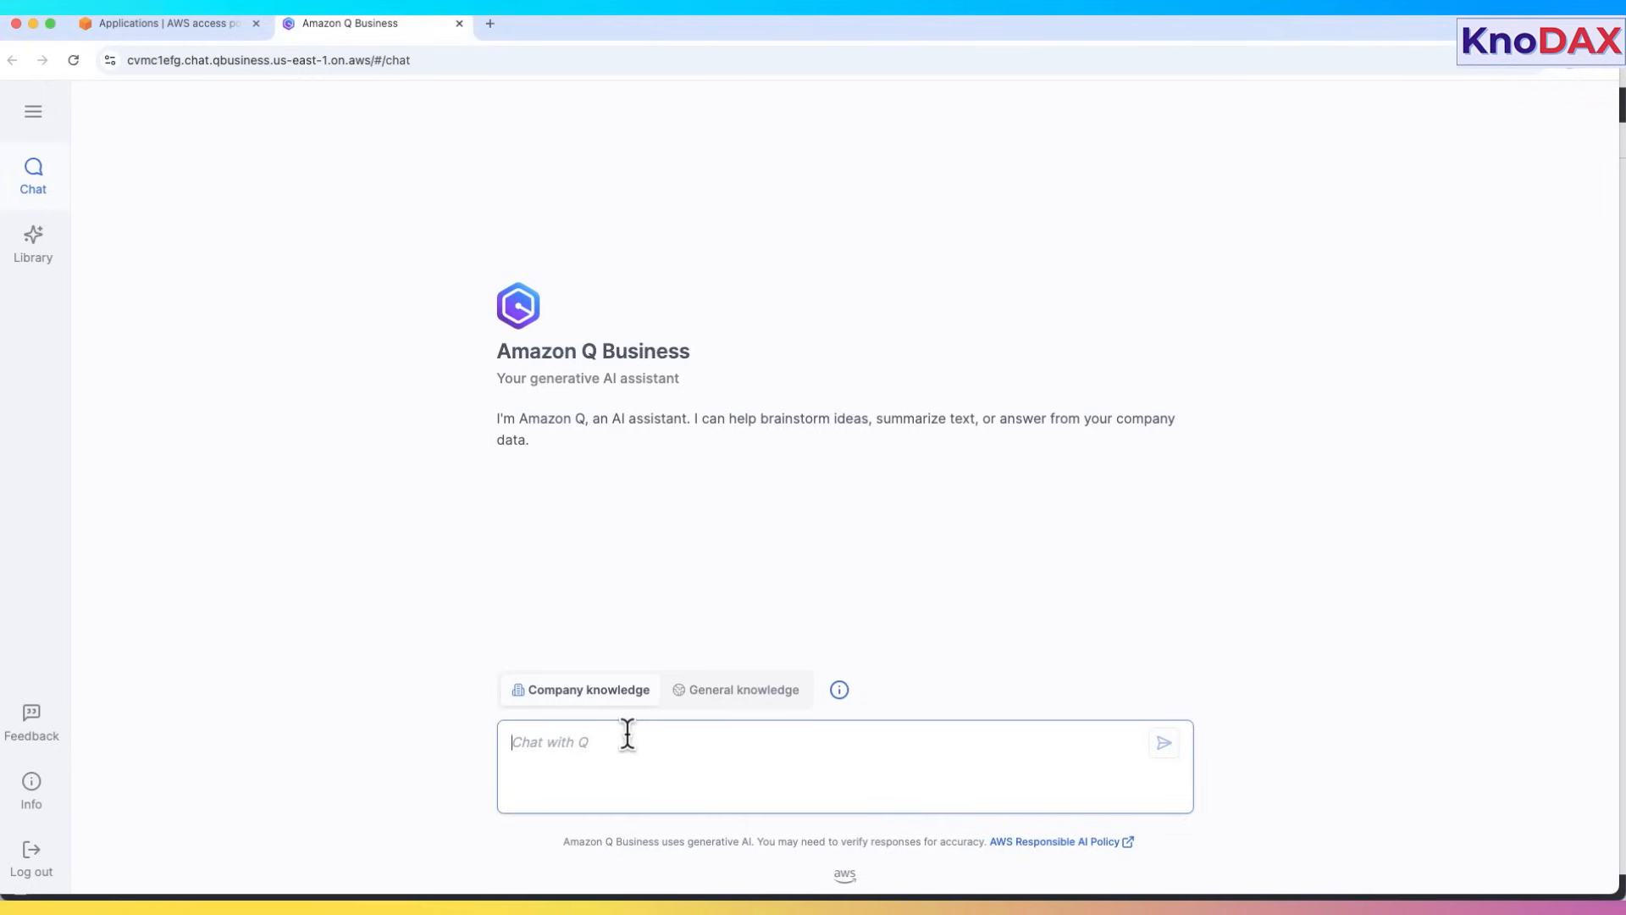
mouse_move(586, 731)
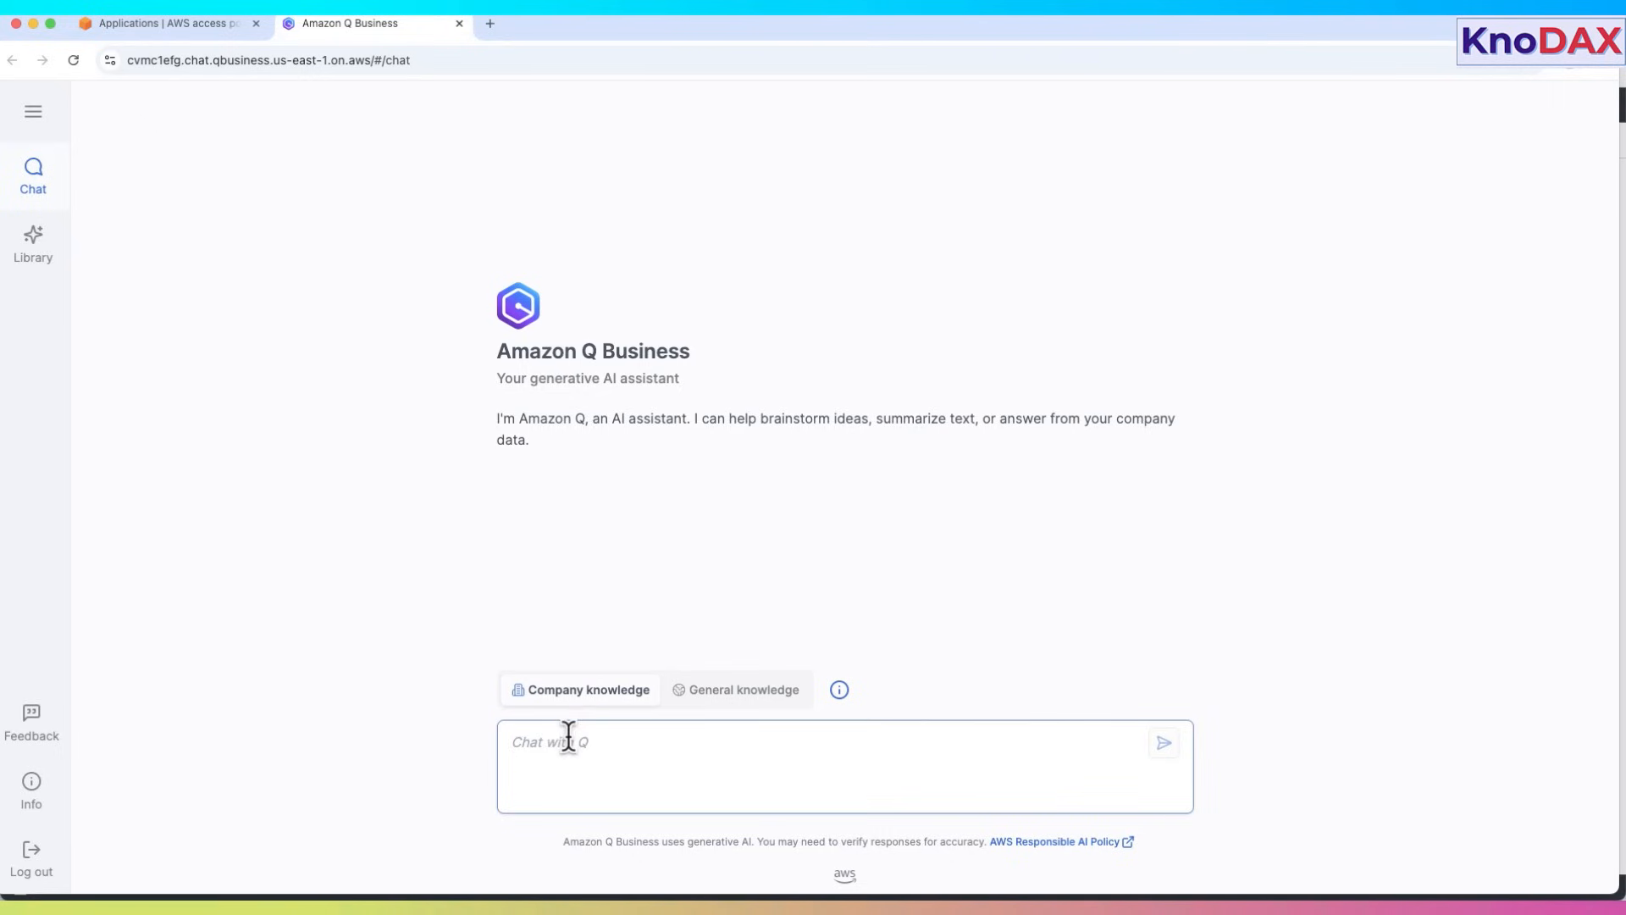
type("When was AWS launched?")
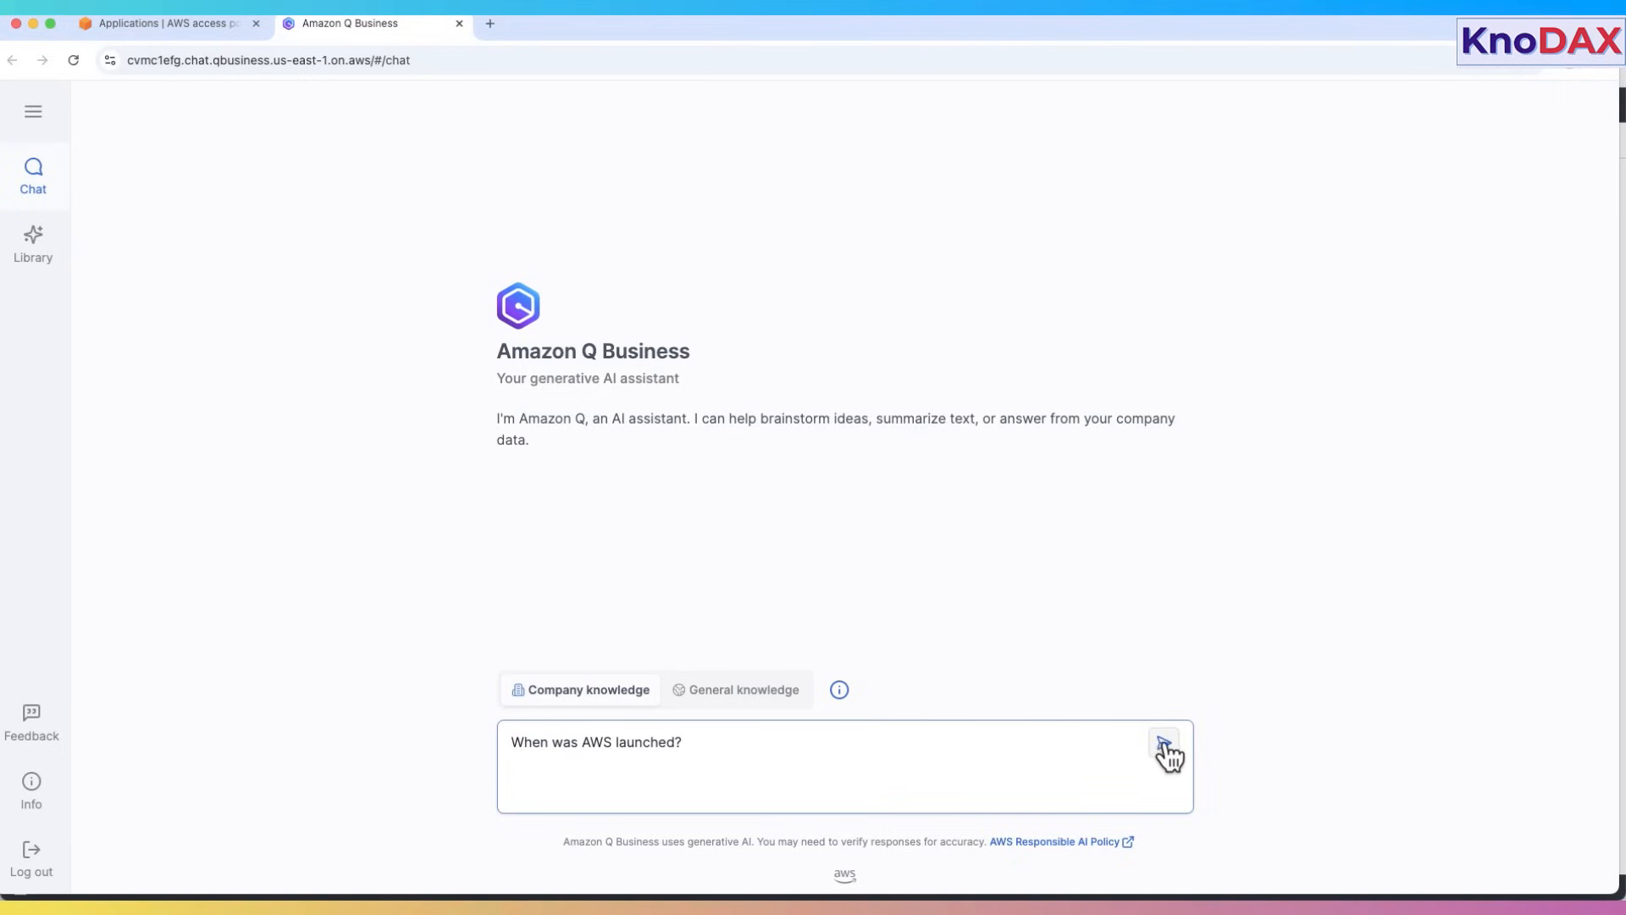
left_click(1165, 744)
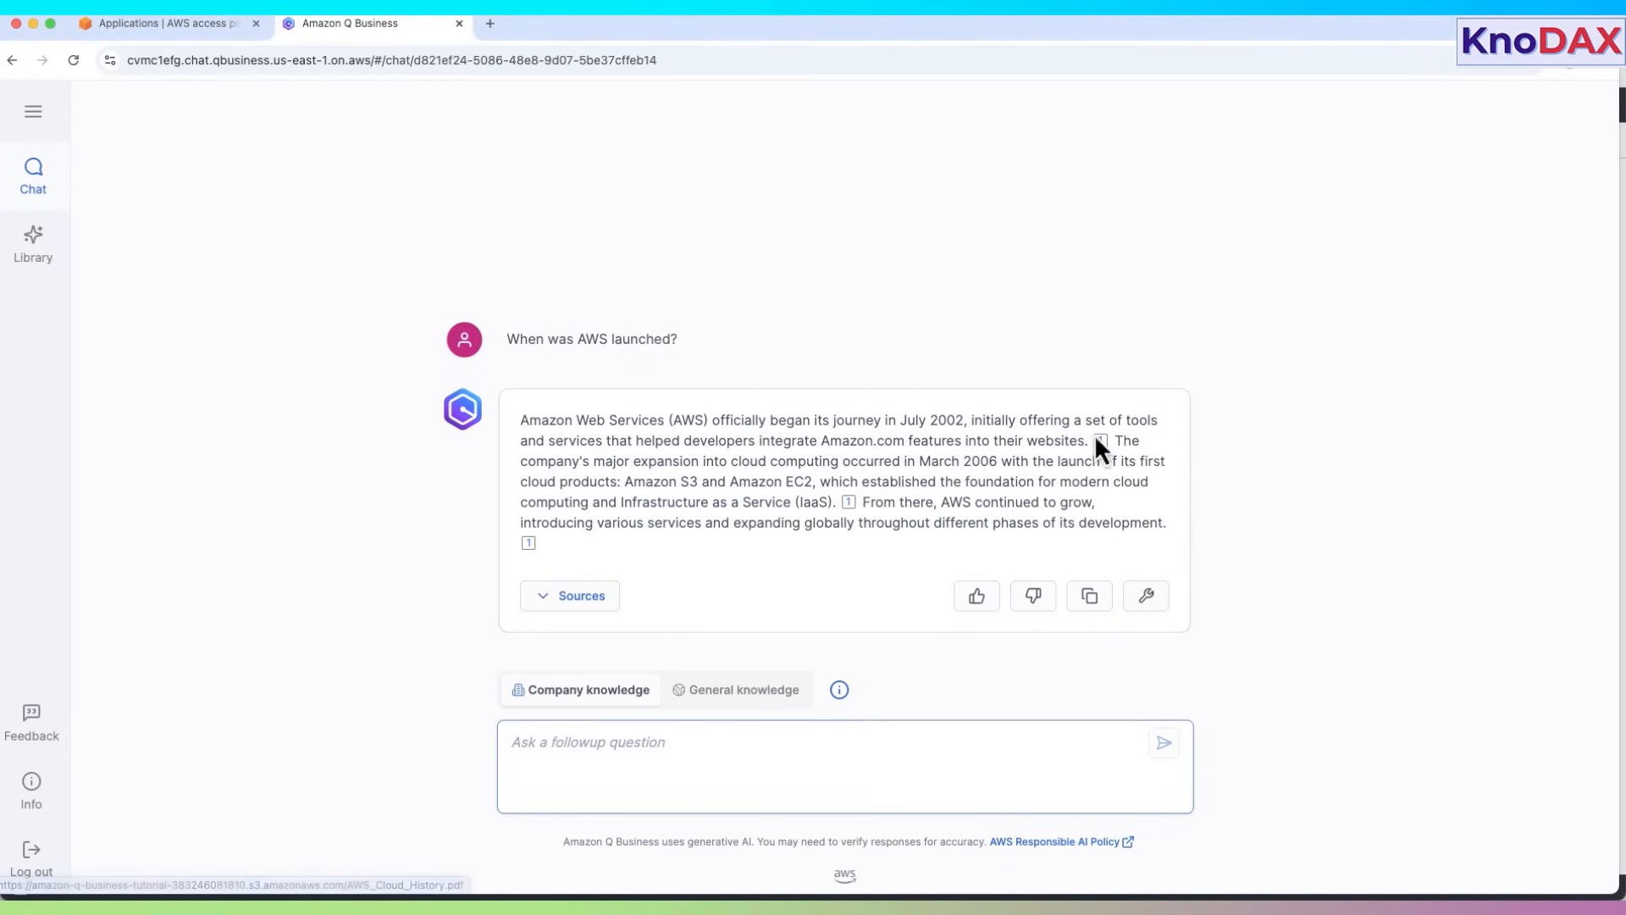
left_click(1099, 440)
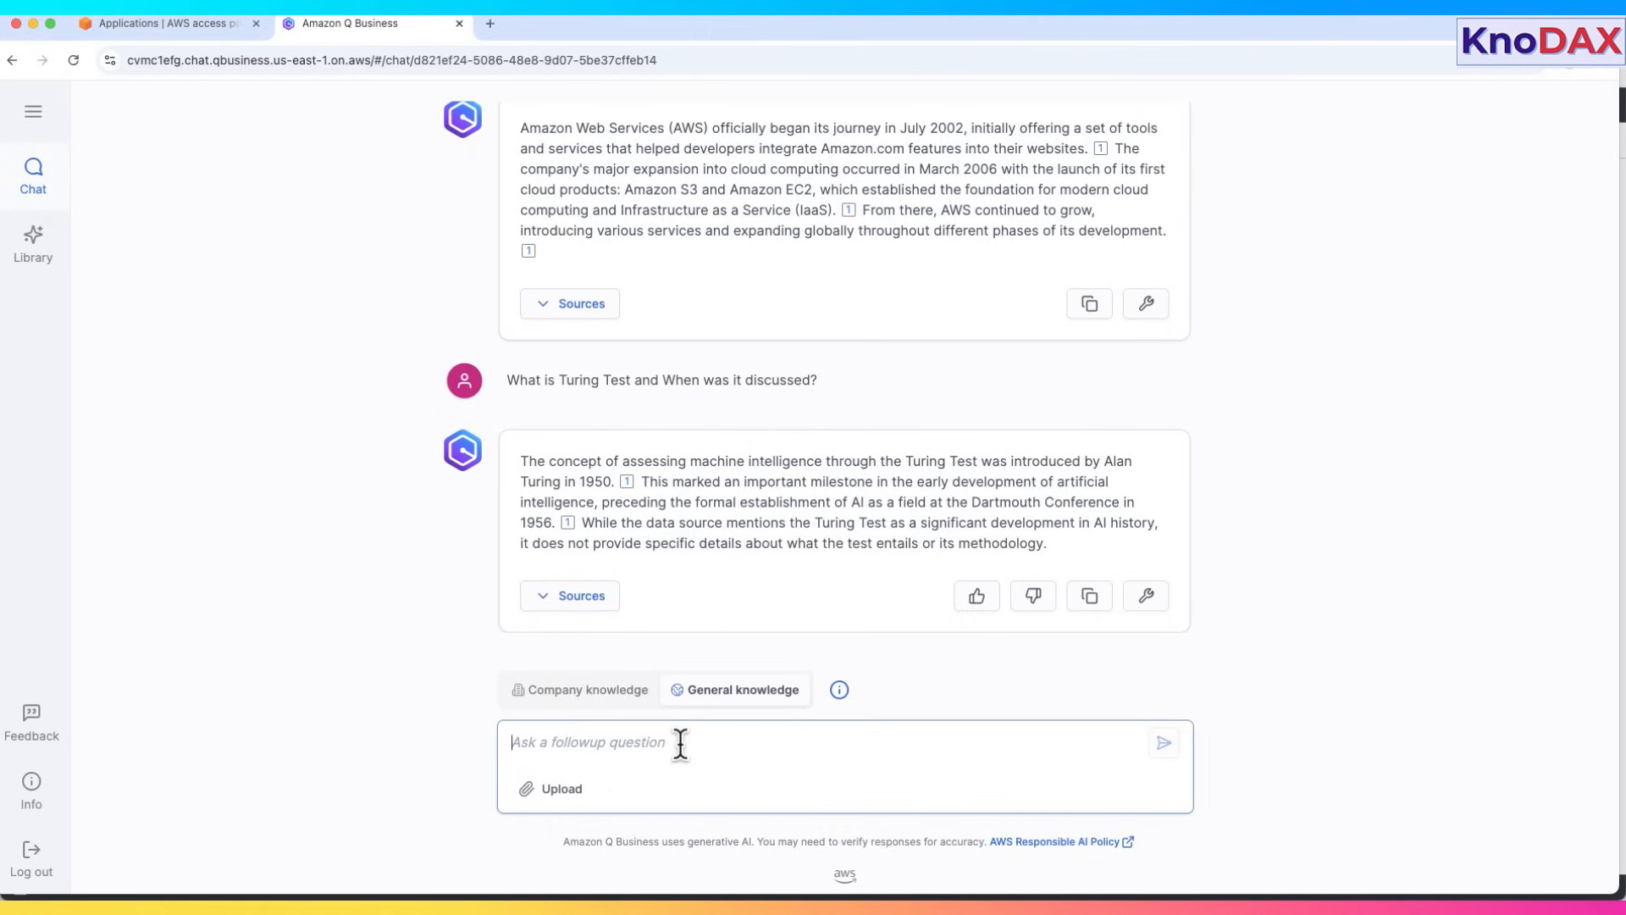
- Ask 'How to make a thin-crust veggie pizza.' and return to the console tab
type("How to make a thin-crust veggie pizza.")
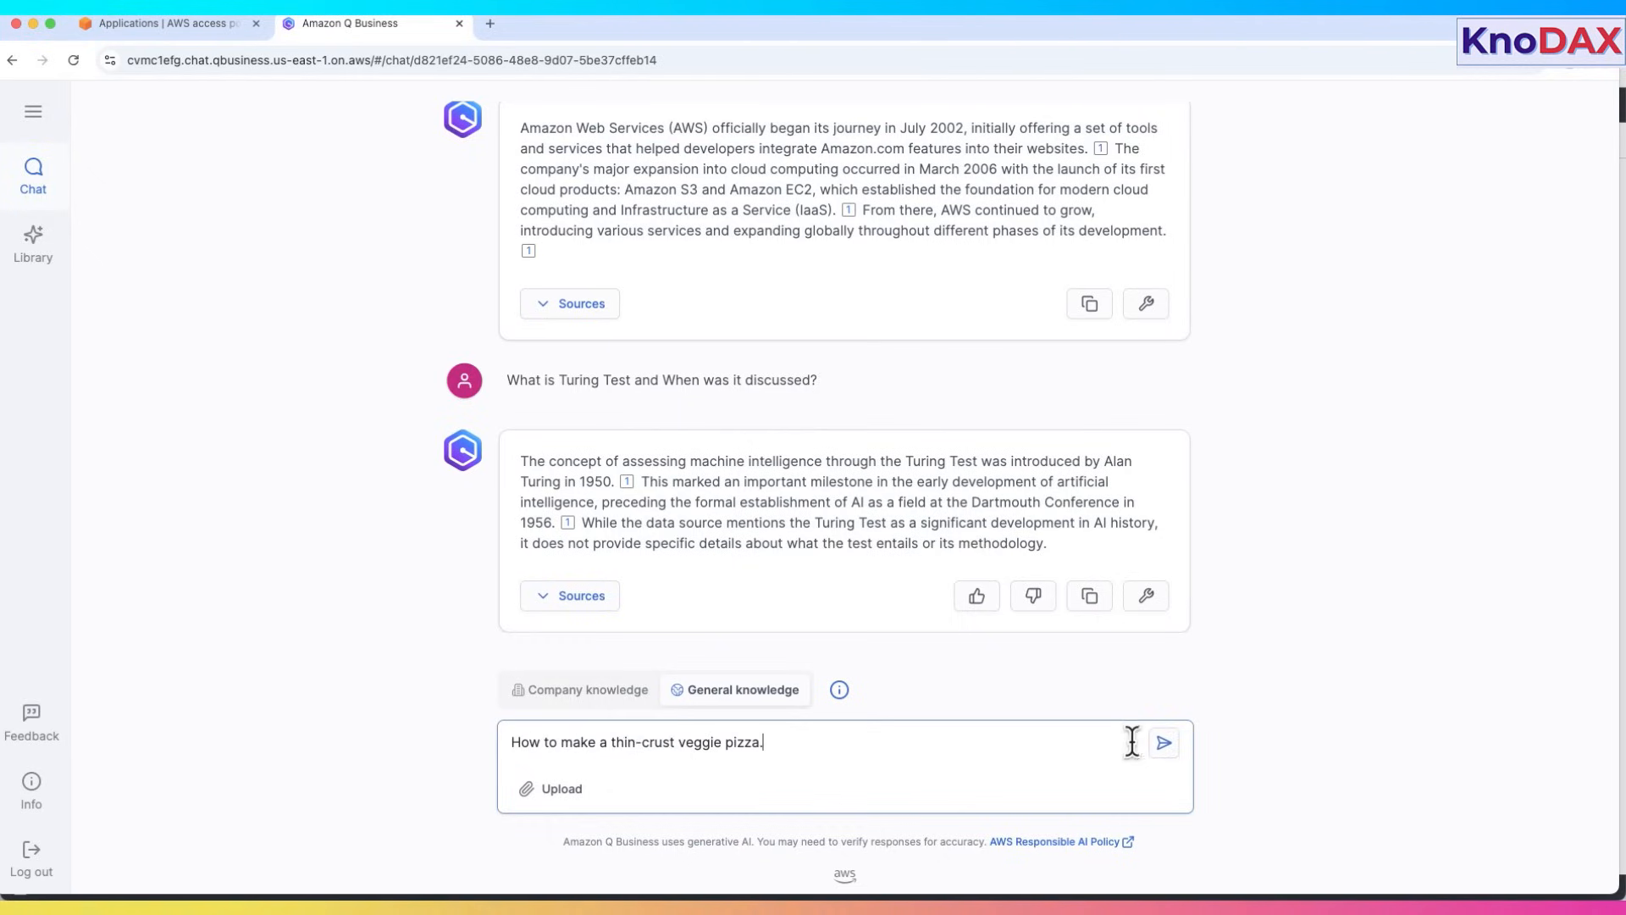
left_click(1163, 742)
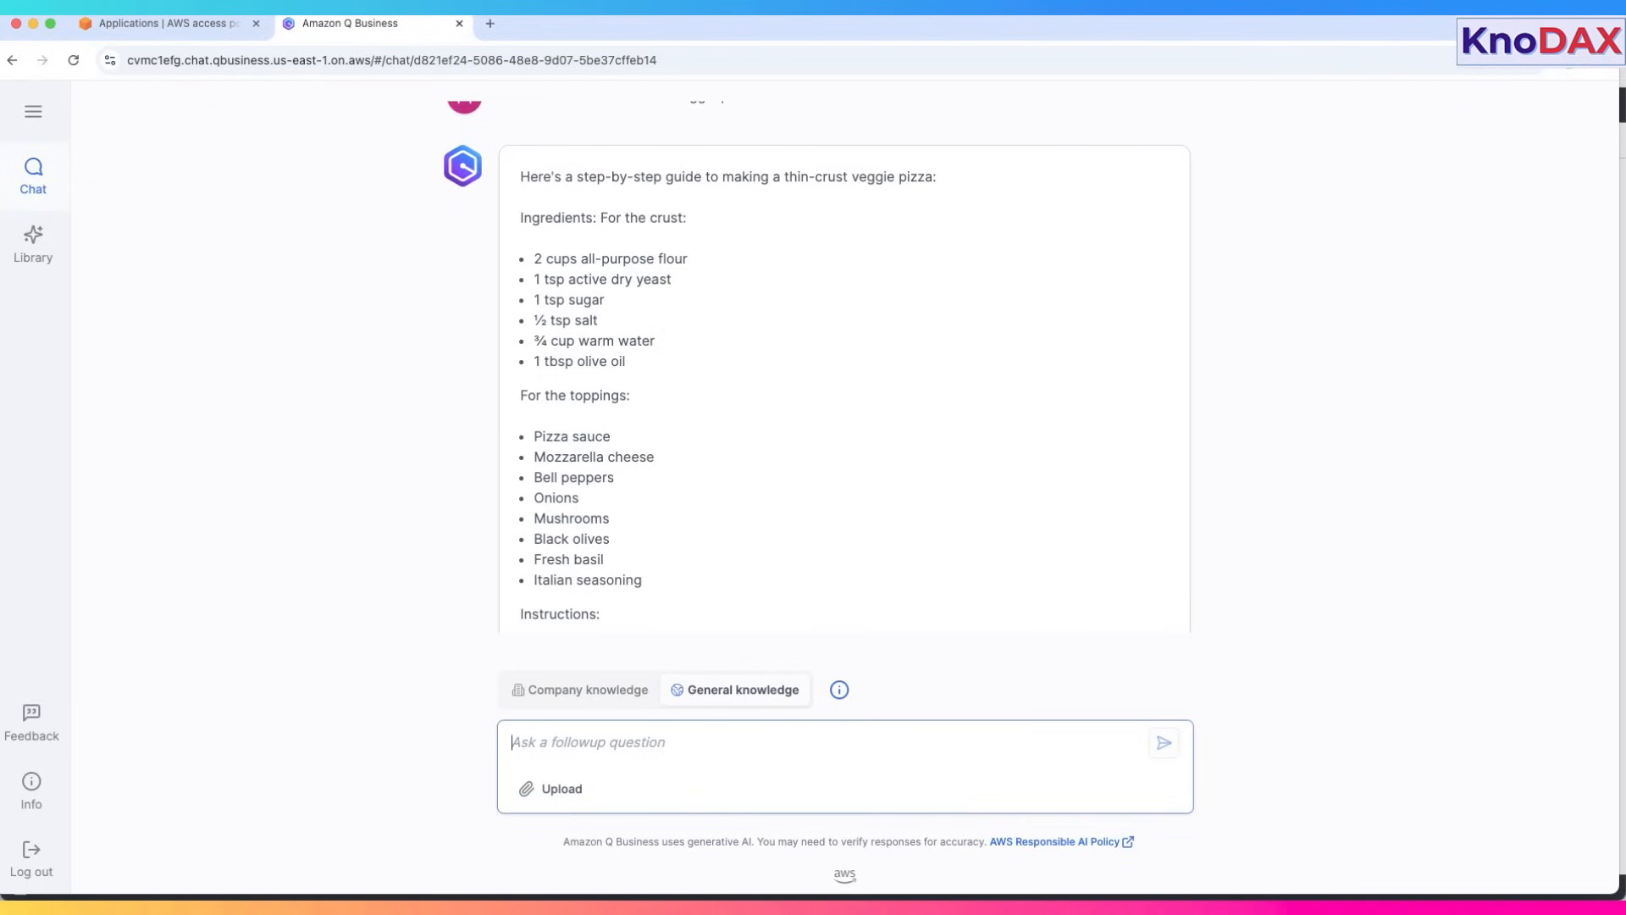
left_click(169, 23)
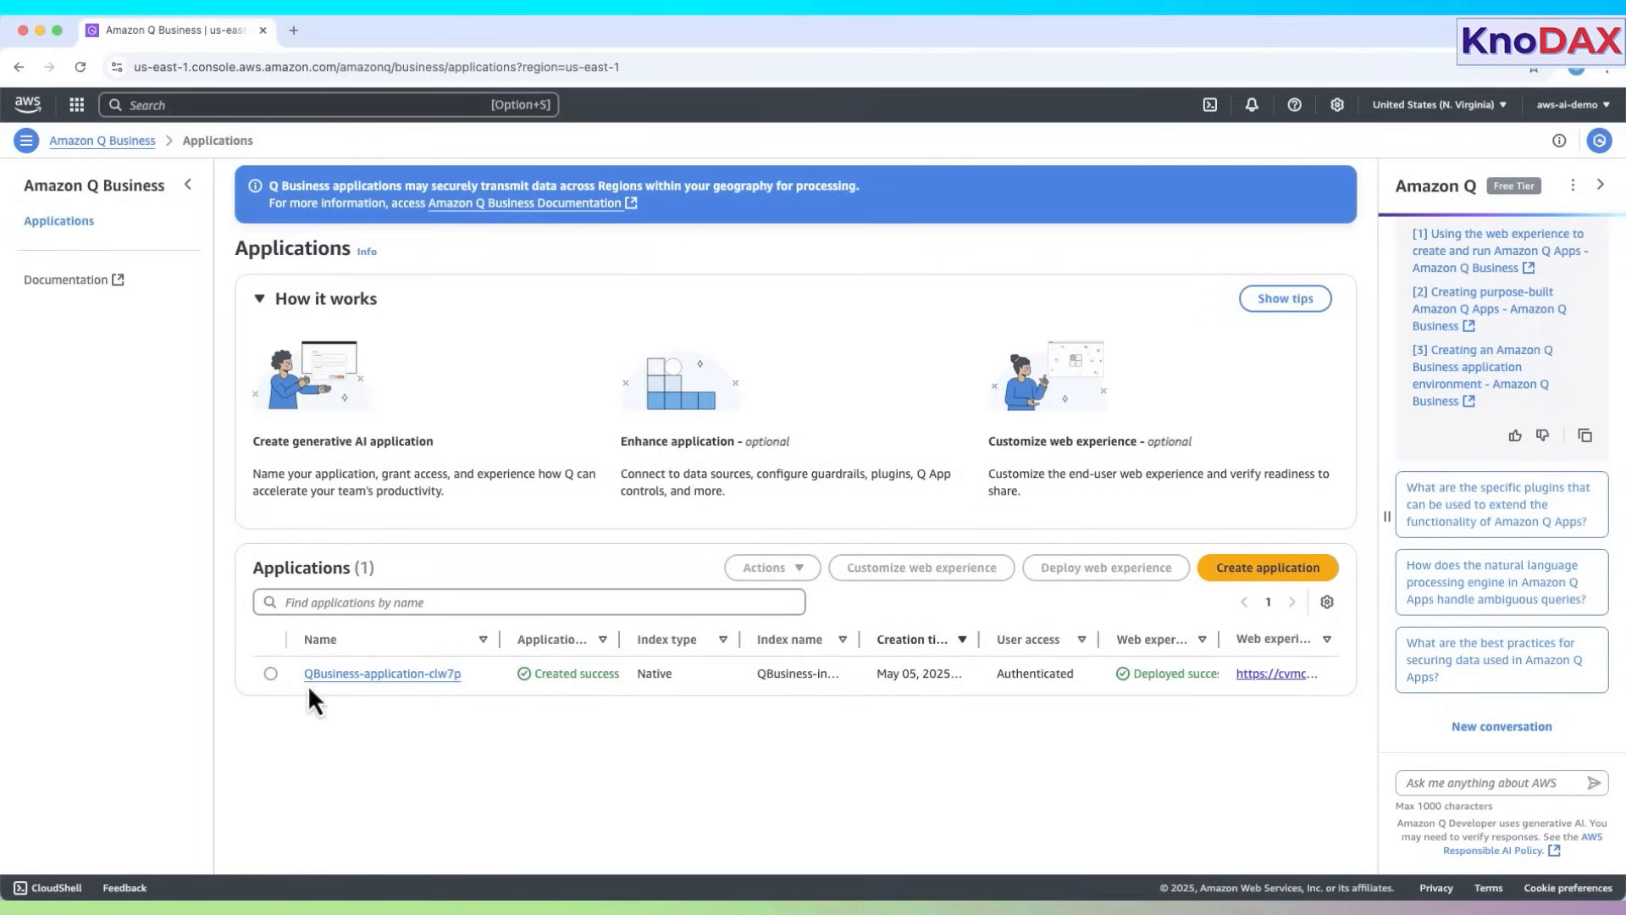
- Delete QBusiness-application-clw7p via Actions > Delete, giving curiosity as the feedback reason
left_click(269, 673)
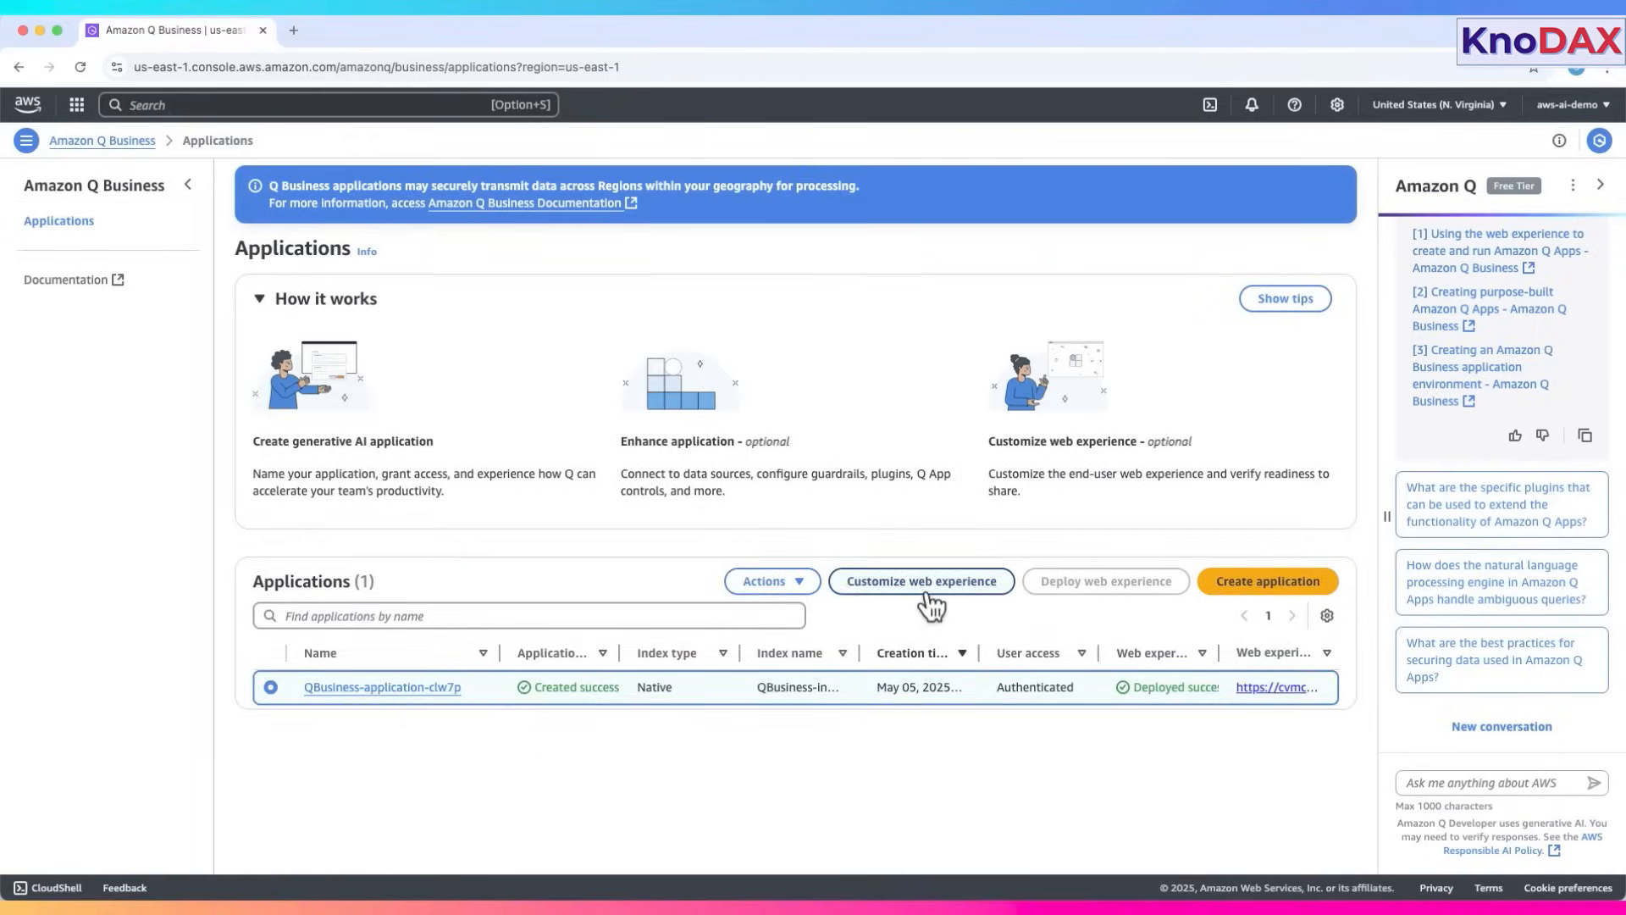
left_click(772, 581)
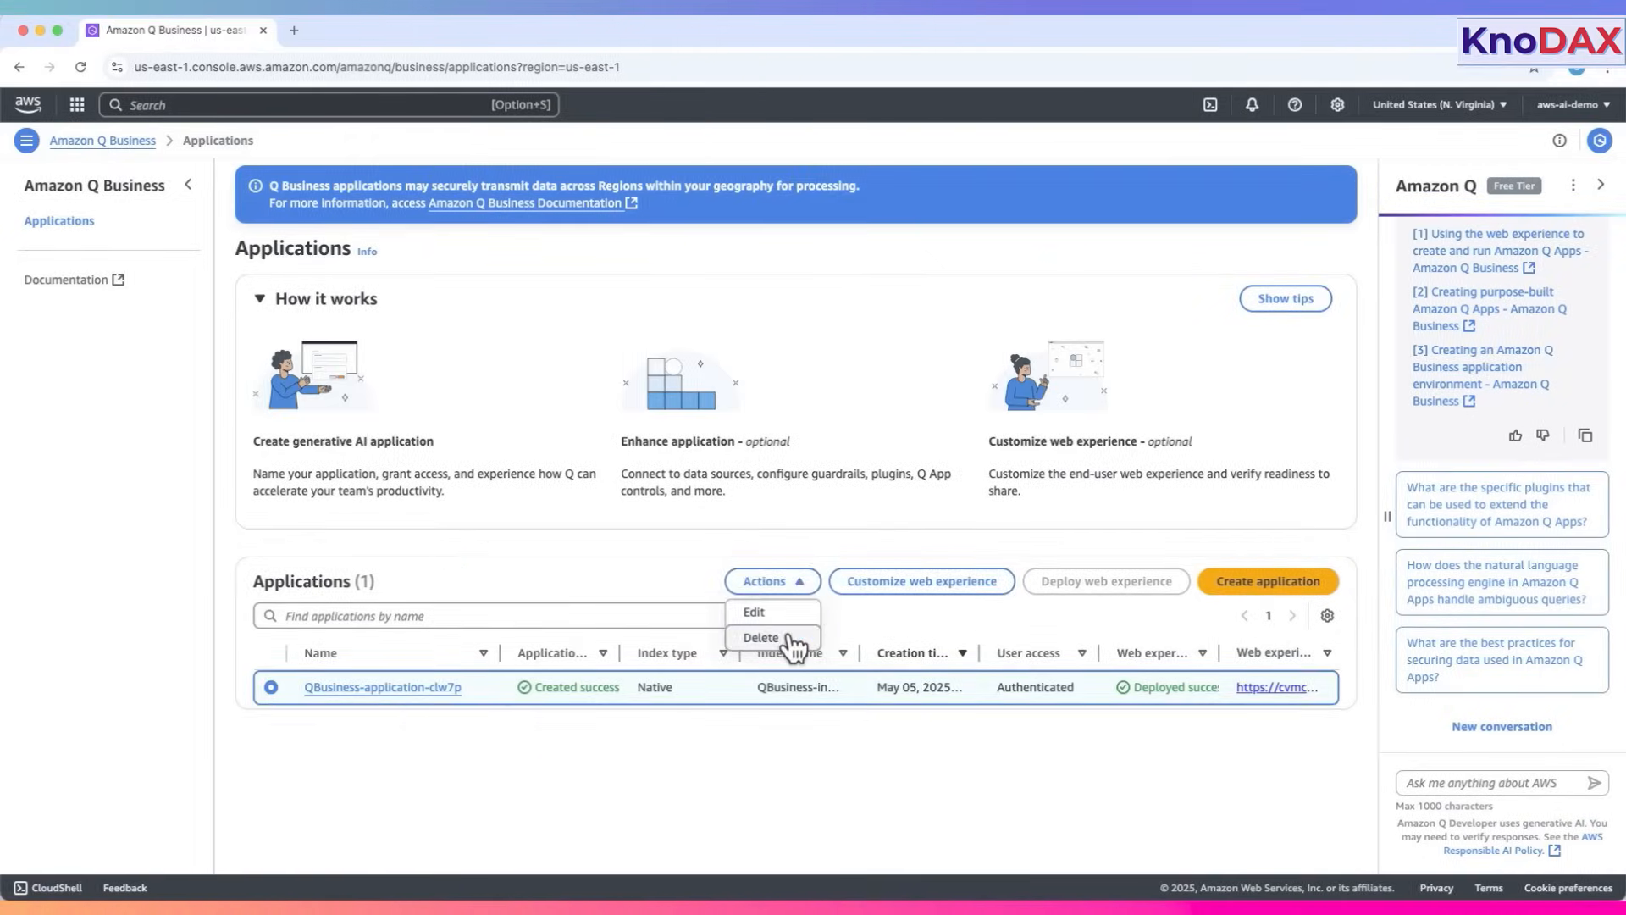
left_click(761, 636)
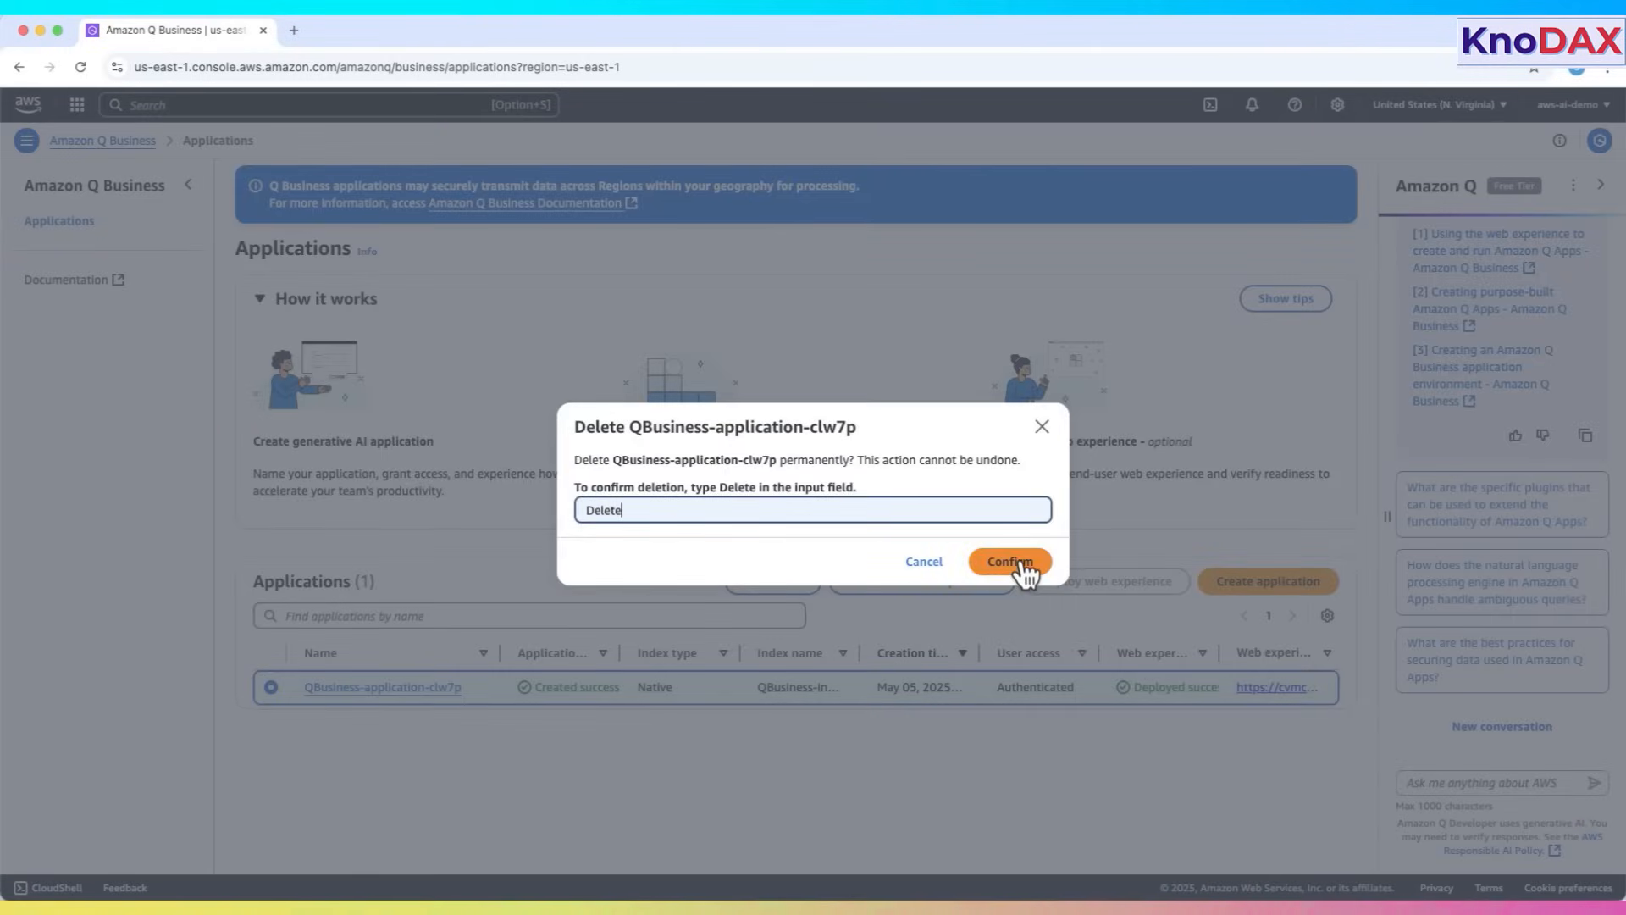
left_click(1008, 561)
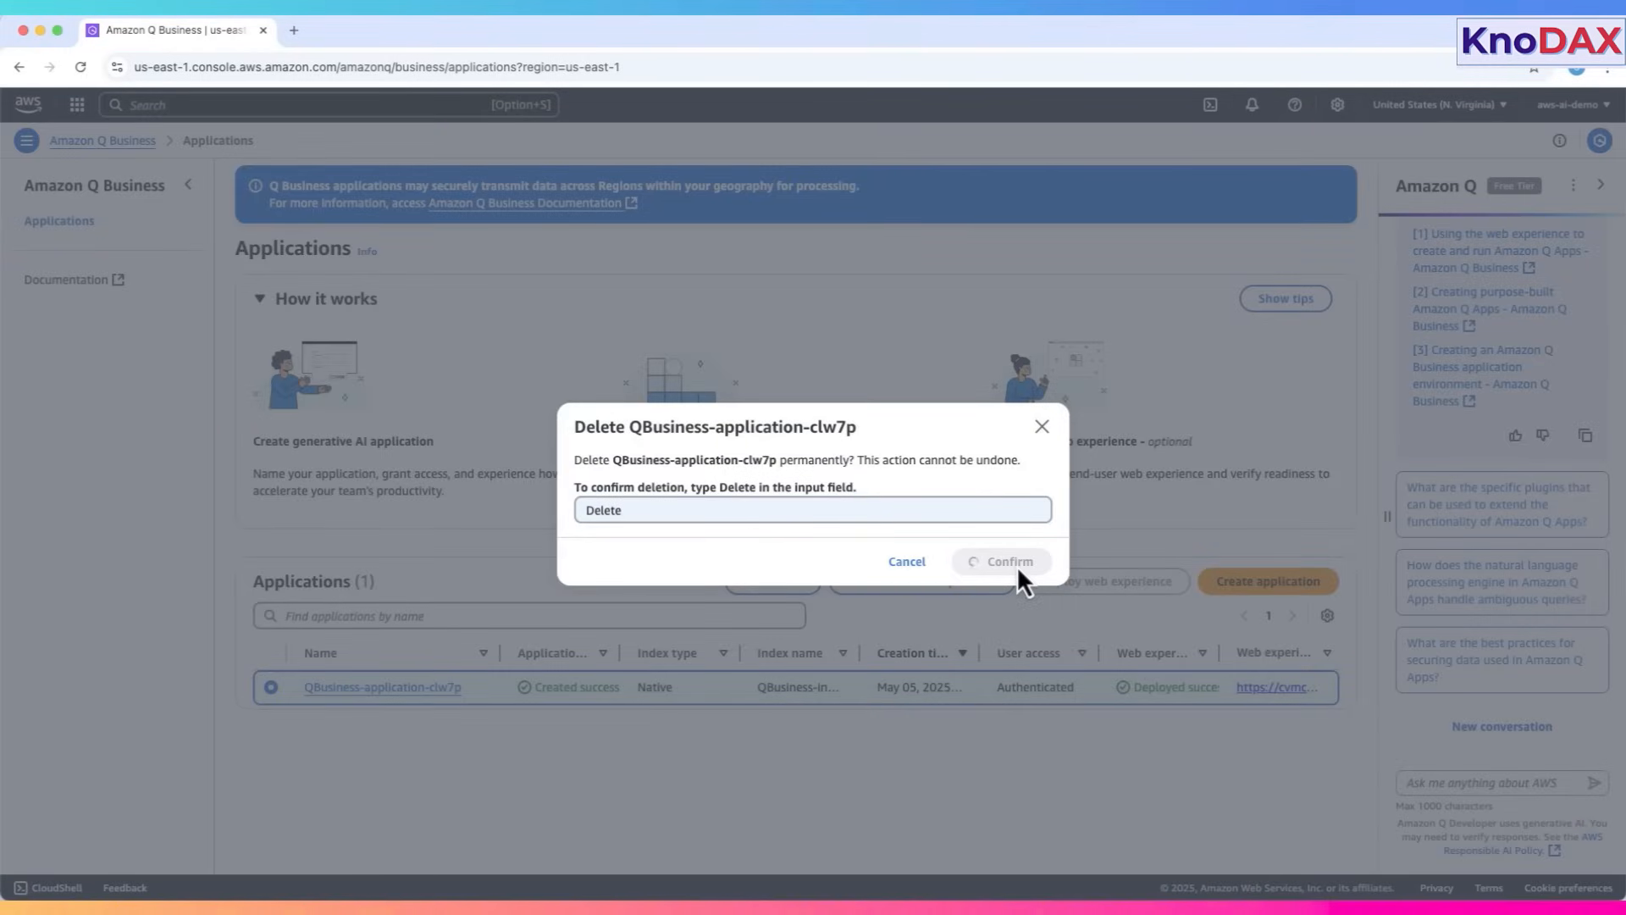
left_click(1007, 561)
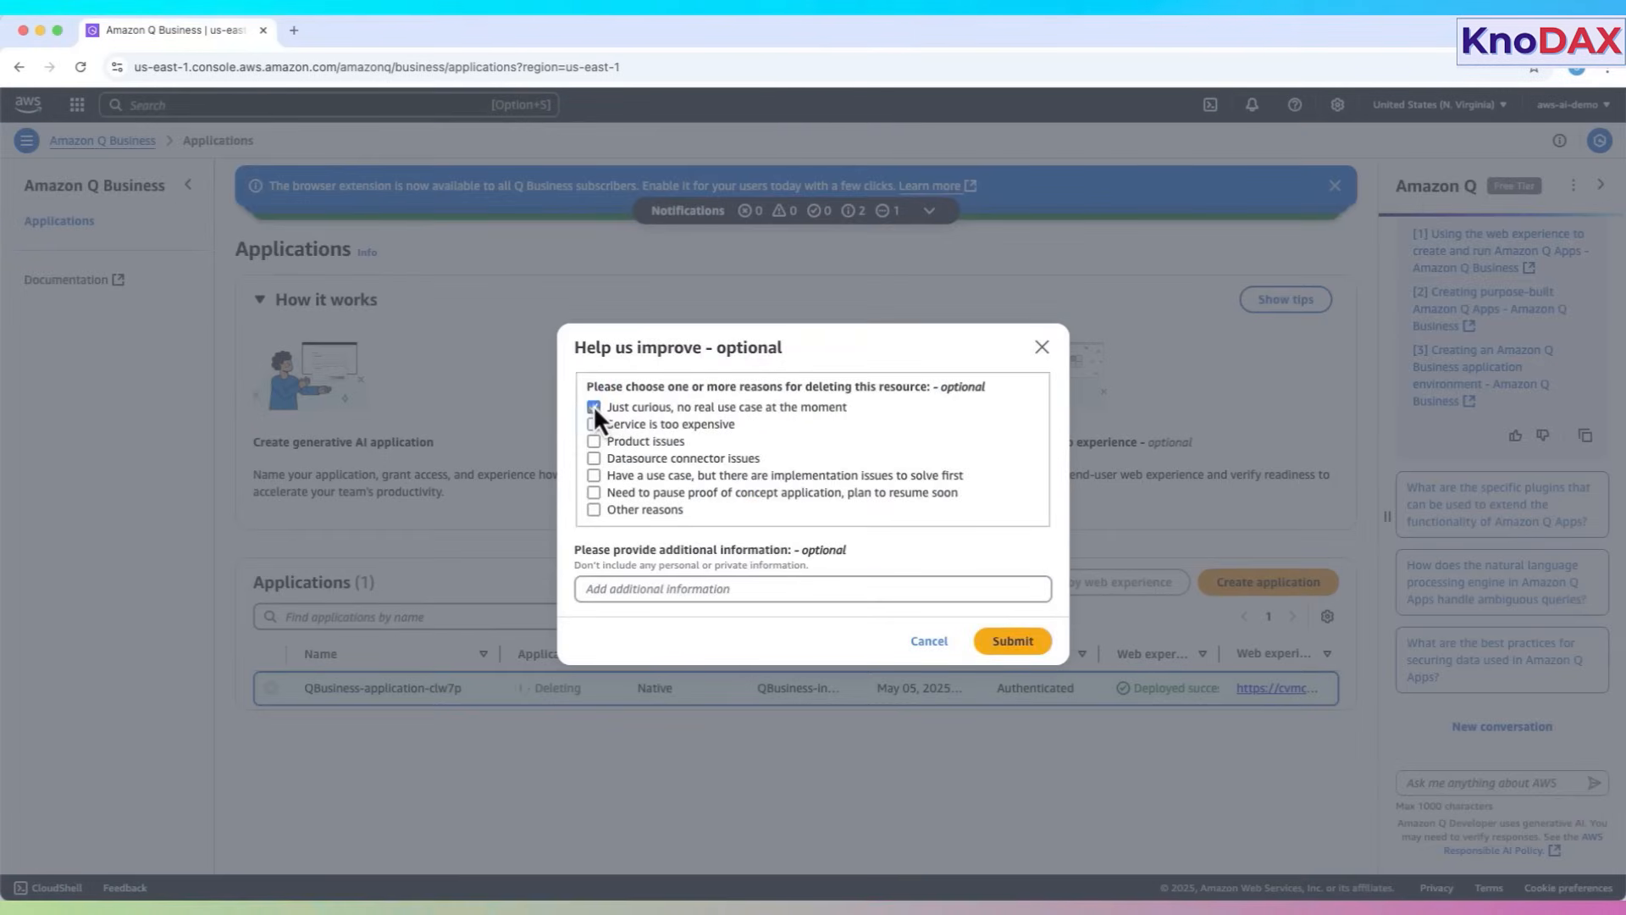